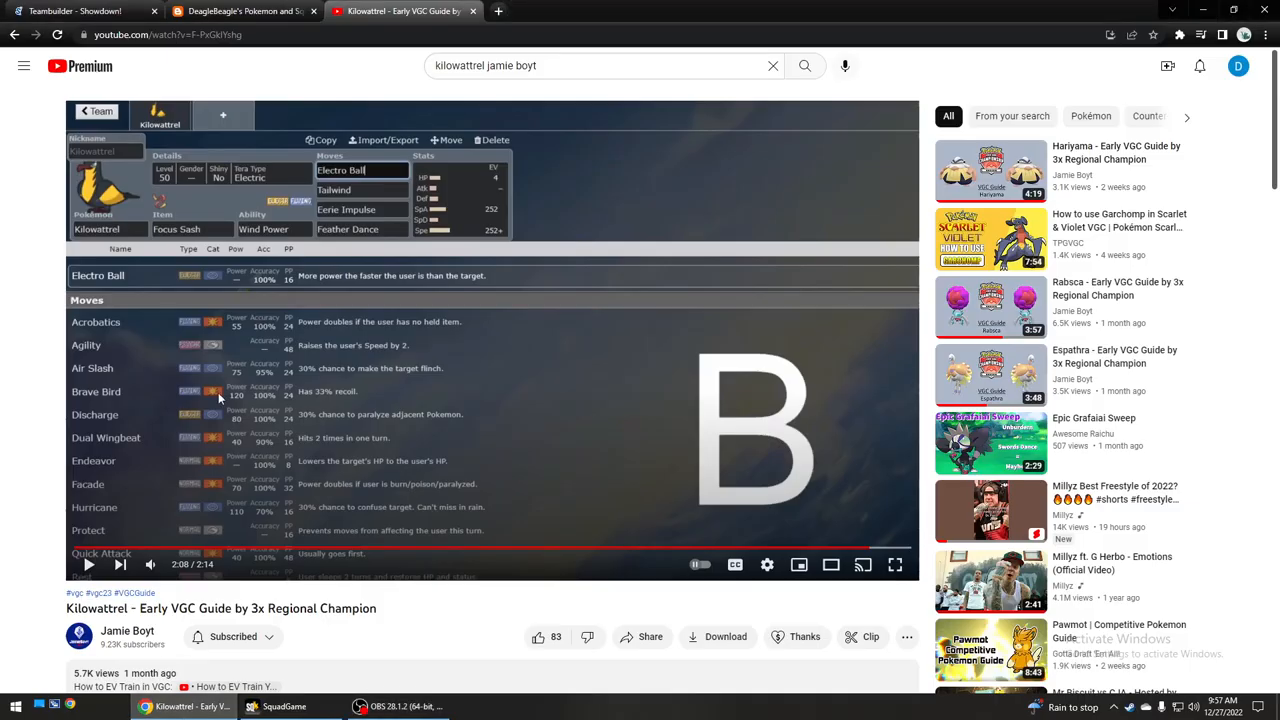
mouse_move(235, 548)
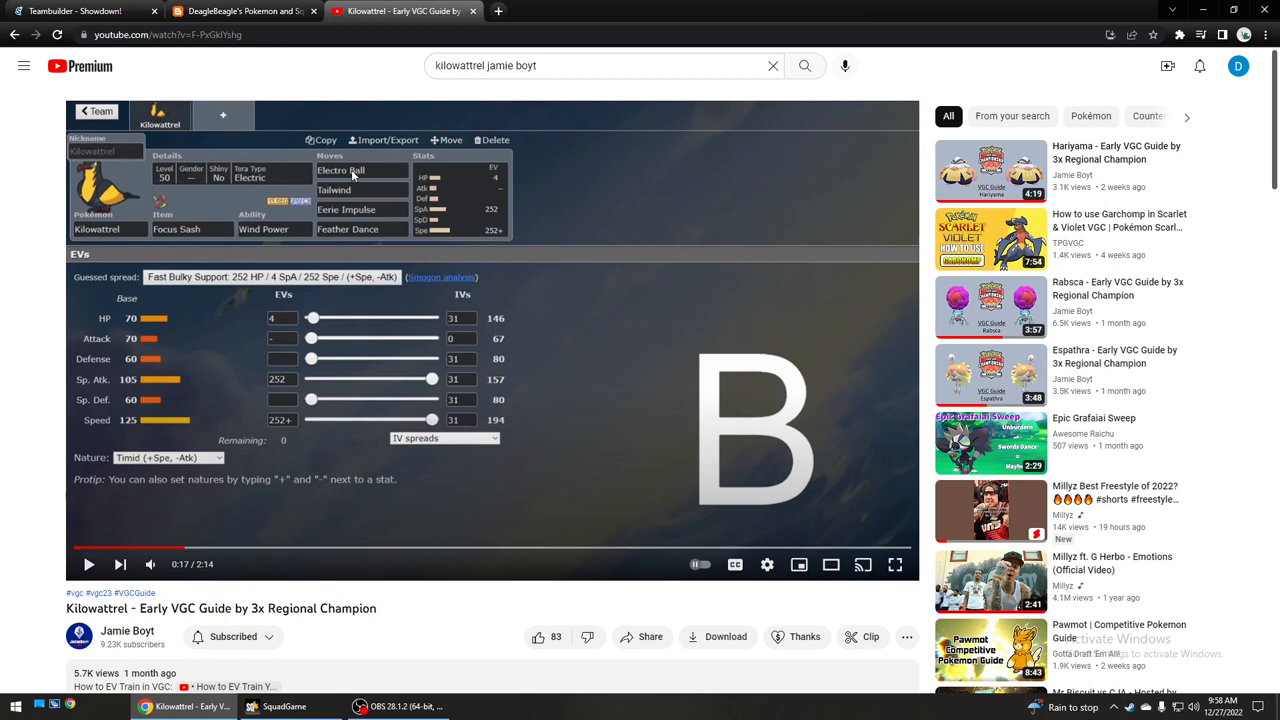
mouse_move(373, 177)
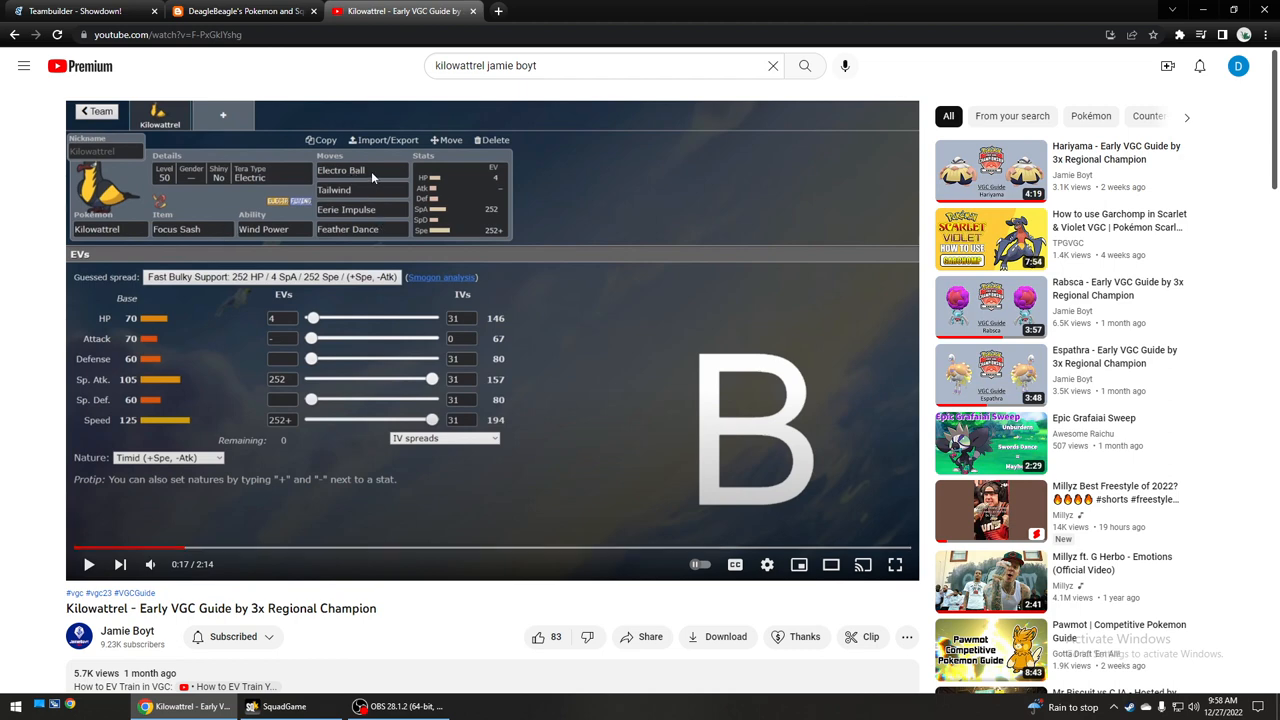
mouse_move(325, 520)
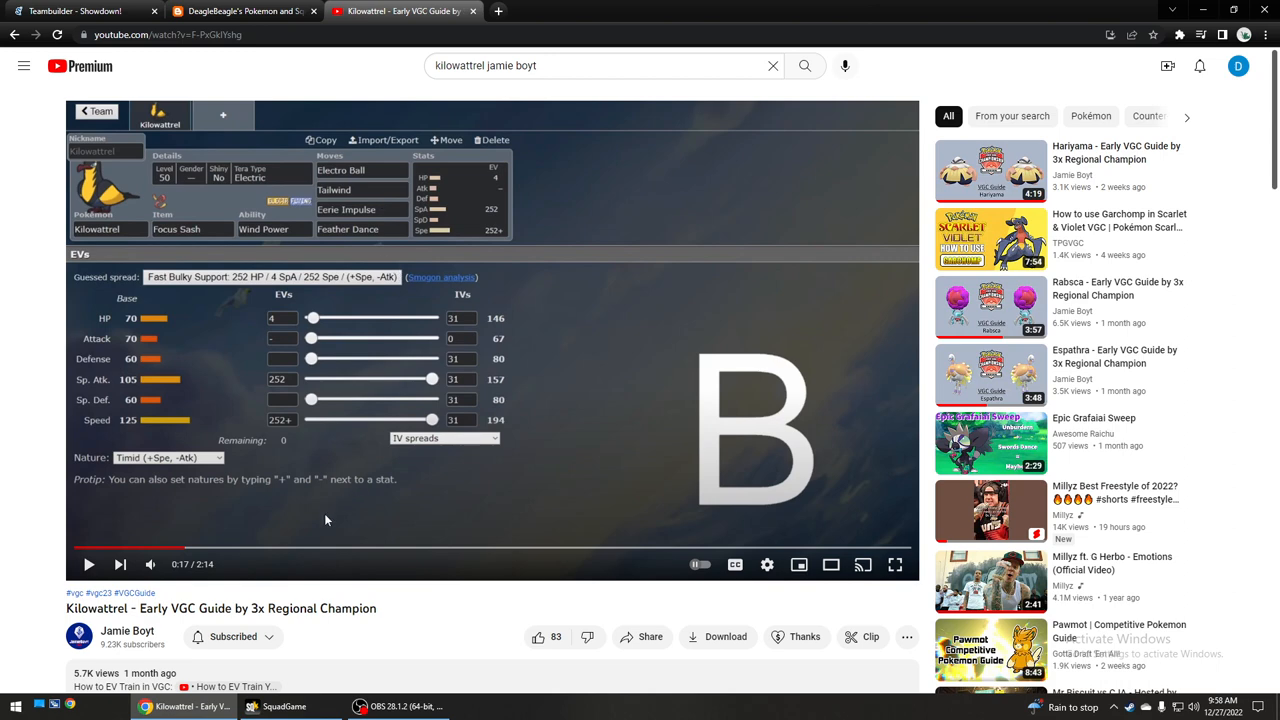
Seek the Kilowattrel guide from 0:17 to about 1:12, where its Timid EV spread appears.
click(530, 549)
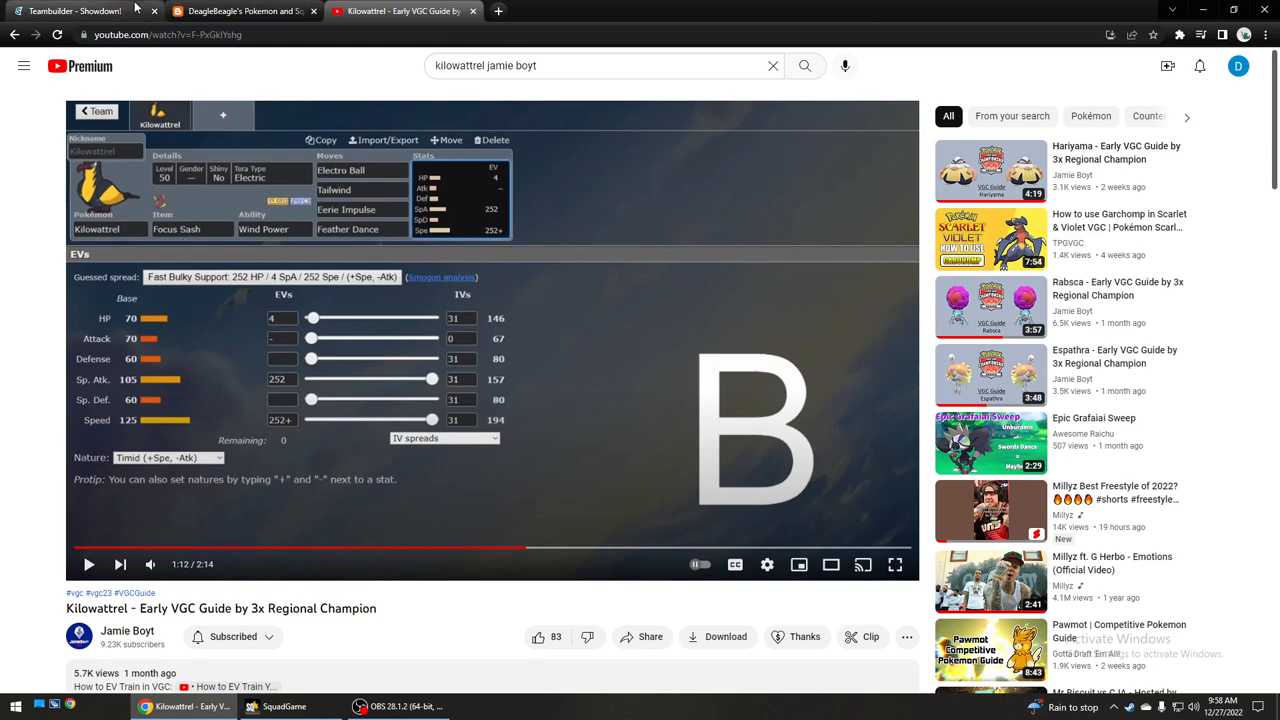
Start a new team with a Focus Sash Kilowattrel, using Discharge as its first move.
click(80, 11)
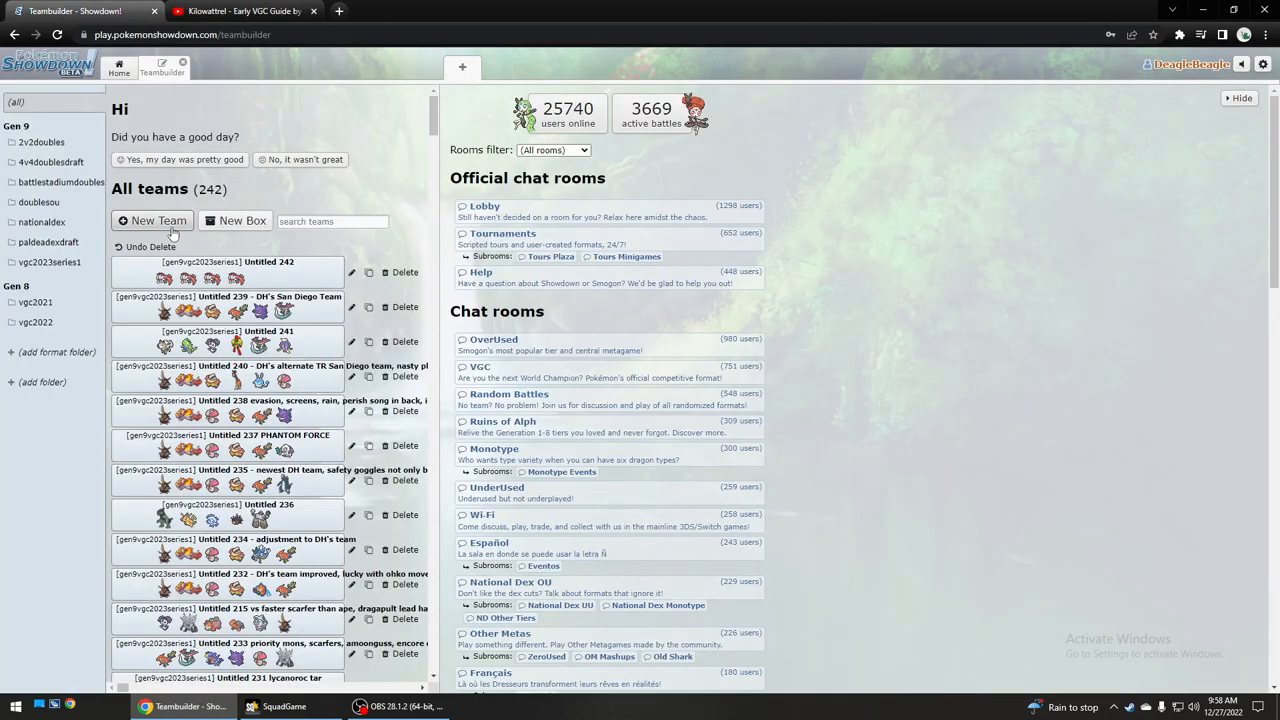
click(151, 220)
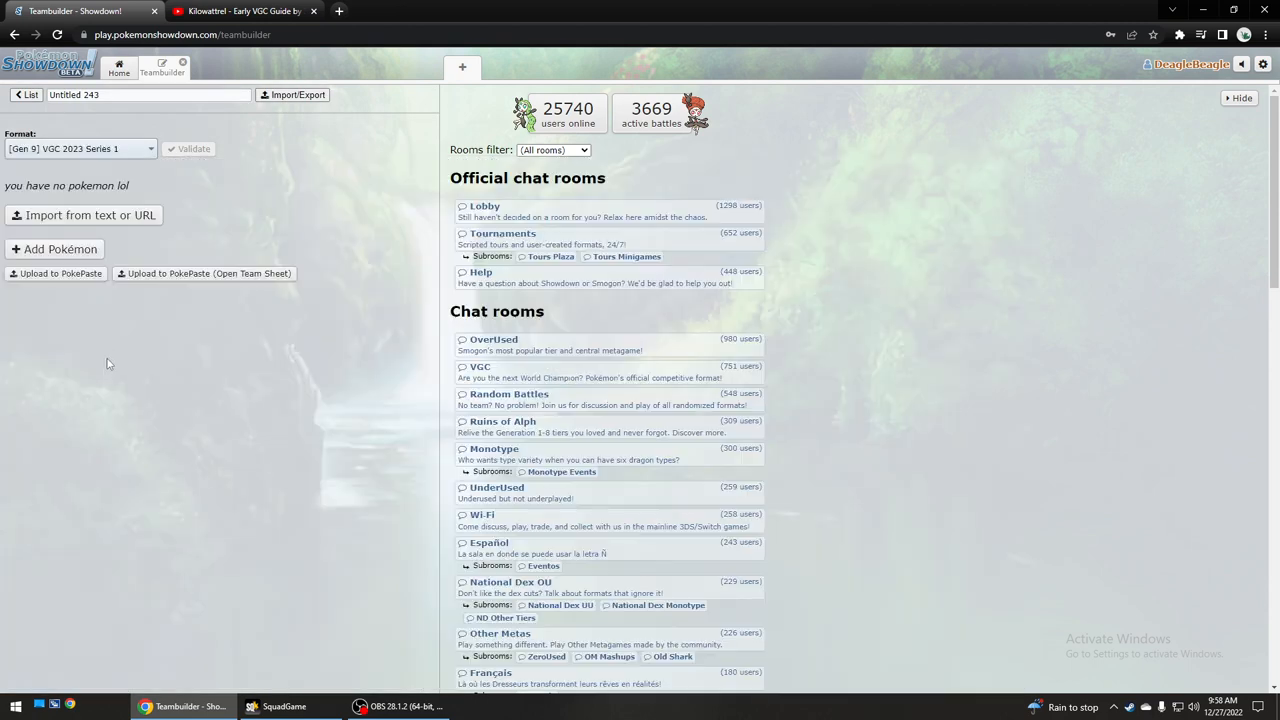
click(57, 248)
text(Kilowattrel)
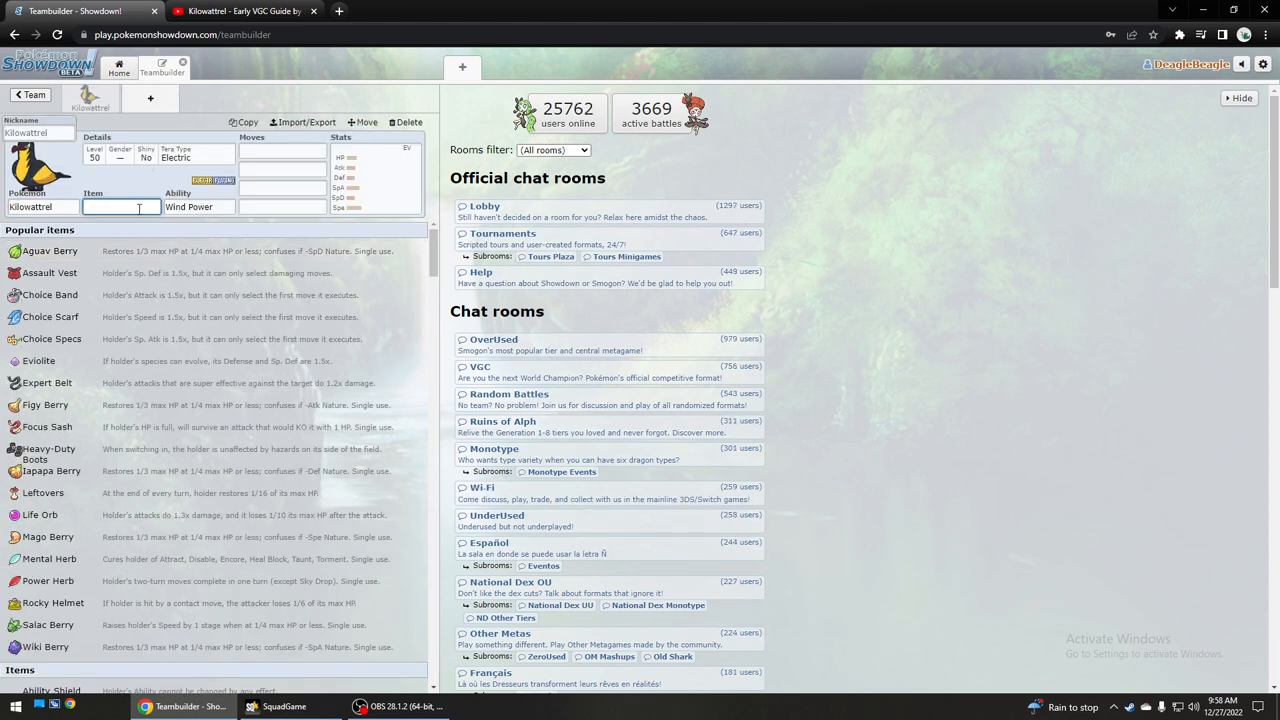
text(foc)
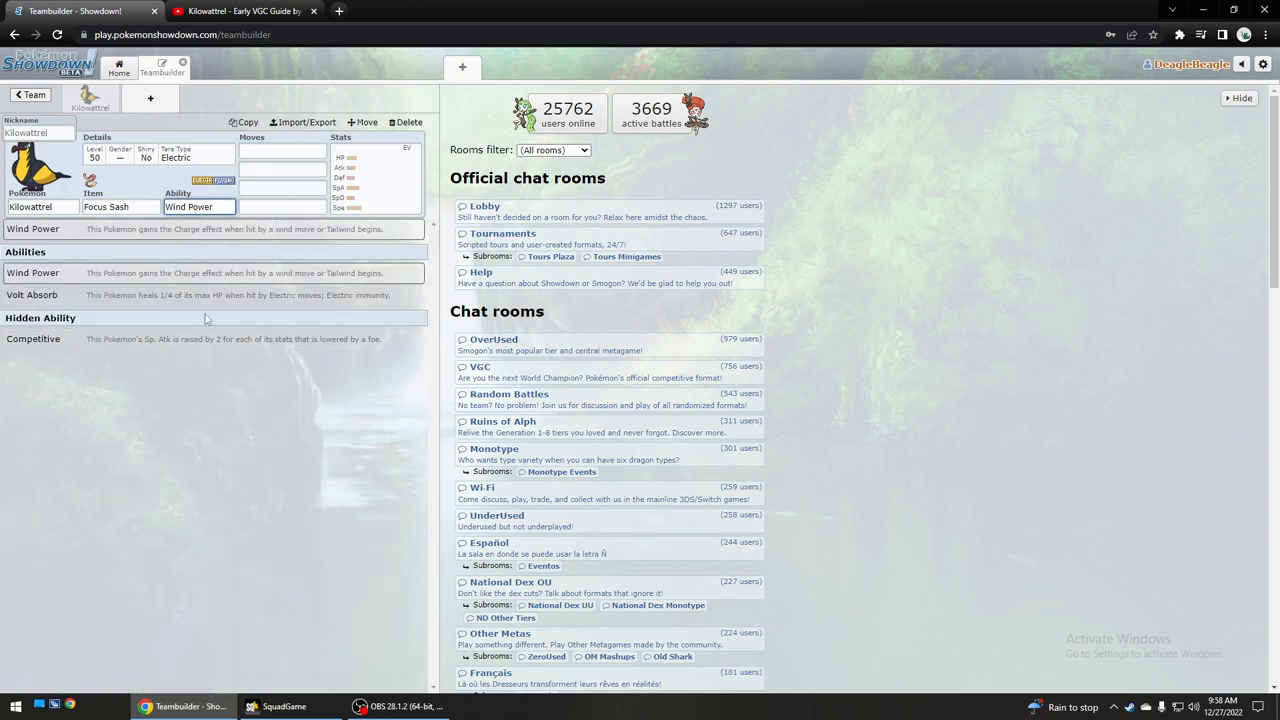
text(dis)
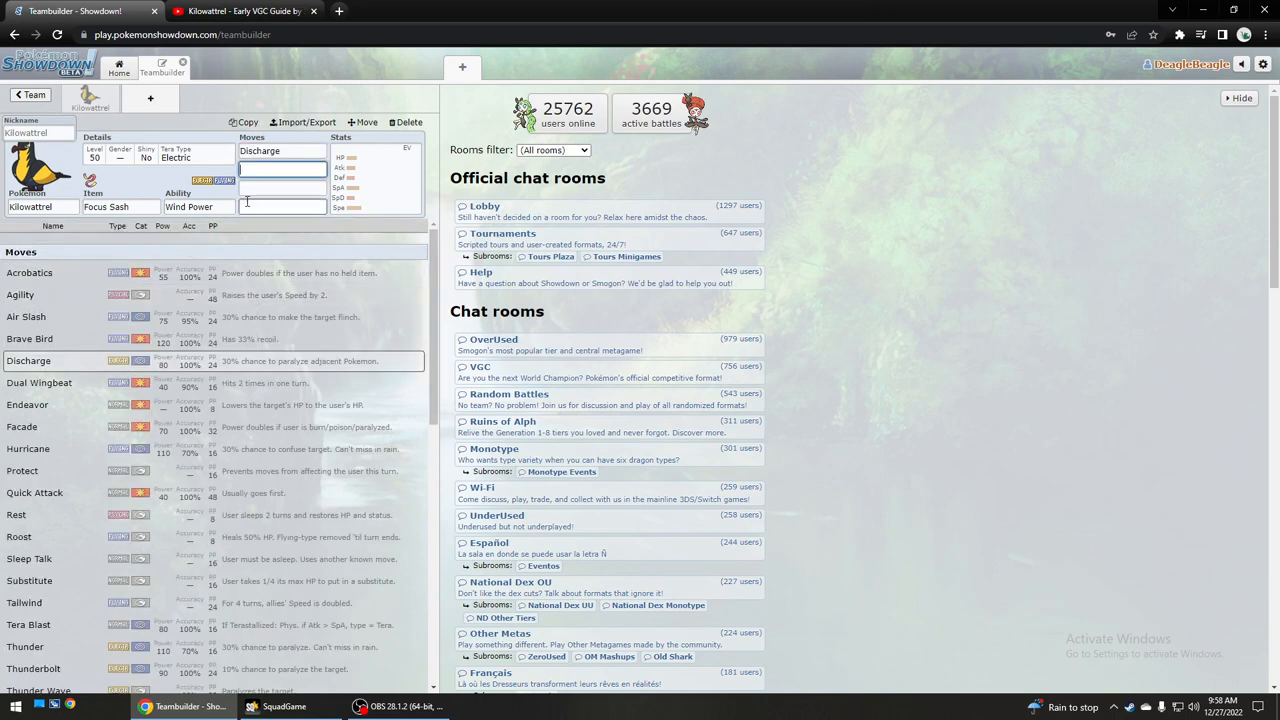
Fill in Tailwind, Endeavor and Protect as the remaining moves and set a Timid nature.
click(282, 168)
text(Air Slash)
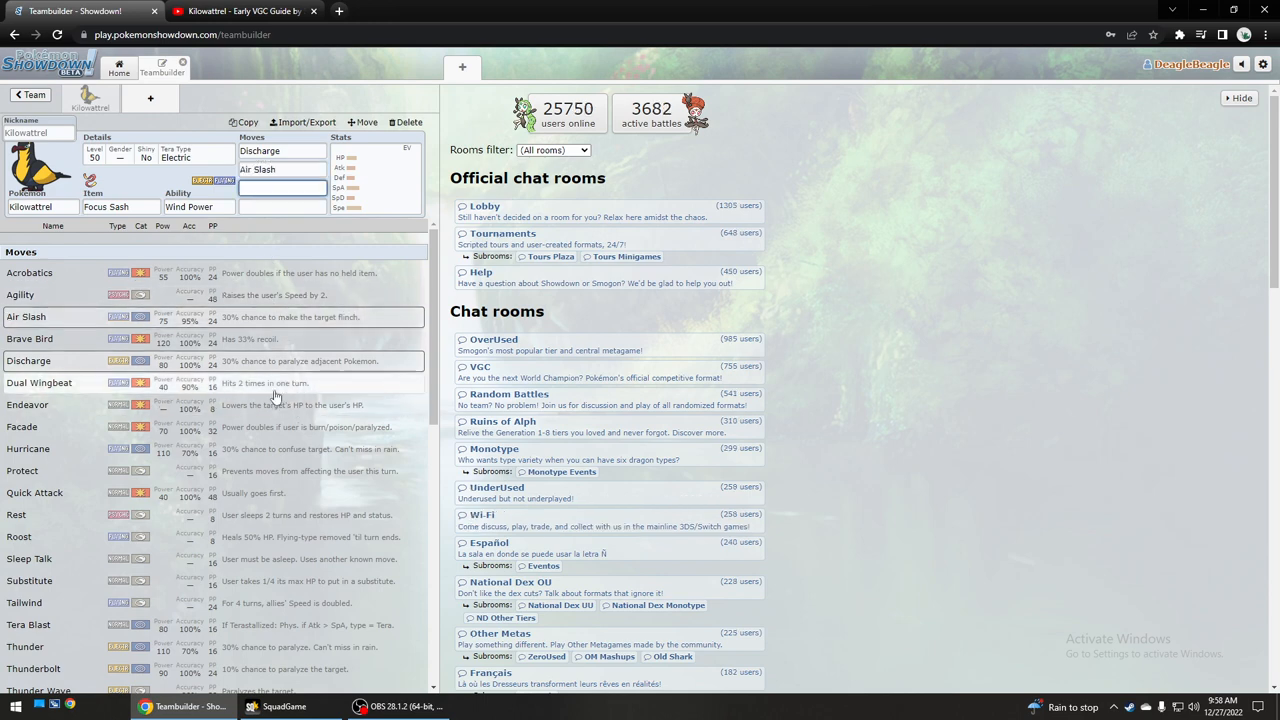
click(280, 189)
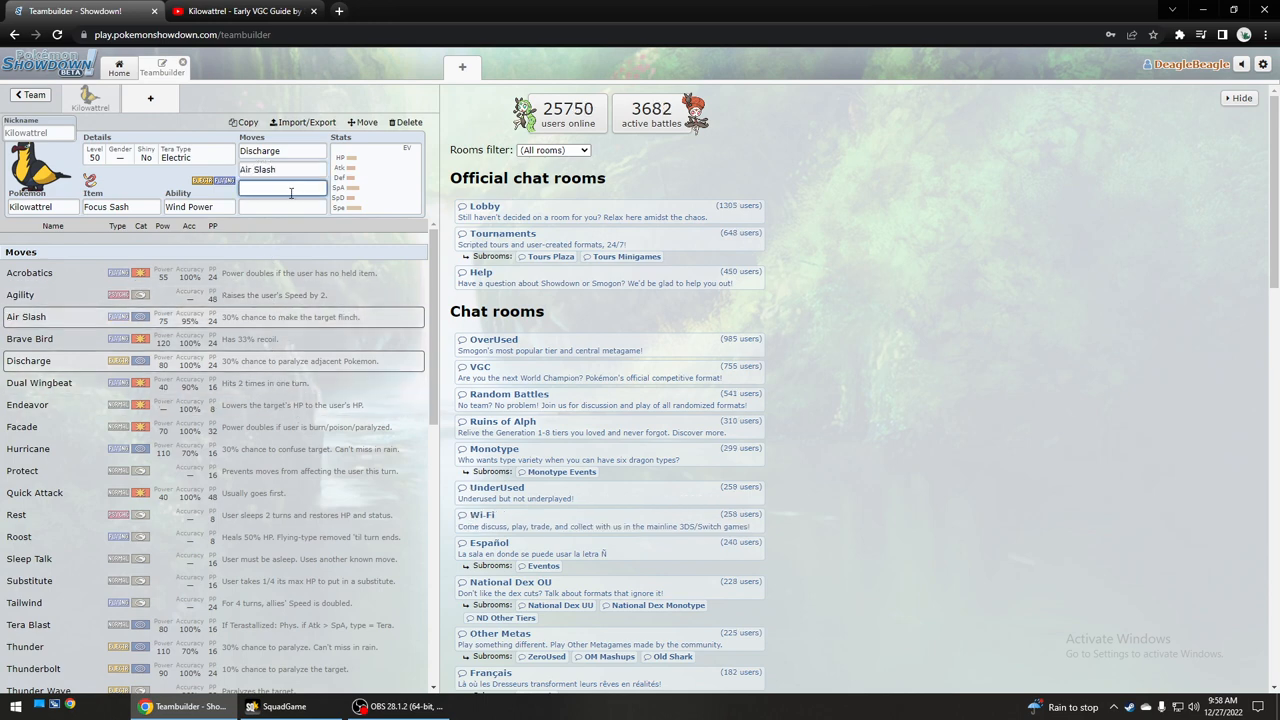
text(en)
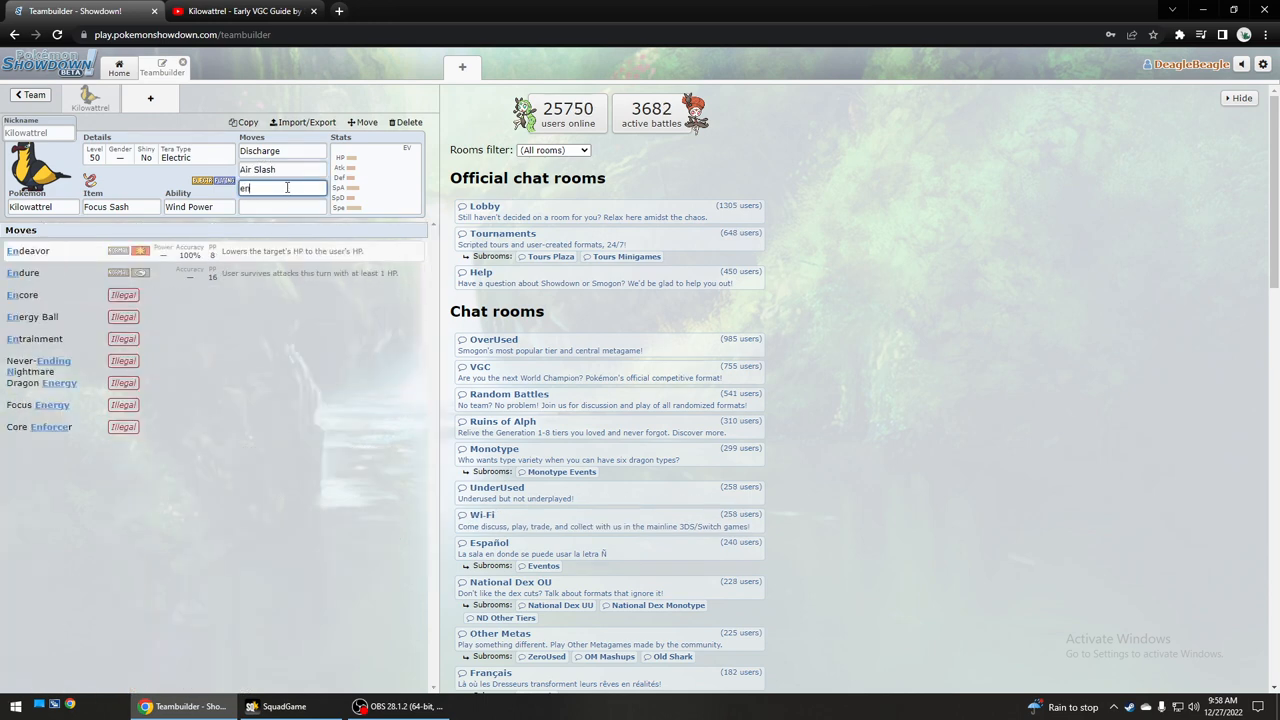
click(27, 404)
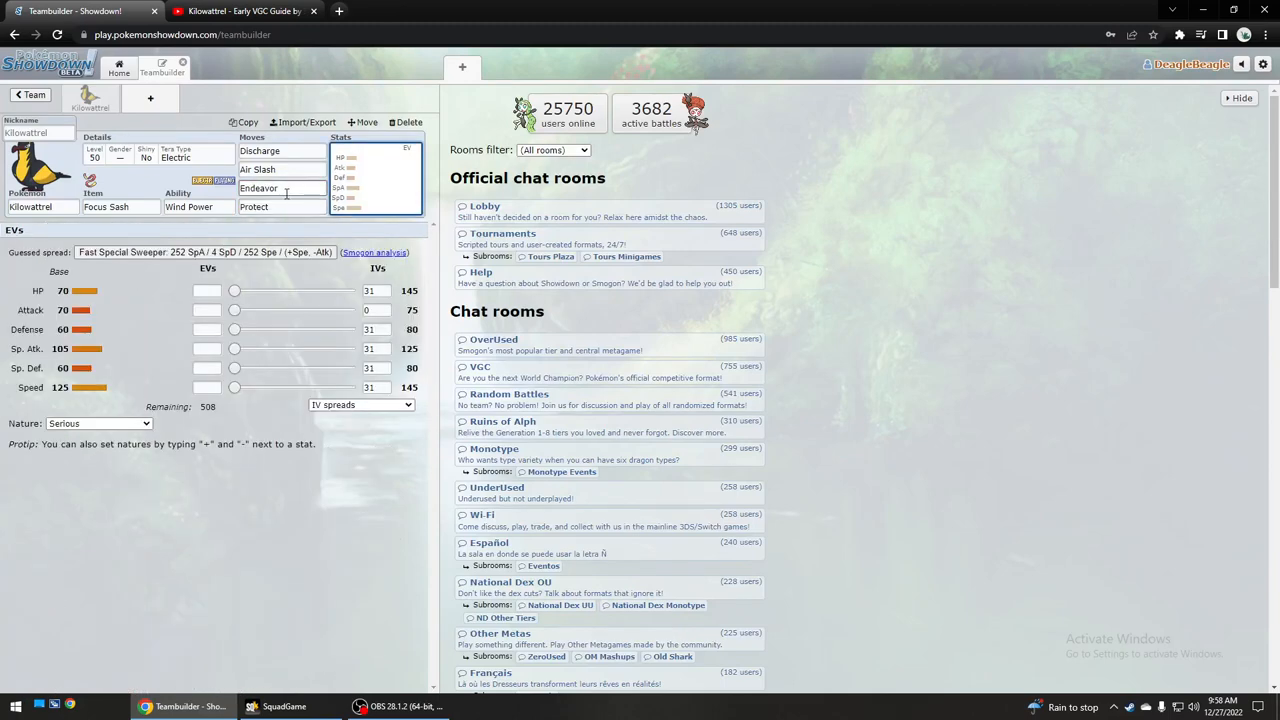
click(280, 169)
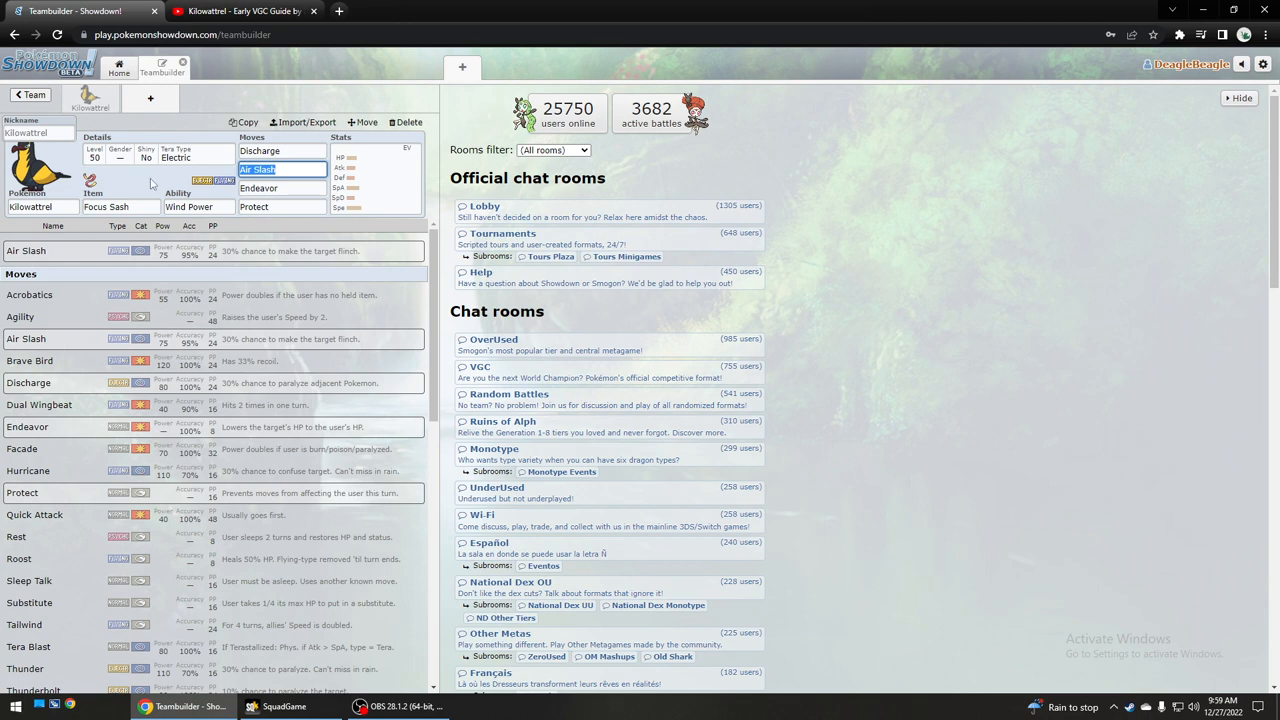
text(tail)
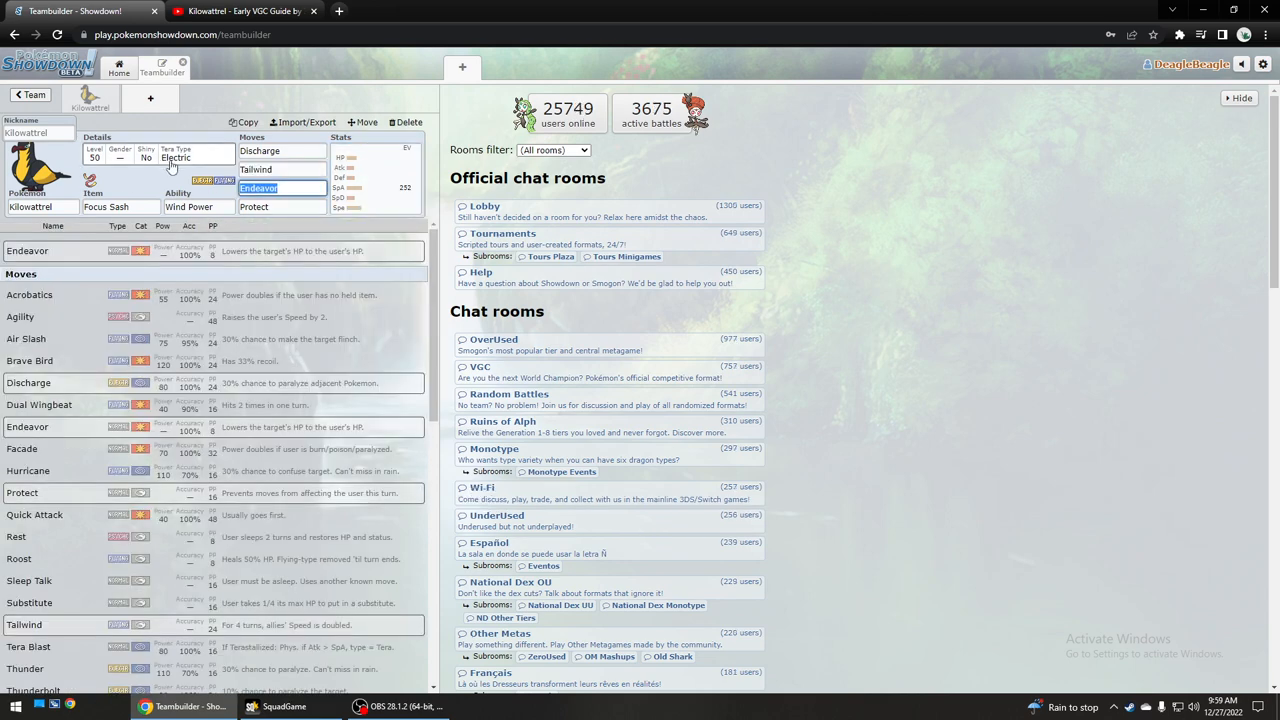
text(air)
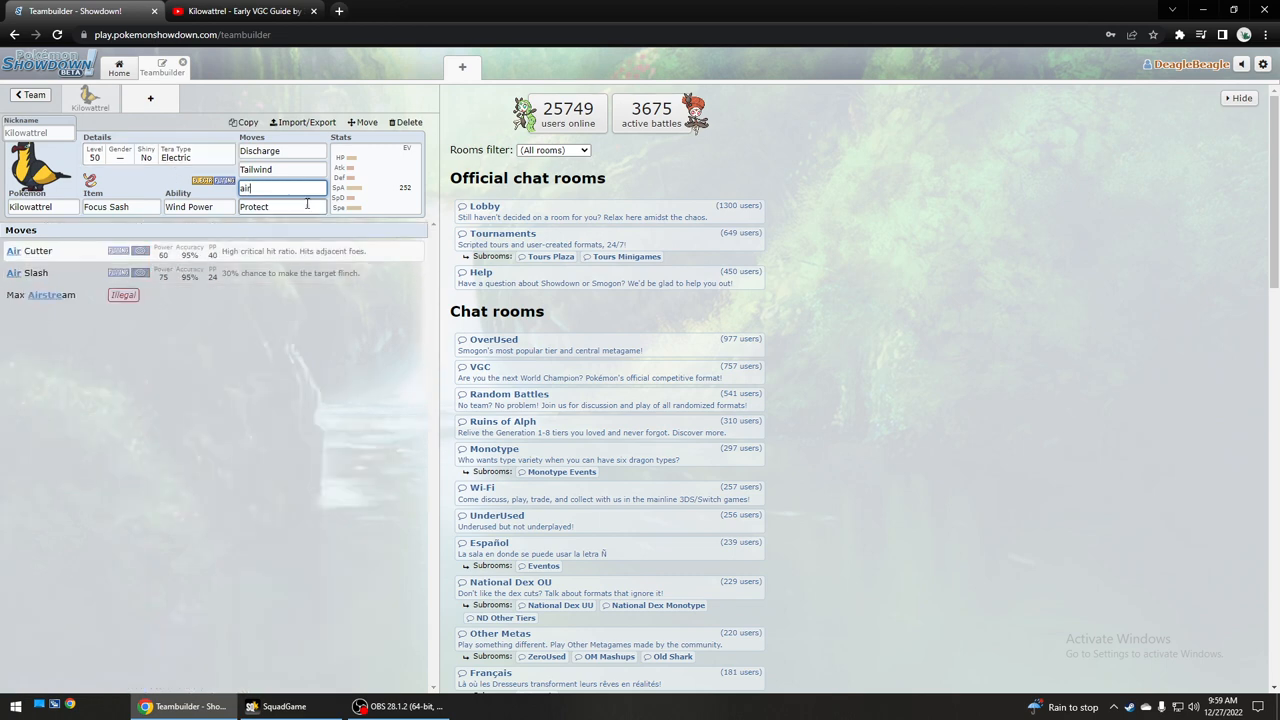
text(e)
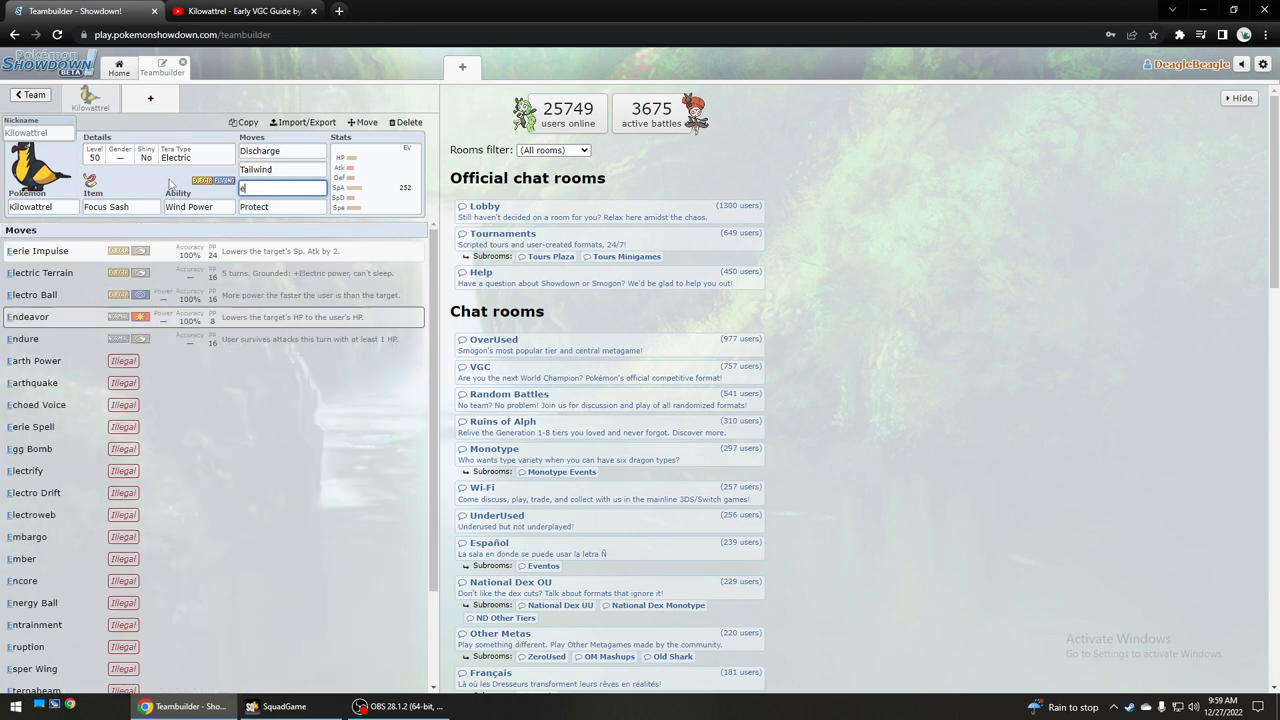
click(280, 207)
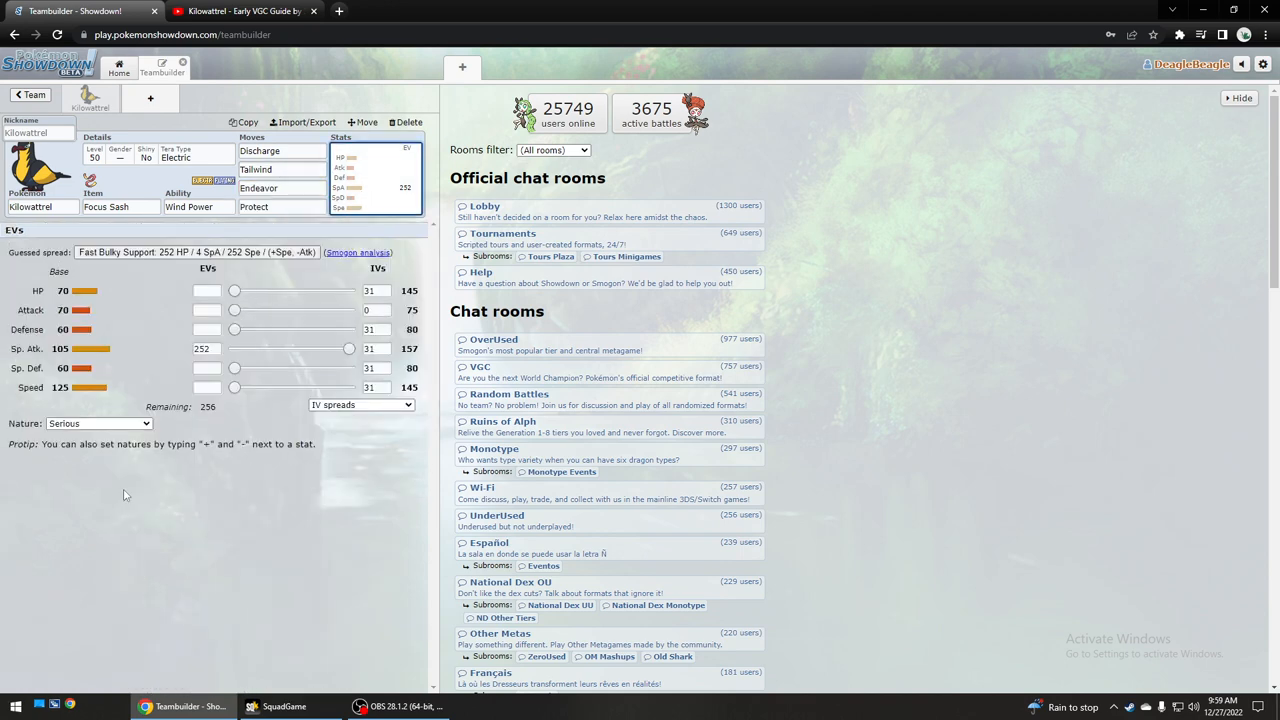
click(97, 423)
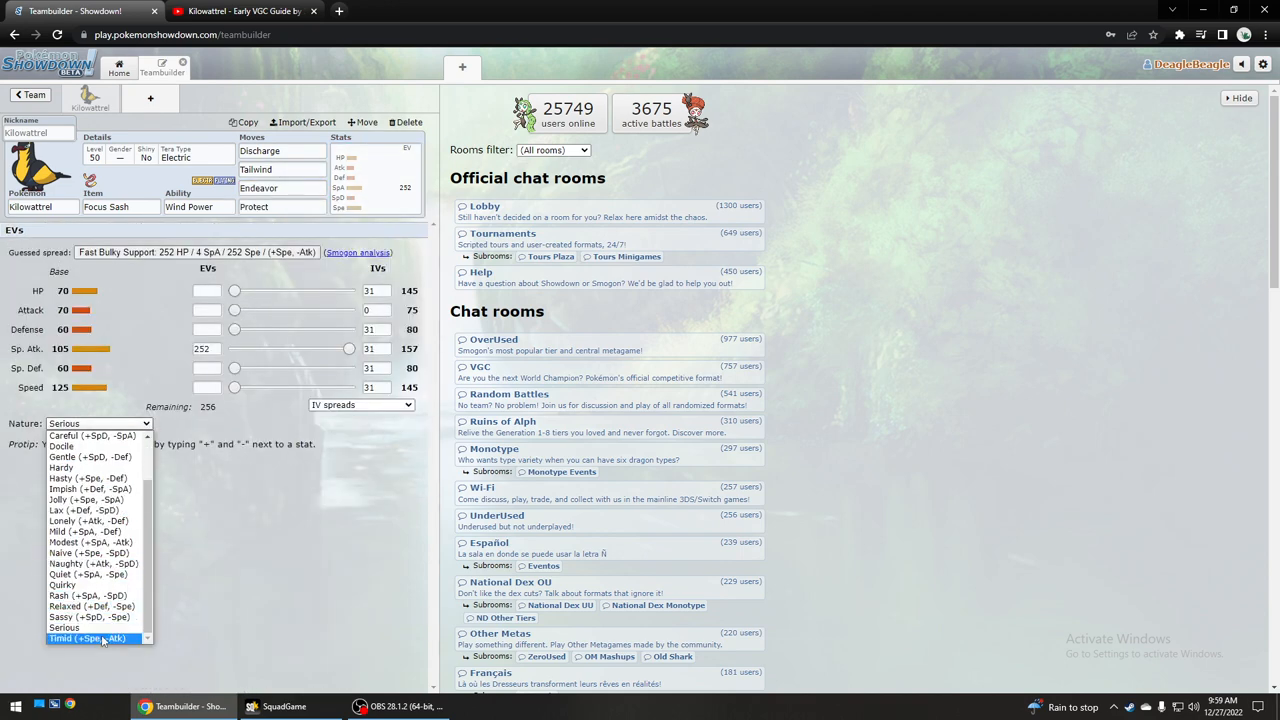
click(85, 638)
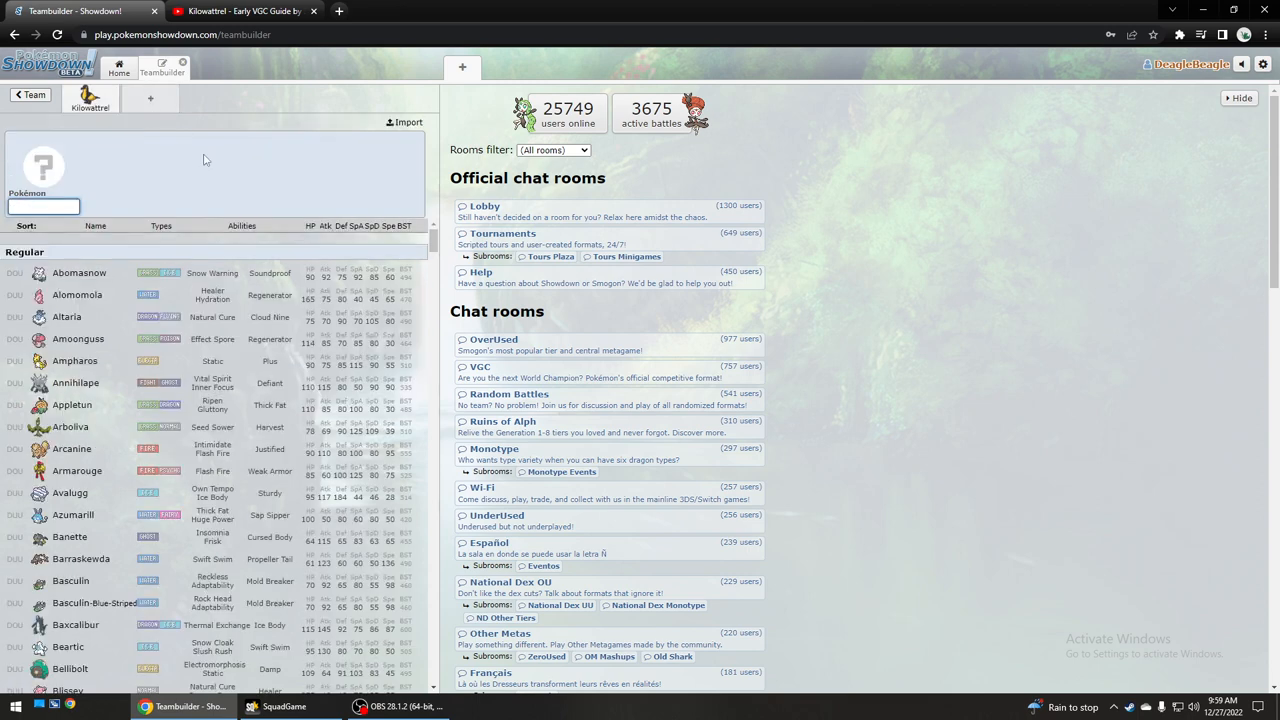
Add another Kilowattrel with Life Orb, Wind Power and Brave Bird as its first move.
text(Kilowattre)
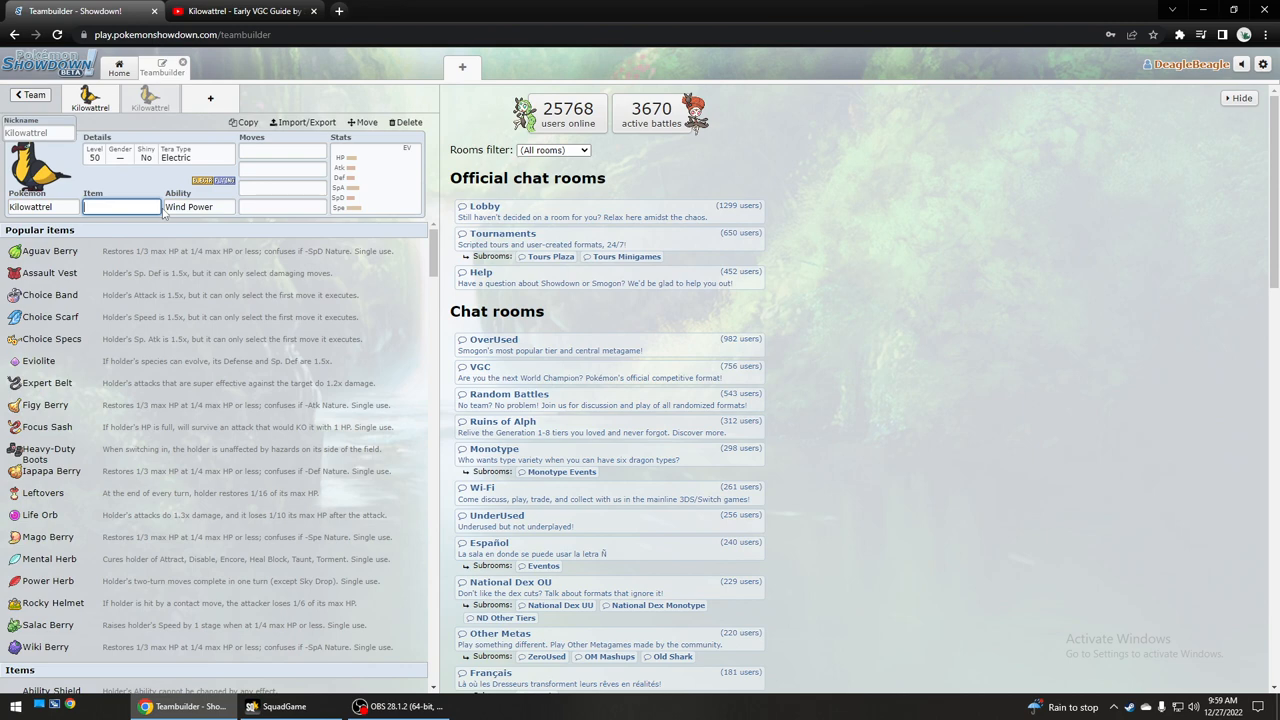
text(life)
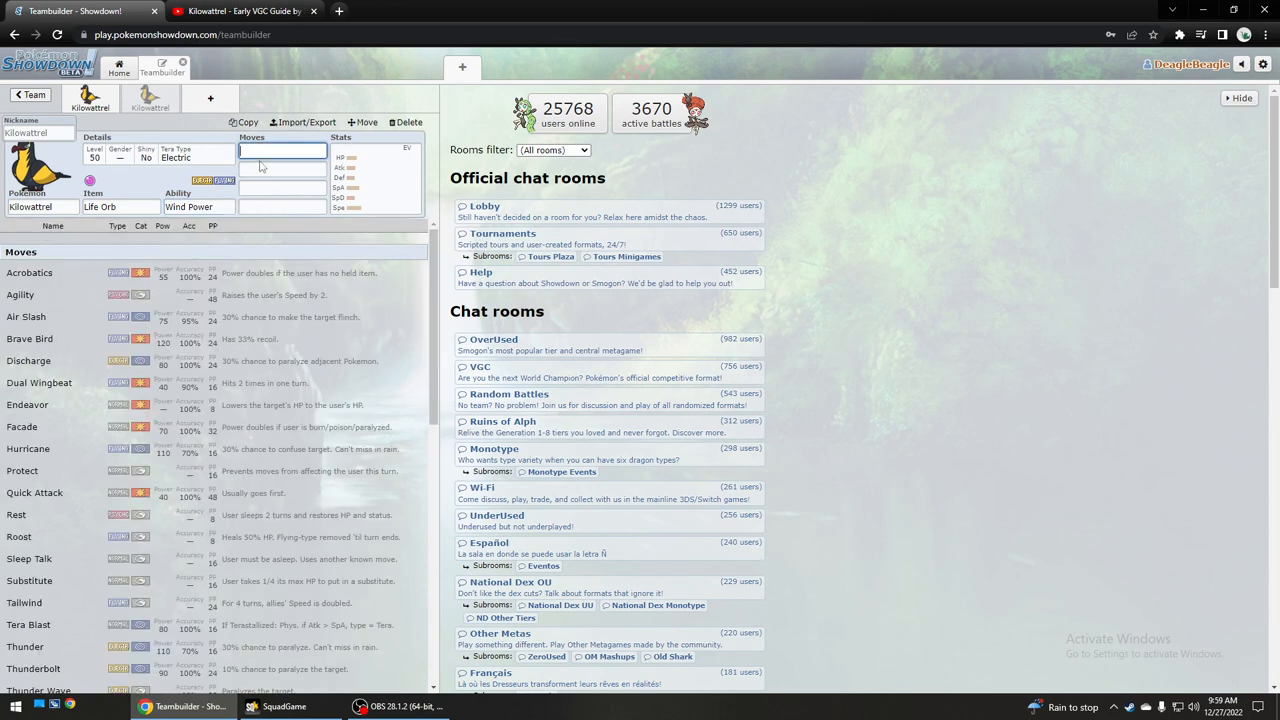
click(29, 338)
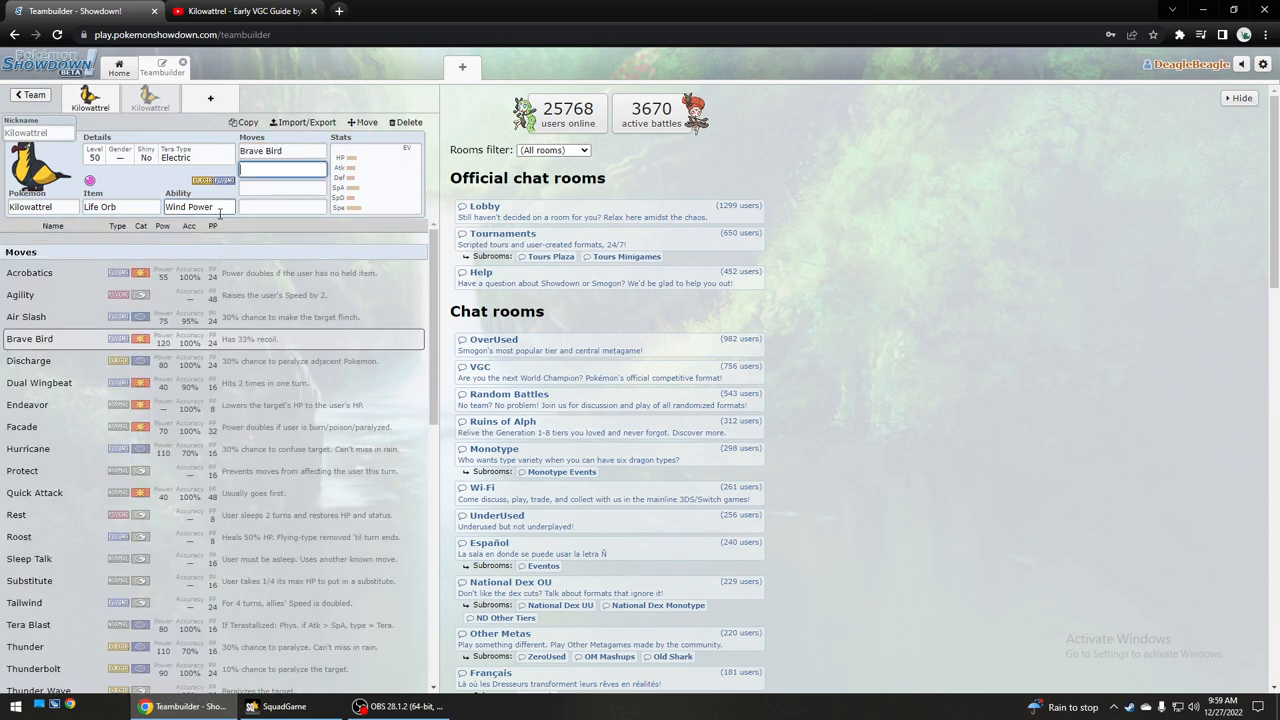
click(198, 207)
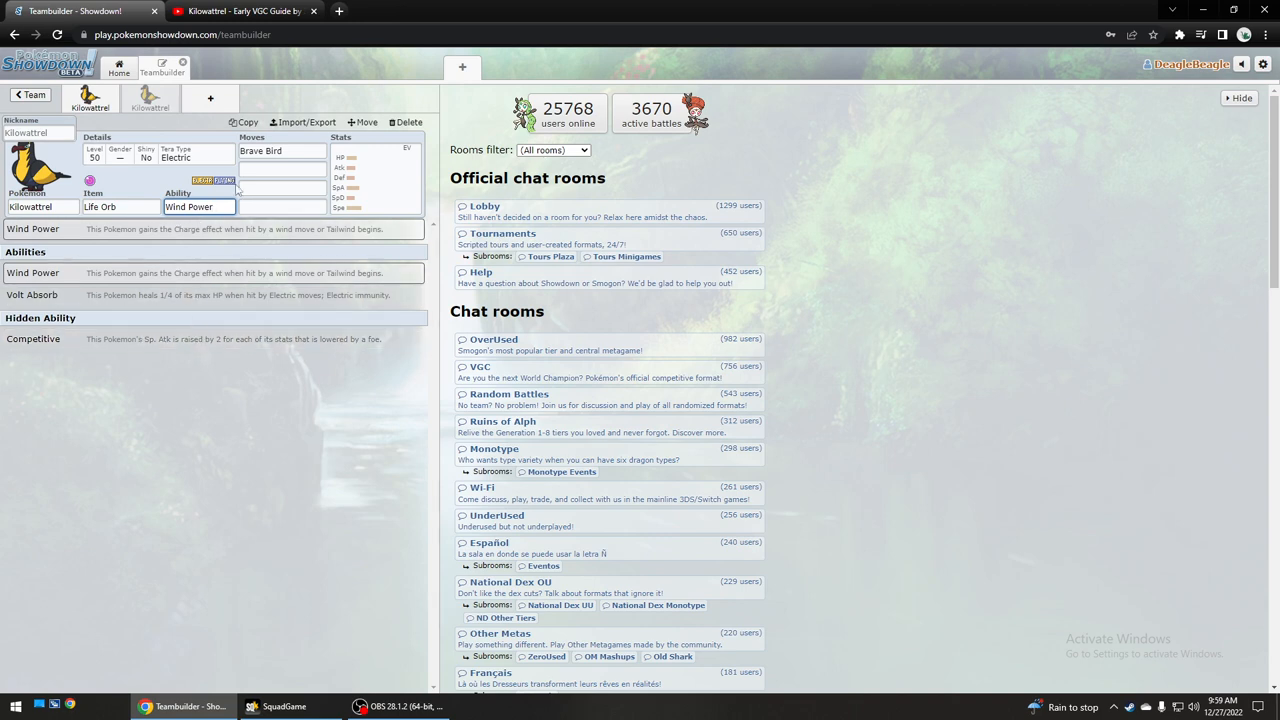
click(282, 169)
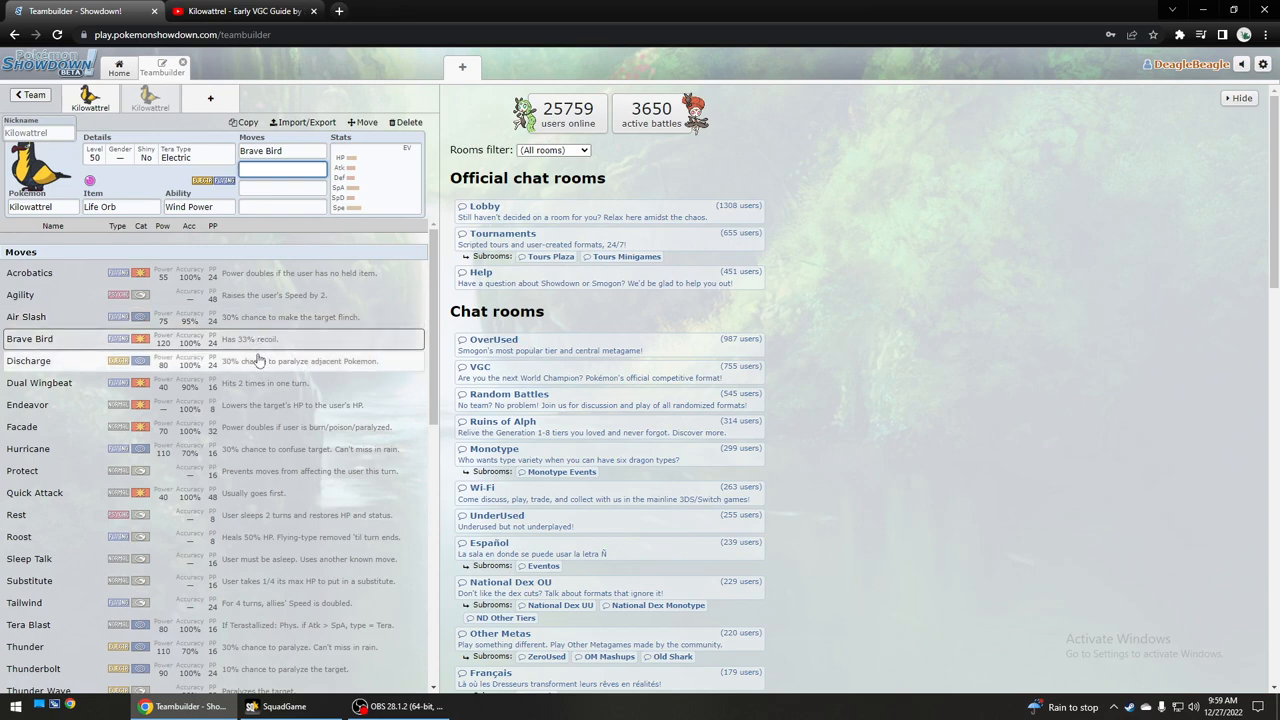
Choose Wild Charge and Tailwind as the second and third moves.
click(282, 188)
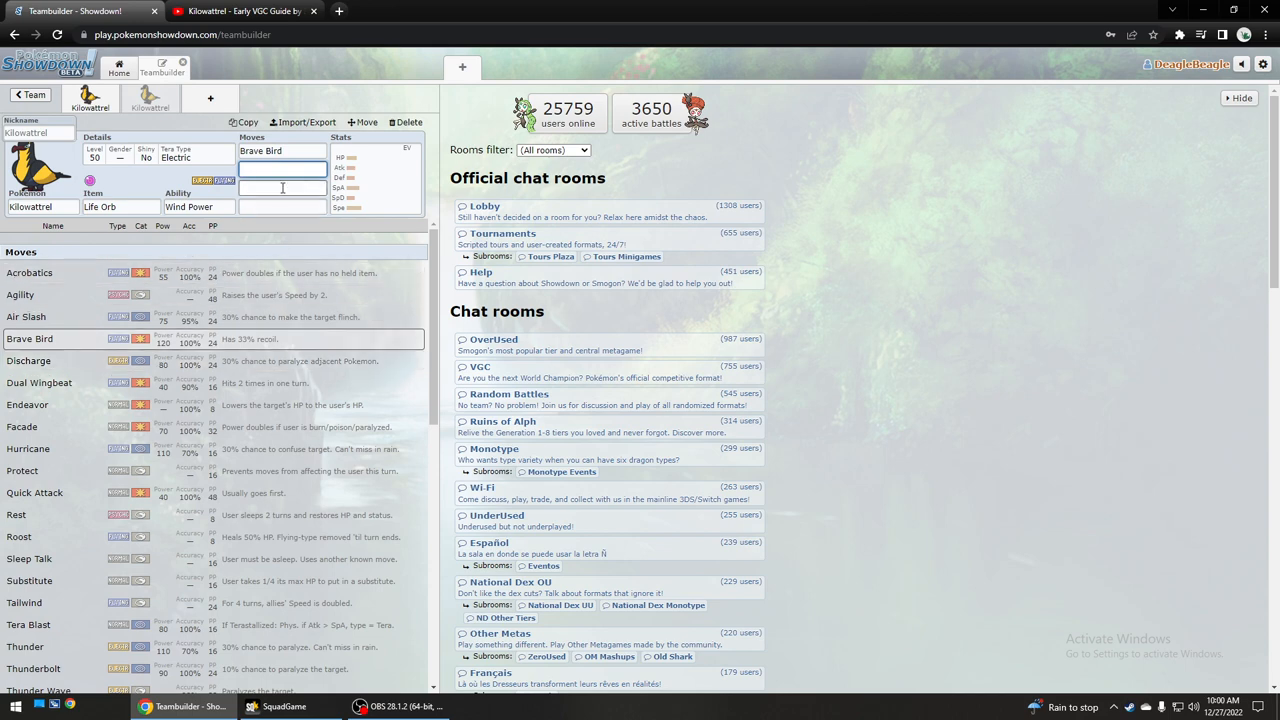
text(wil)
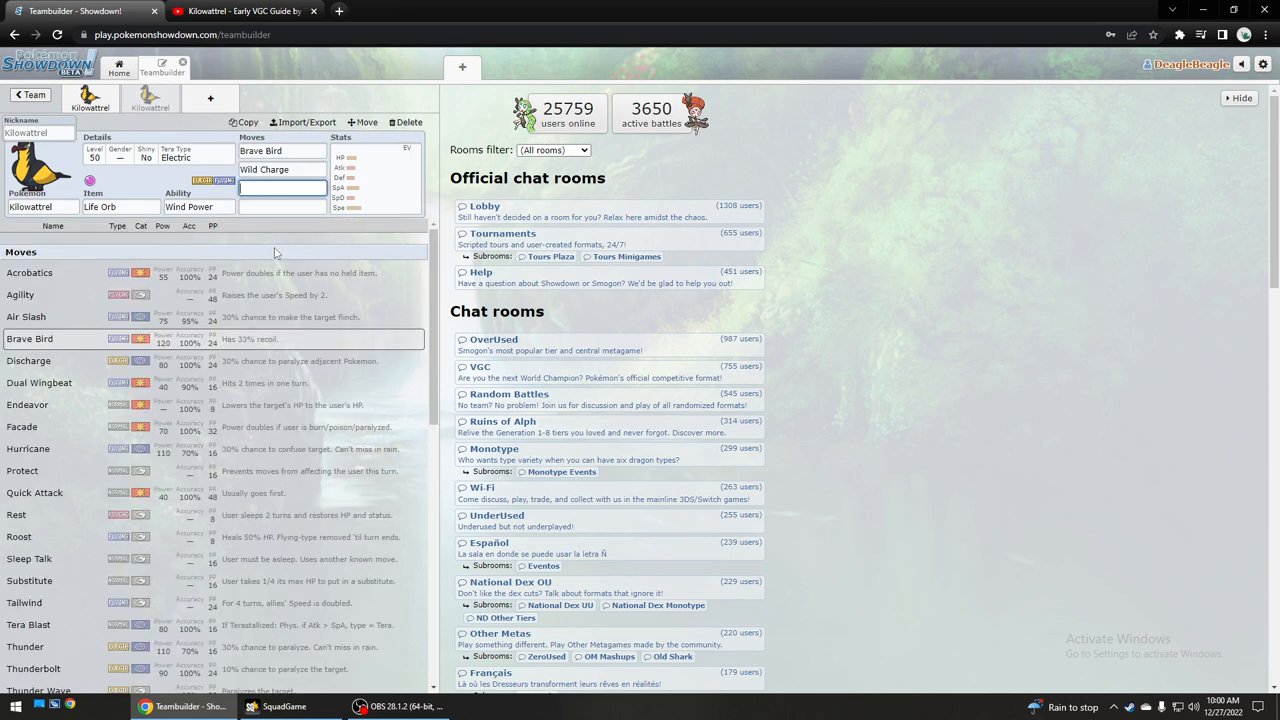
click(281, 189)
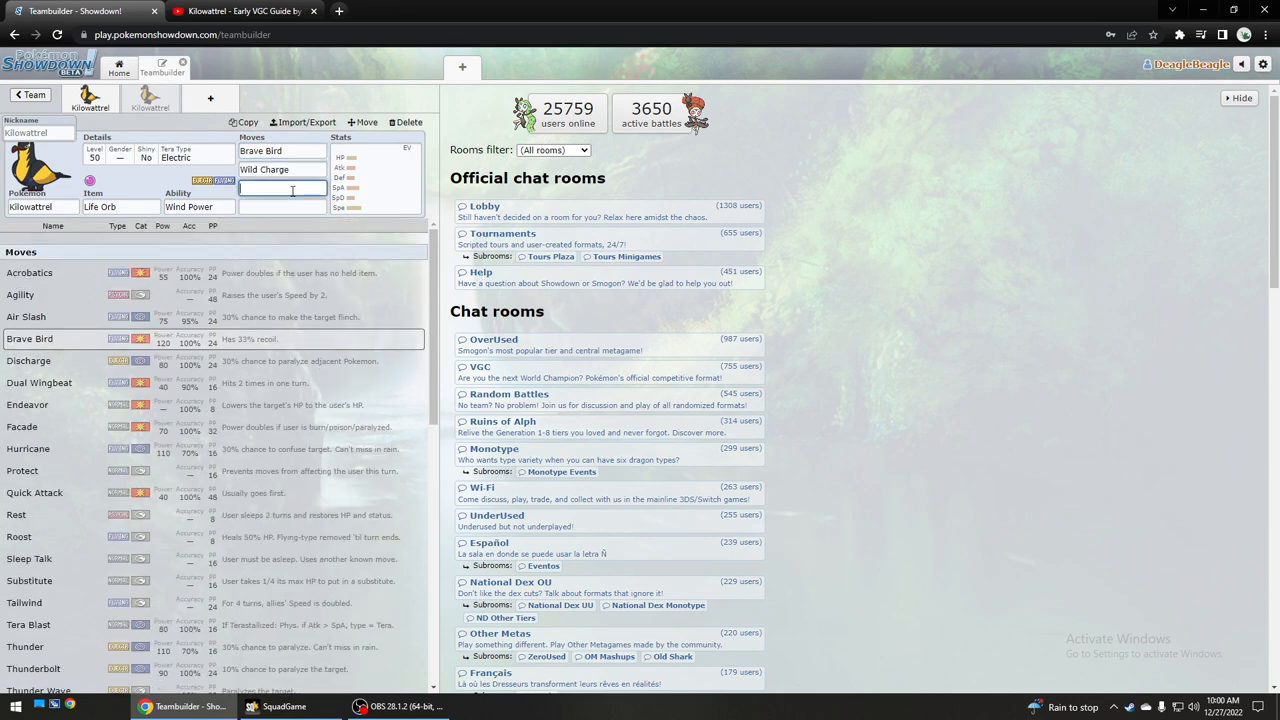
click(120, 207)
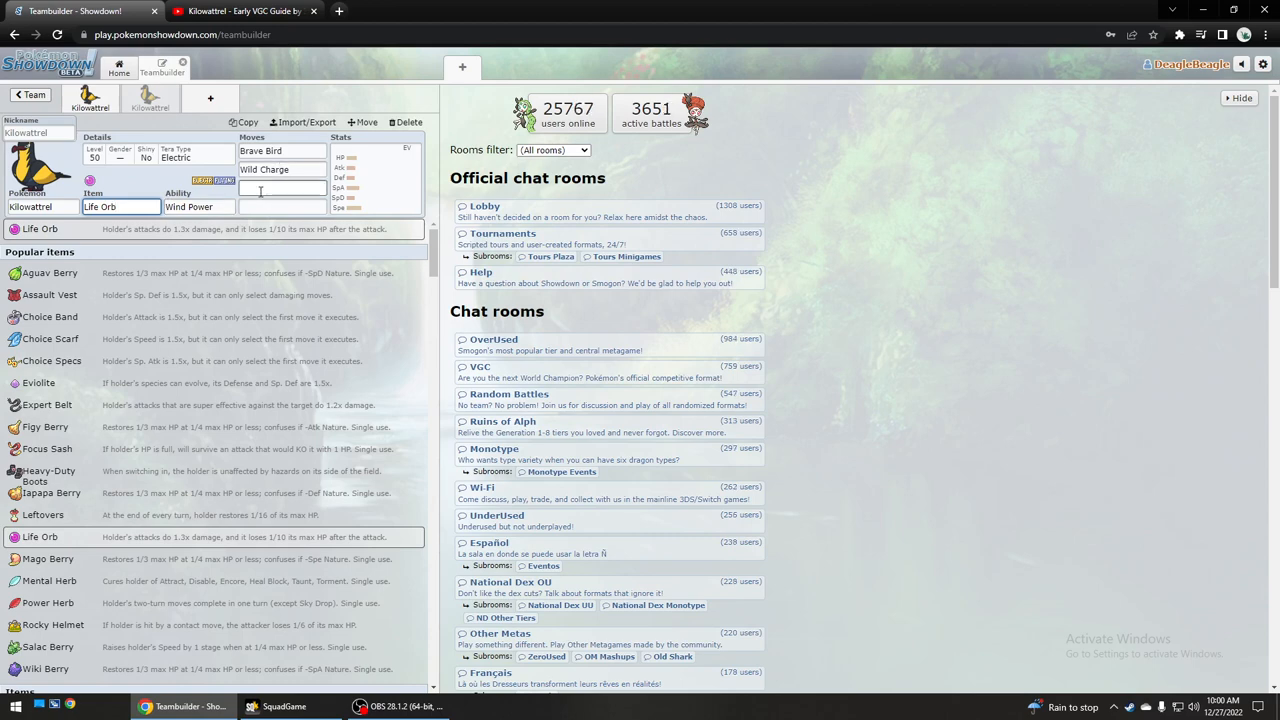
click(280, 189)
text(Tailwind)
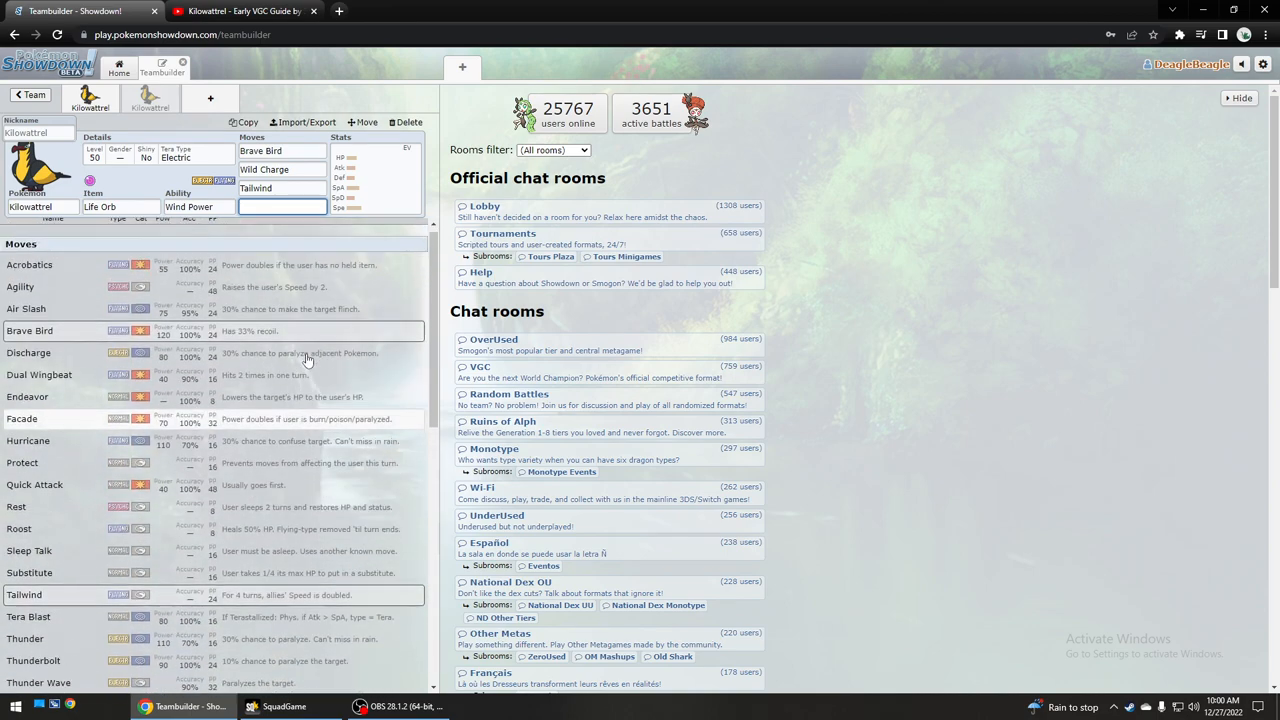
scroll(down, 3)
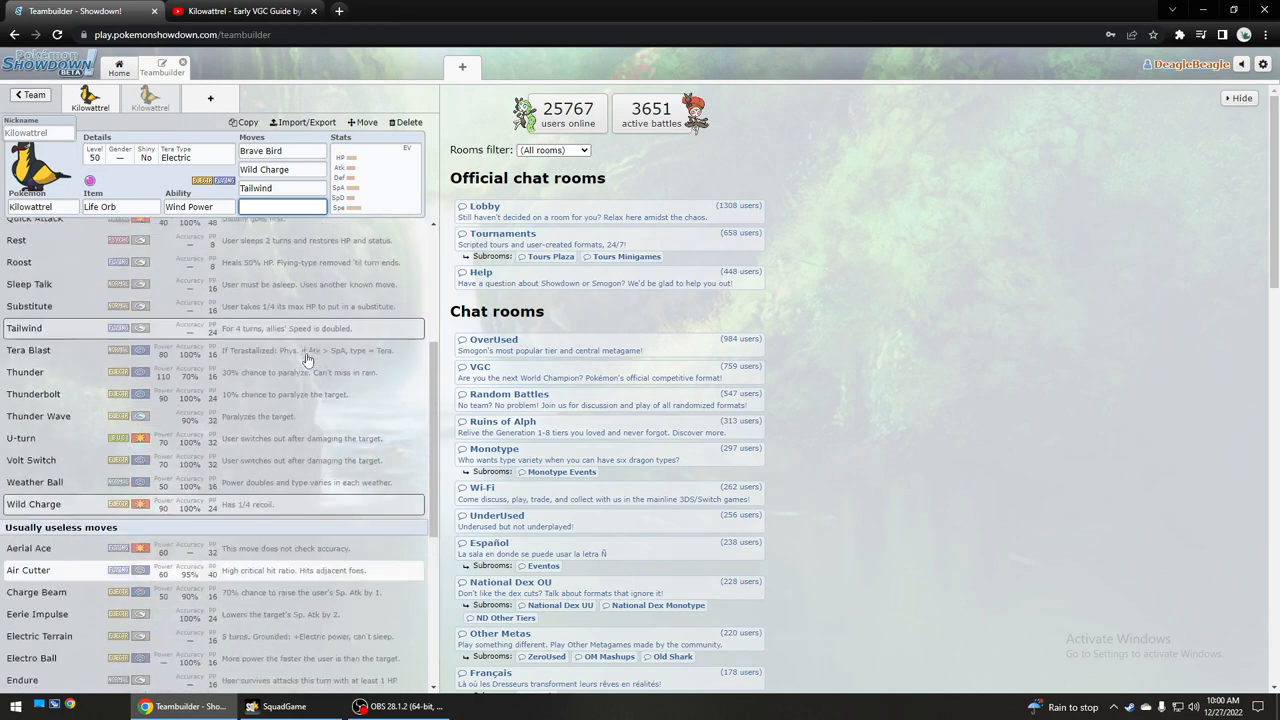
click(281, 206)
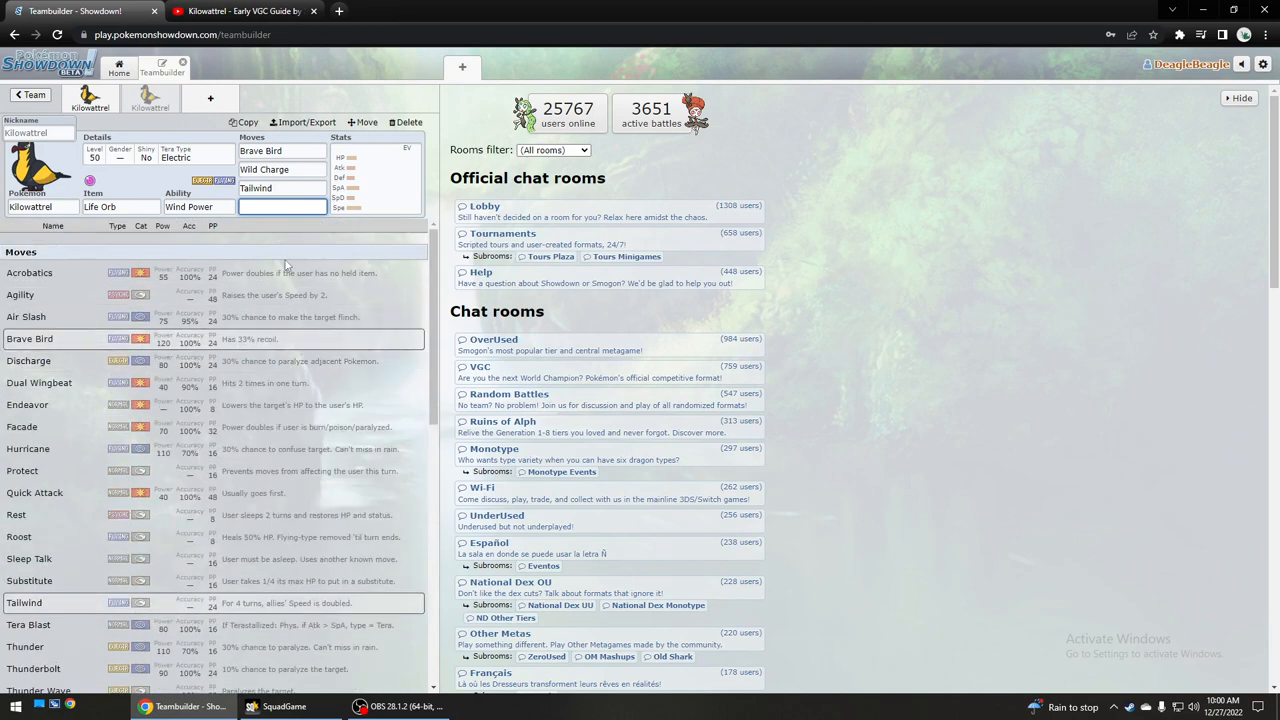
Add Protect as move four, max Attack and Speed EVs to 252, and pick Jolly nature.
text(pro)
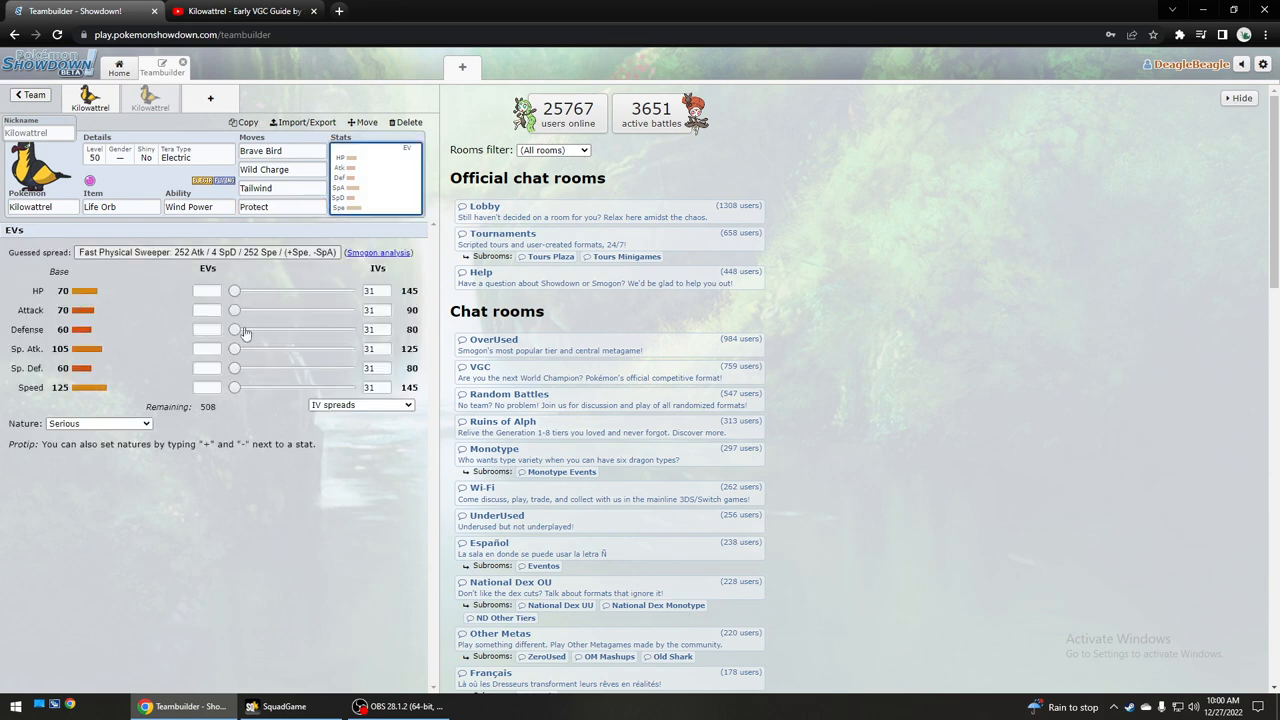
drag(235, 310, 349, 310)
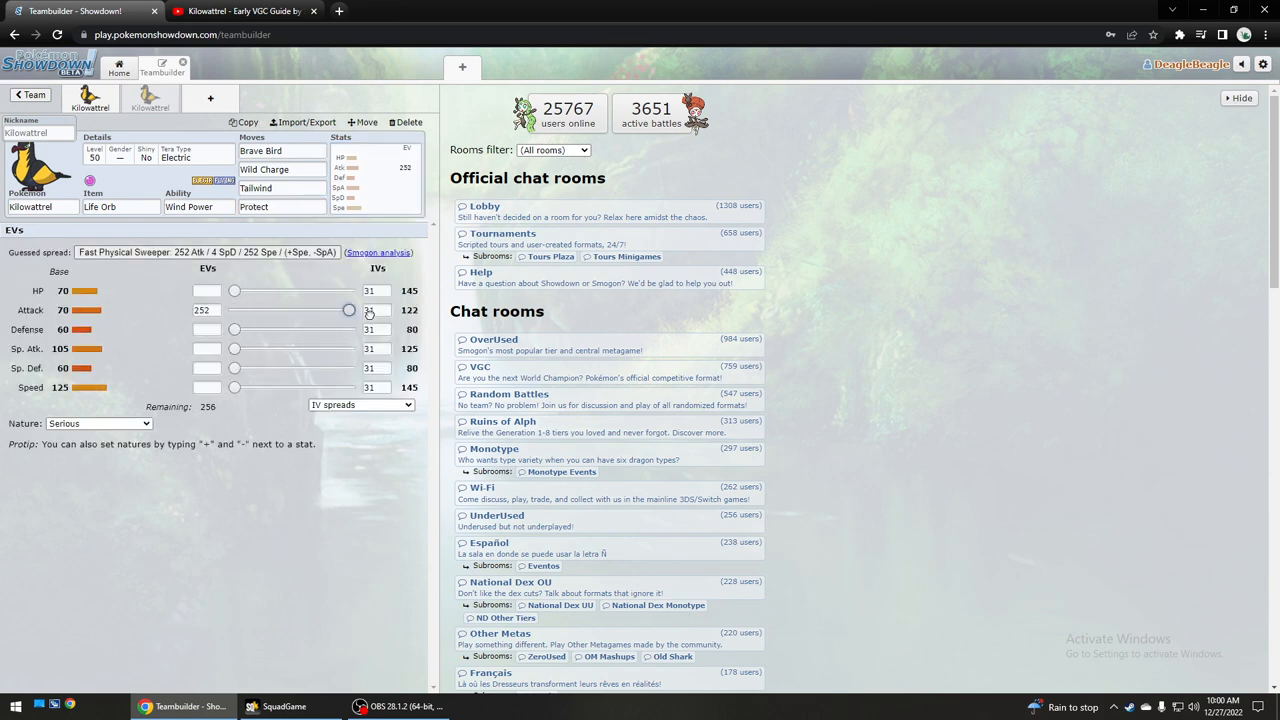
drag(234, 387, 349, 387)
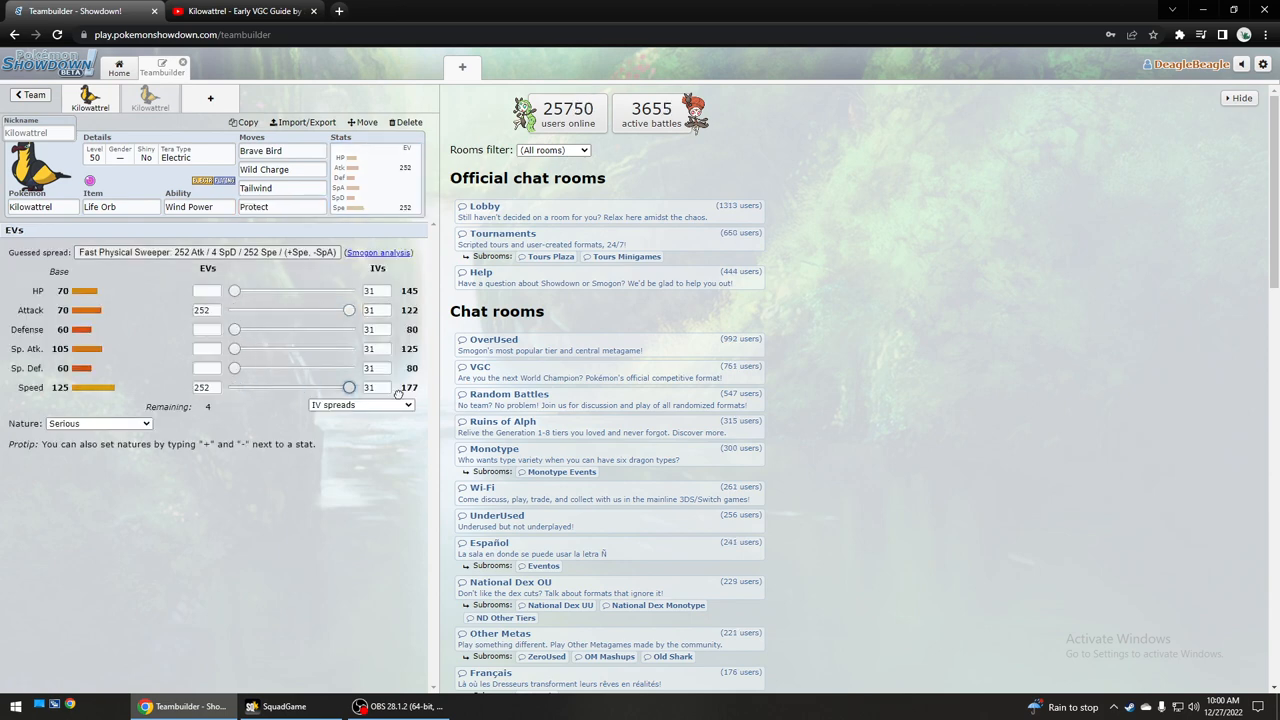
click(97, 423)
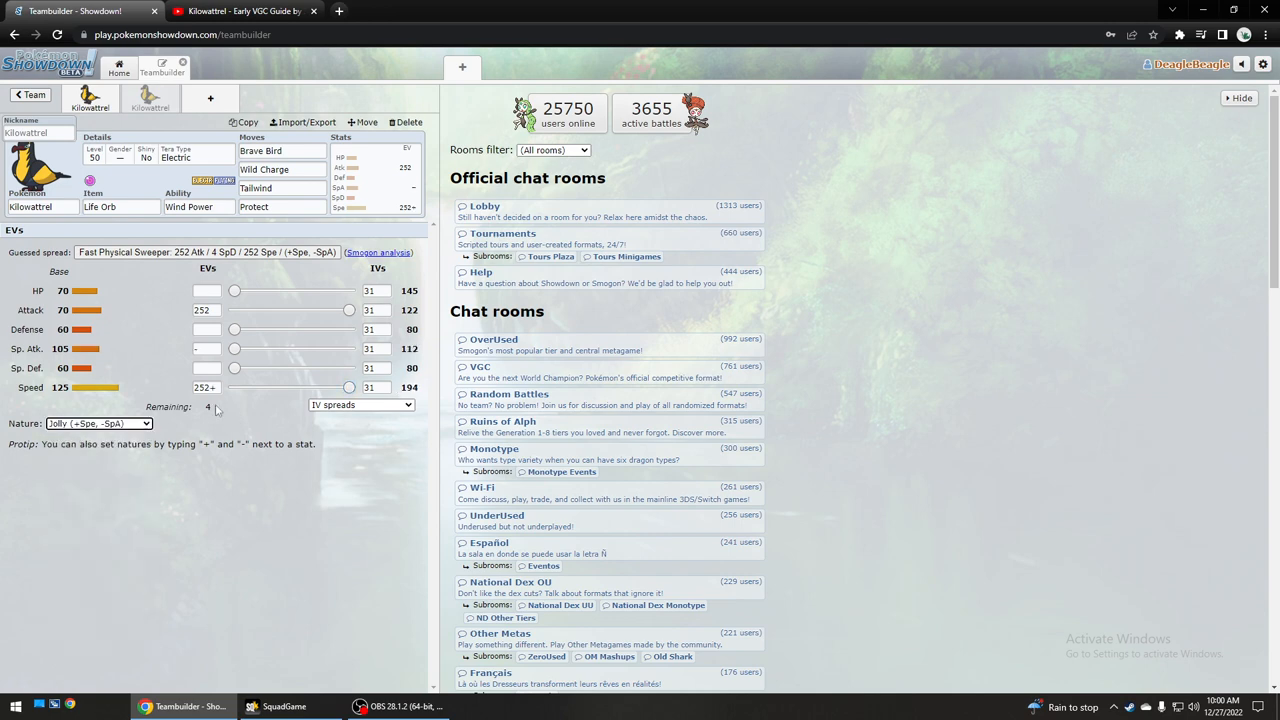
mouse_move(297, 320)
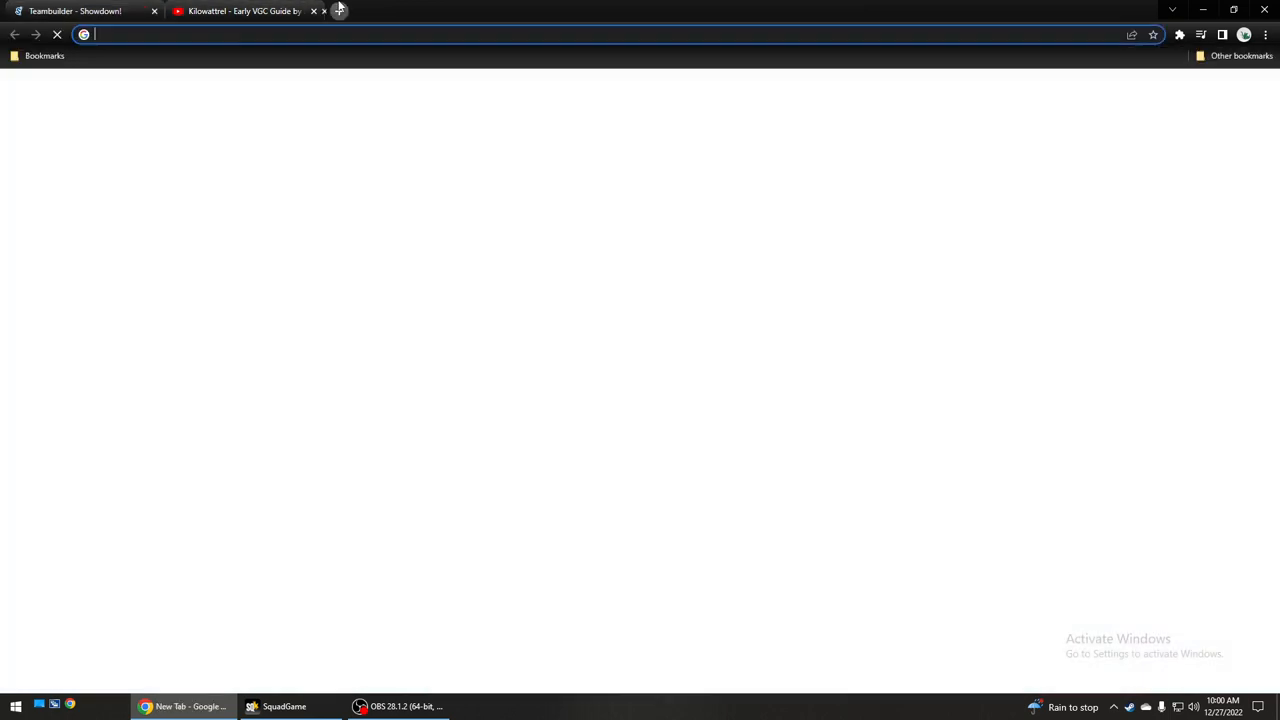
In the VGC damage calculator, pit Kilowattrel against Flame Orb Hariyama and review its nature.
click(339, 11)
text(nerd-of-now.github.io/NCP-VGC-Damage-Calculator/)
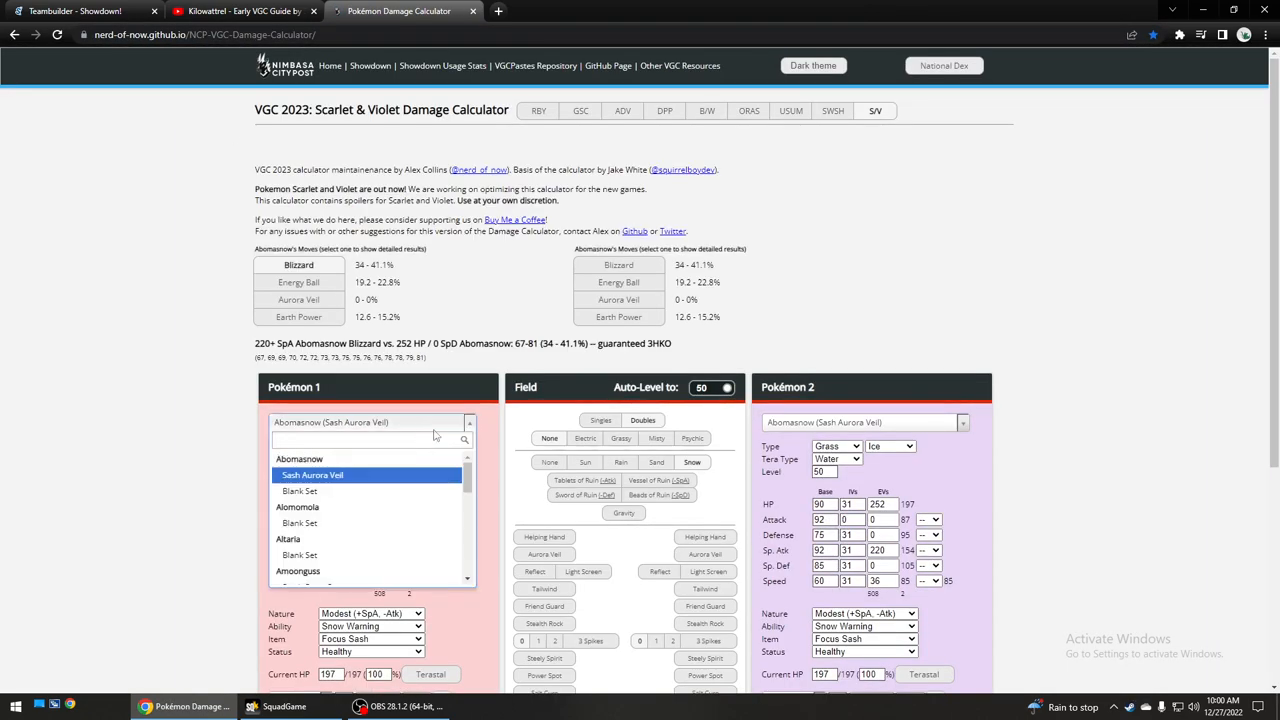
text(kilo)
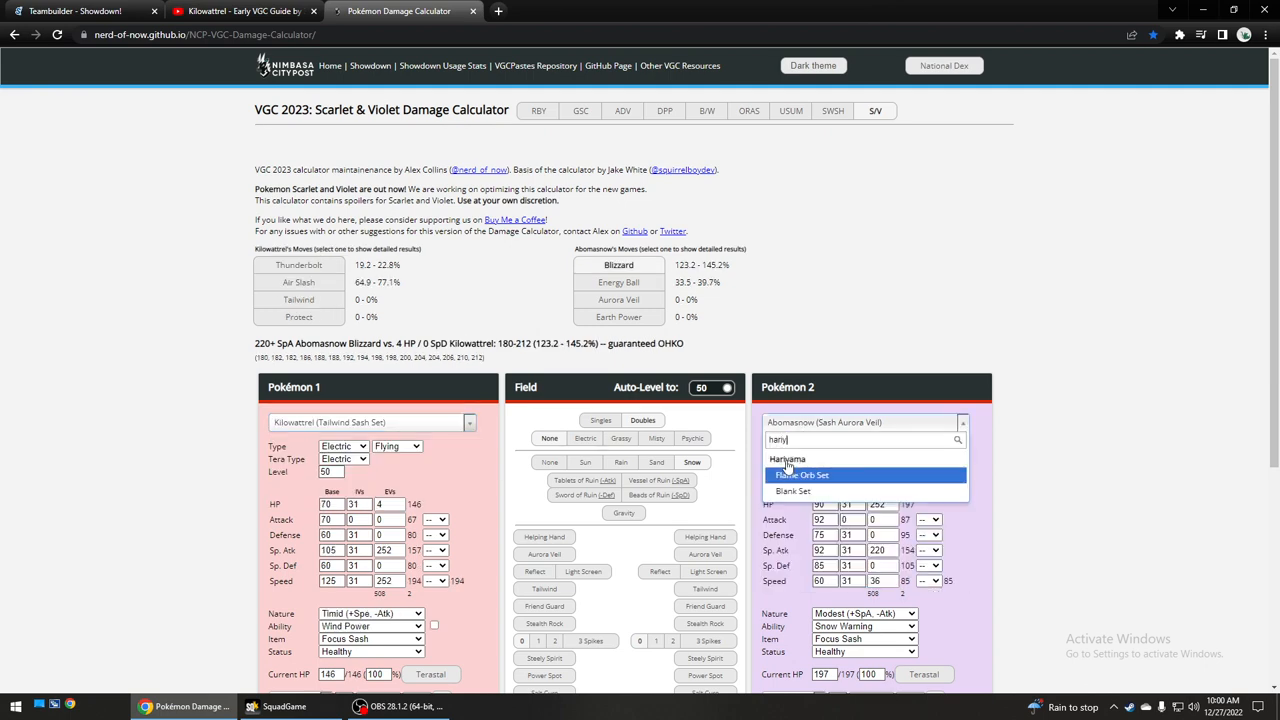
click(787, 459)
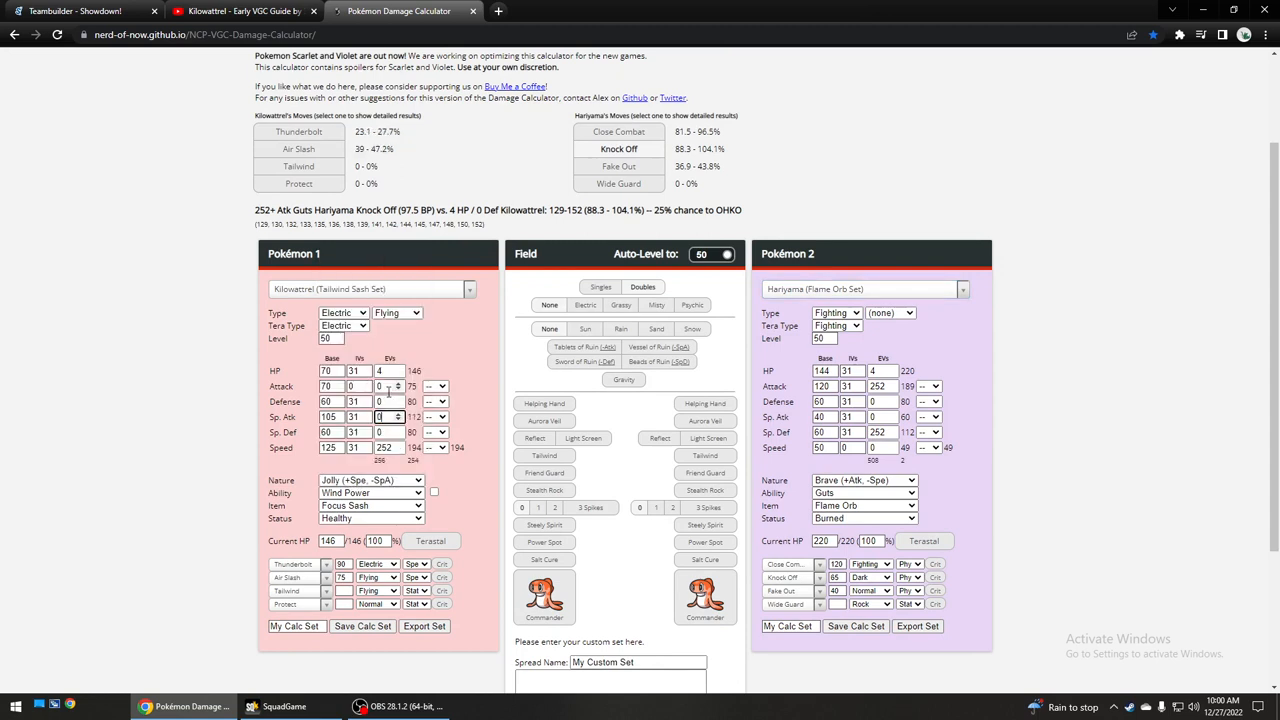
click(370, 480)
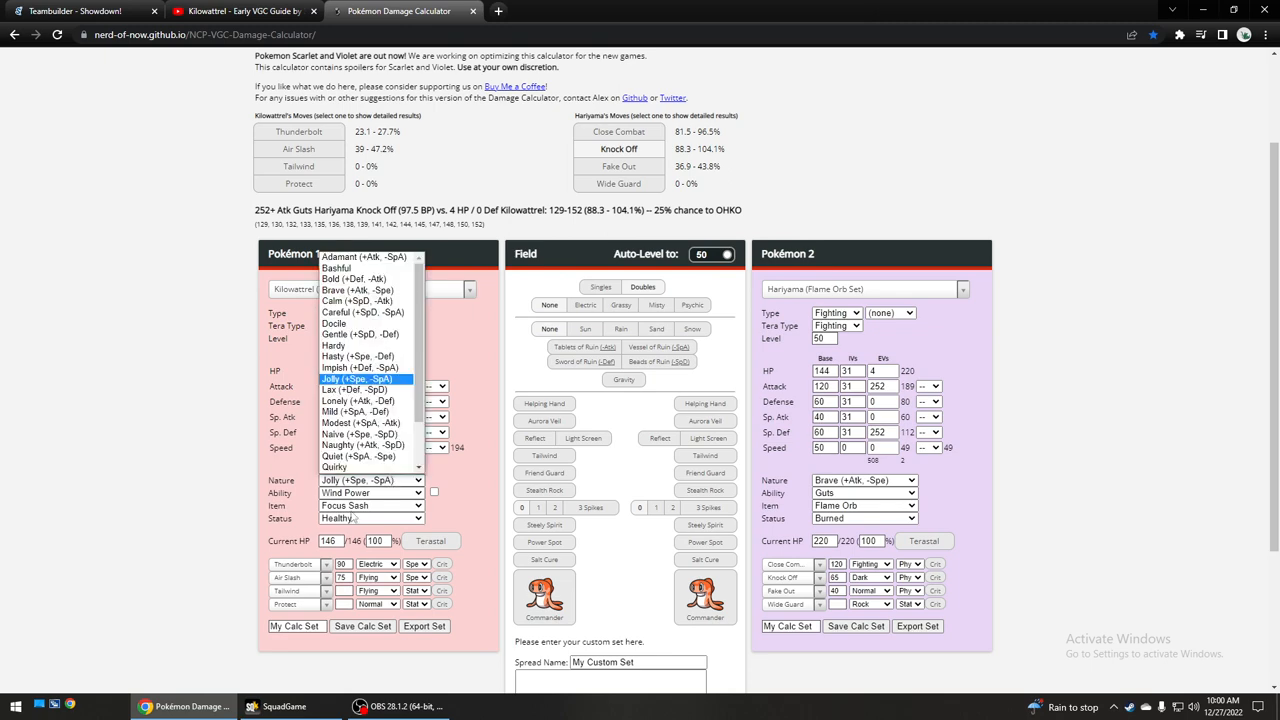
Copy Kilowattrel's 252 Attack EVs from the Teambuilder into the calculator.
click(75, 11)
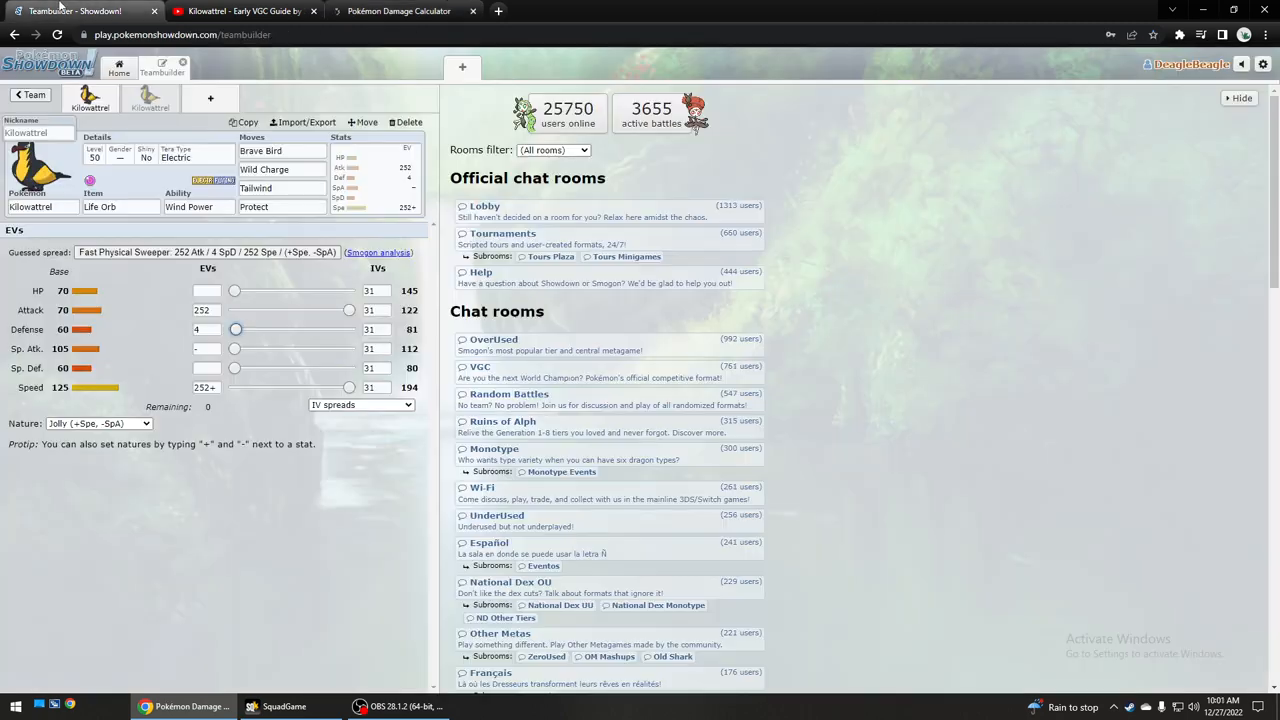
click(398, 11)
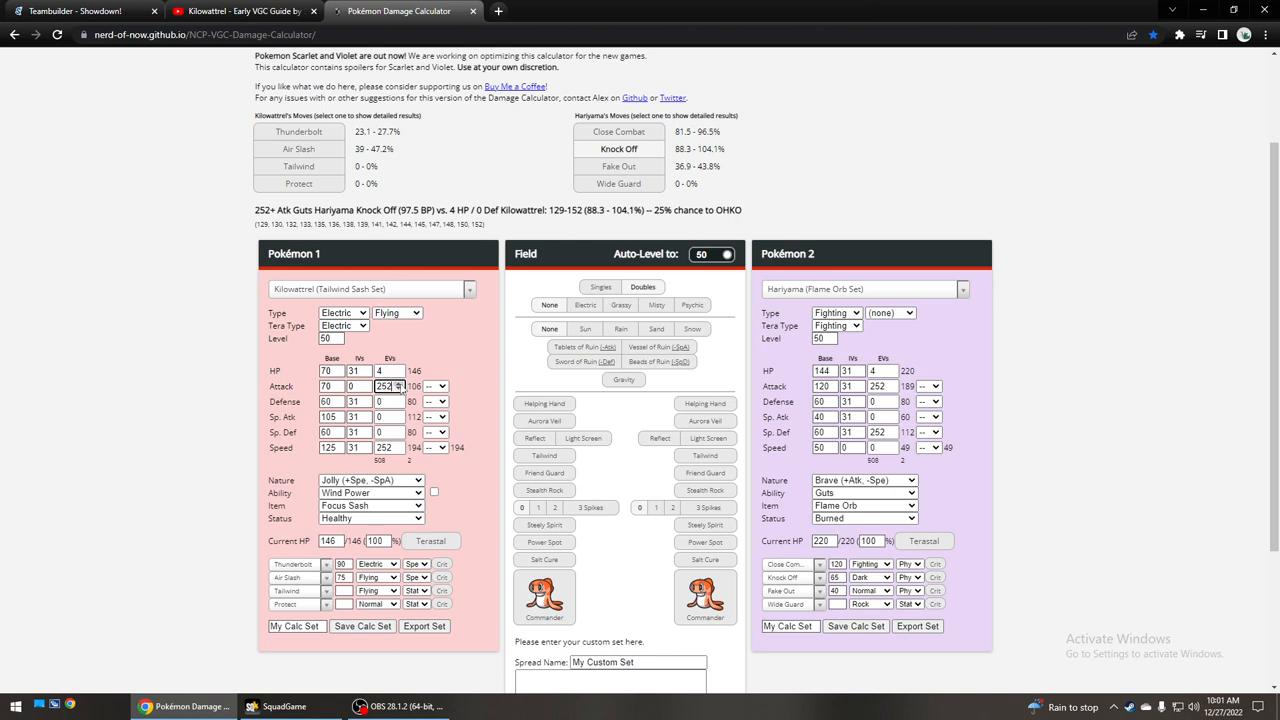
text(220)
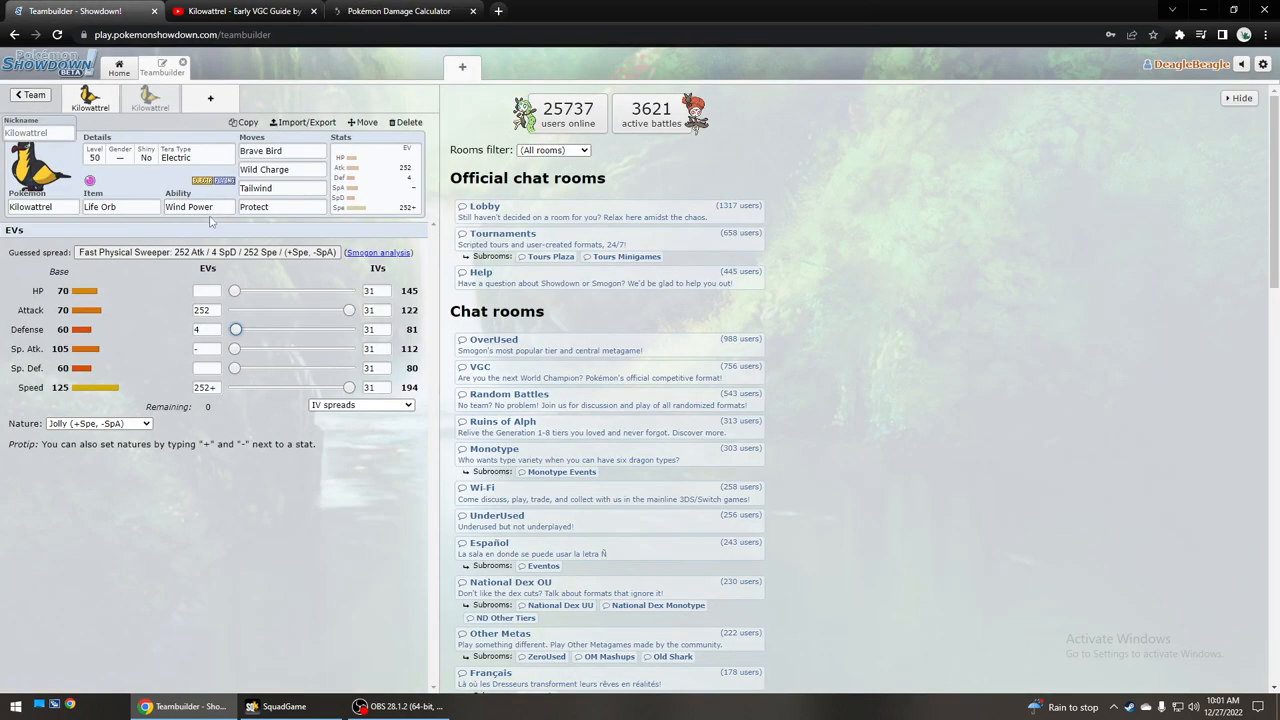
click(398, 11)
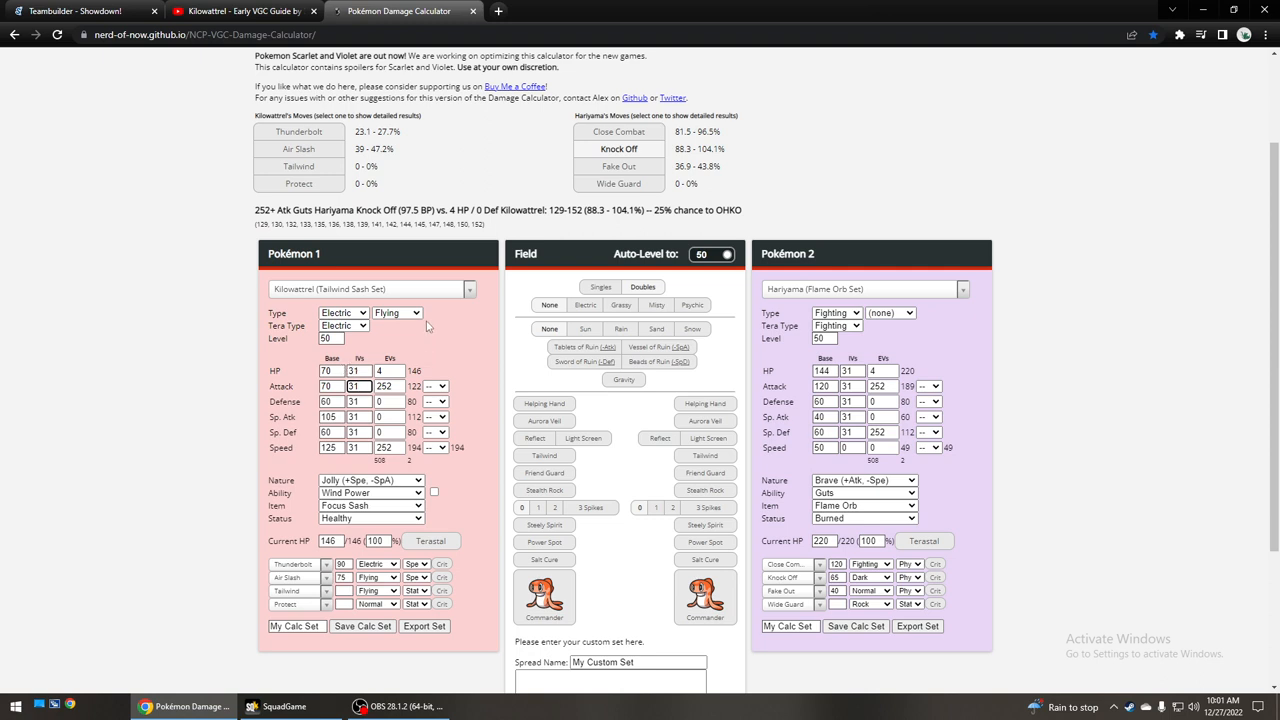
mouse_move(370, 342)
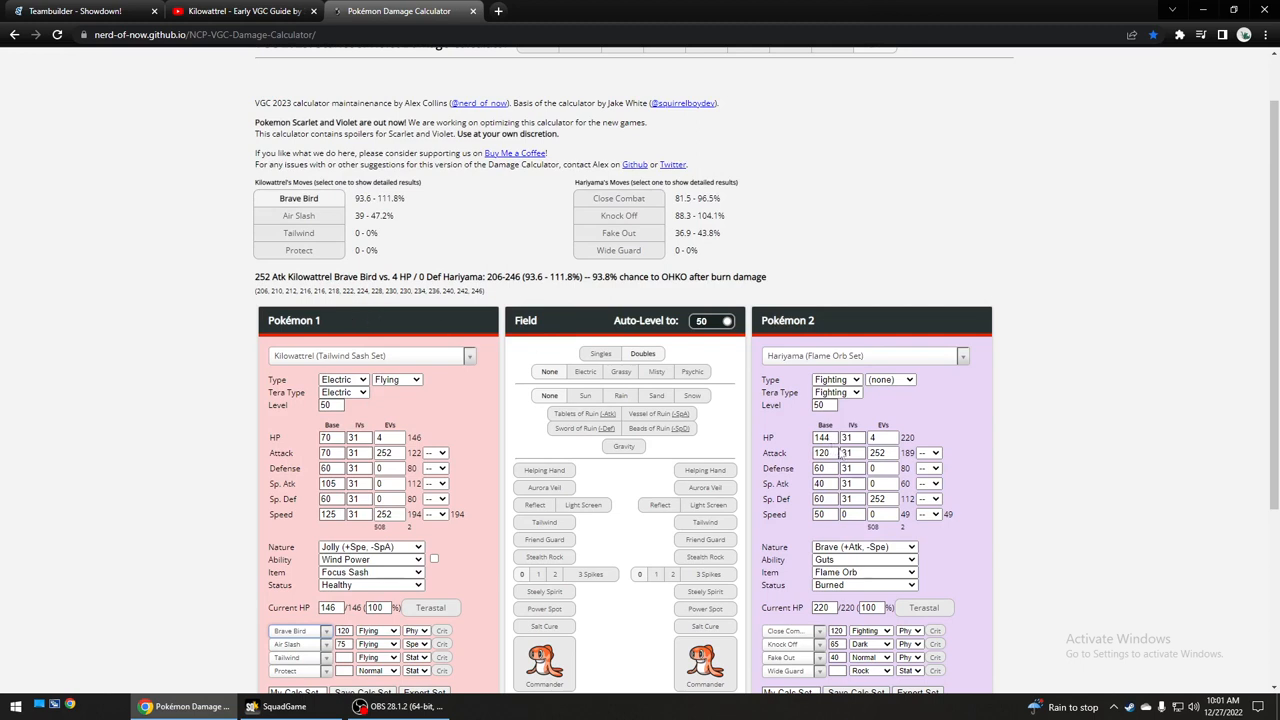
Scroll the calculator to Brave Bird's 62.5% OHKO result against unburned Hariyama.
scroll(down, 3)
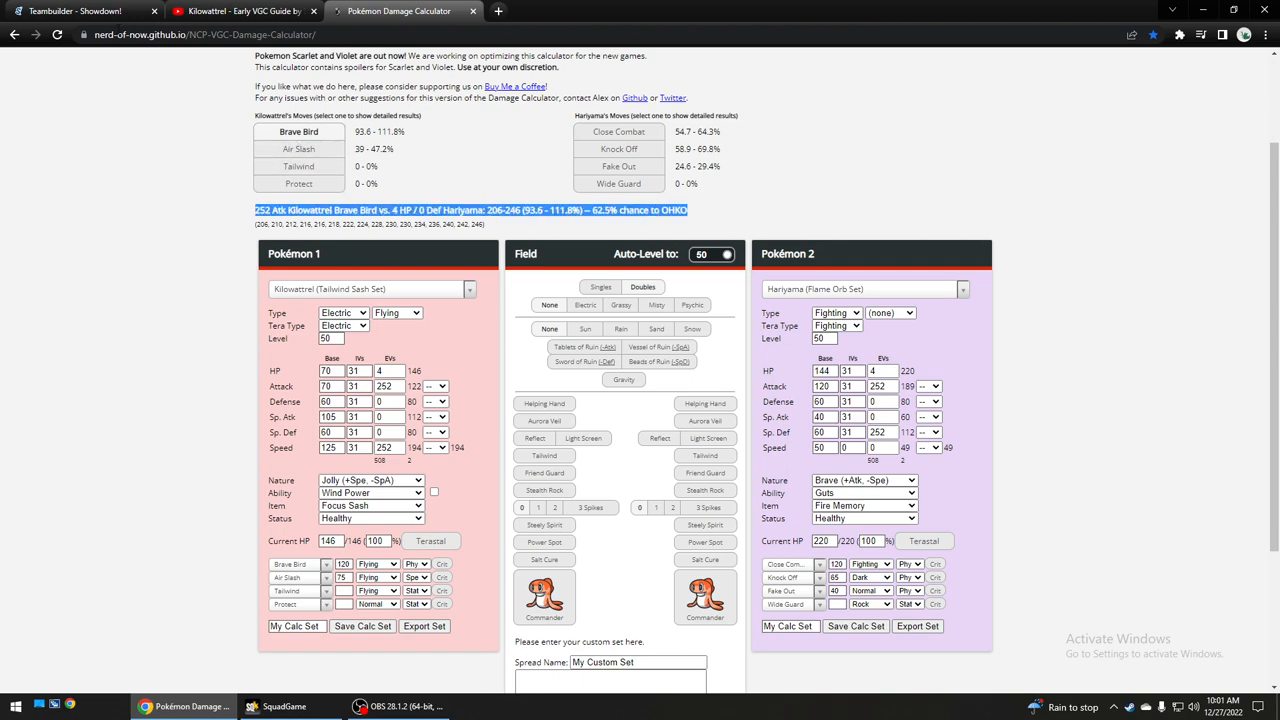
click(80, 11)
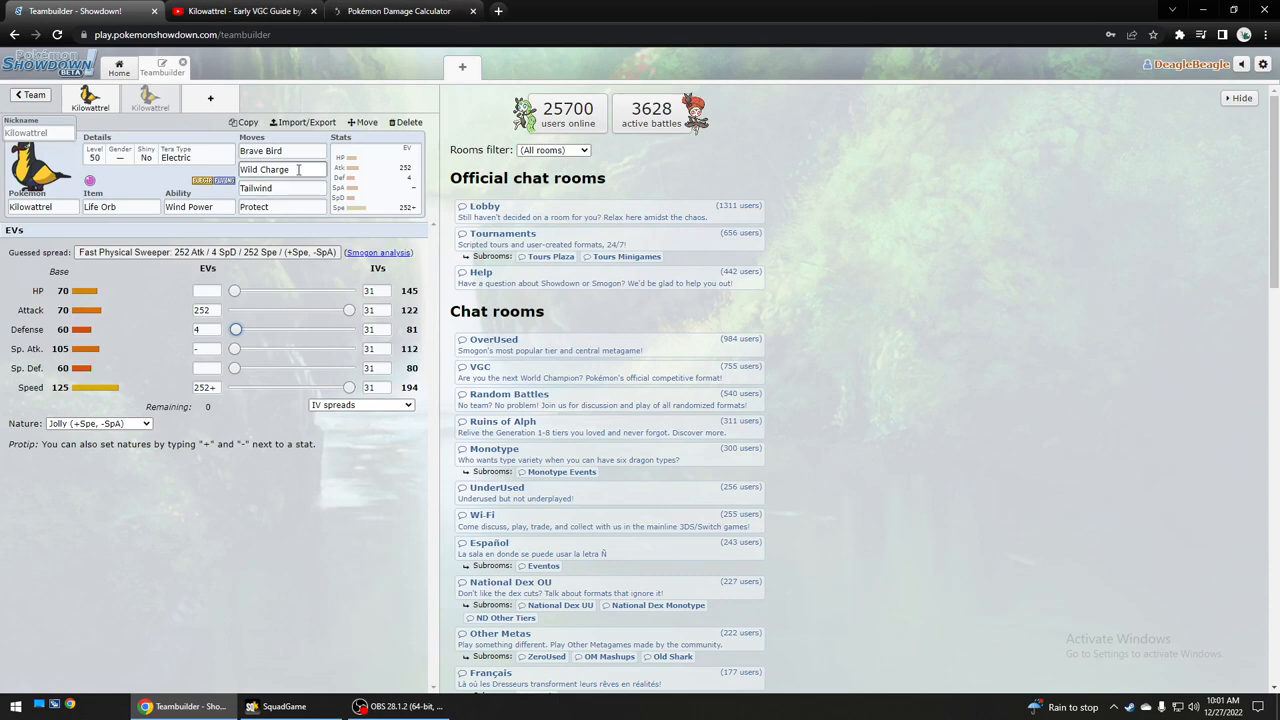
click(265, 169)
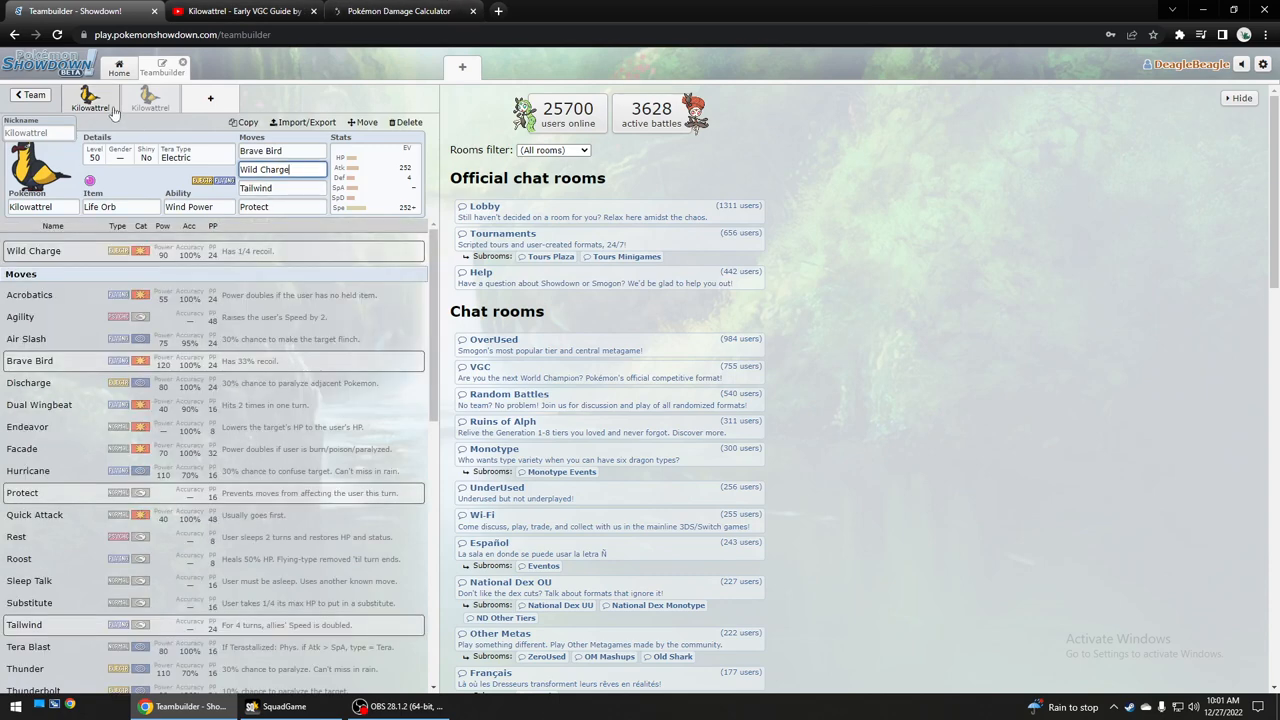
click(240, 11)
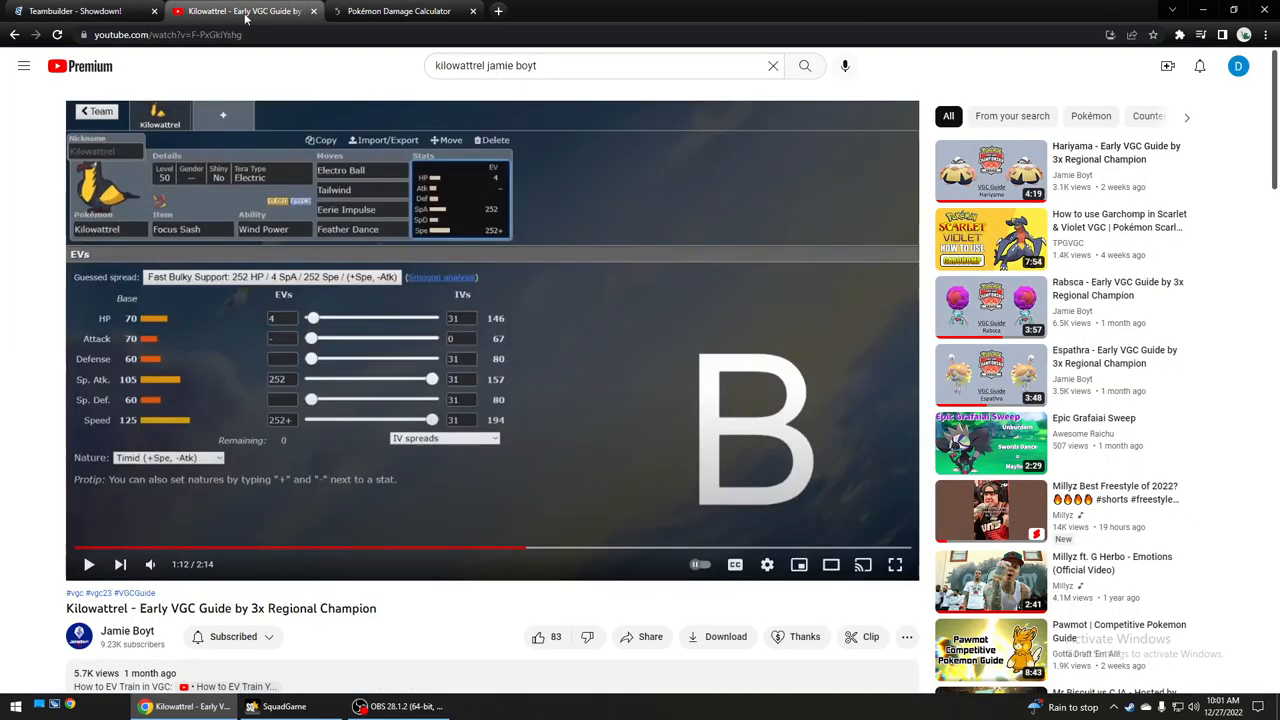
click(398, 11)
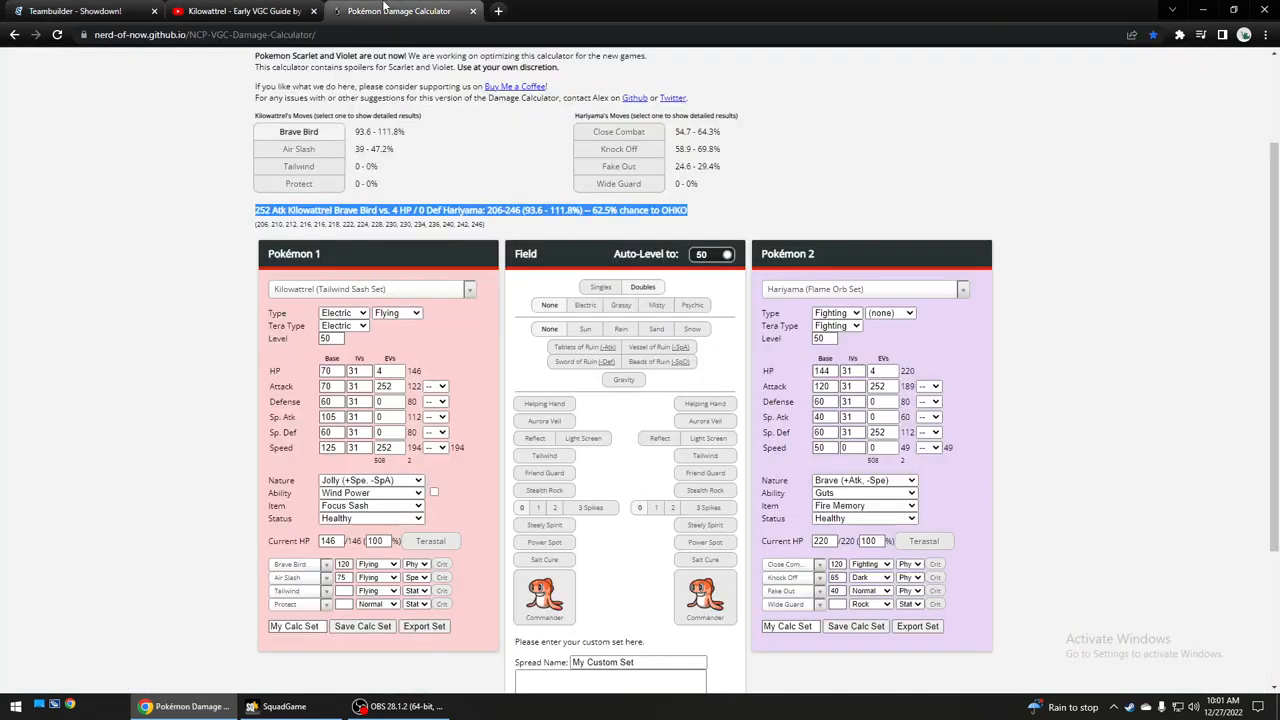
click(75, 11)
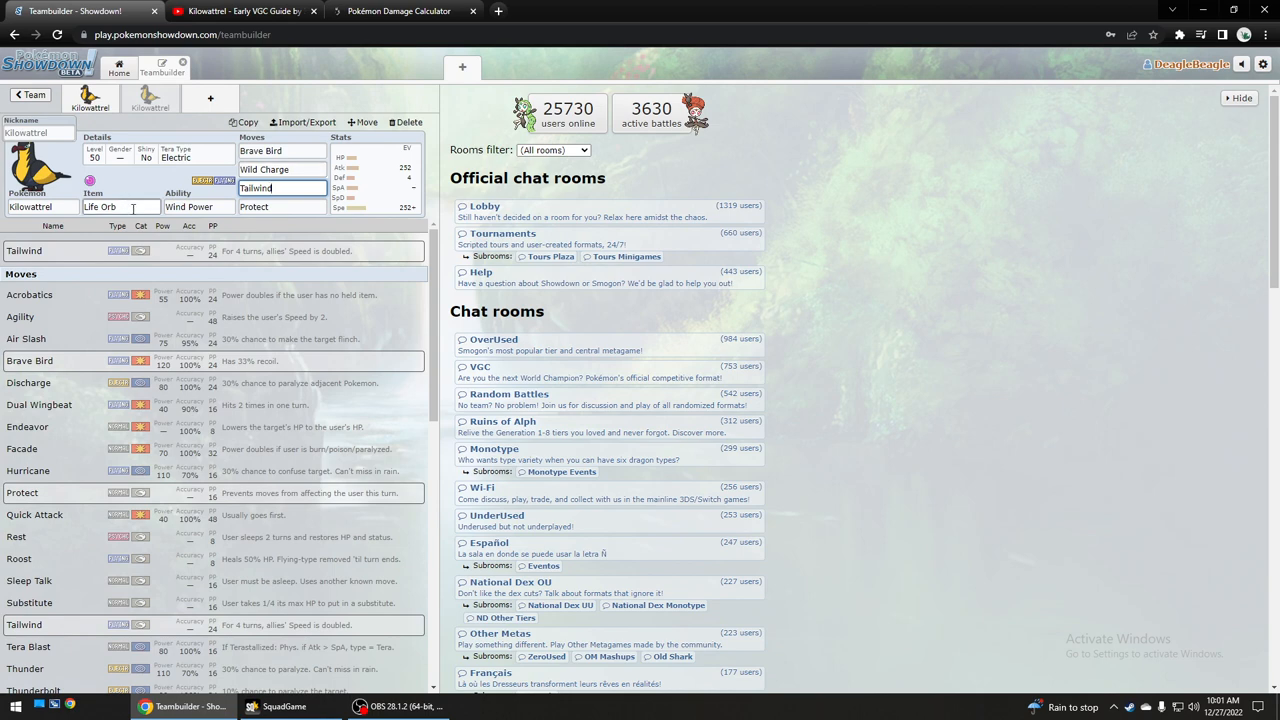
click(120, 207)
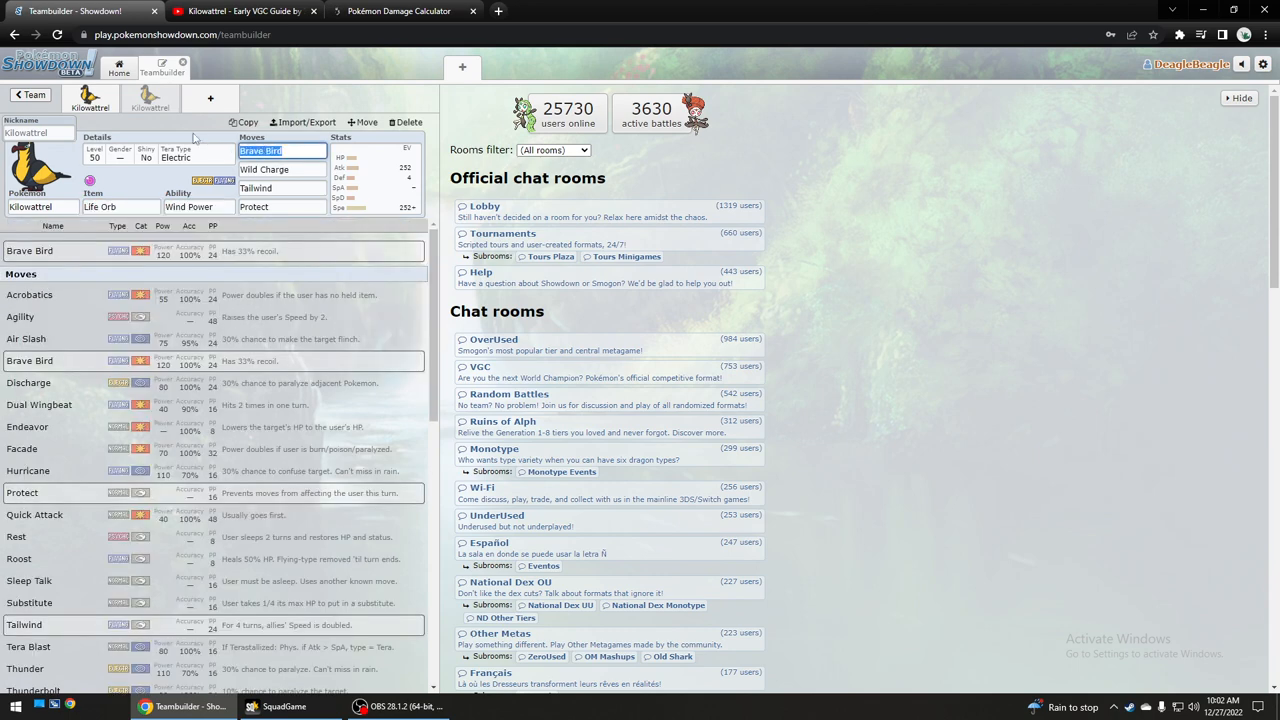
click(282, 169)
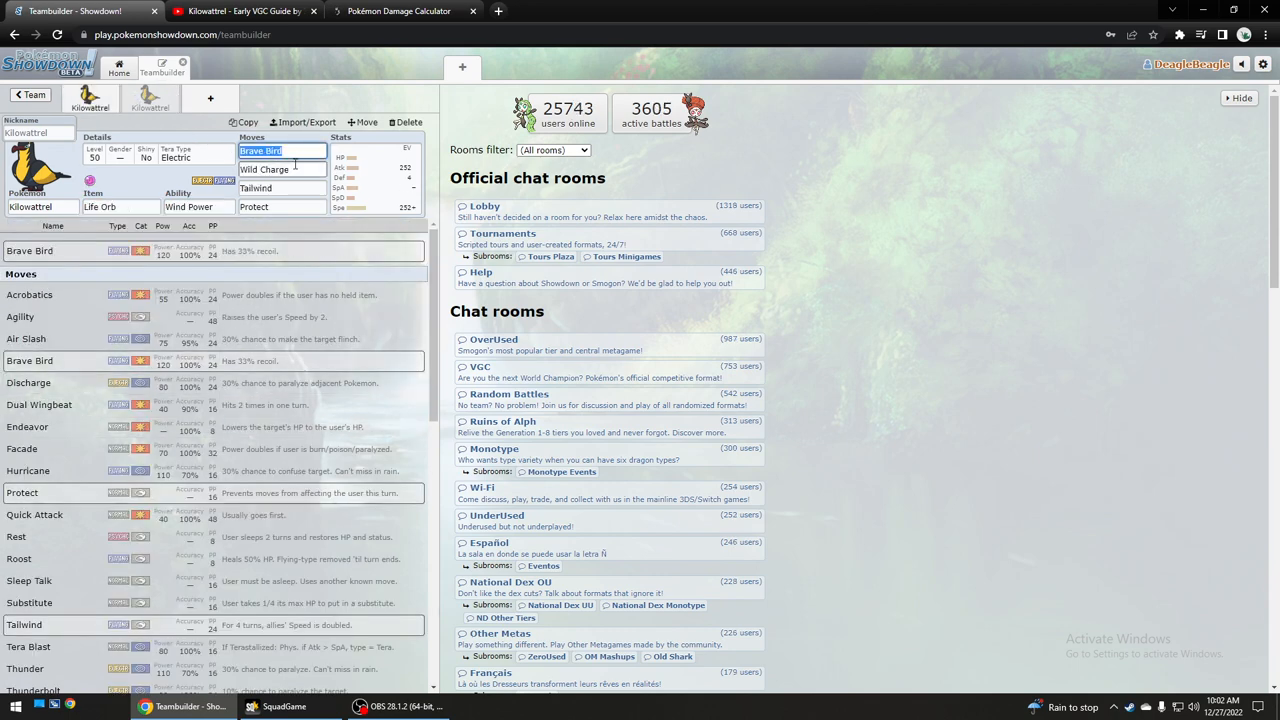
click(115, 206)
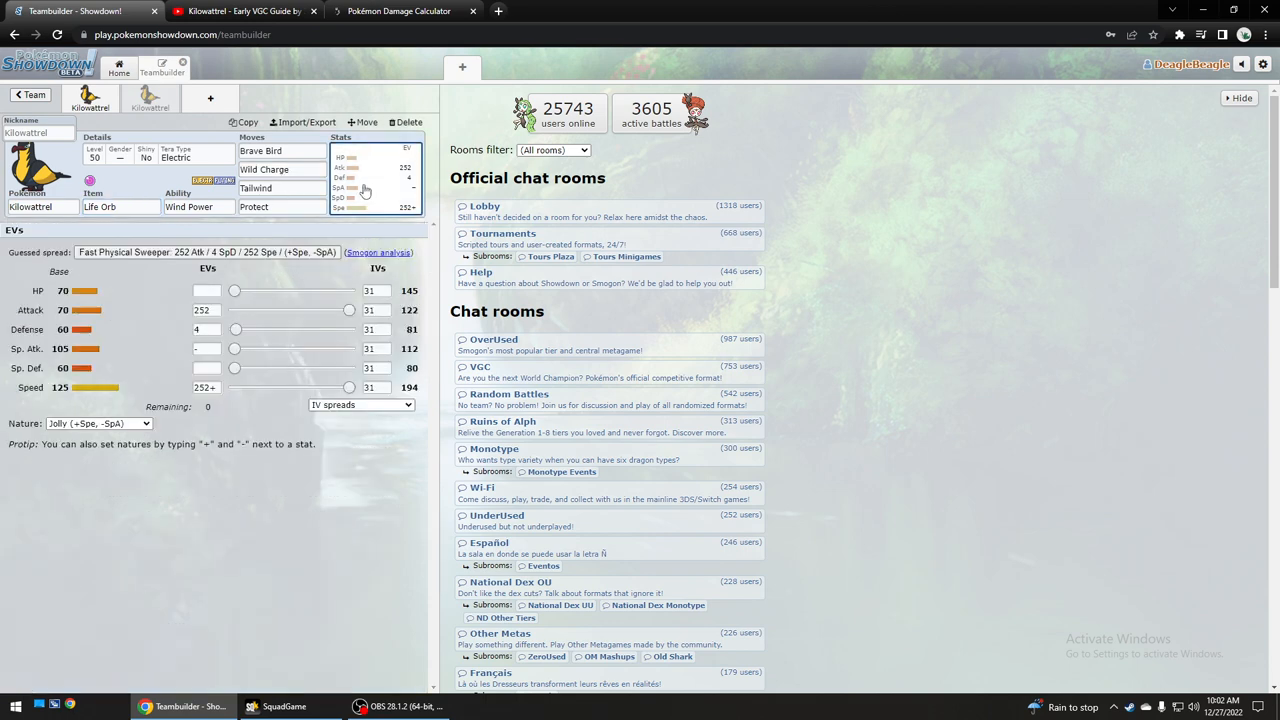
Add another Kilowattrel to the team and search 'thun' for a move.
click(265, 169)
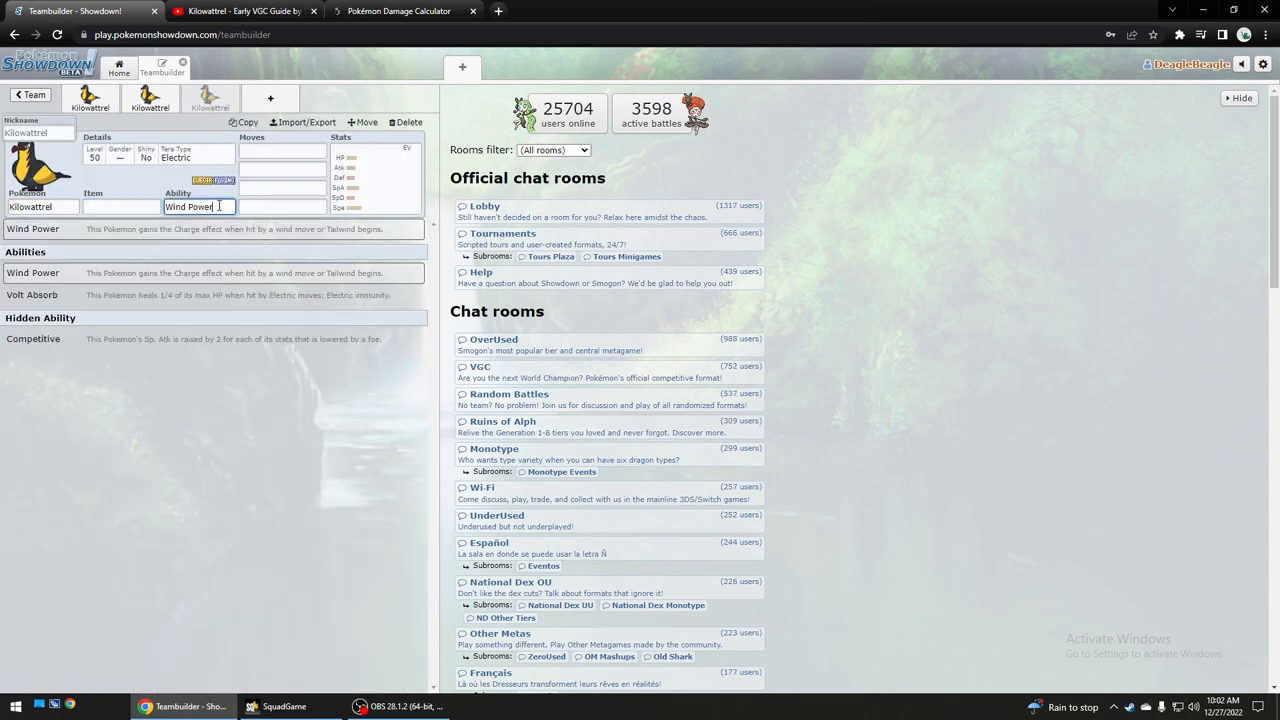
mouse_move(192, 339)
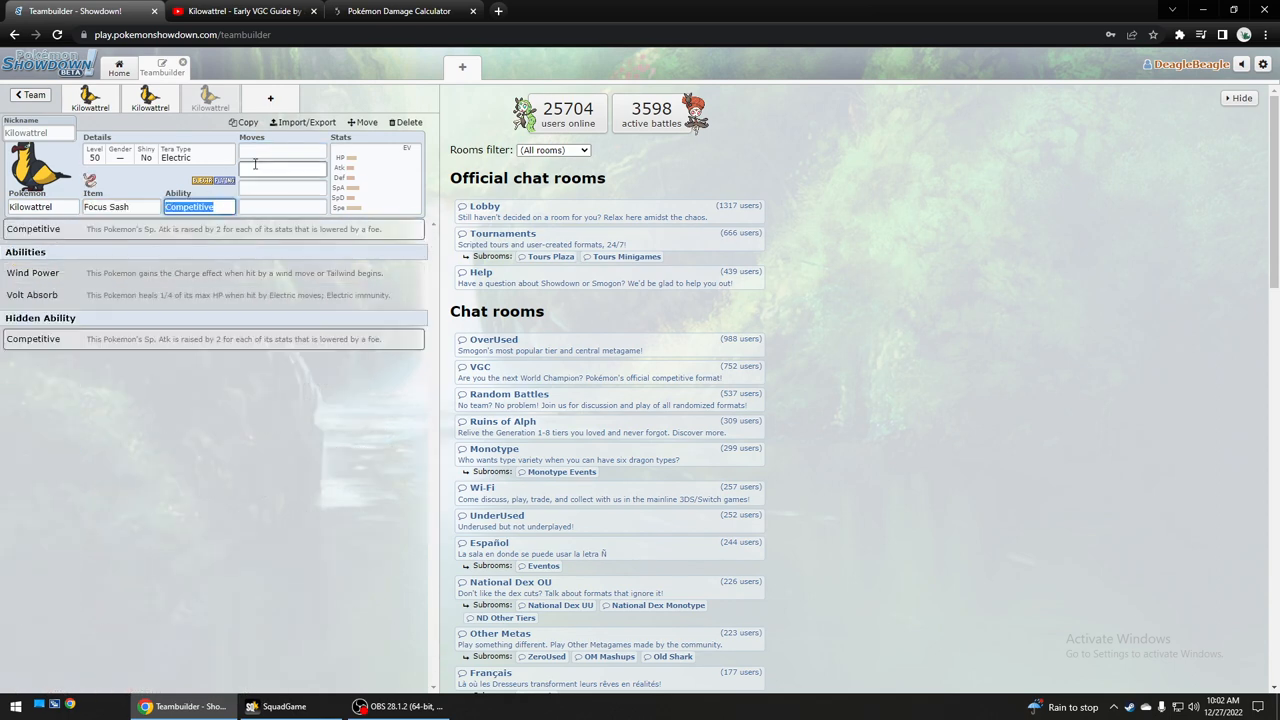
text(thun)
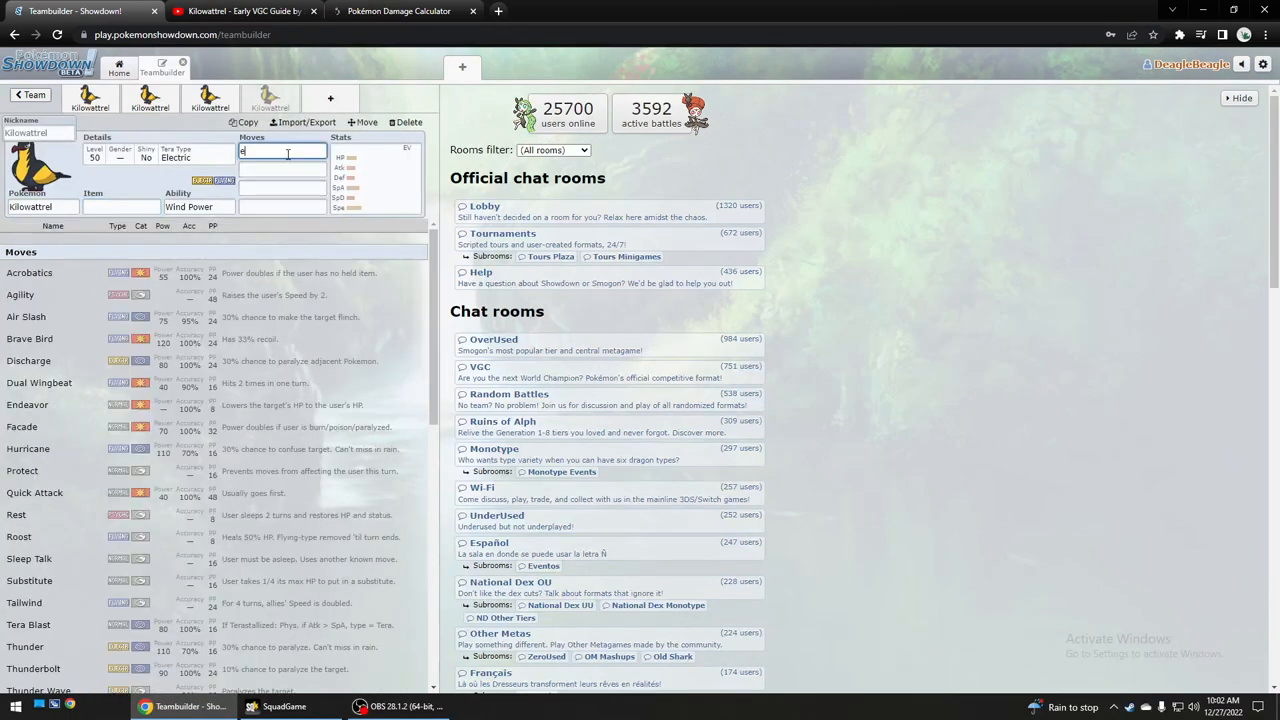
Enter Eerie Impulse, Feather Dance and Electro Ball as the fourth Kilowattrel's moves.
text(Eerie Impulse)
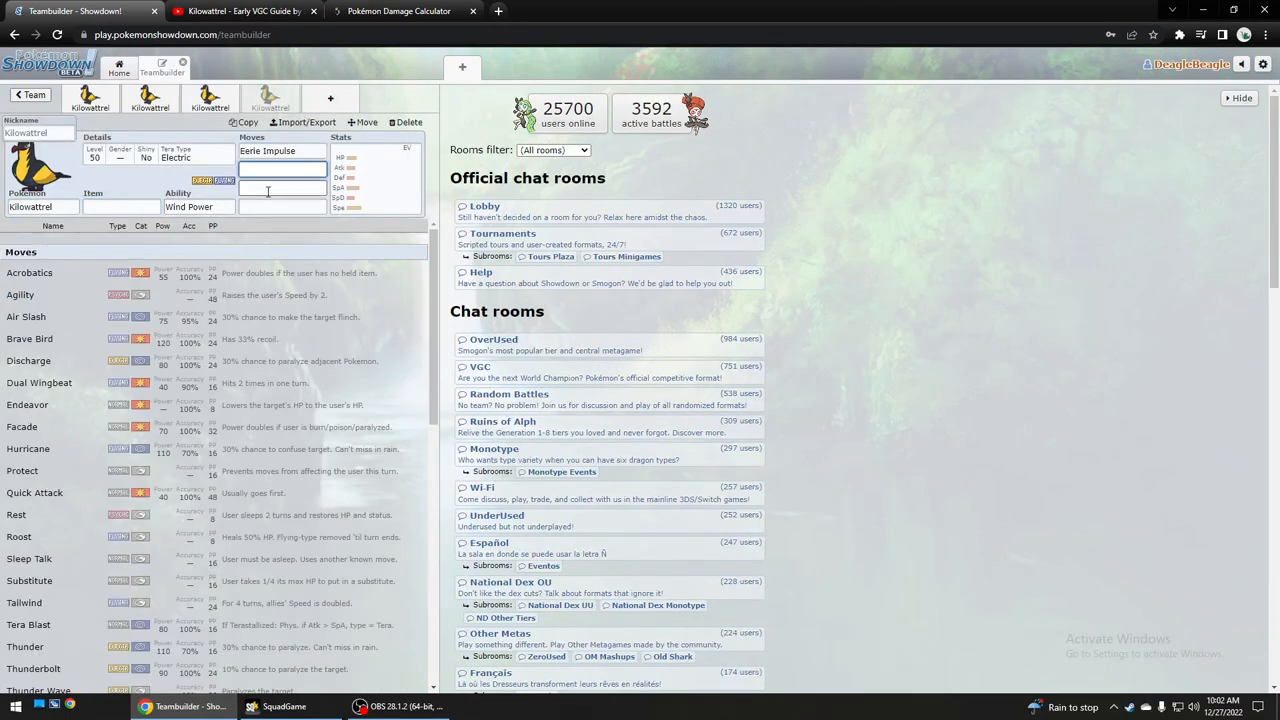
text(fea)
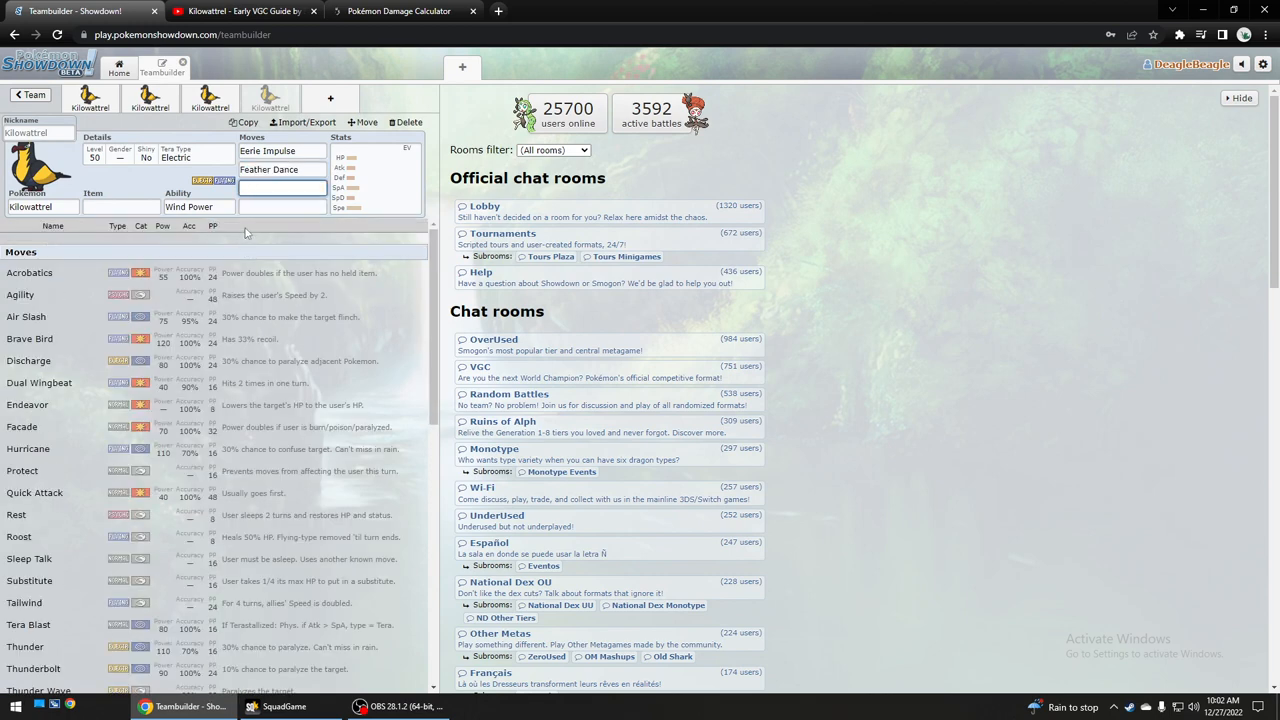
text(el)
click(282, 206)
text(Tailwind)
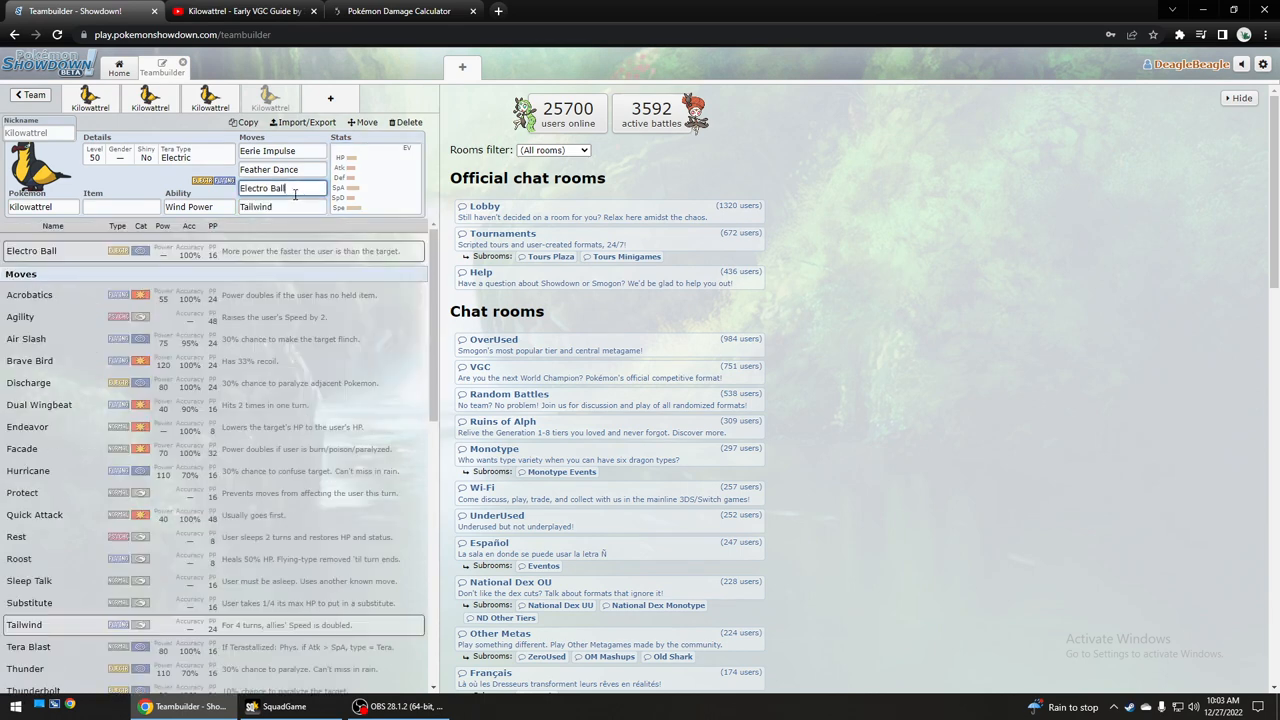
double_click(262, 188)
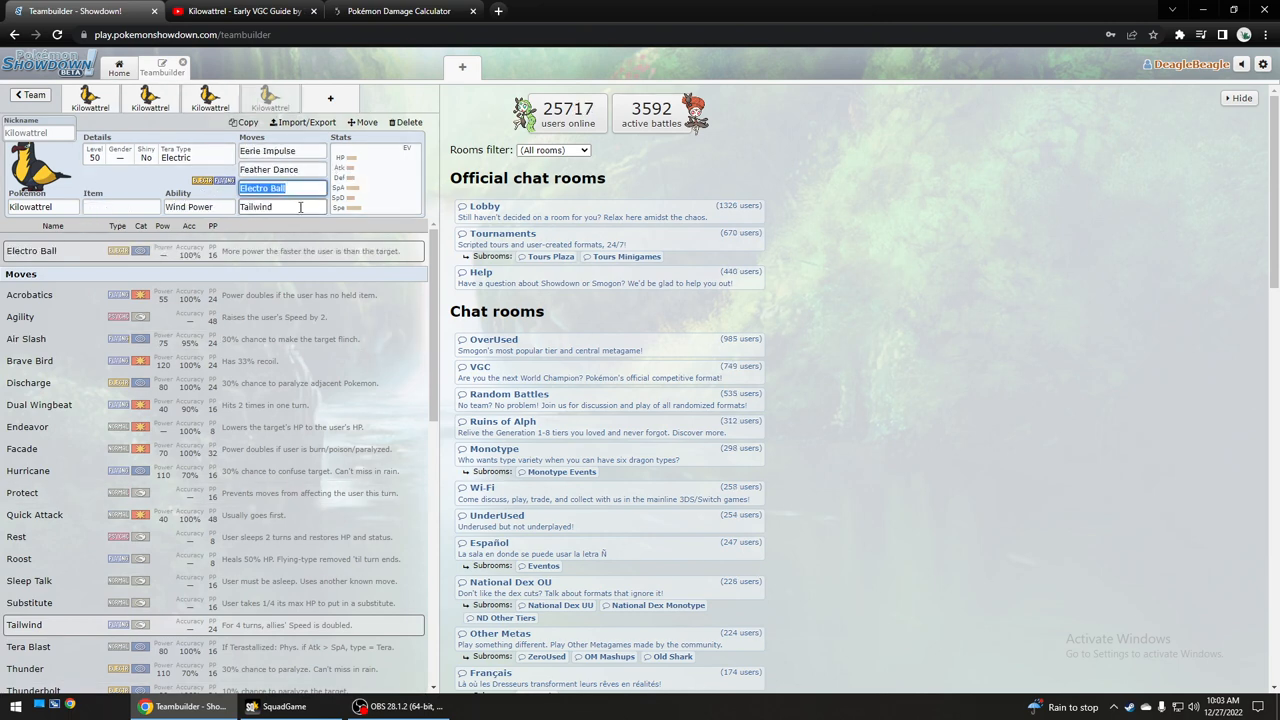
click(280, 207)
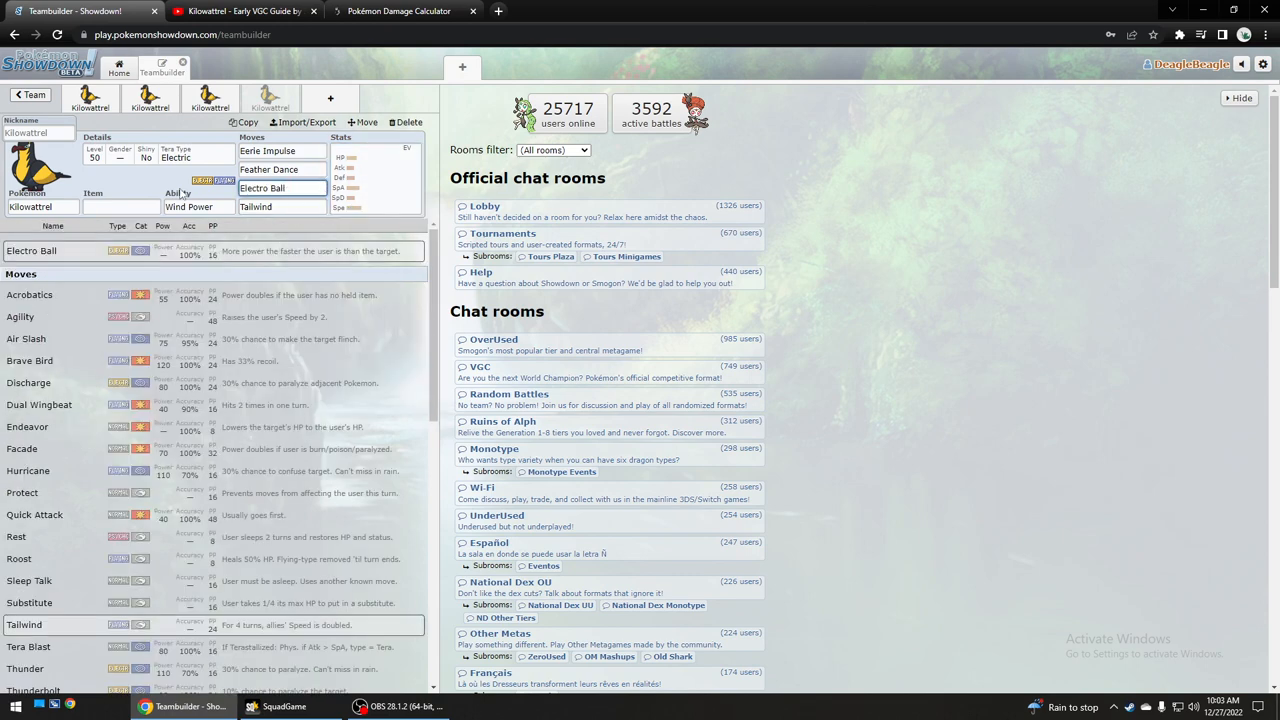
click(263, 188)
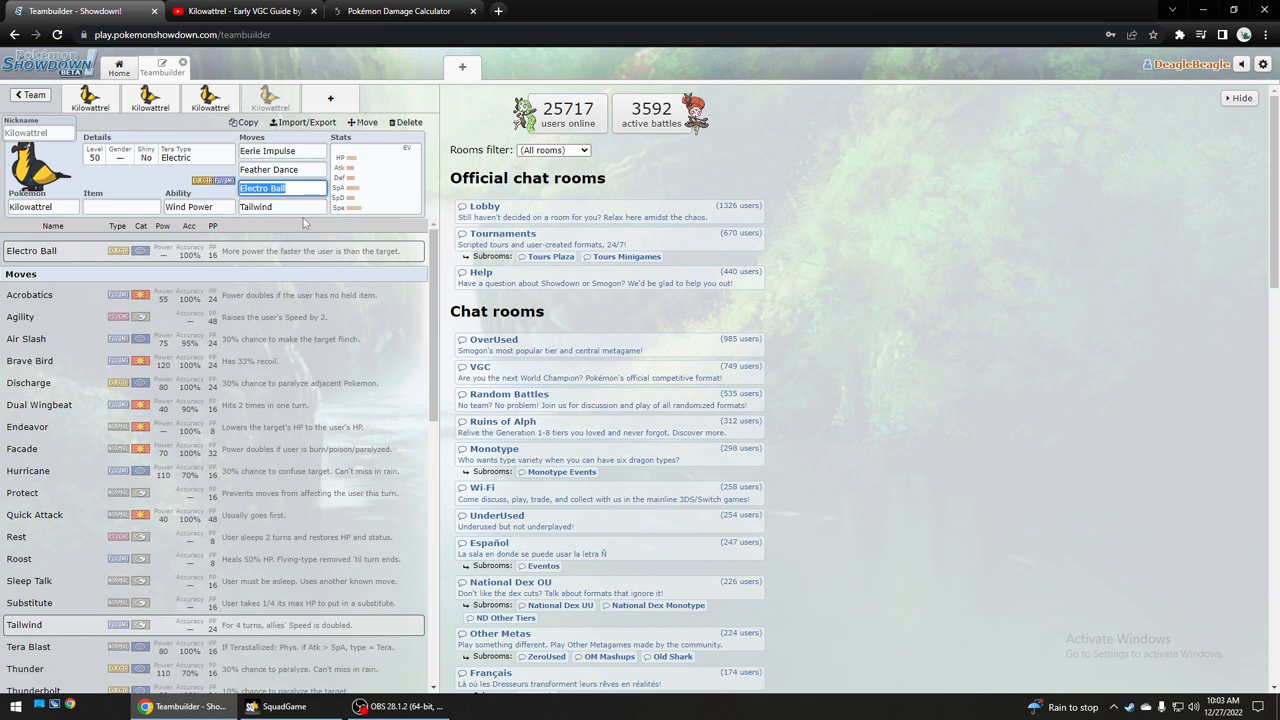
mouse_move(415, 468)
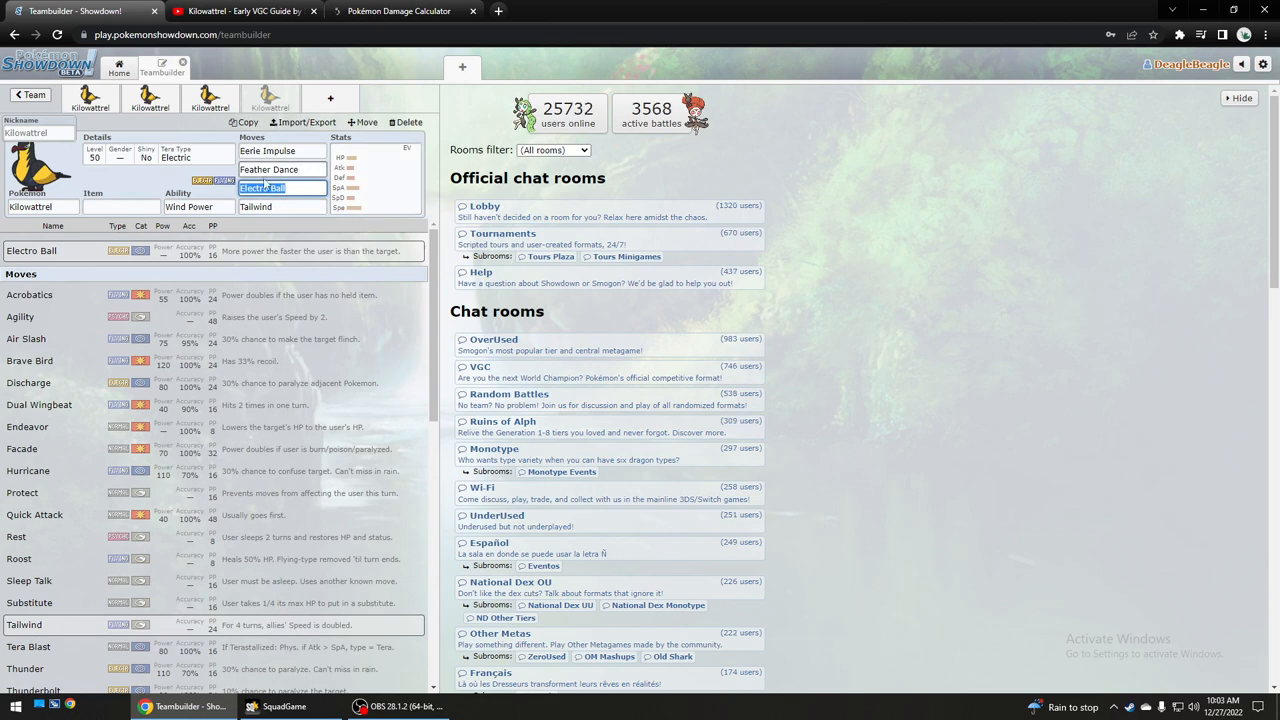
scroll(down, 3)
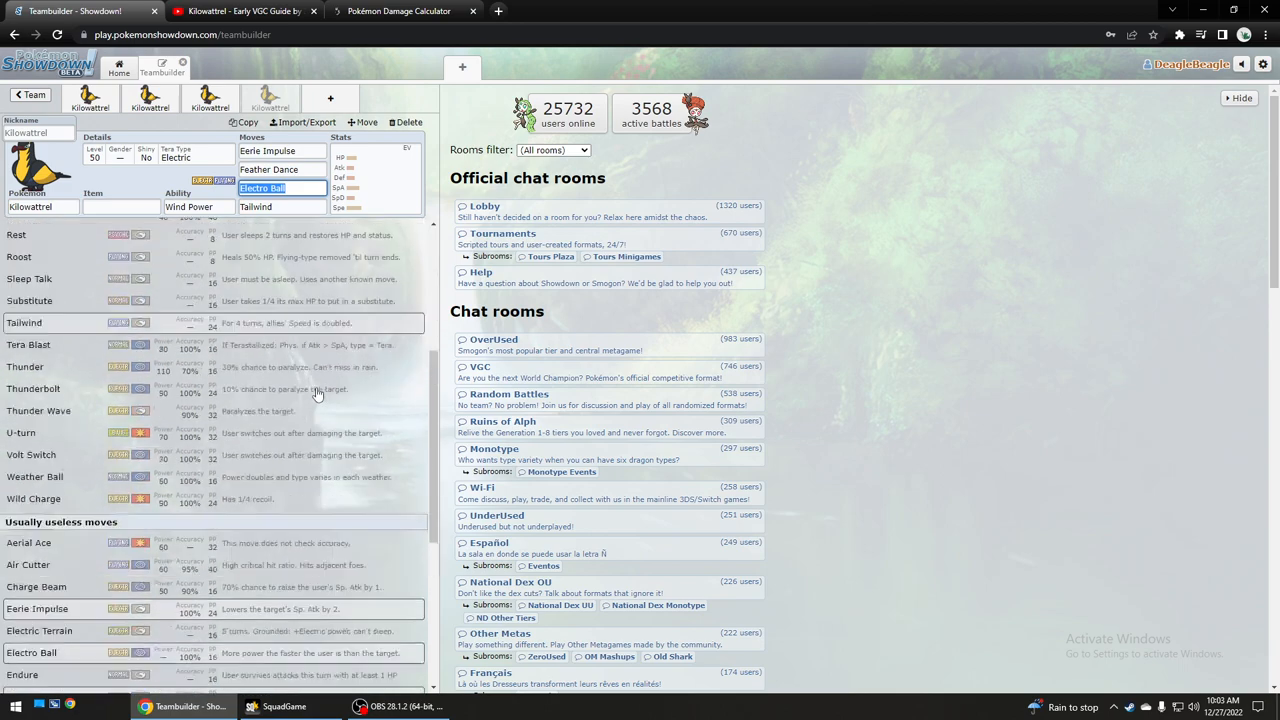
click(280, 188)
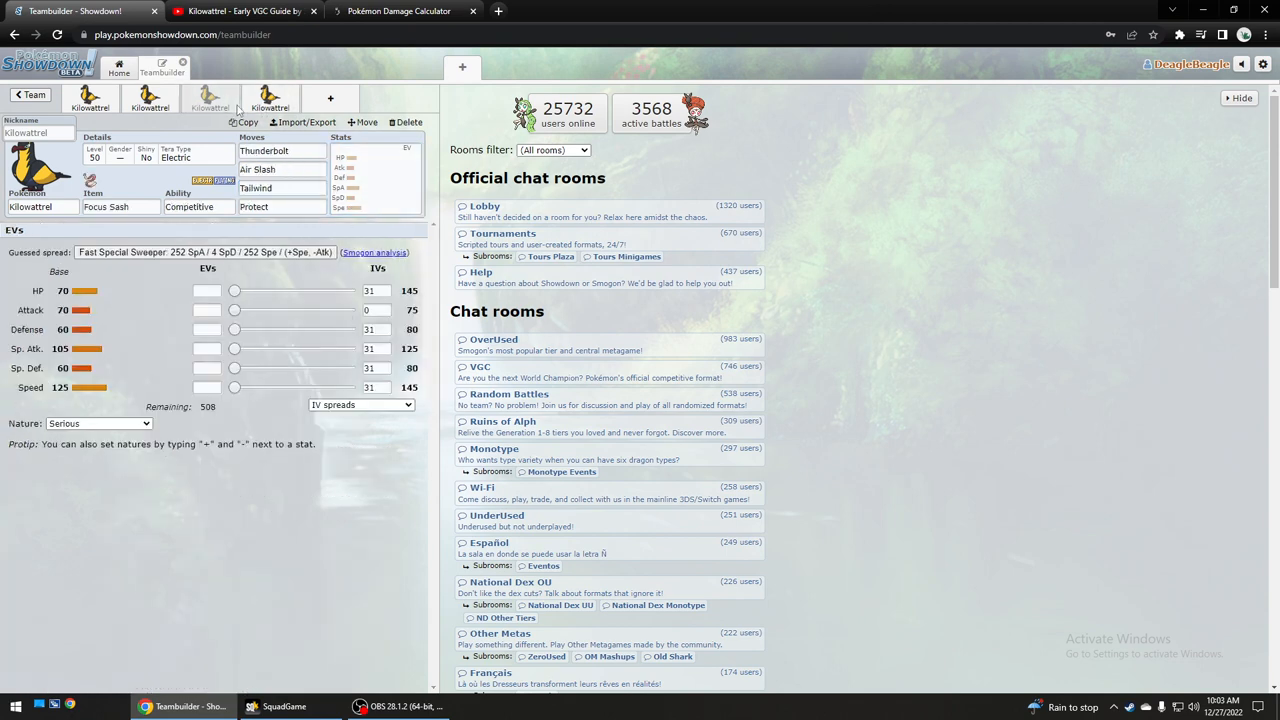
click(209, 98)
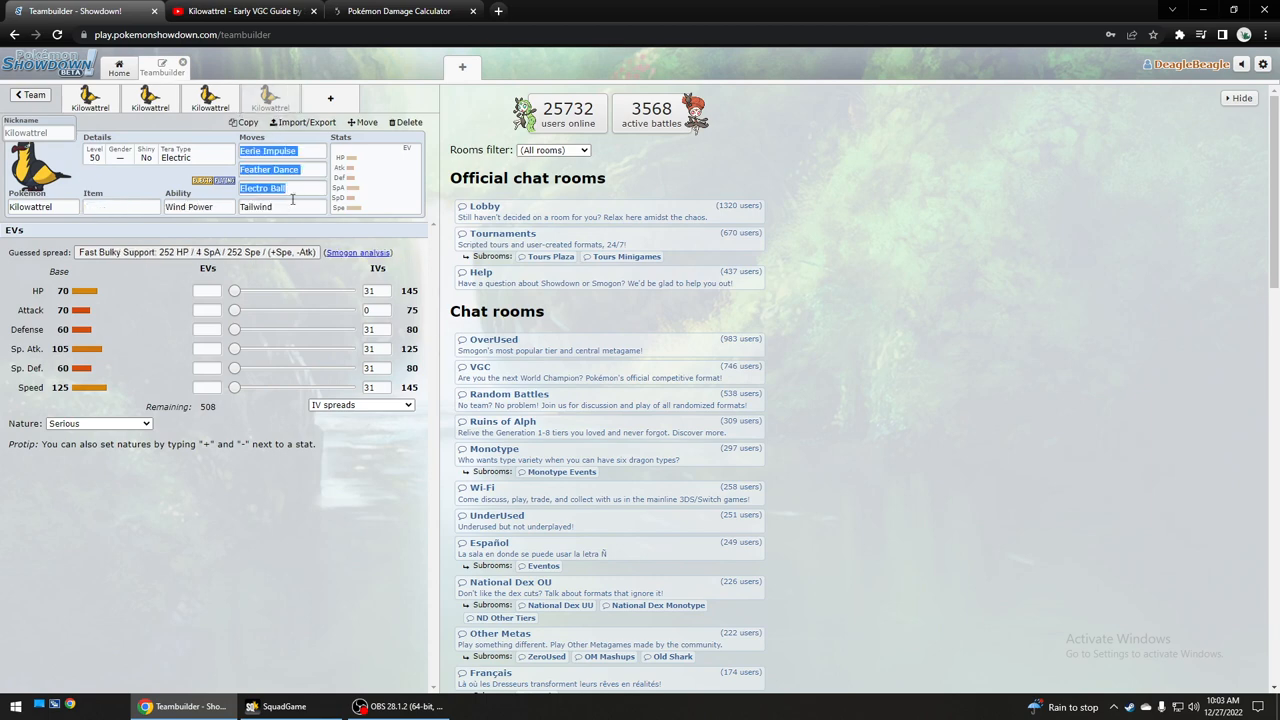
click(281, 207)
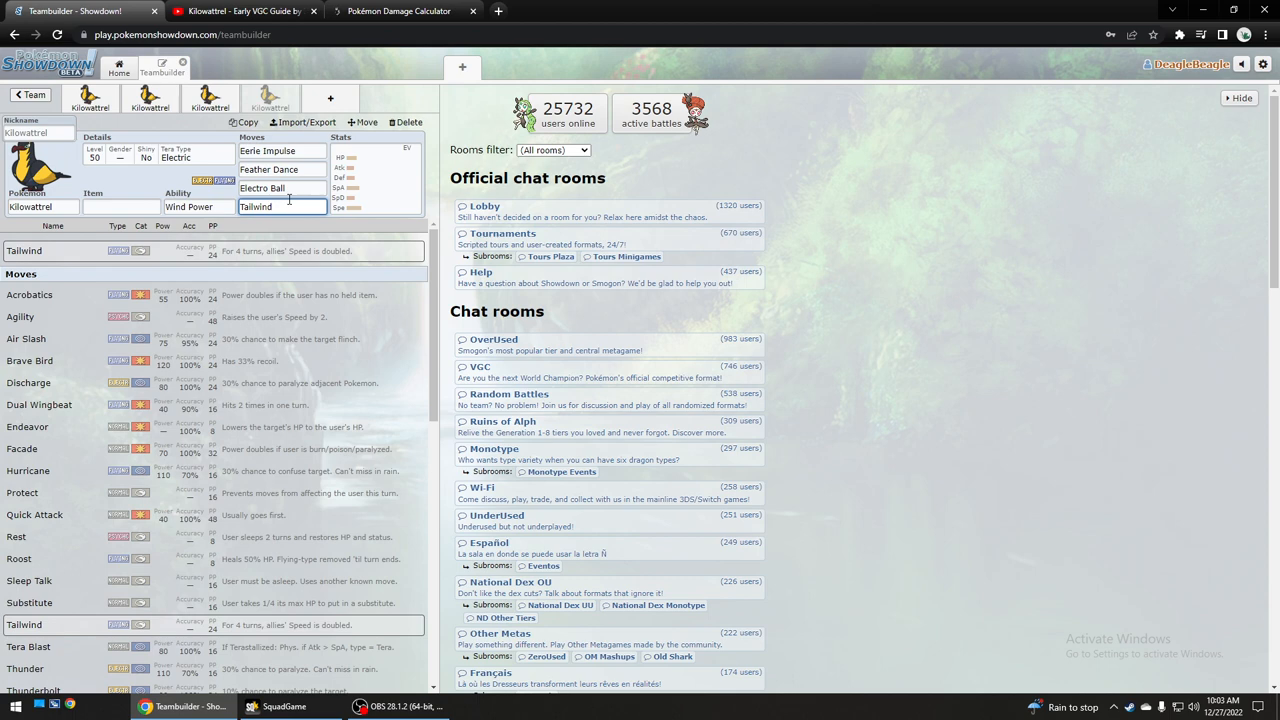
click(281, 188)
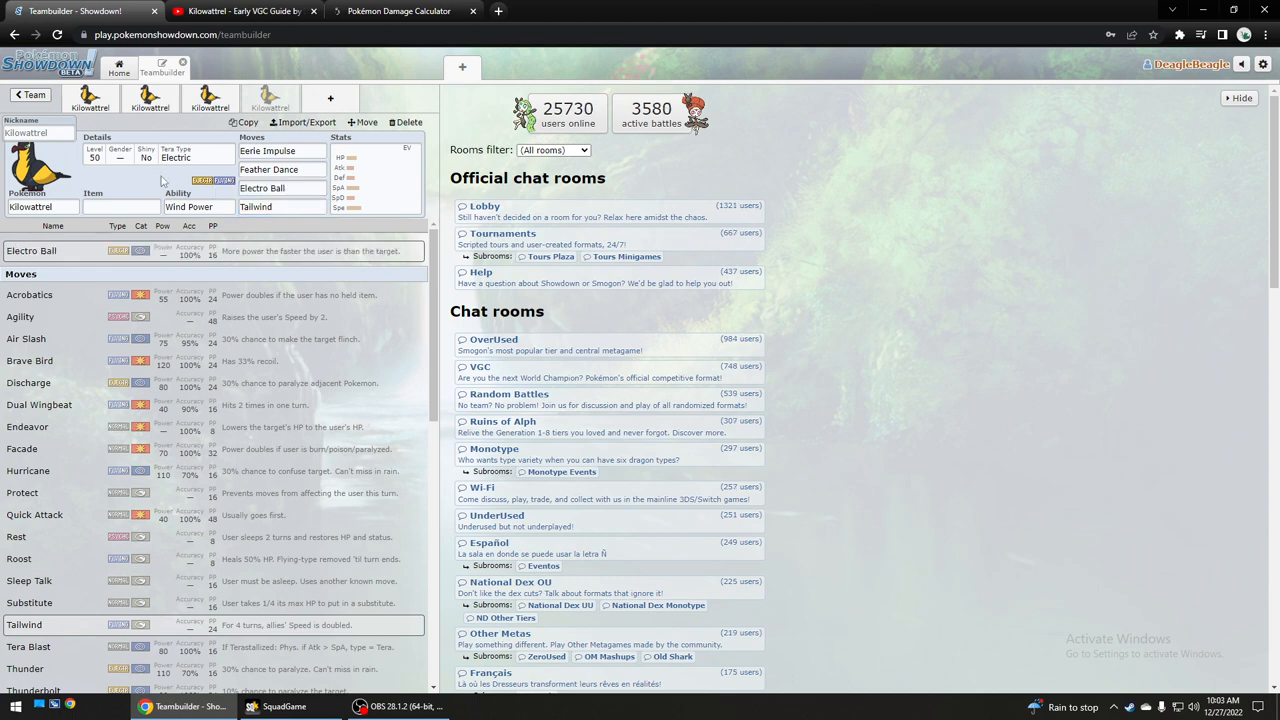
click(210, 100)
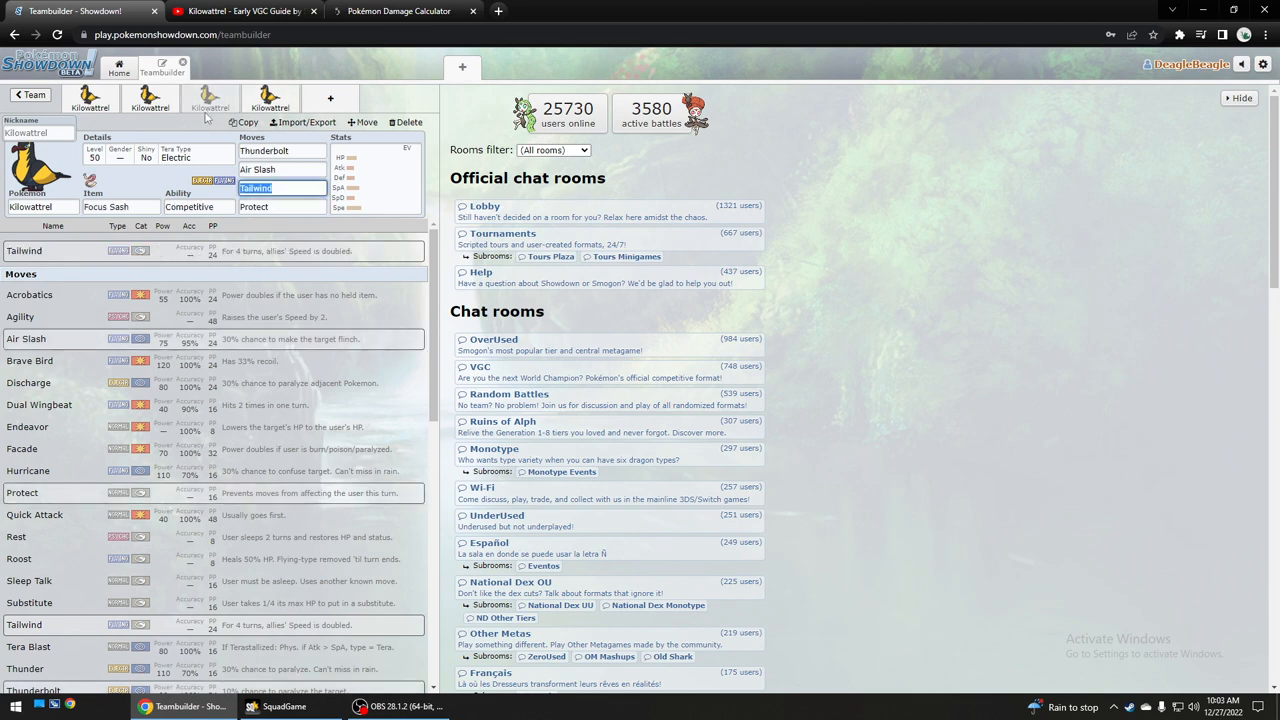
click(270, 97)
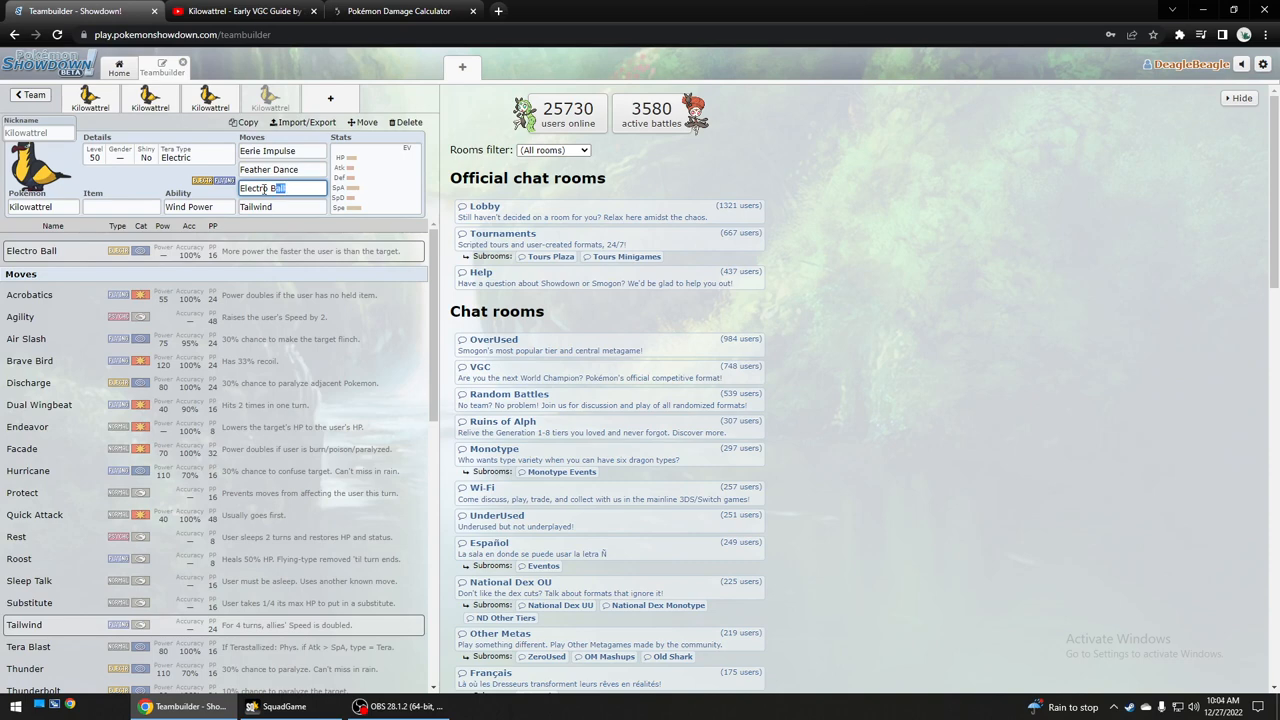
click(280, 188)
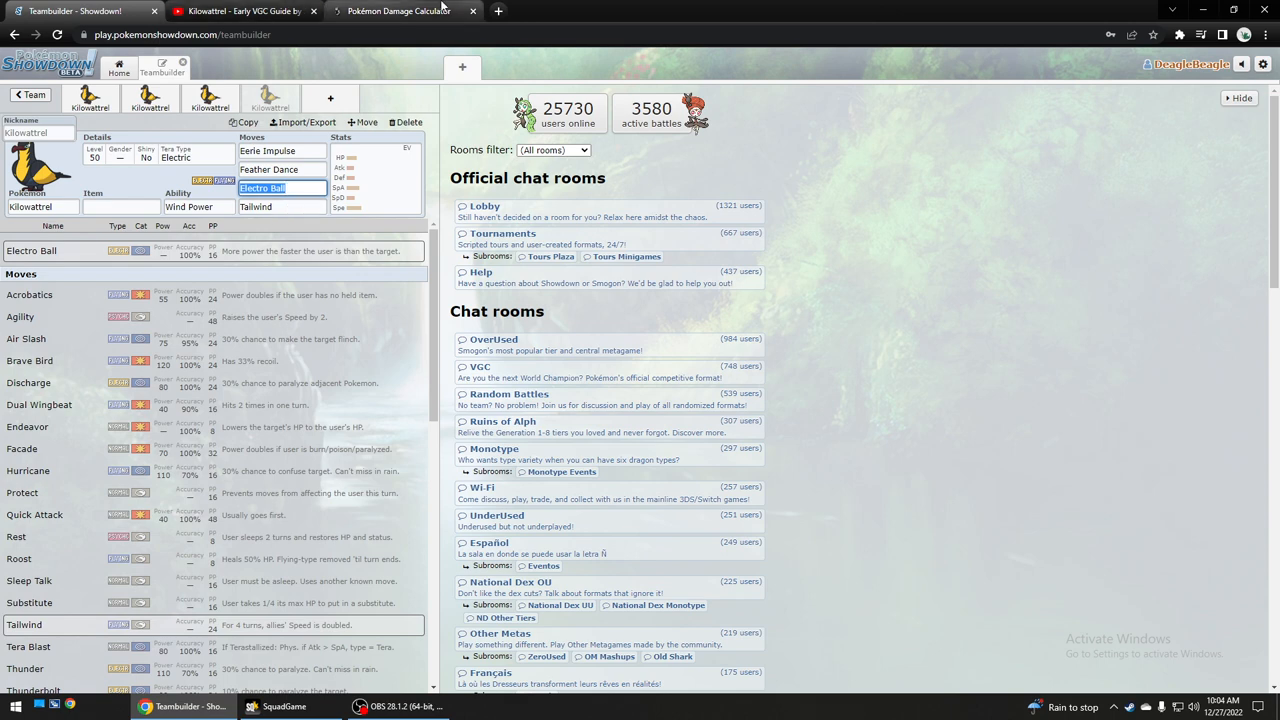
Search 'electro ball' in a new tab and find Bulbapedia's speed-based power table.
click(498, 11)
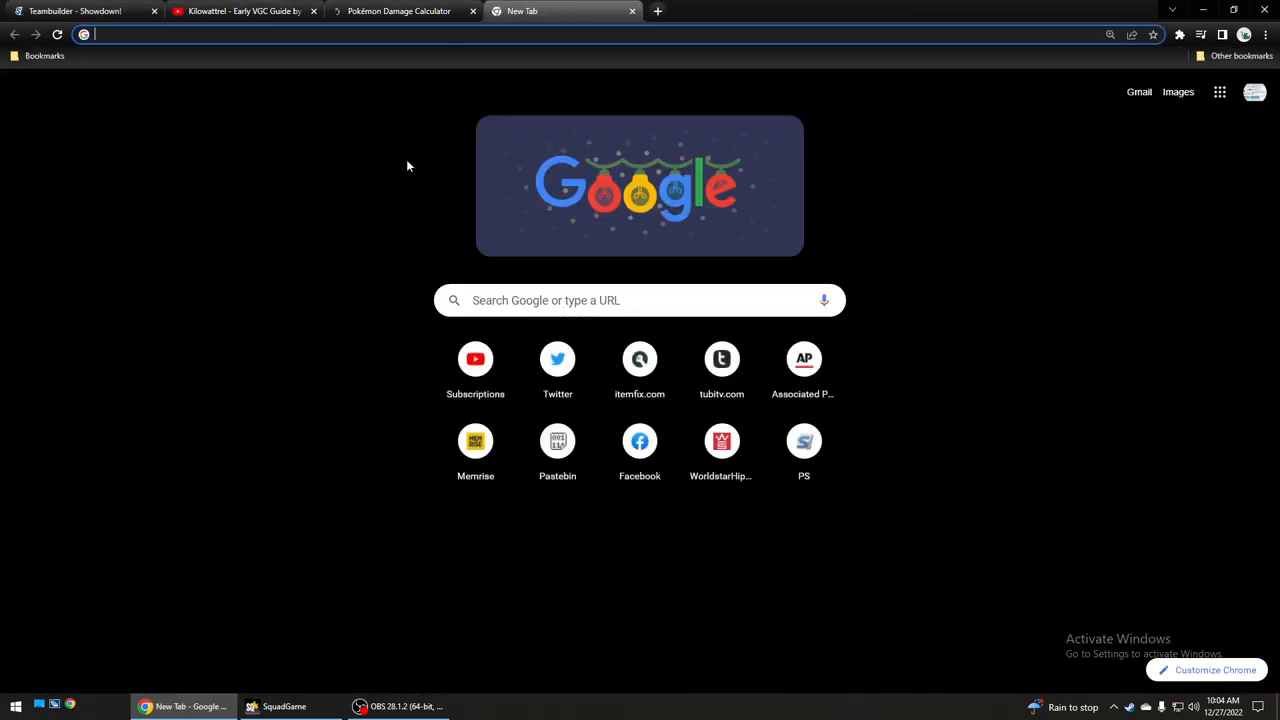
text(electro ball)
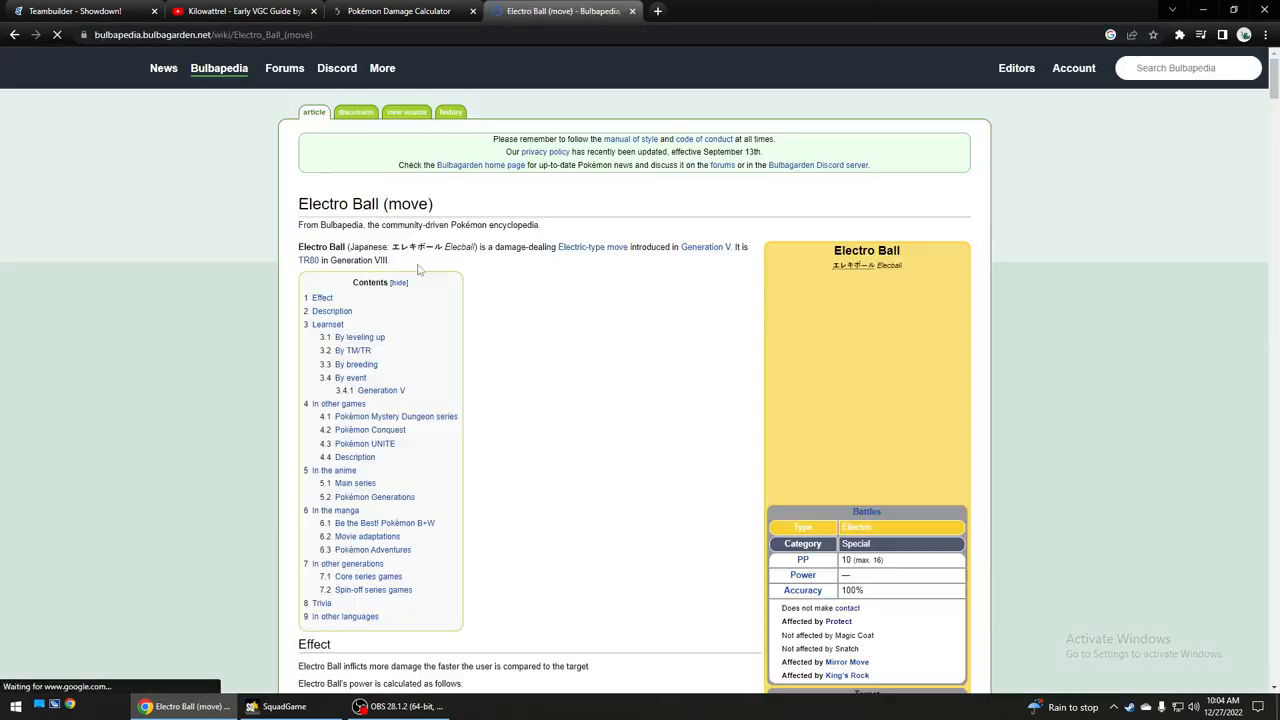
scroll(down, 3)
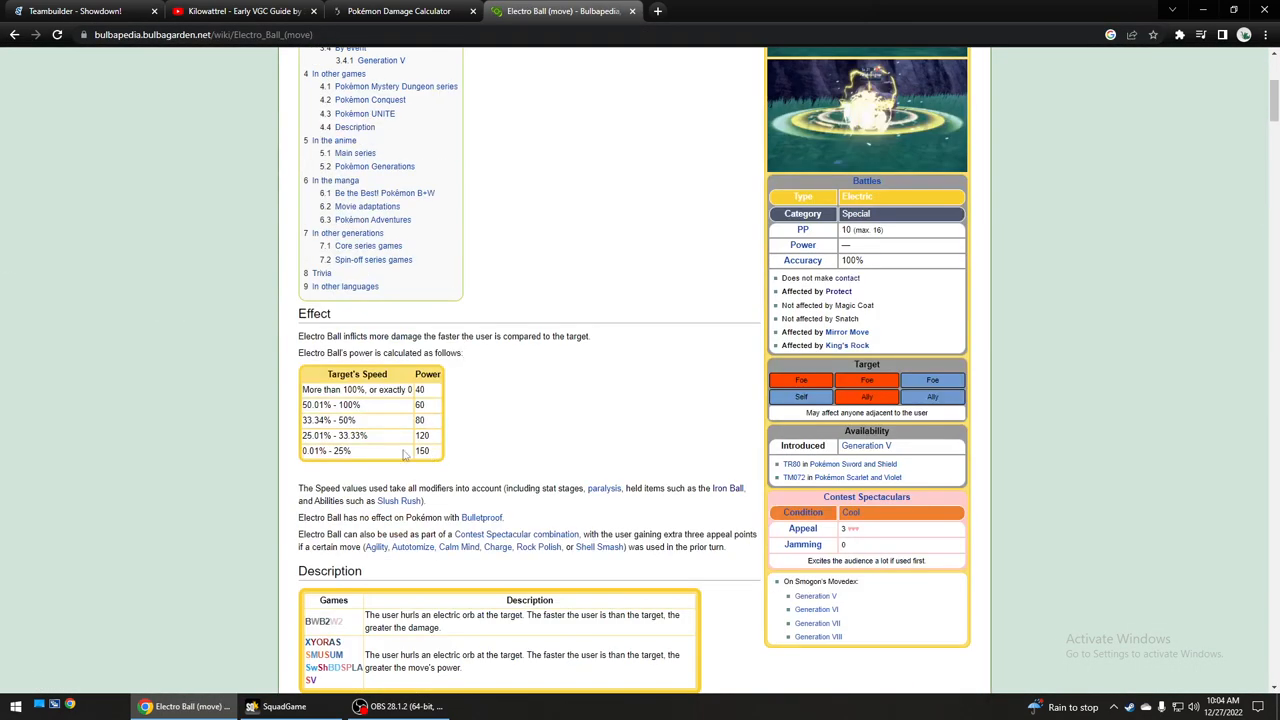
double_click(421, 450)
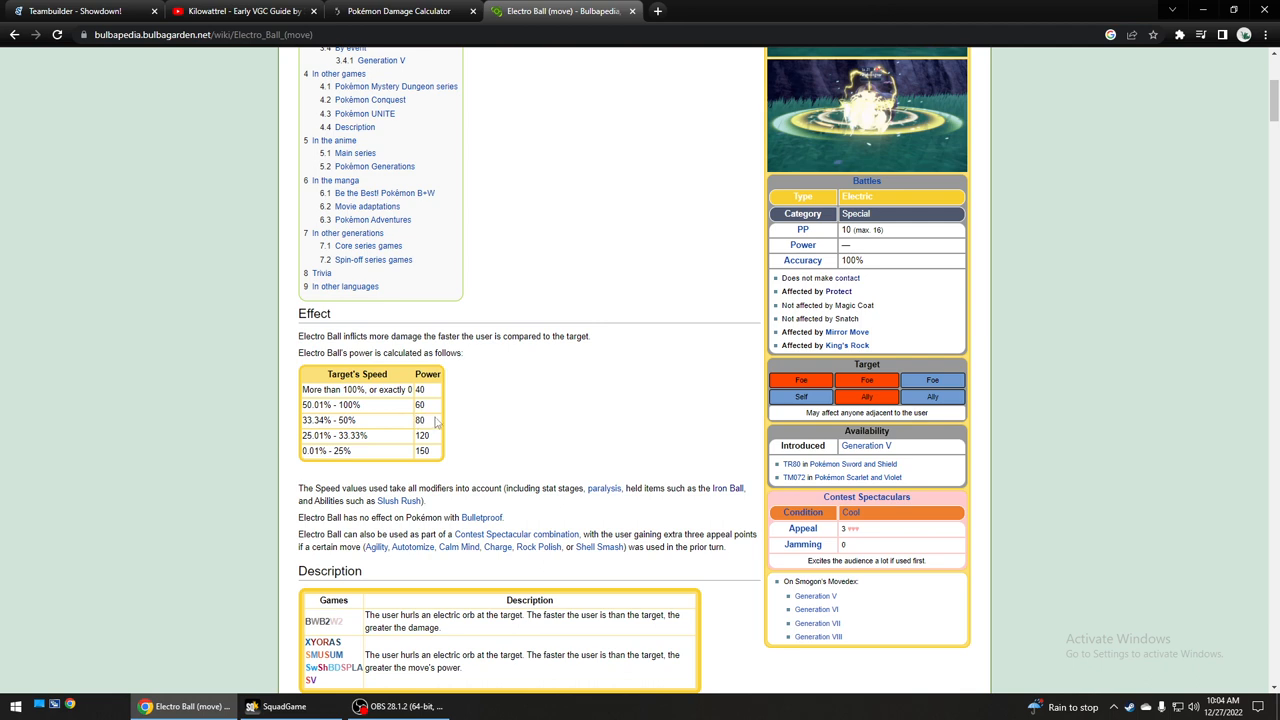
mouse_move(330, 431)
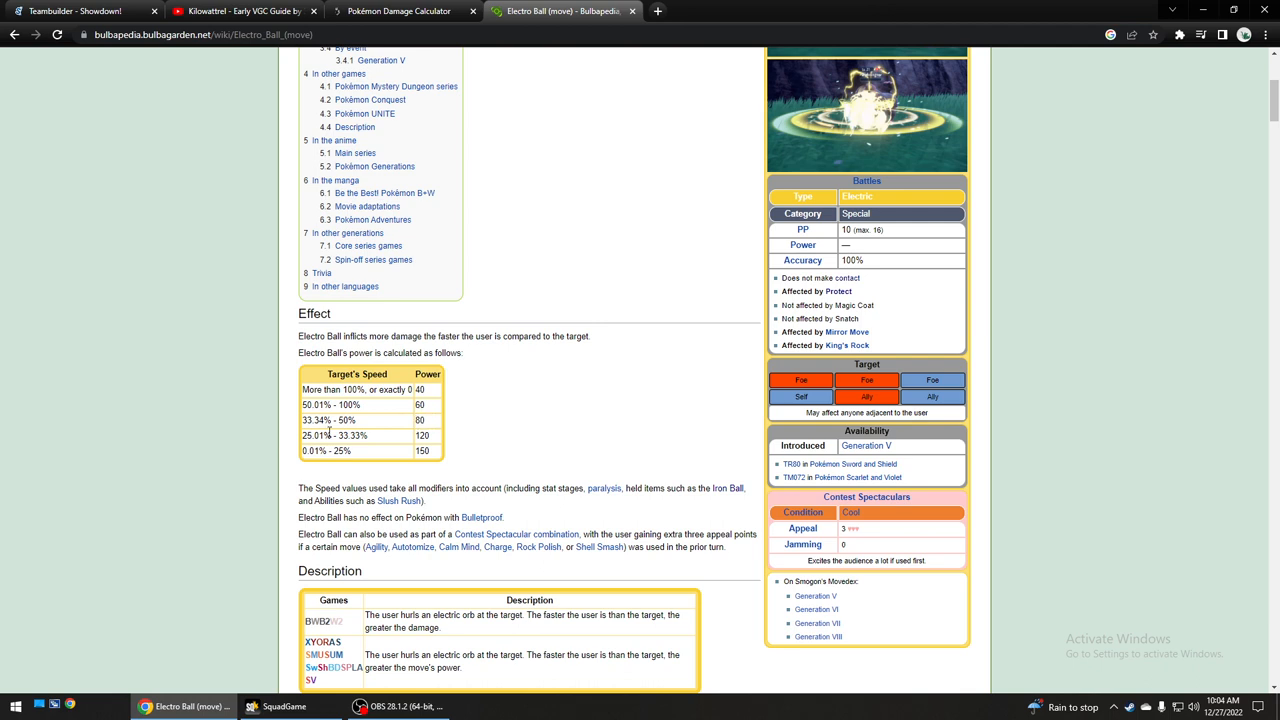
double_click(328, 435)
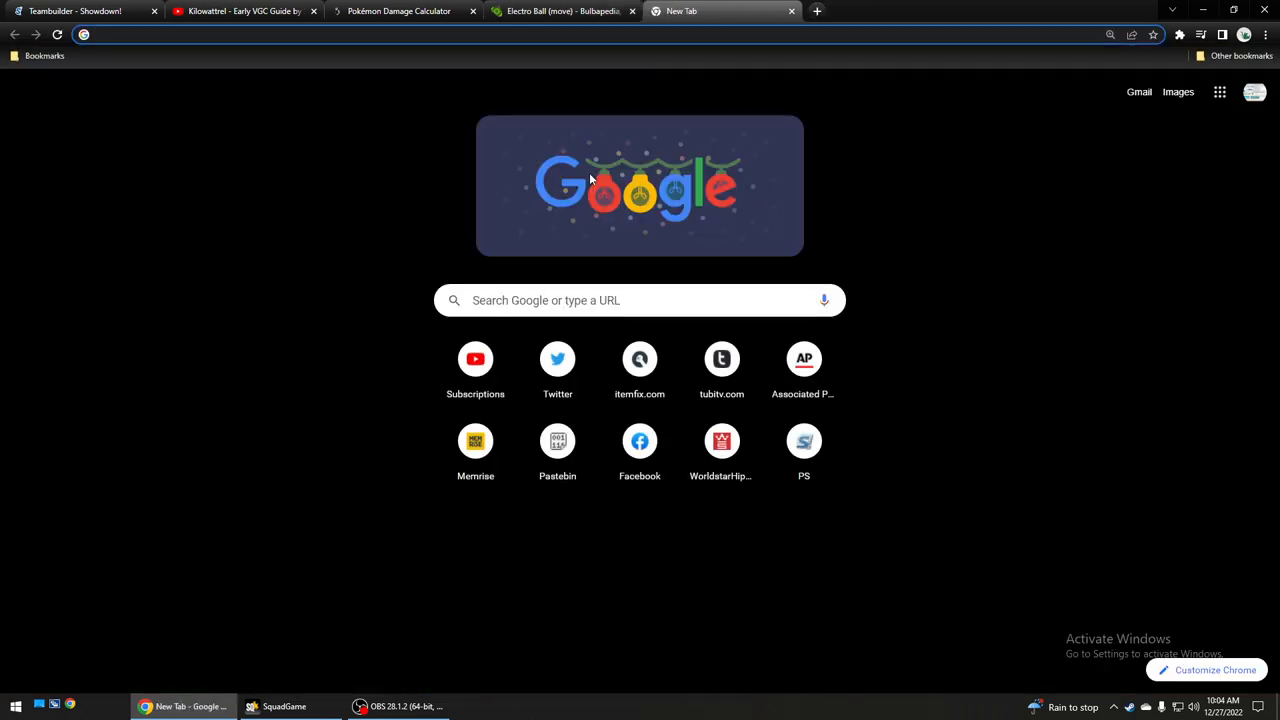
Calculate 194/4 in Google and compare the result against the Electro Ball article.
text(194/4)
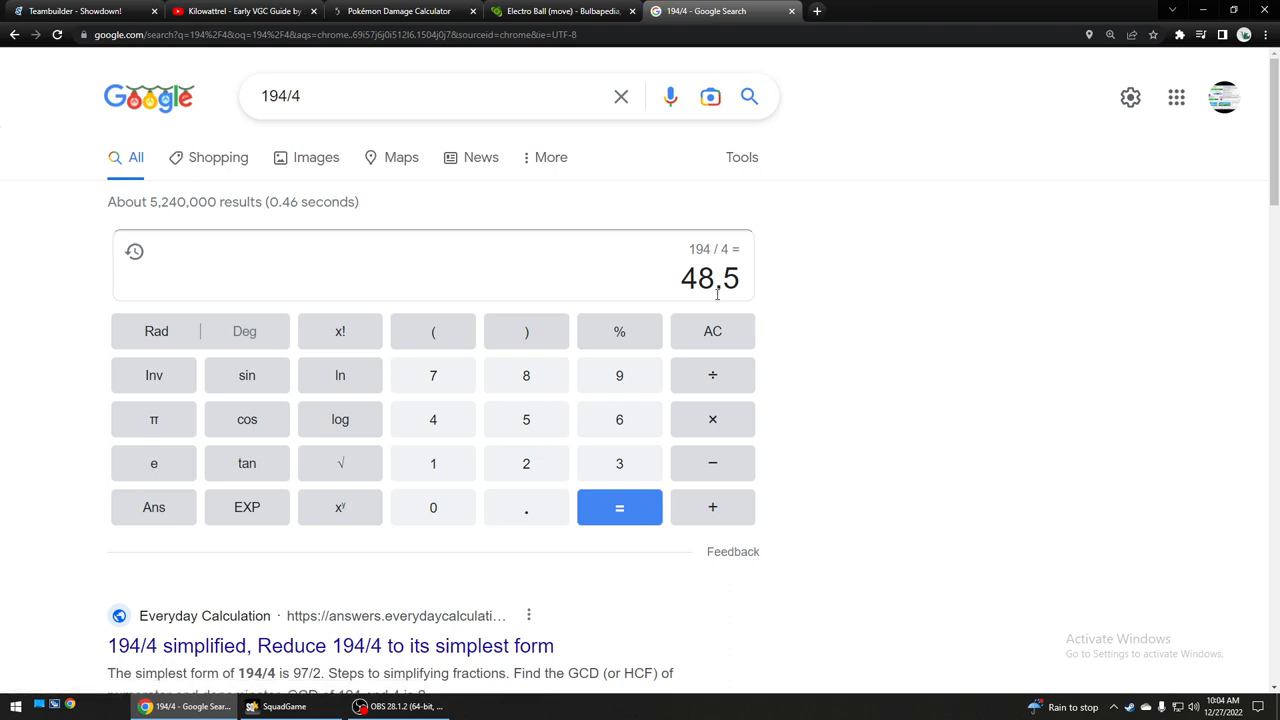
click(560, 11)
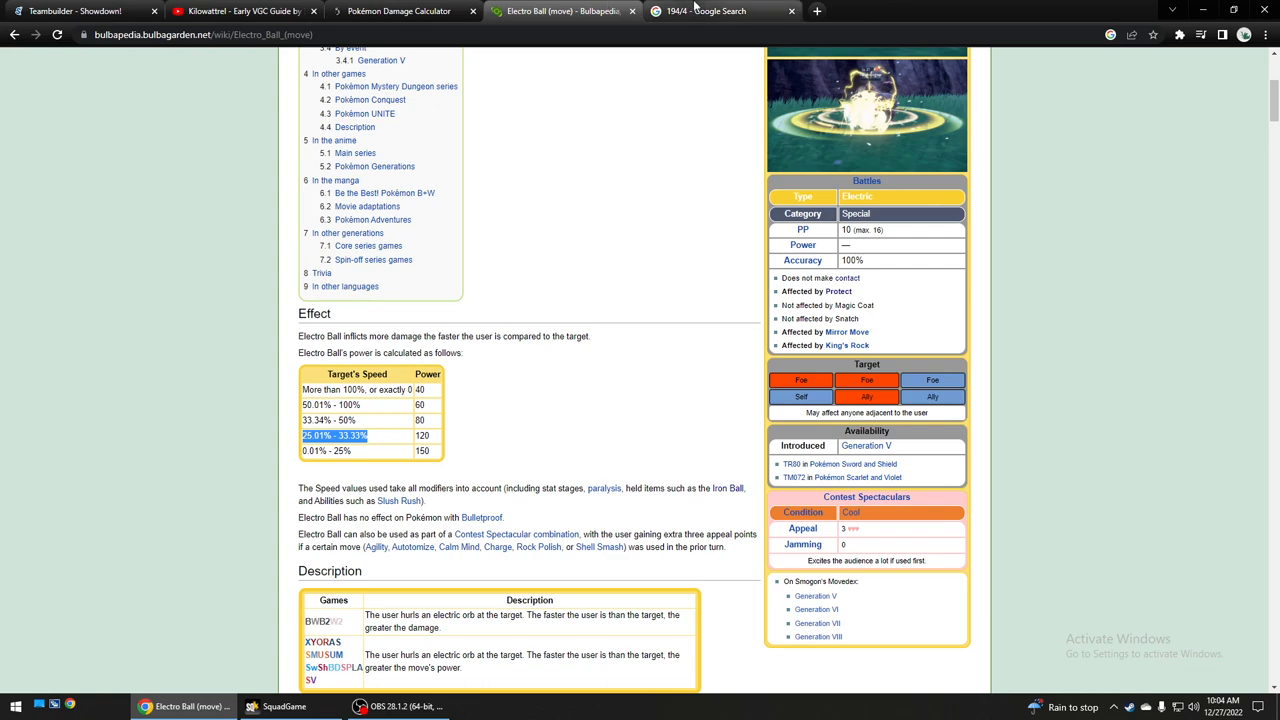
mouse_move(720, 11)
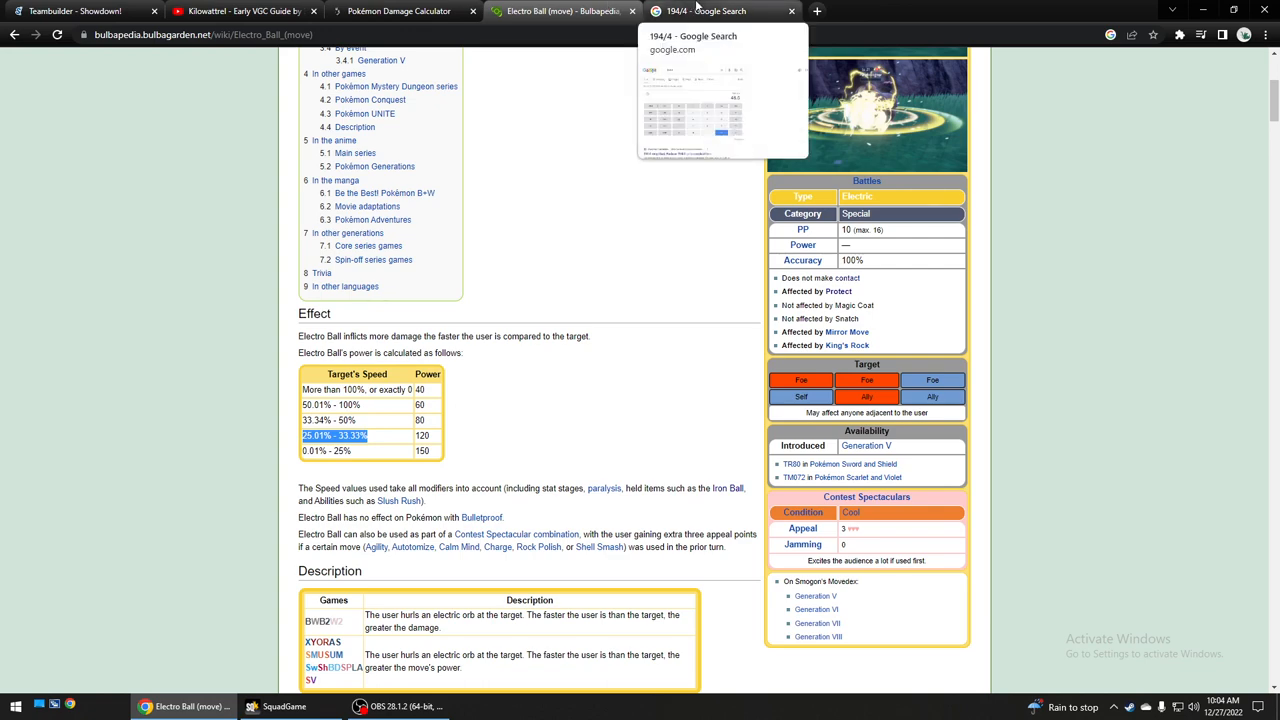
click(710, 11)
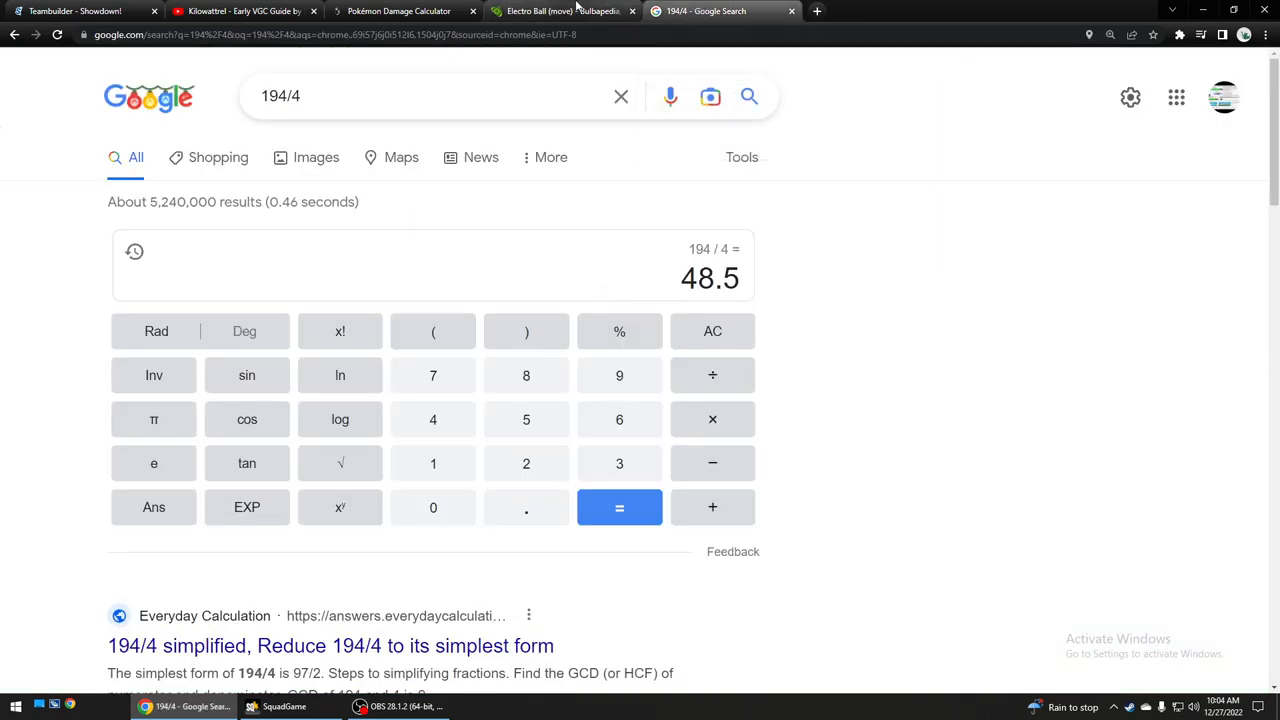
click(560, 11)
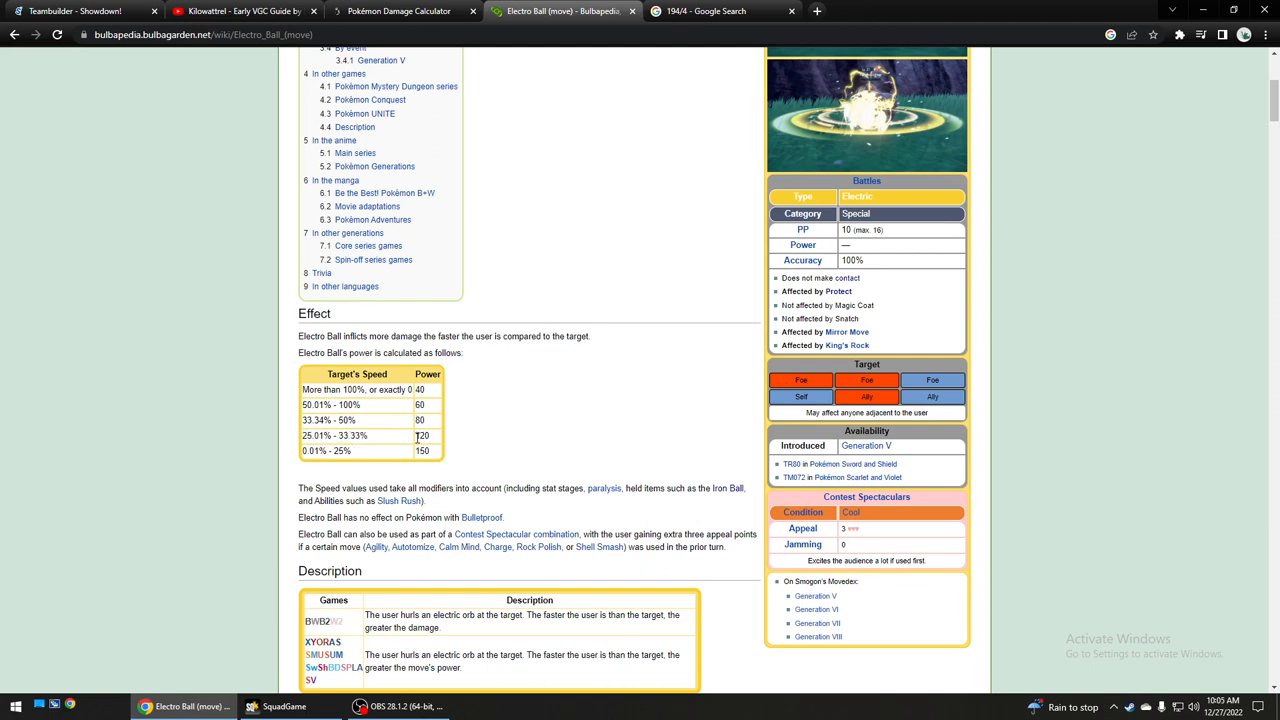
click(720, 11)
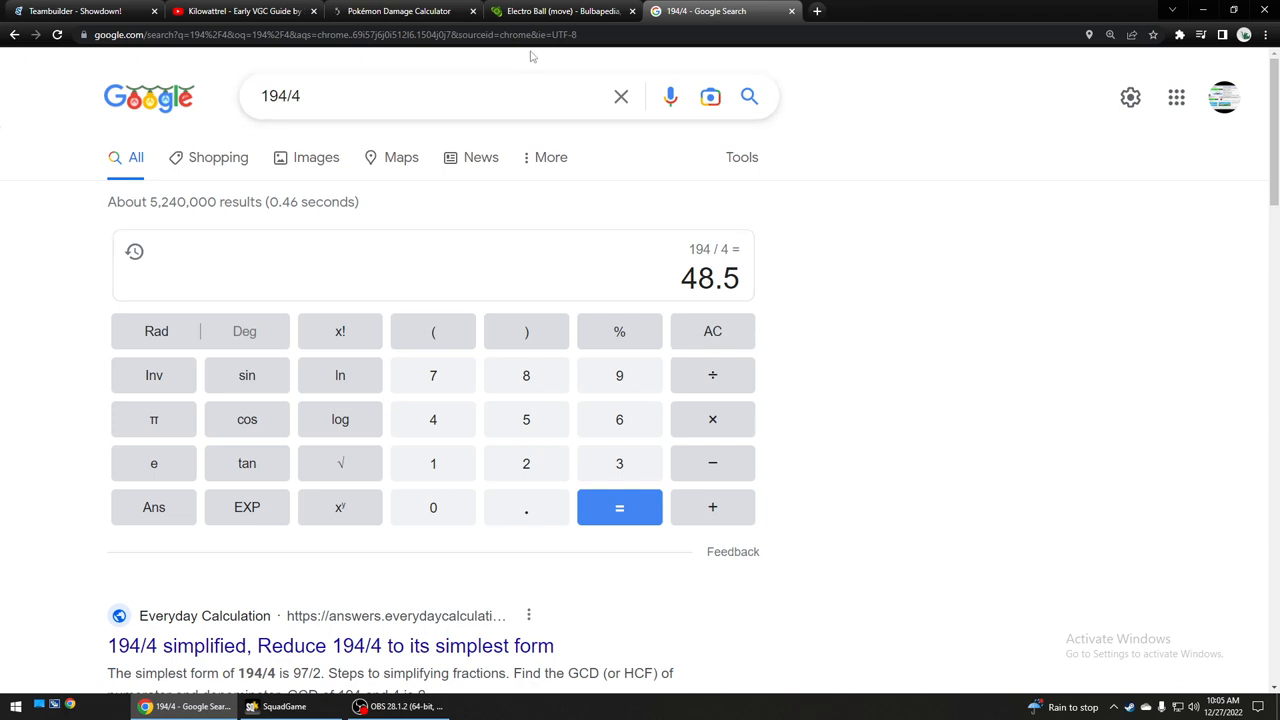
click(560, 11)
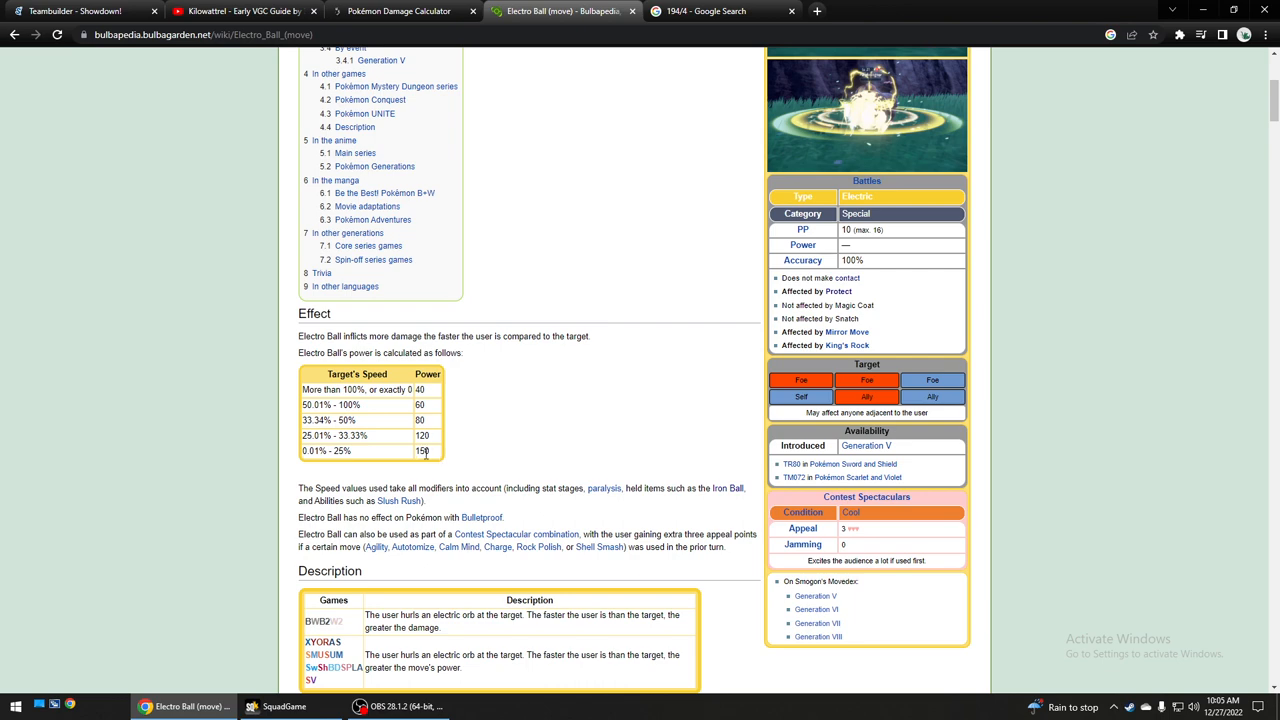
Pick out the 150 and 60 power values and highlight the top power tiers.
double_click(422, 451)
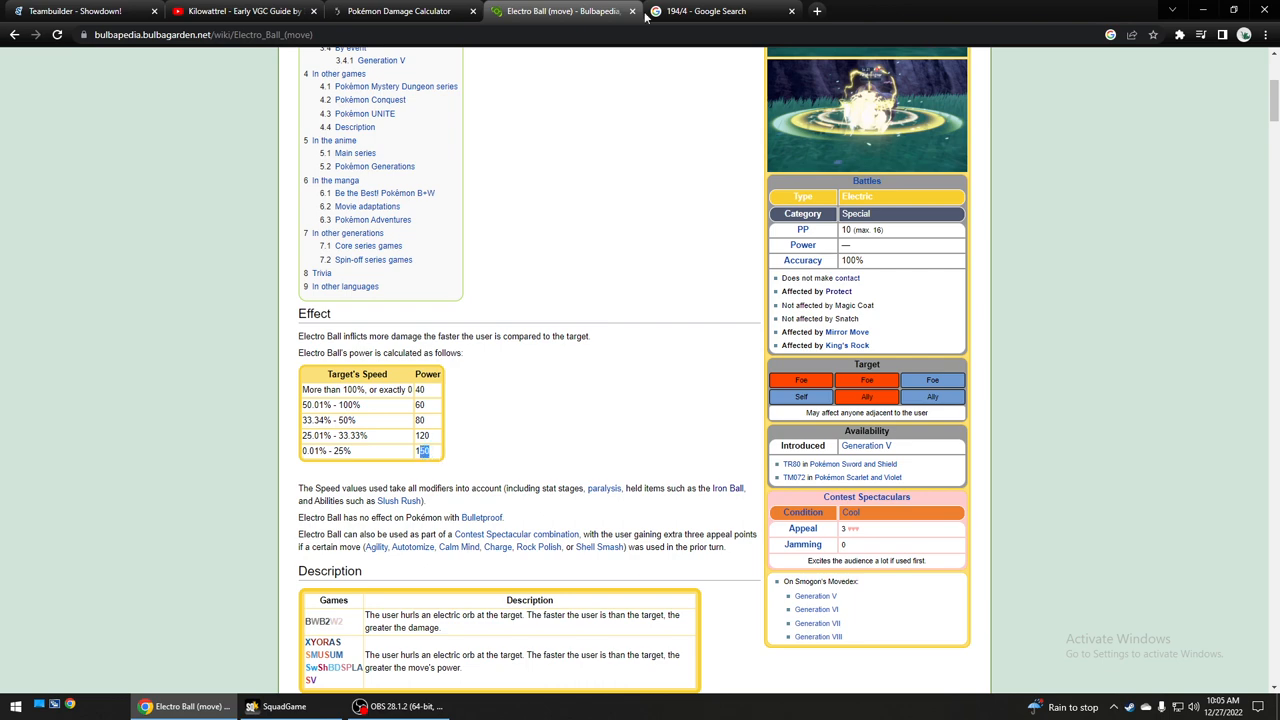
click(710, 11)
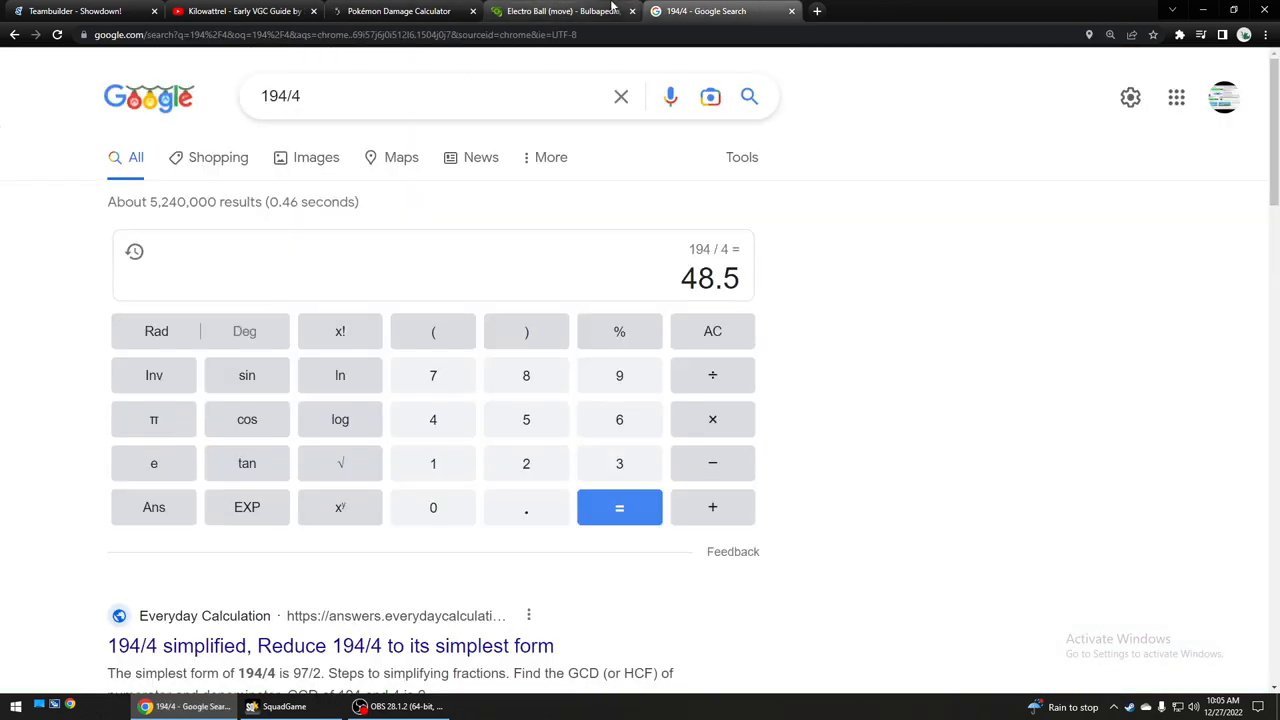
click(560, 11)
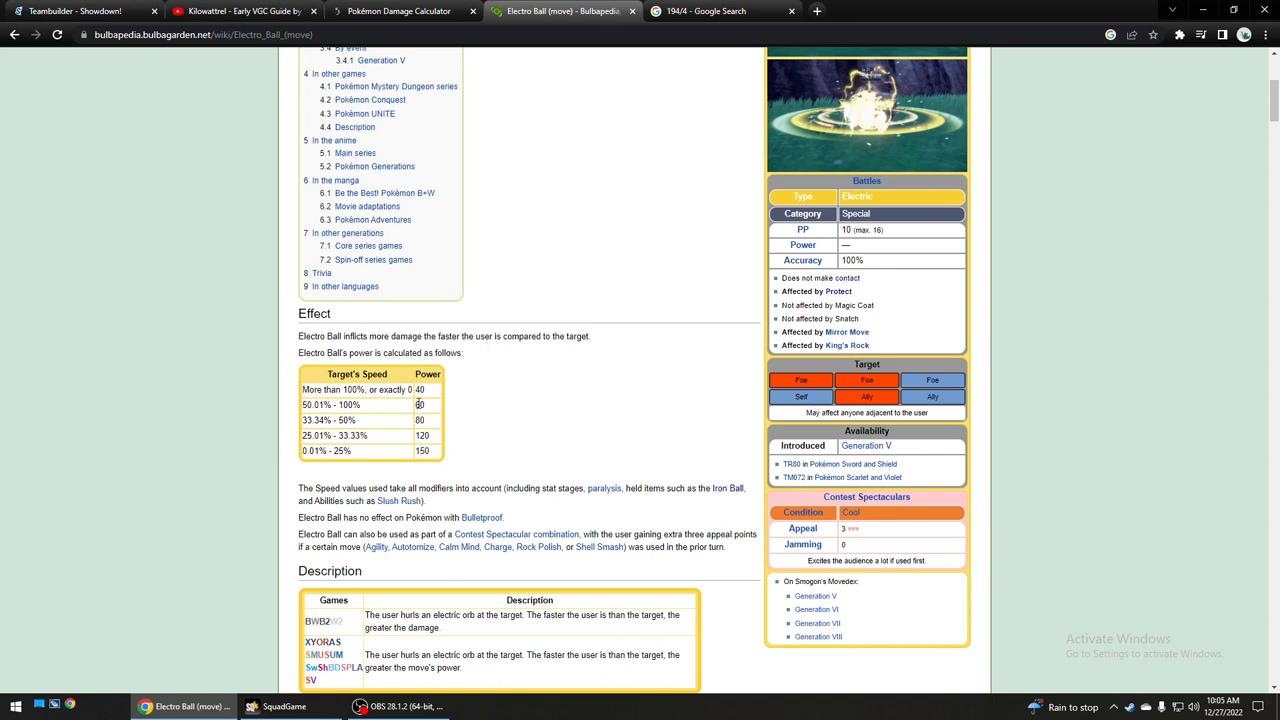
double_click(421, 451)
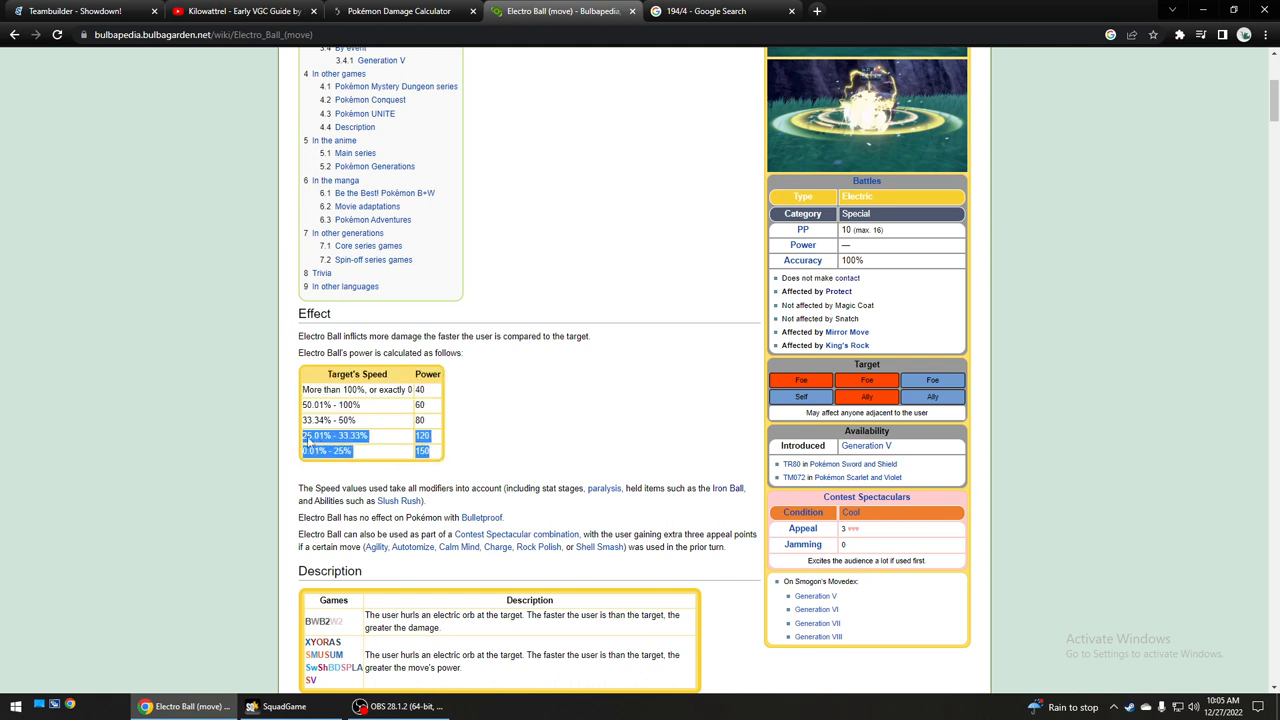
click(335, 389)
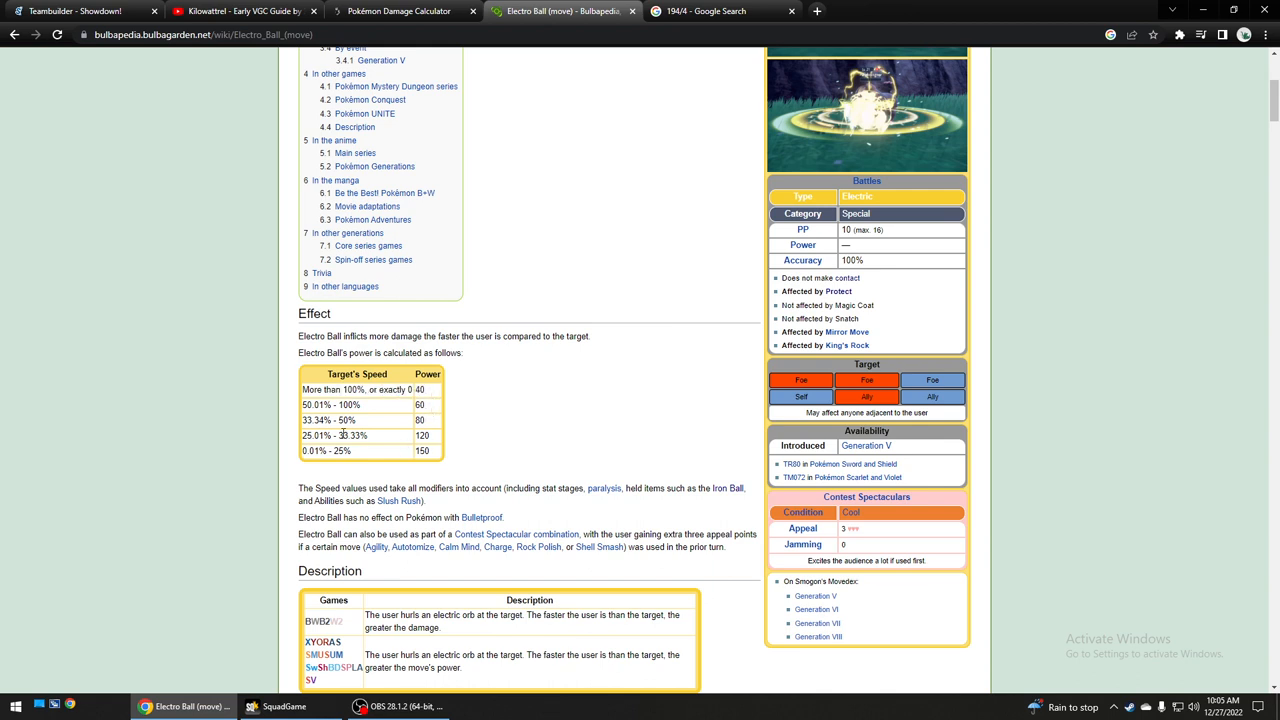
drag(335, 435, 430, 451)
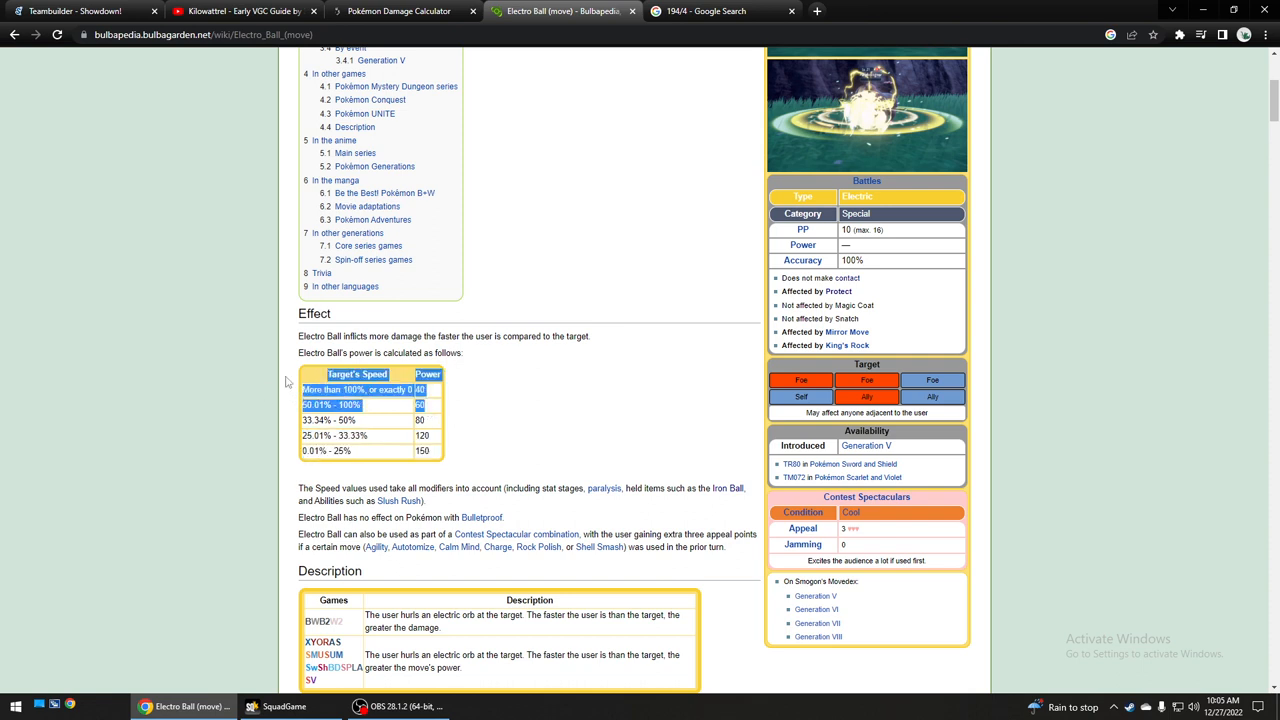
Glance at the Kilowattrel guide video, then continue reading the Electro Ball article.
scroll(up, 3)
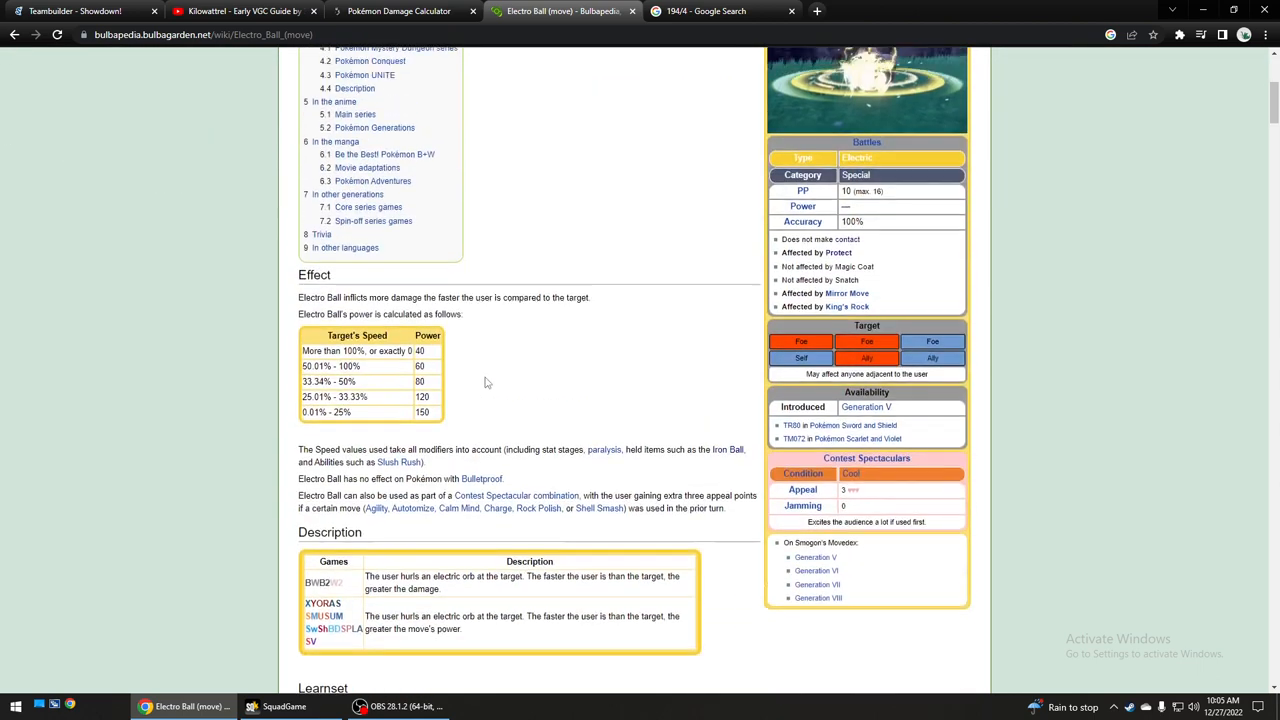
click(240, 11)
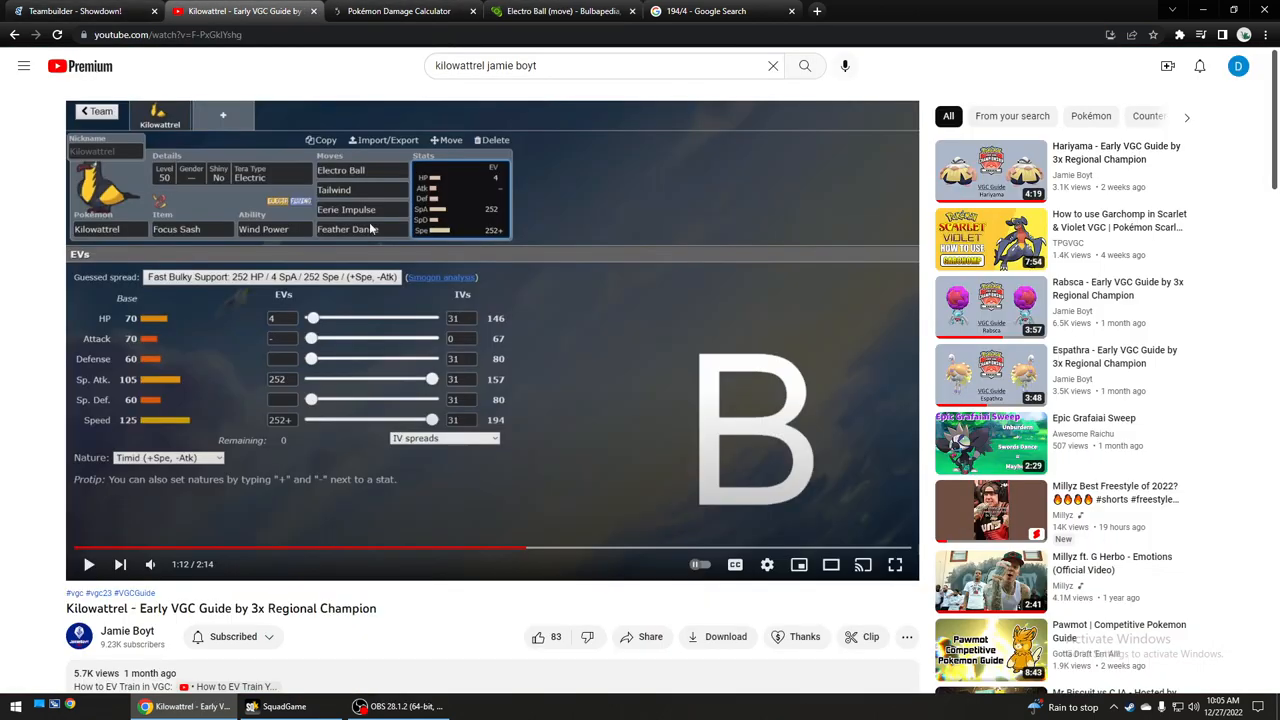
click(560, 11)
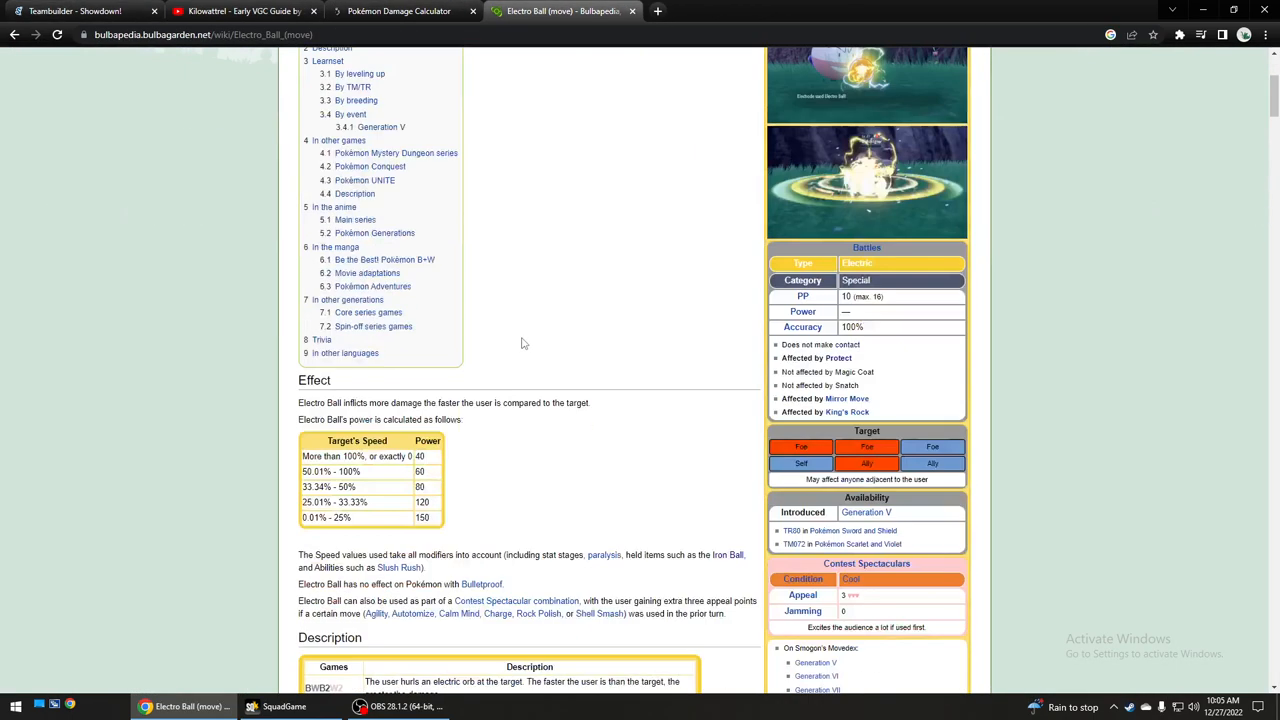
mouse_move(443, 570)
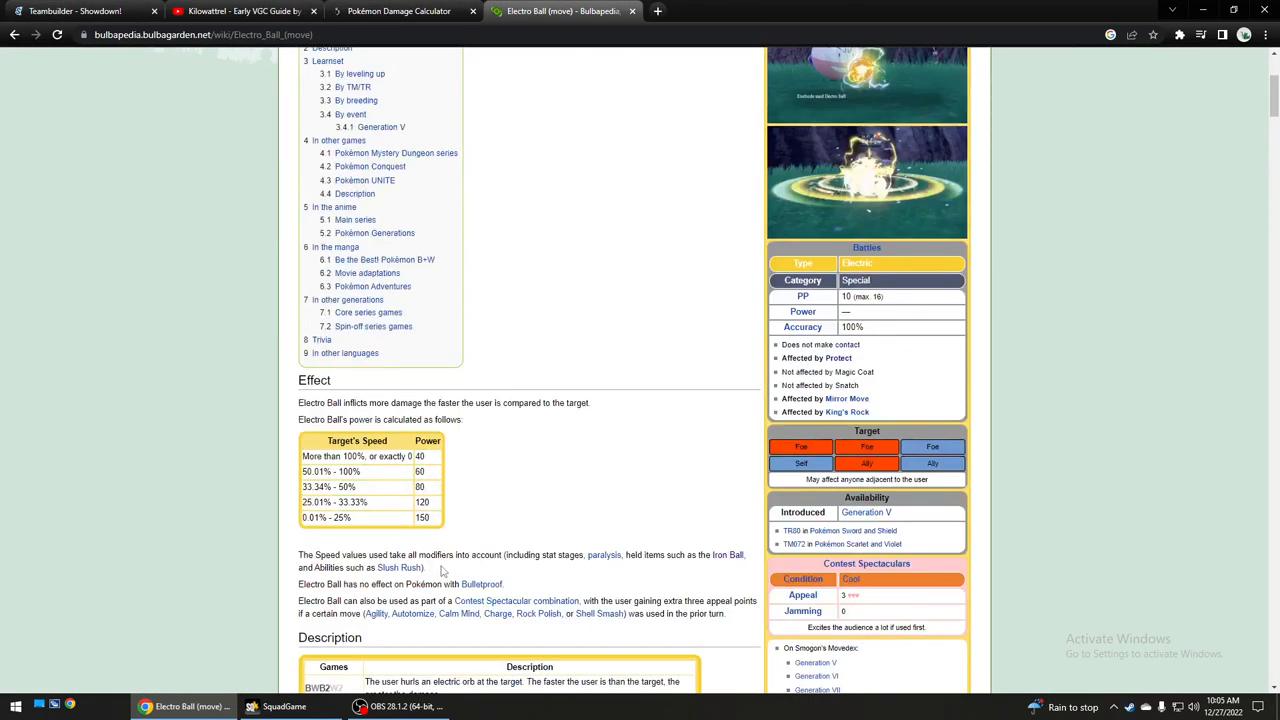
scroll(down, 3)
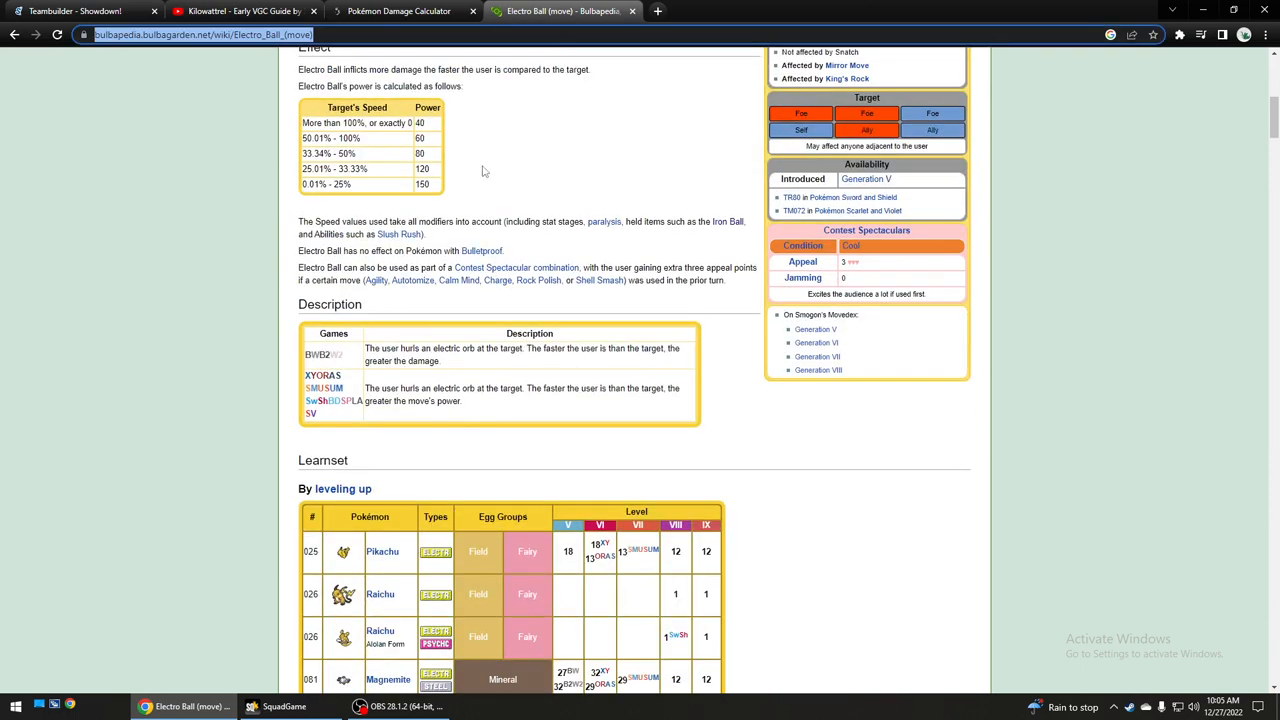
Search 'is electroball affected by tailwind' and read the expanded 'Is electro ball affected by agility?' answer.
text(is electroball affected by tailwind)
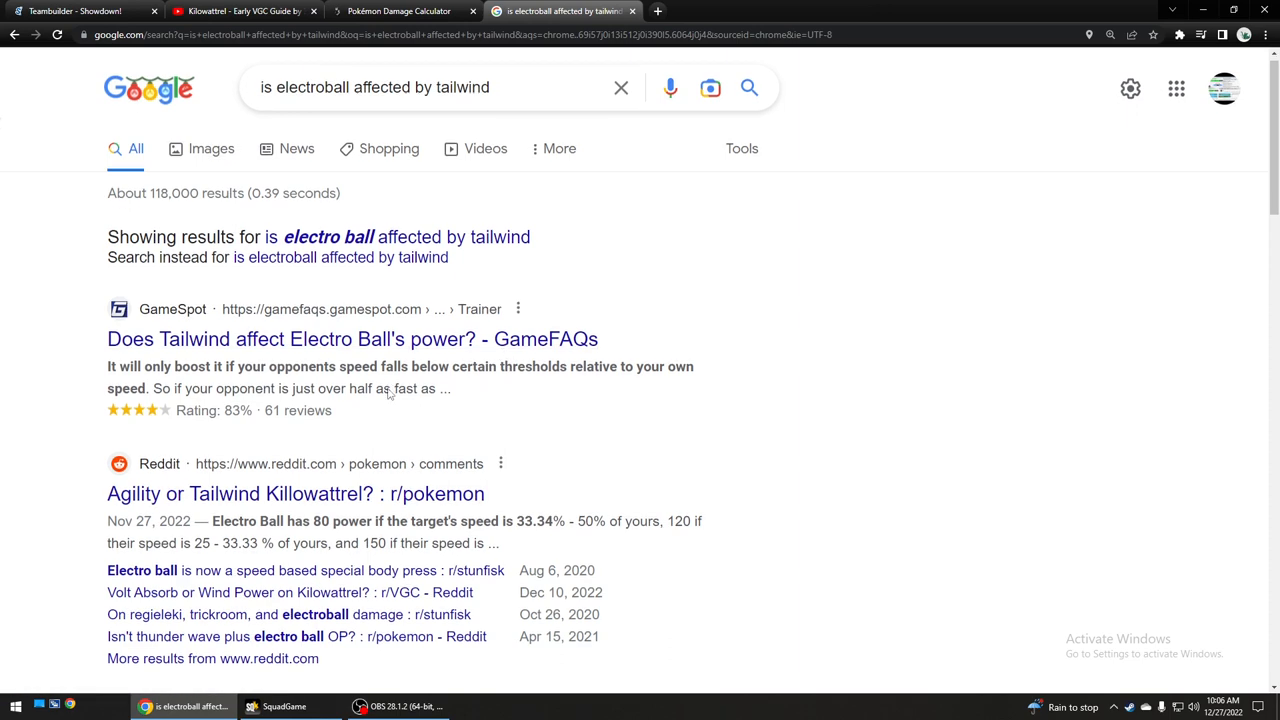
scroll(down, 3)
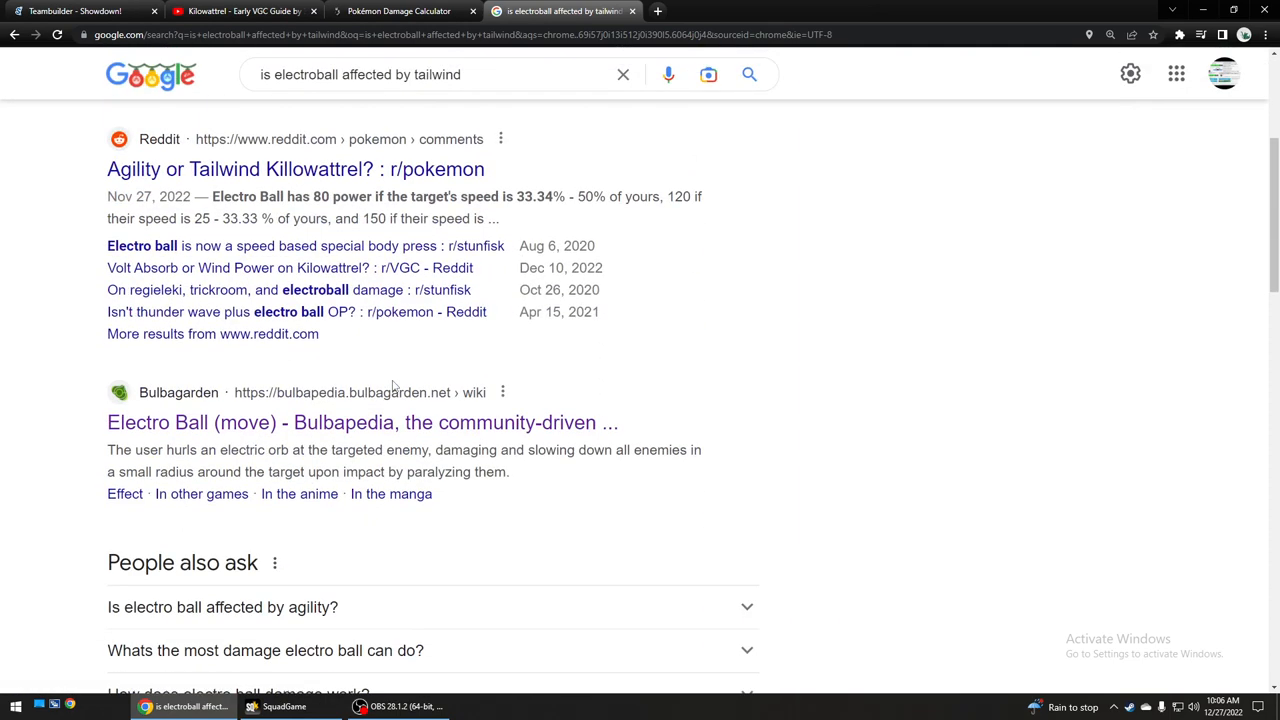
scroll(down, 3)
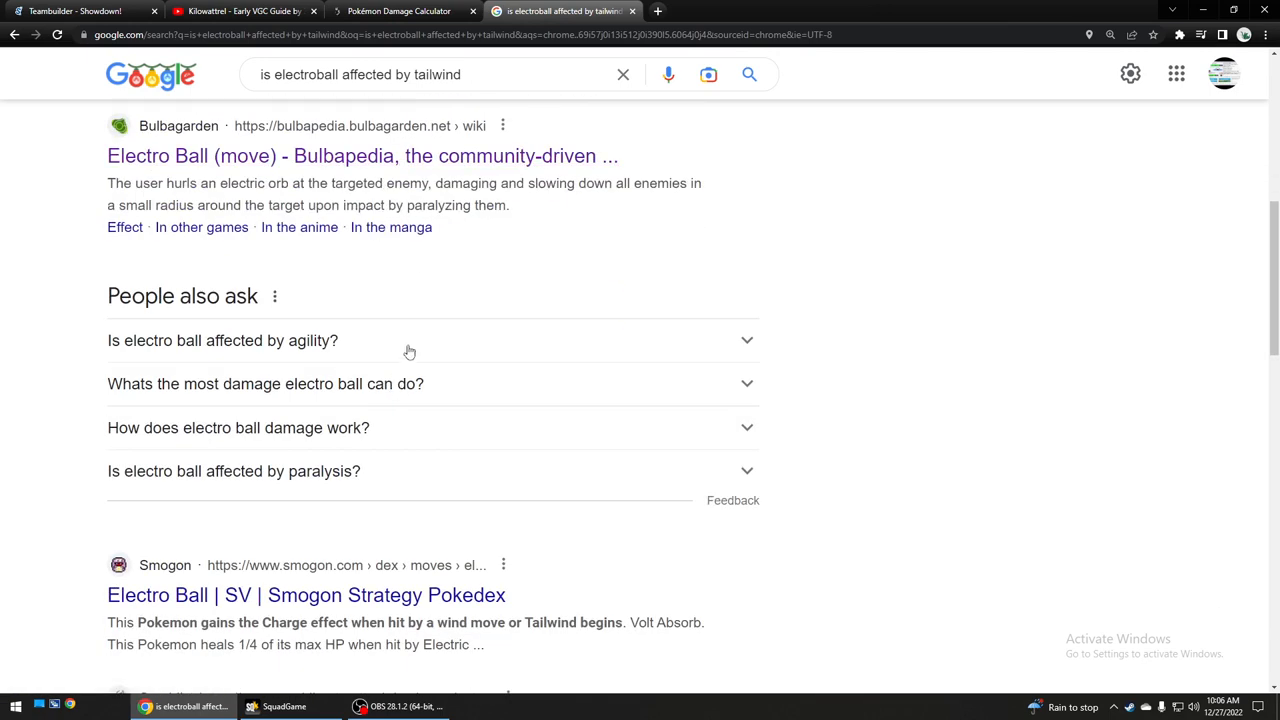
click(222, 340)
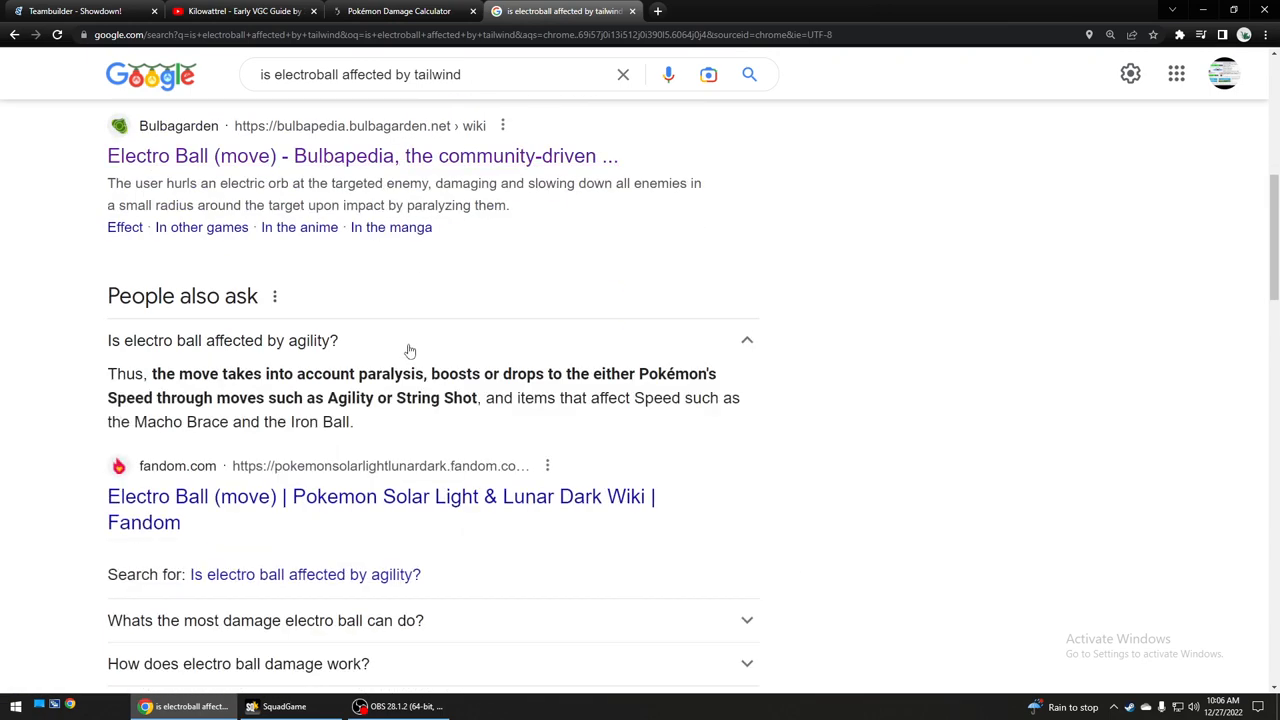
drag(191, 373, 378, 373)
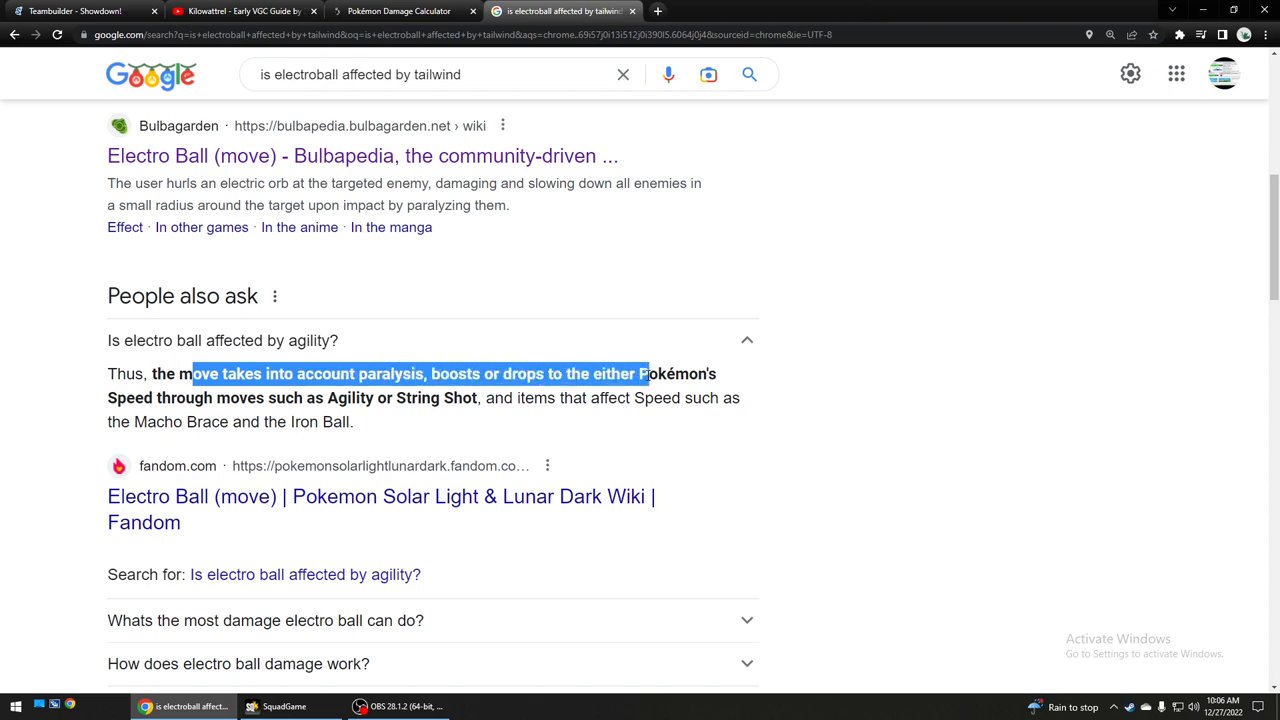
drag(648, 373, 648, 397)
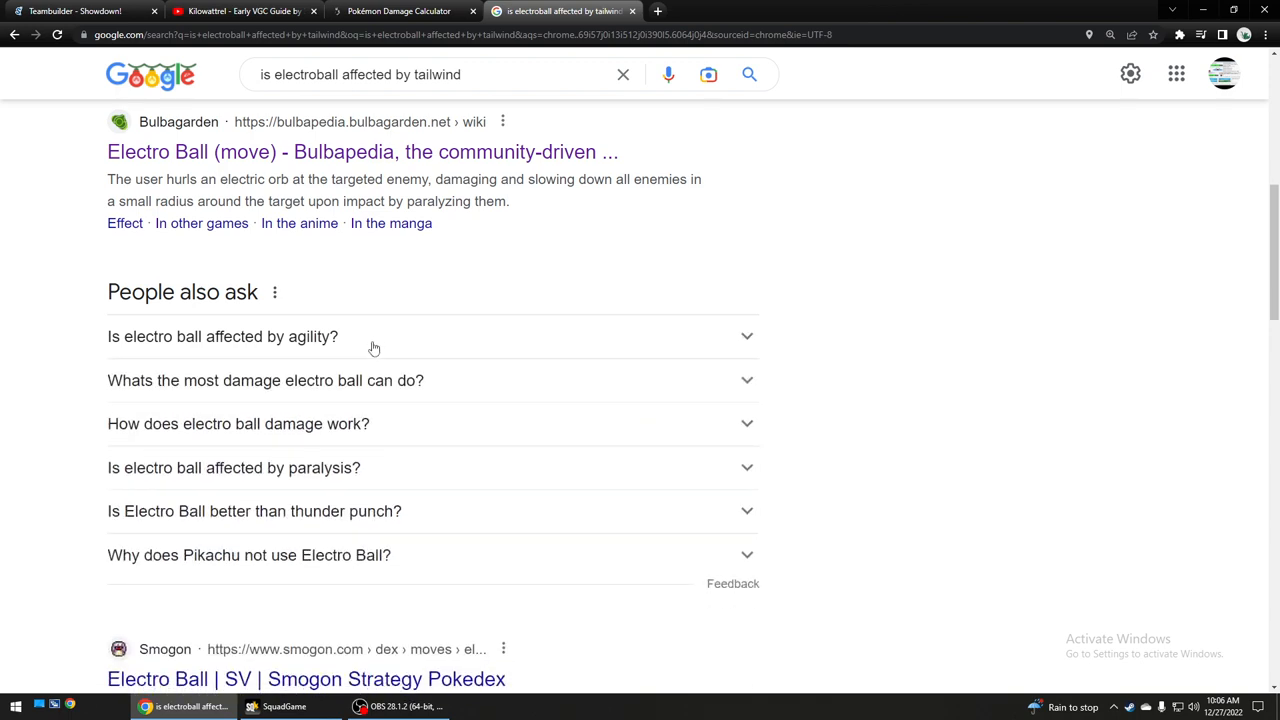
scroll(down, 3)
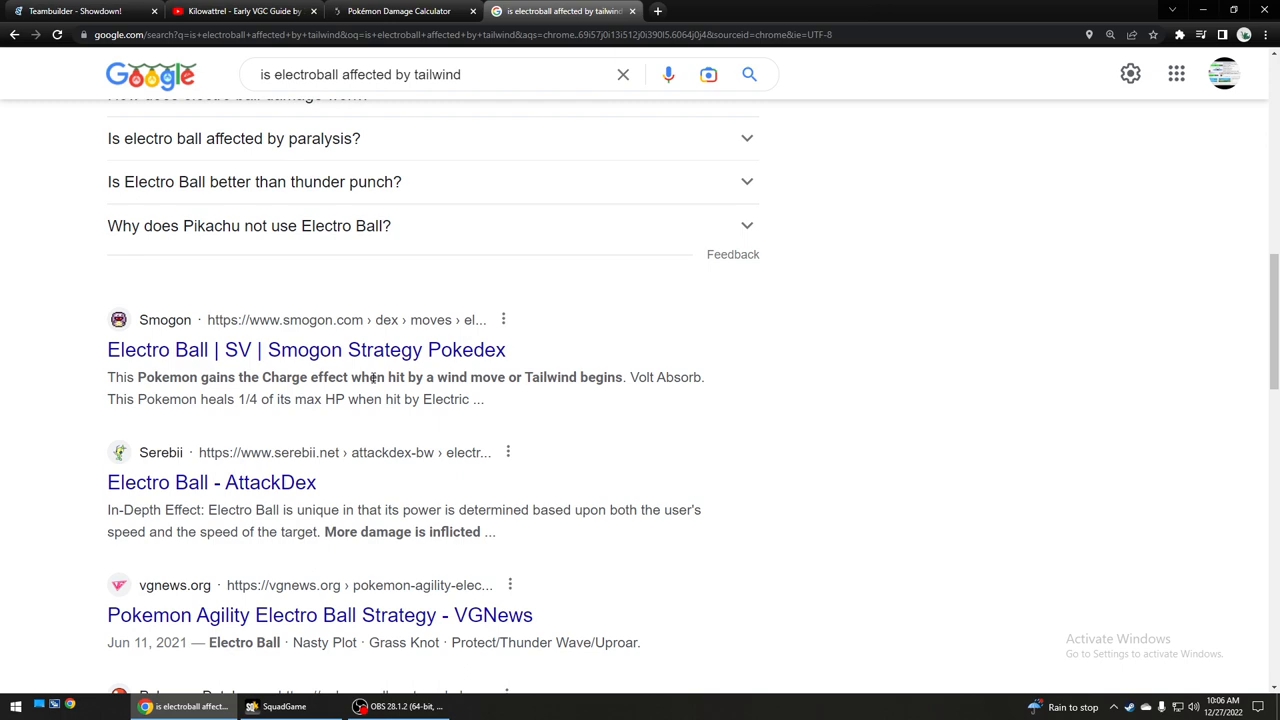
scroll(down, 3)
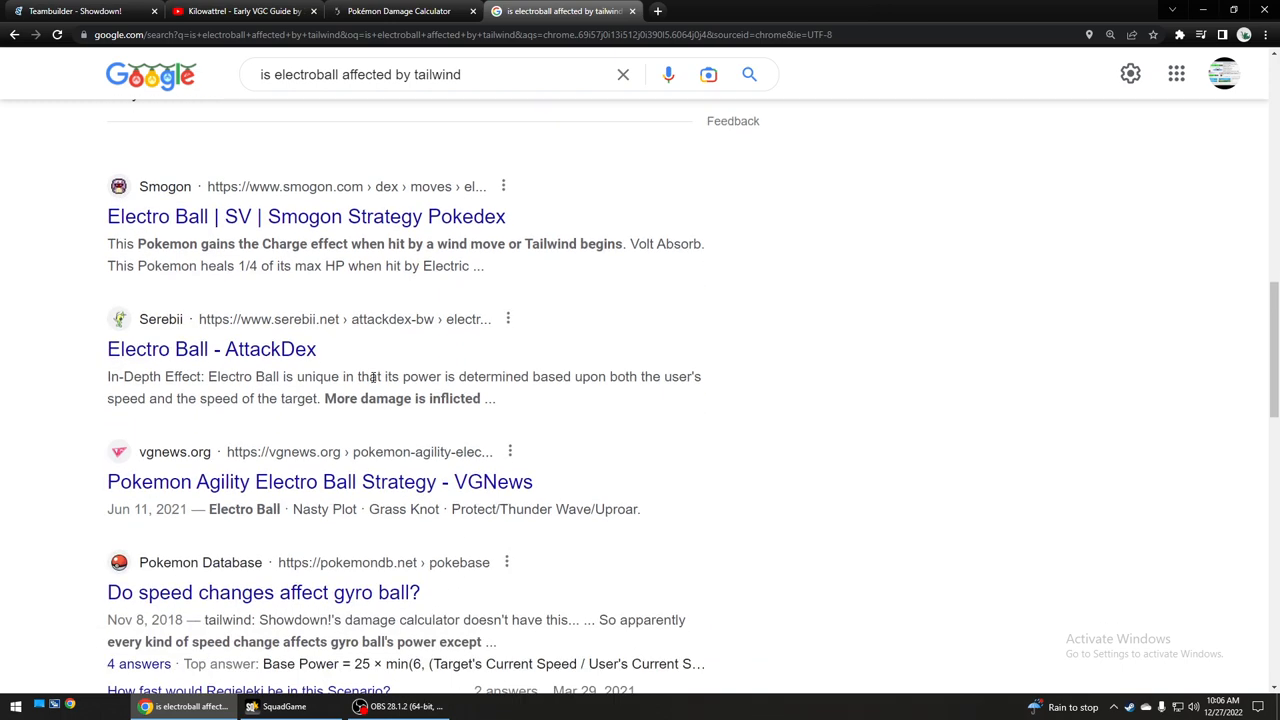
scroll(down, 3)
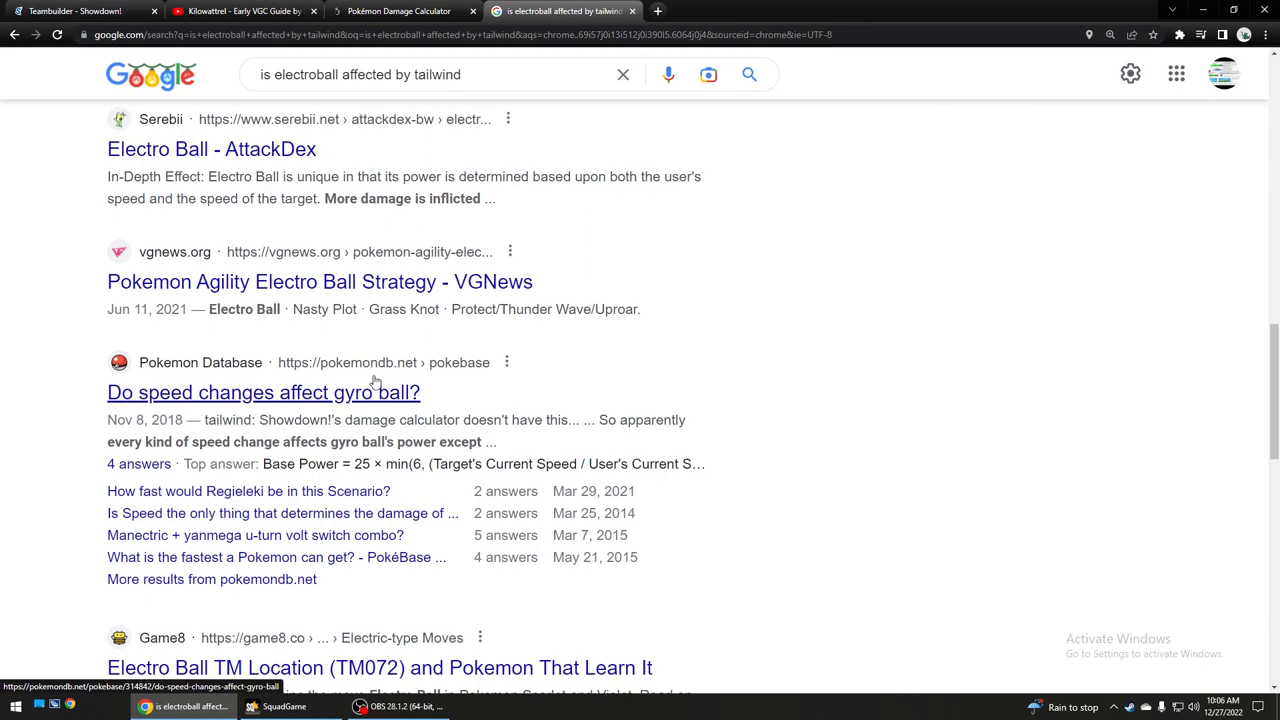
Read PokémonDB's 'Do speed changes affect gyro ball?' answer, highlighting the speed-drop explanation.
click(263, 392)
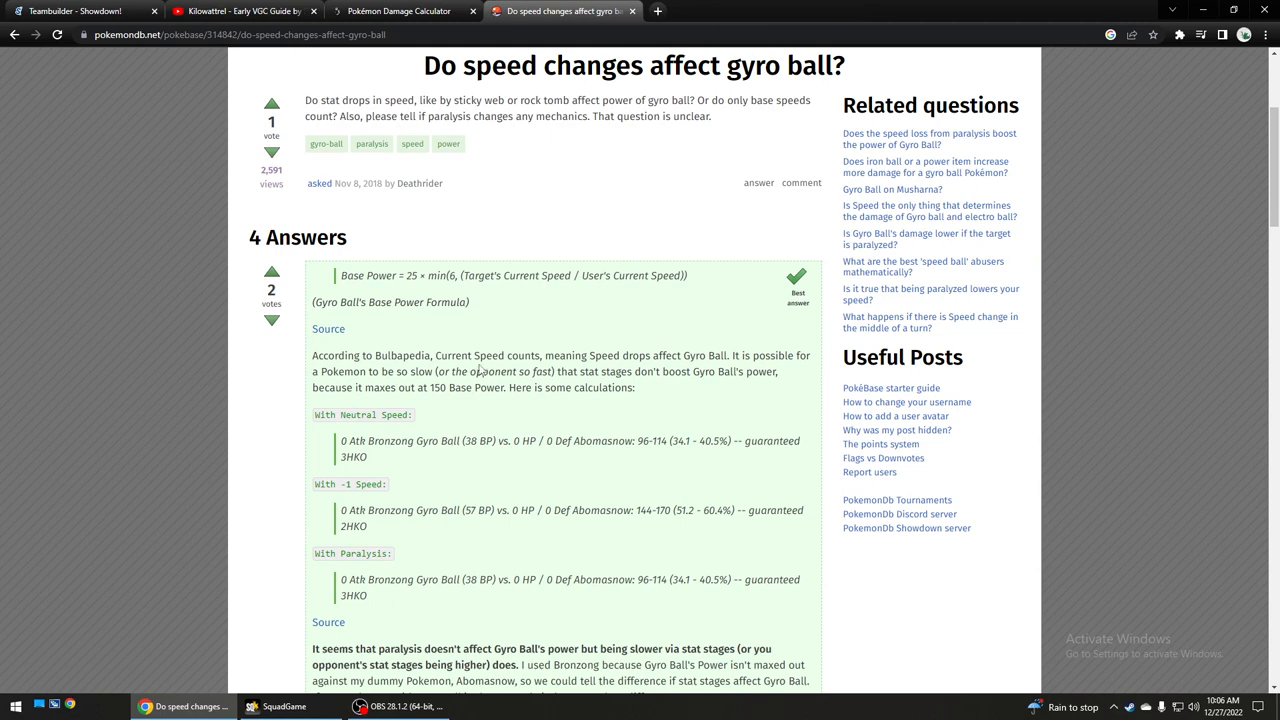
drag(461, 355, 680, 355)
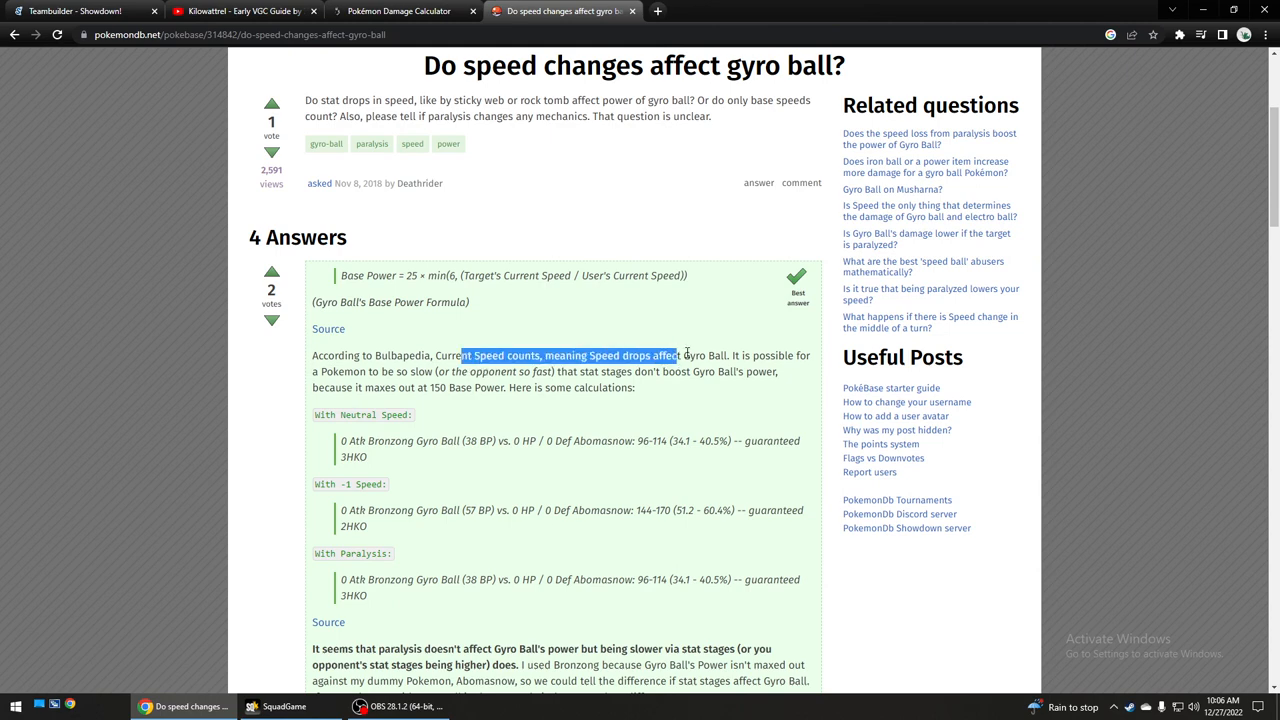
drag(680, 355, 636, 388)
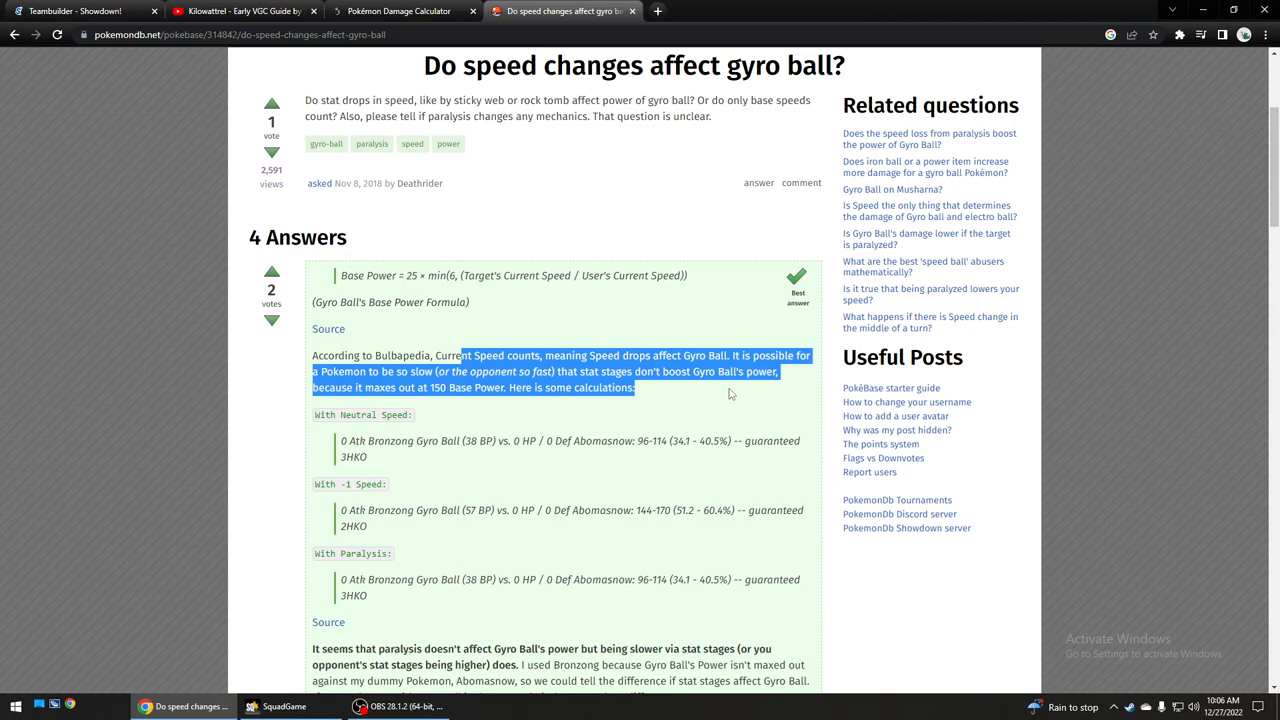
mouse_move(783, 398)
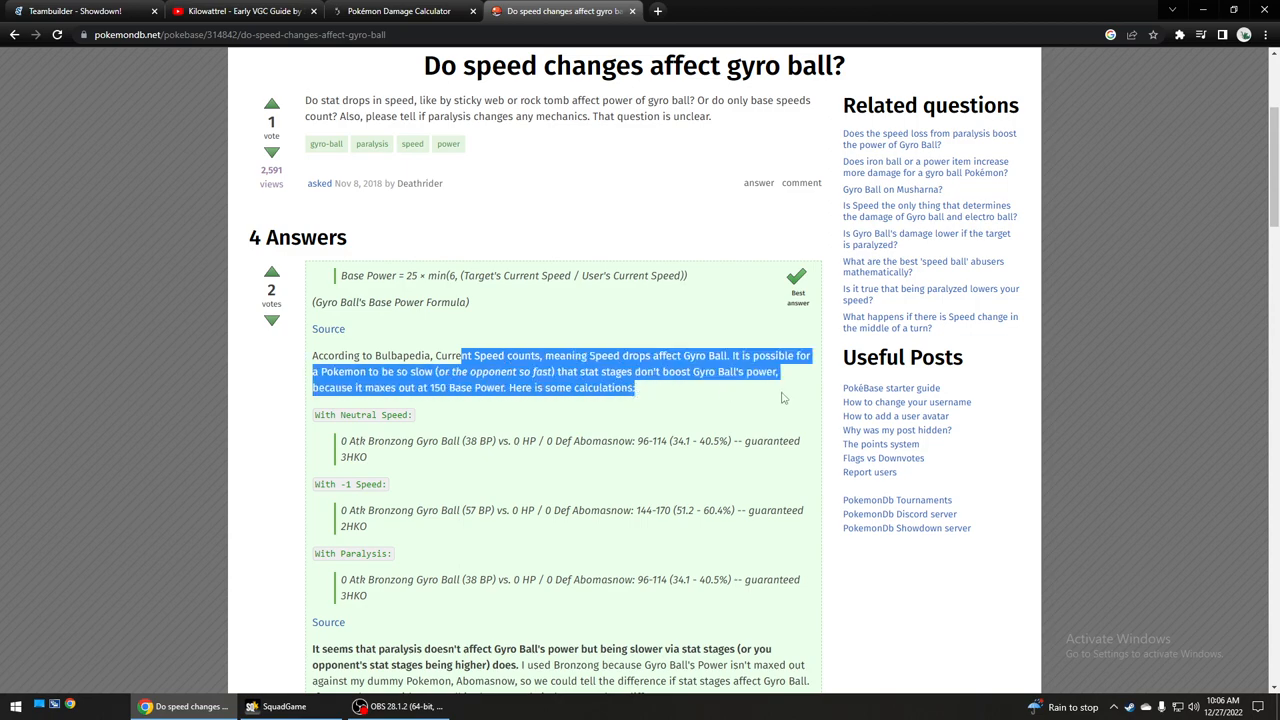
scroll(down, 3)
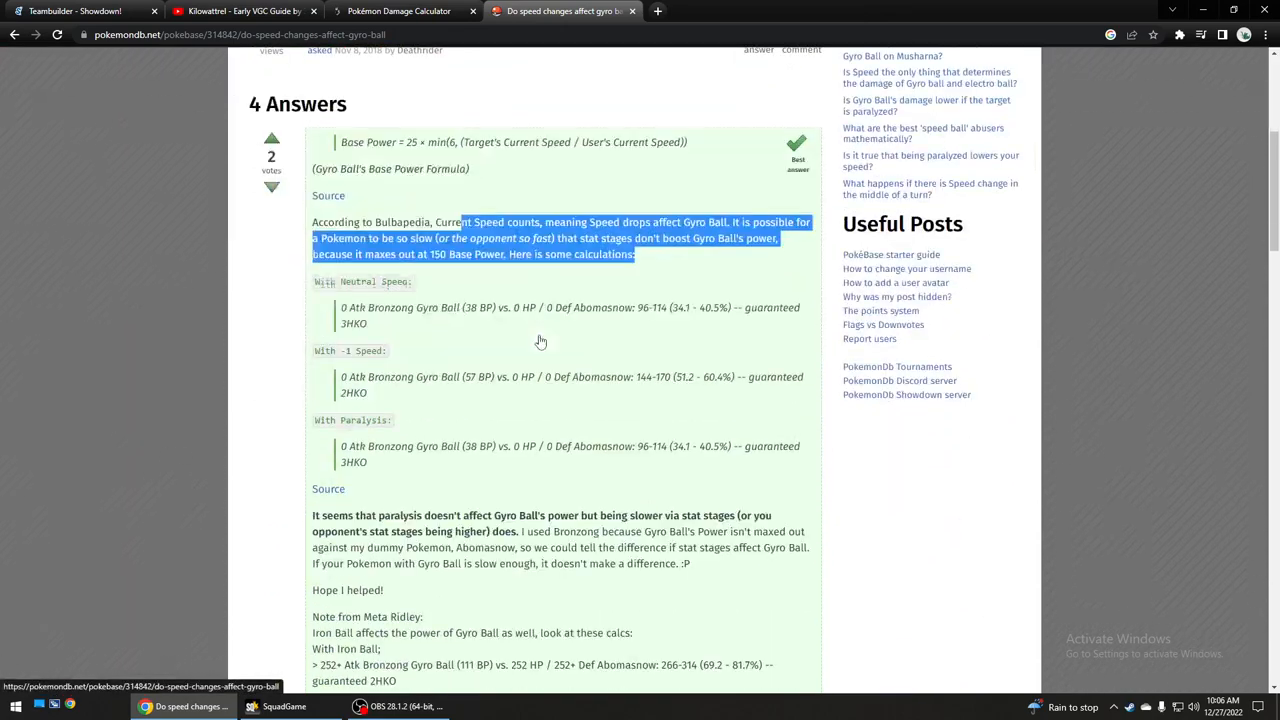
scroll(down, 3)
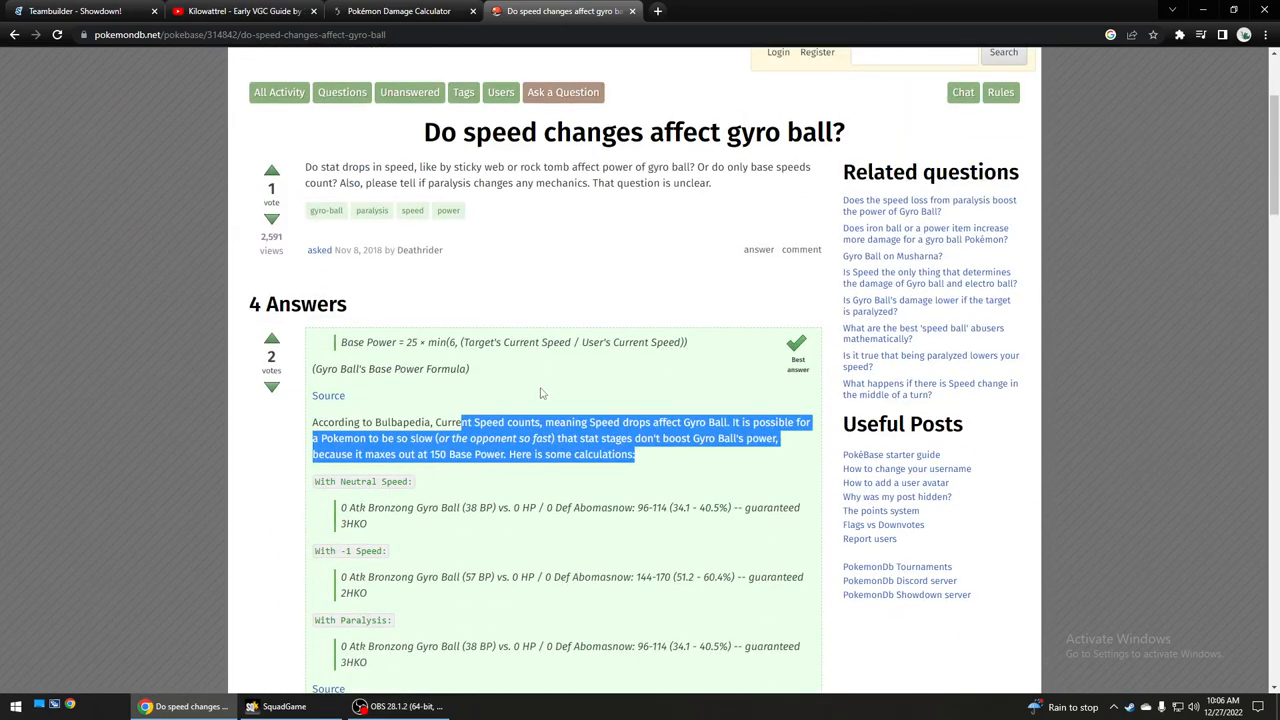
click(543, 391)
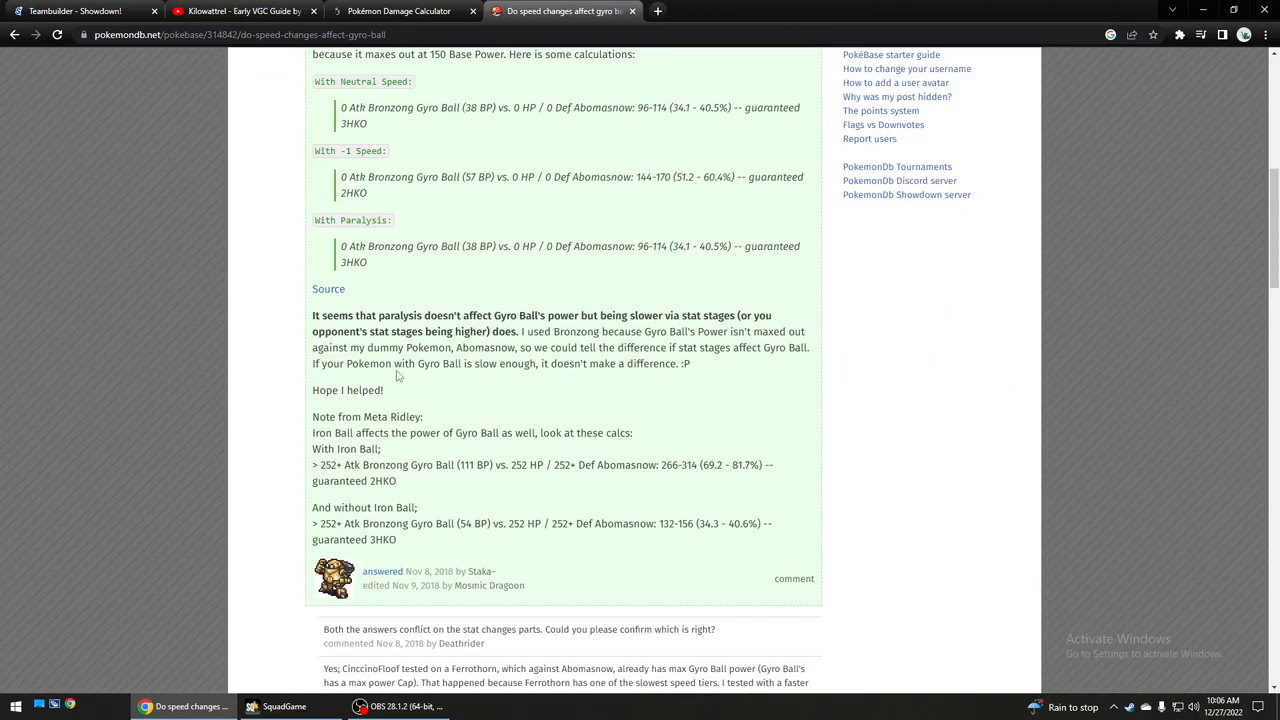
scroll(up, 3)
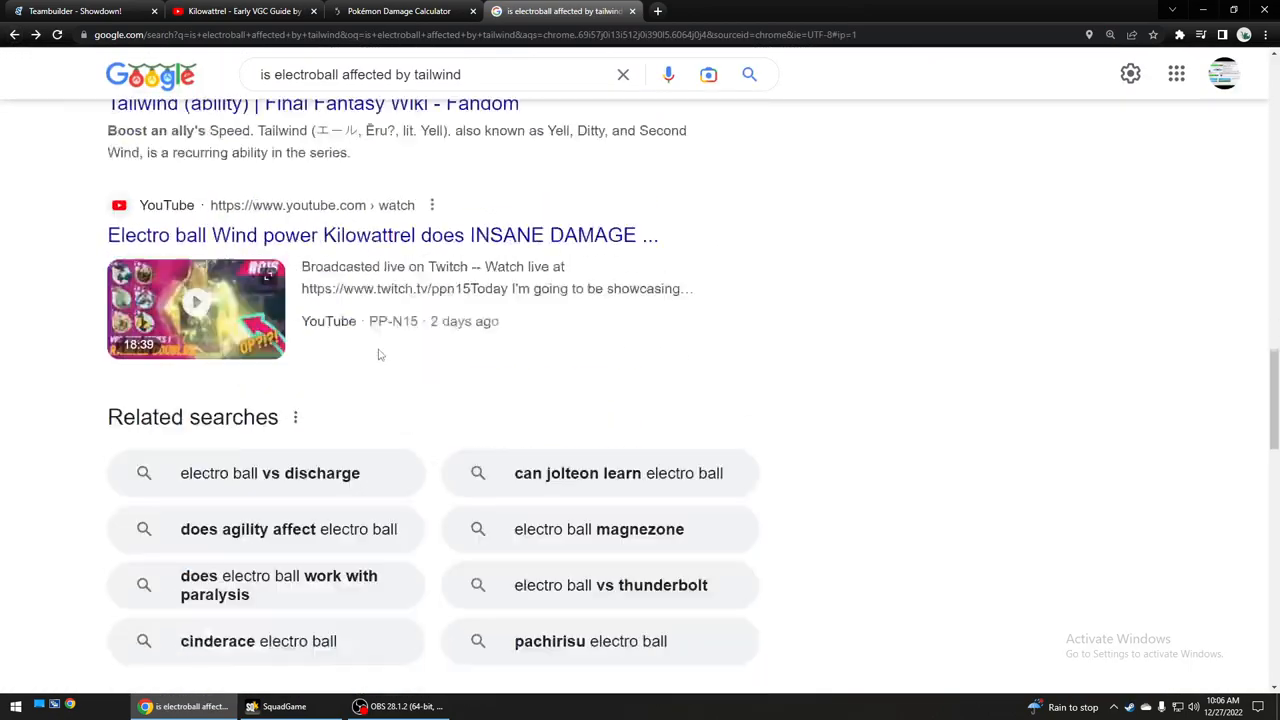
View the paused 'Kilowattrel - Early VGC Guide' set, then return to the Teambuilder tab.
scroll(down, 3)
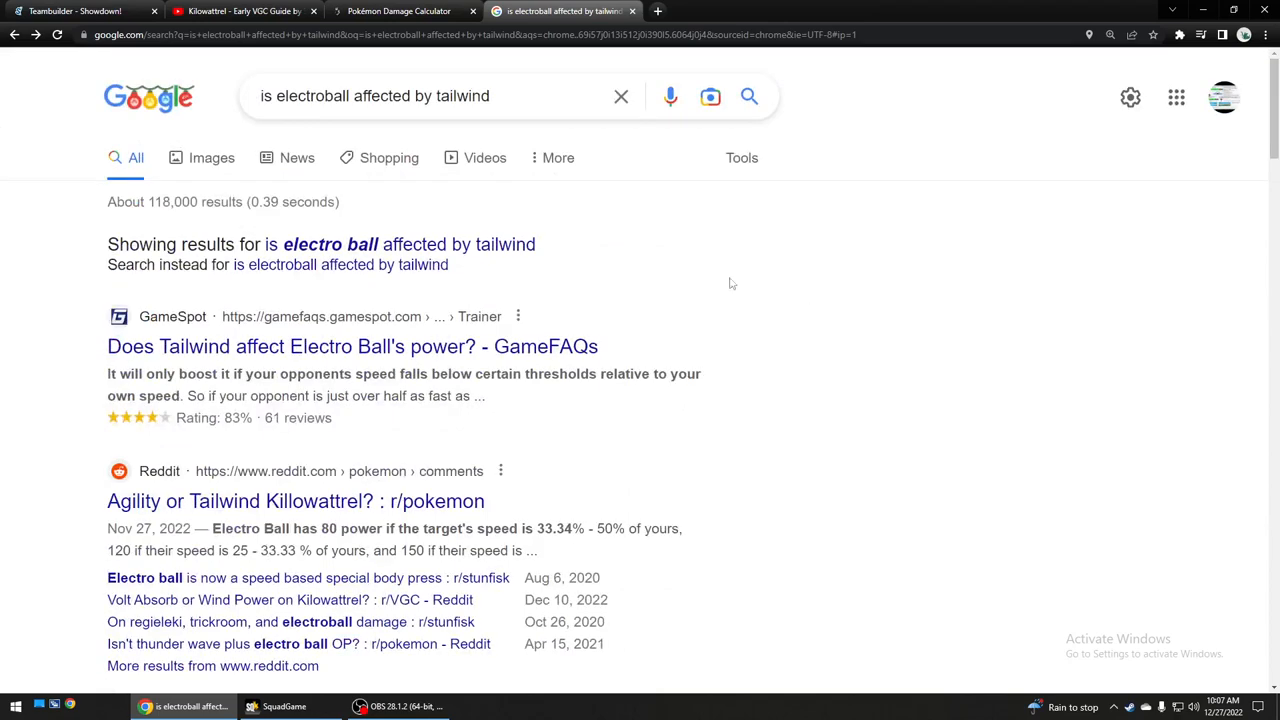
click(240, 11)
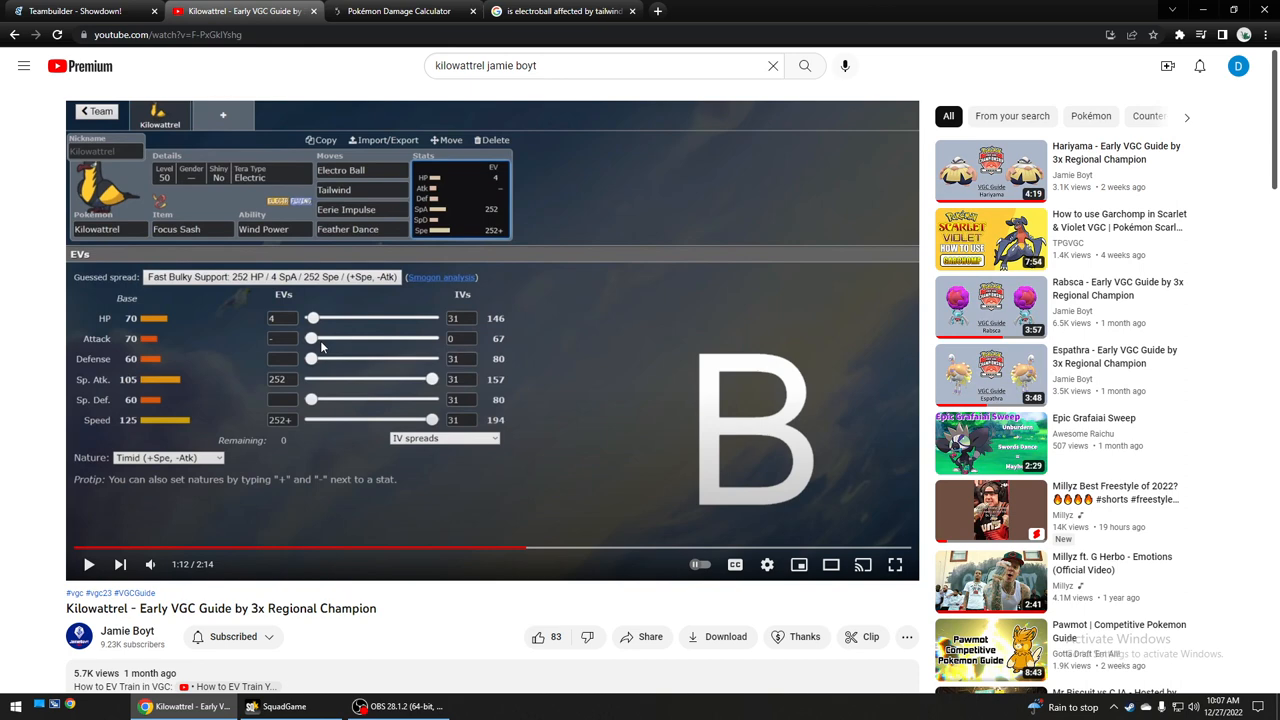
mouse_move(372, 270)
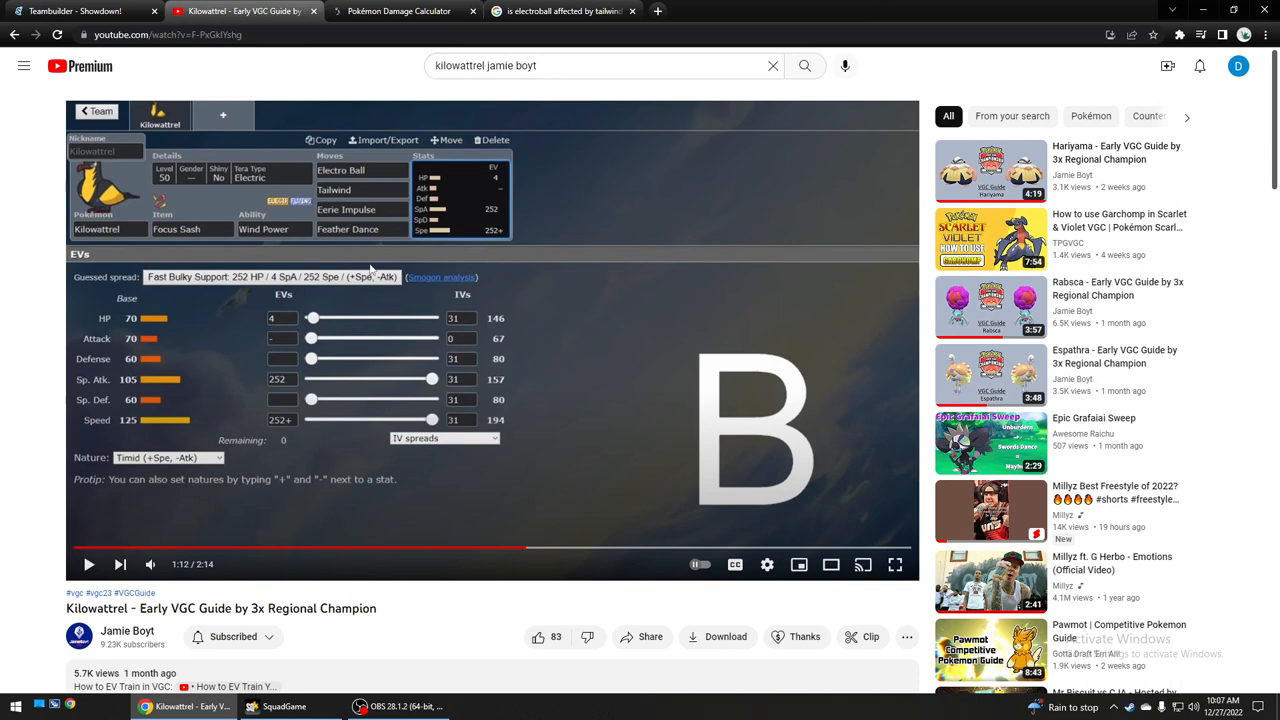
click(75, 11)
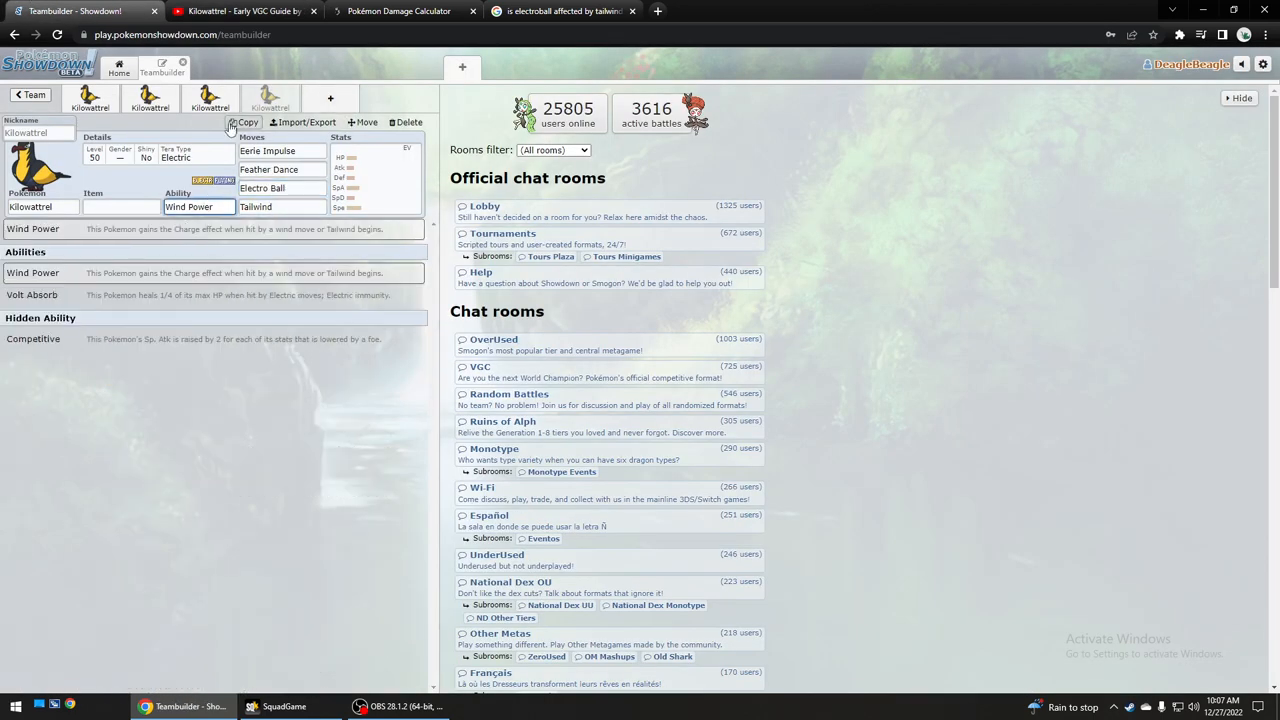
Compare the Eerie Impulse and Feather Dance move fields of the Tailwind Kilowattrel.
click(282, 151)
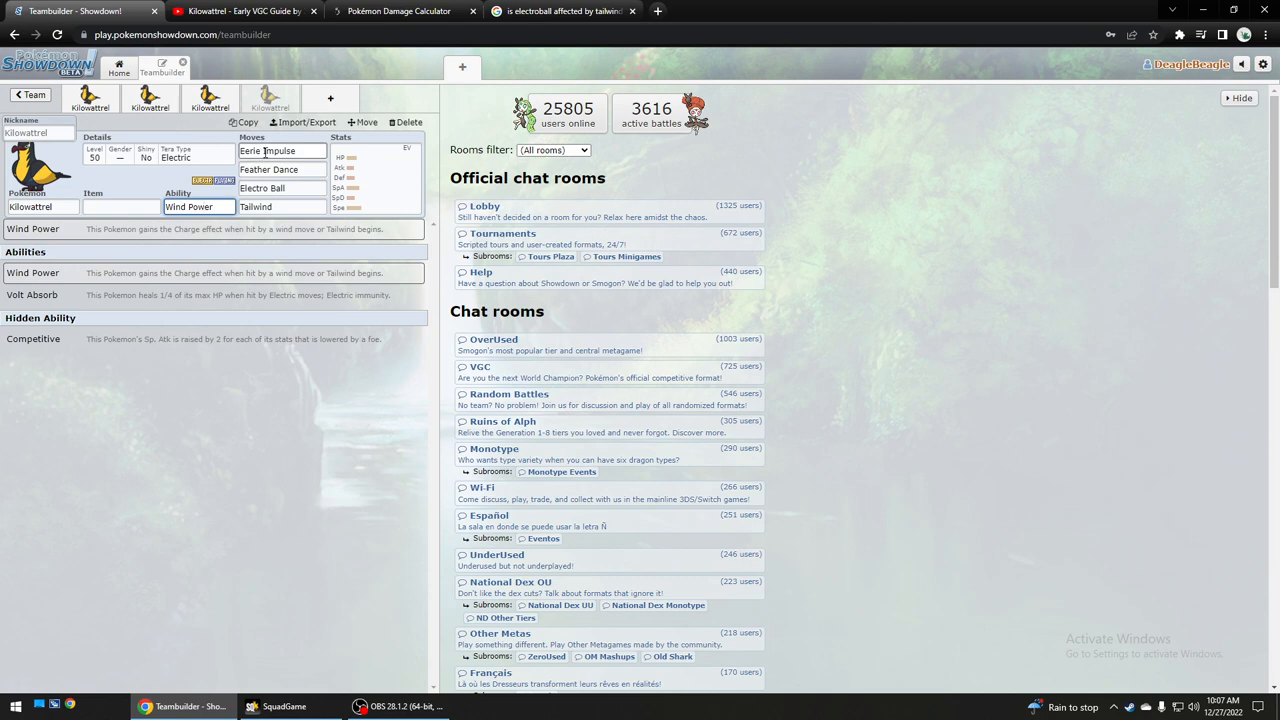
click(281, 169)
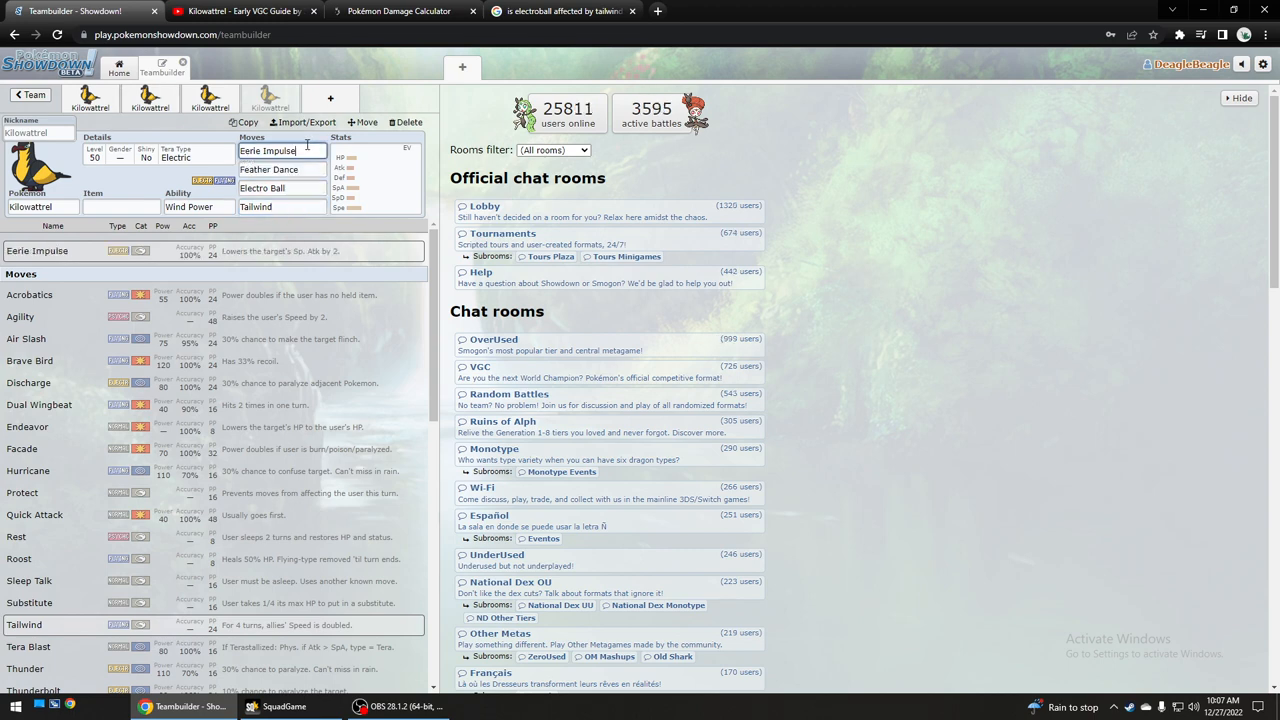
click(268, 169)
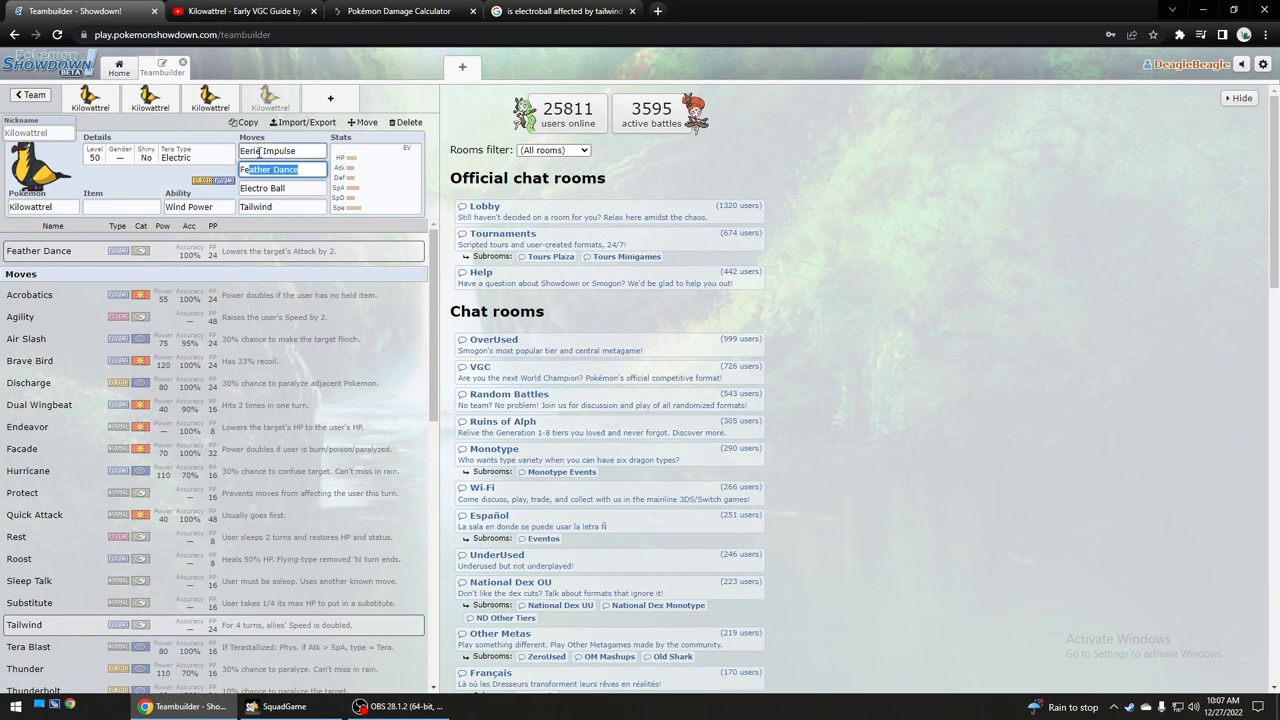
click(269, 169)
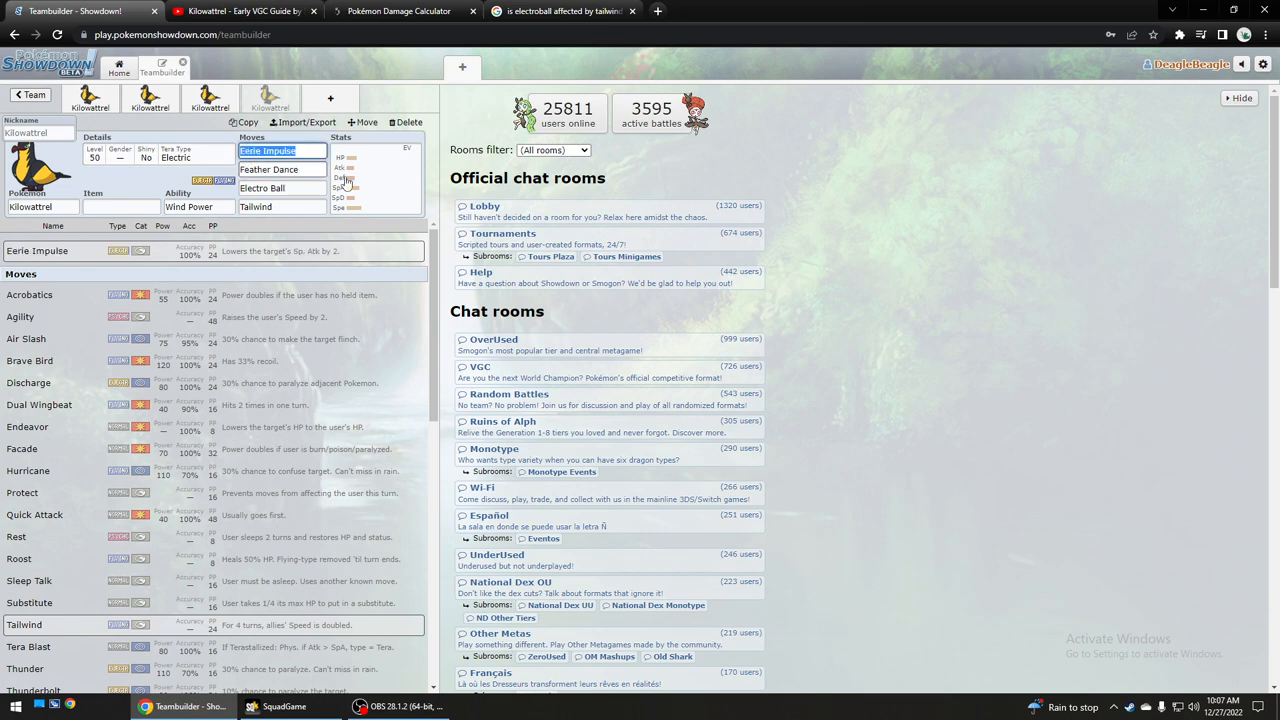
click(268, 169)
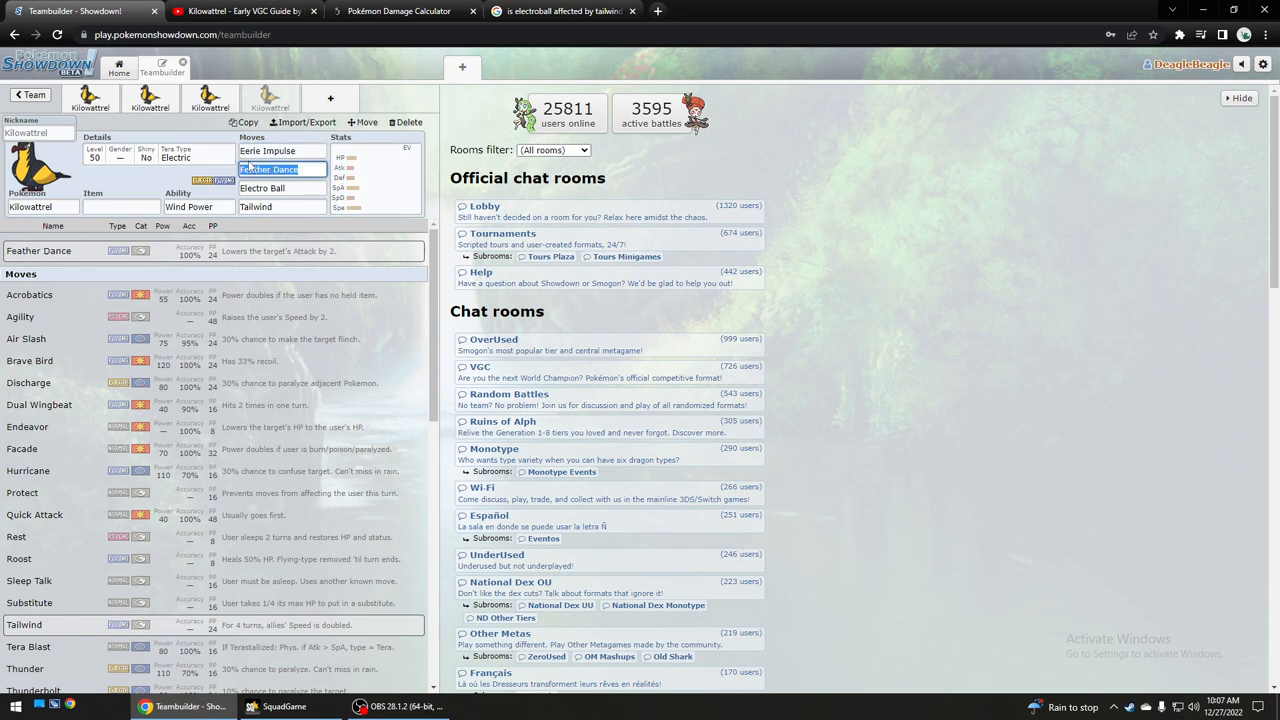
click(281, 150)
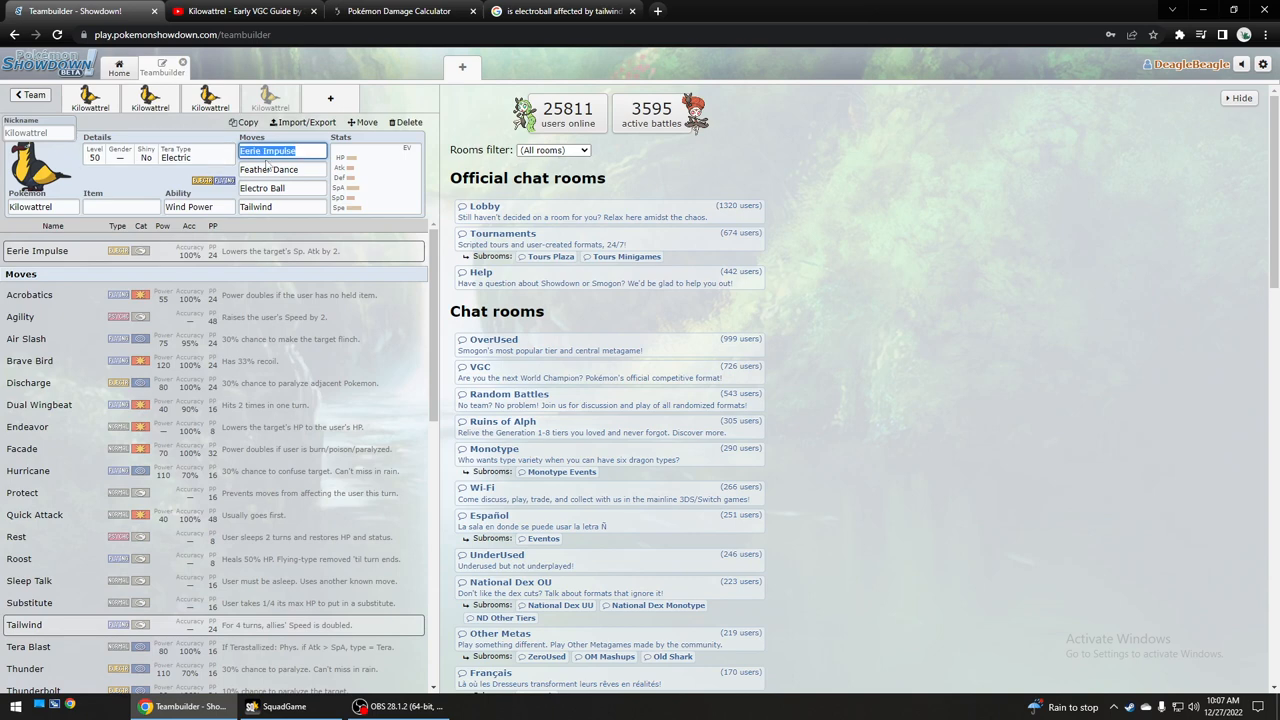
click(268, 169)
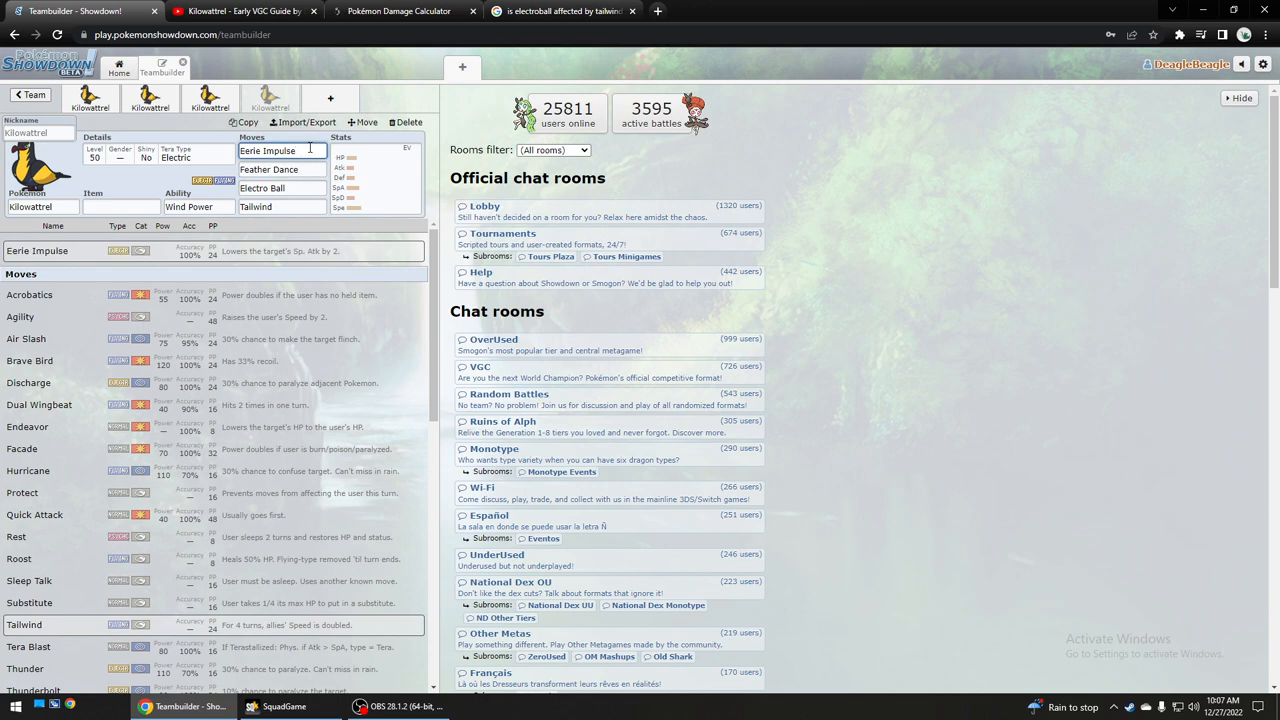
click(269, 169)
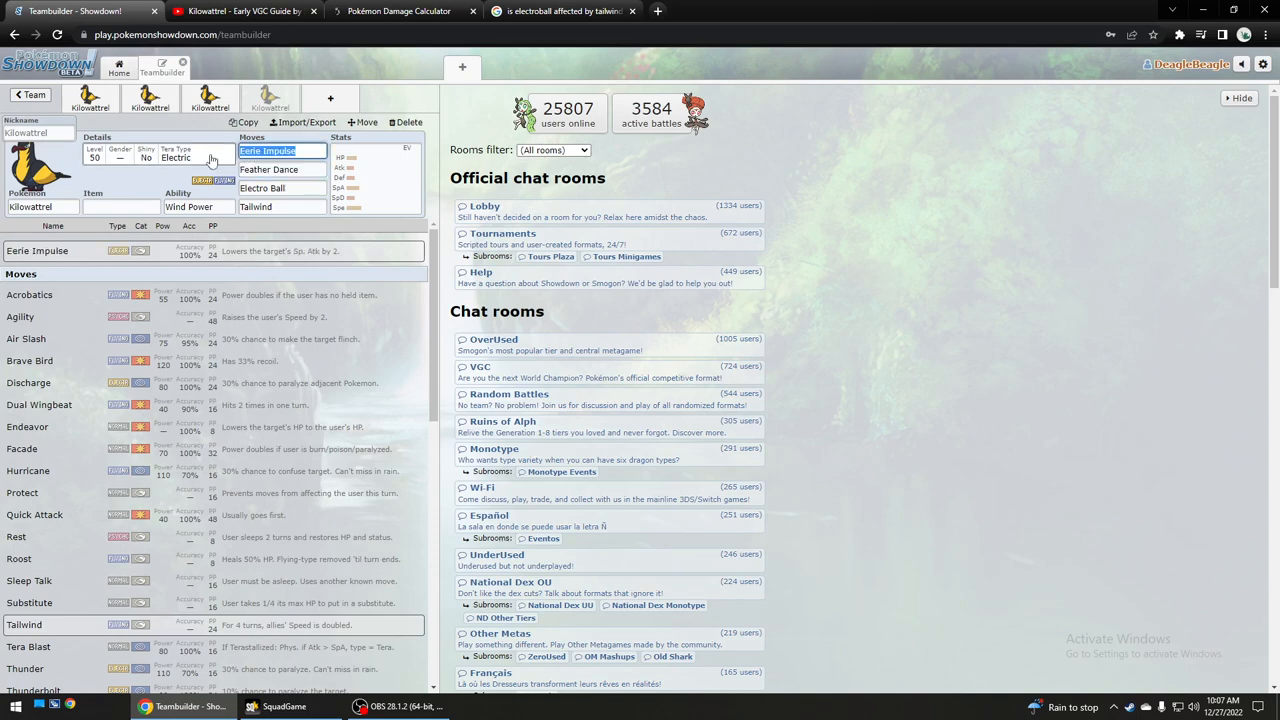
click(268, 169)
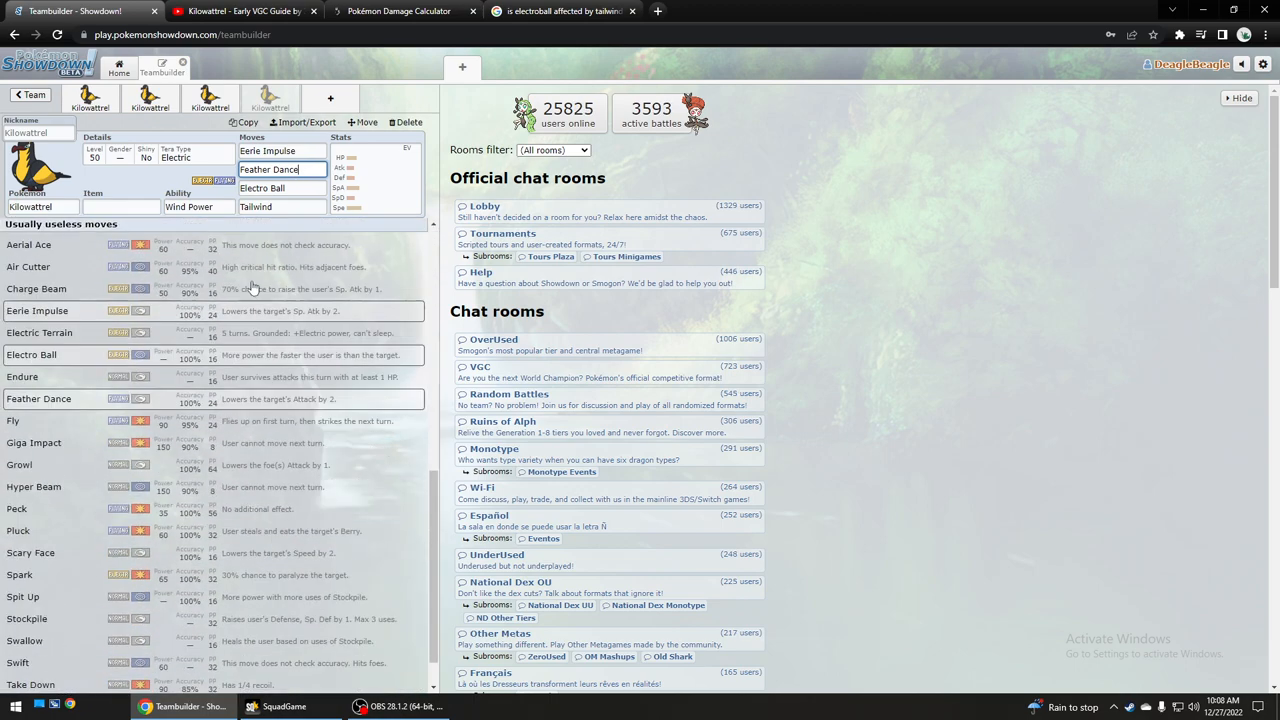
click(280, 169)
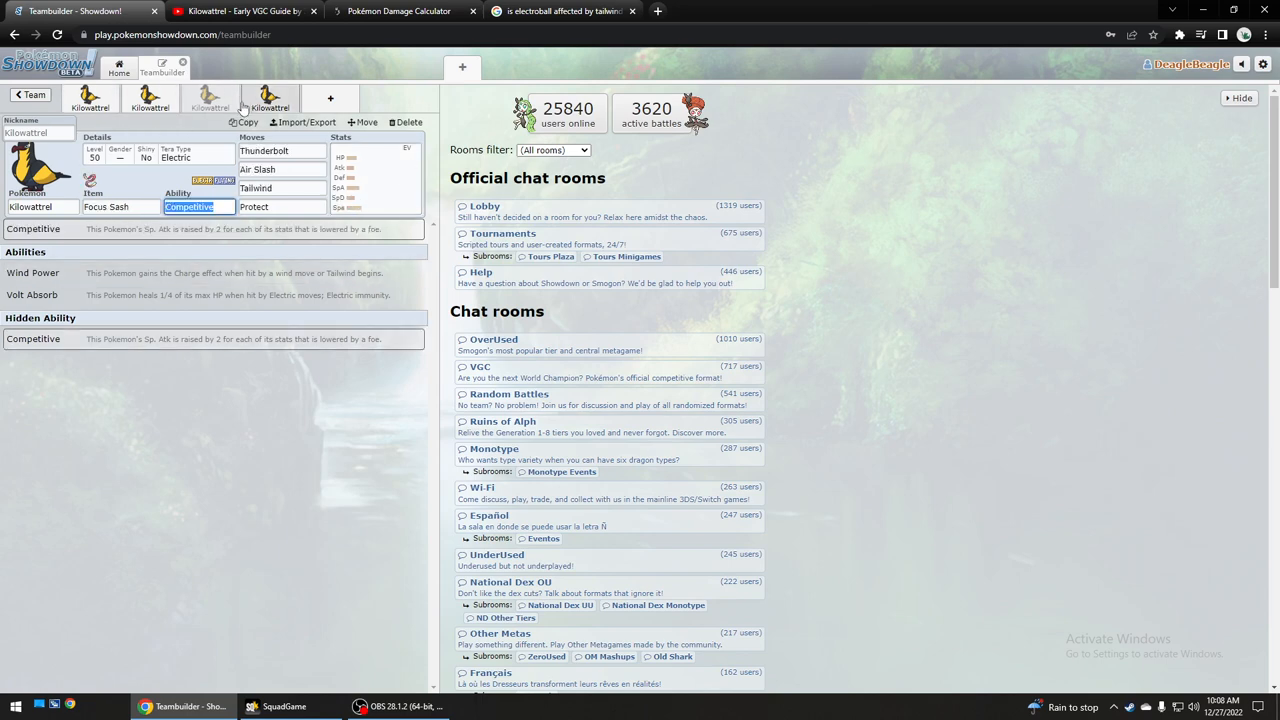
Add Talonflame to a new team slot.
click(209, 103)
text(tal)
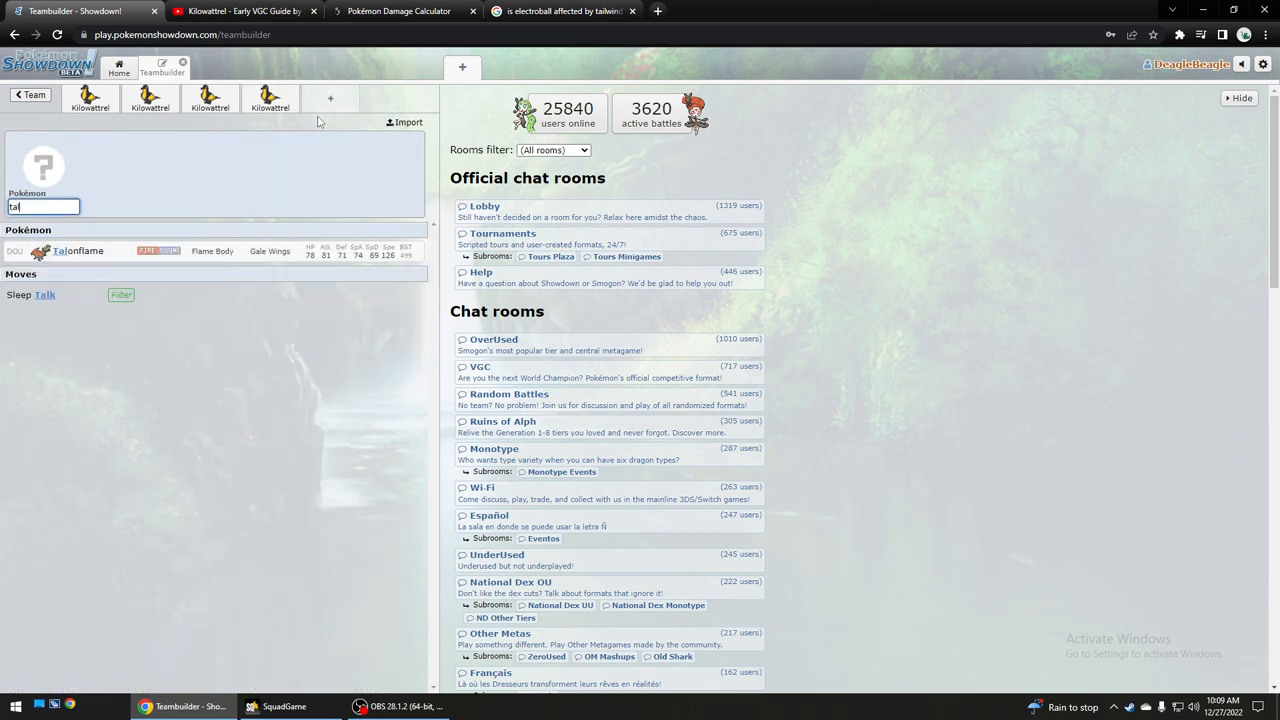
click(330, 100)
text(Murkrow)
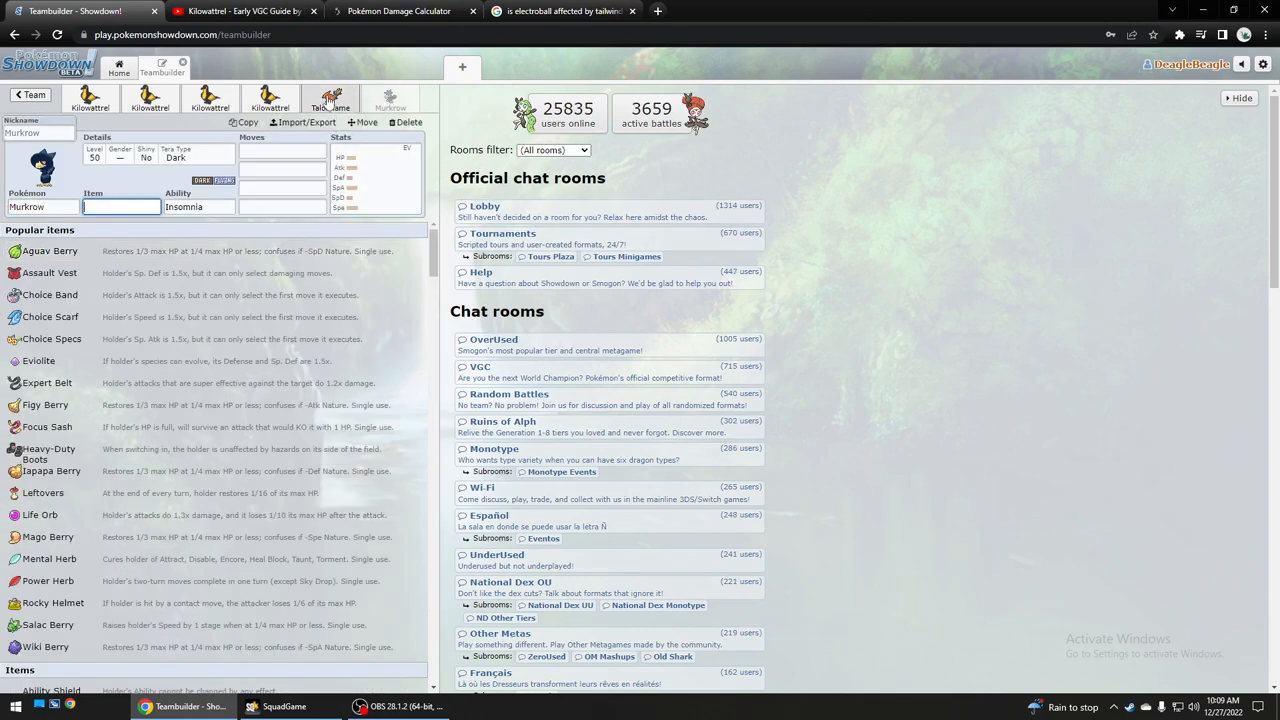
click(330, 98)
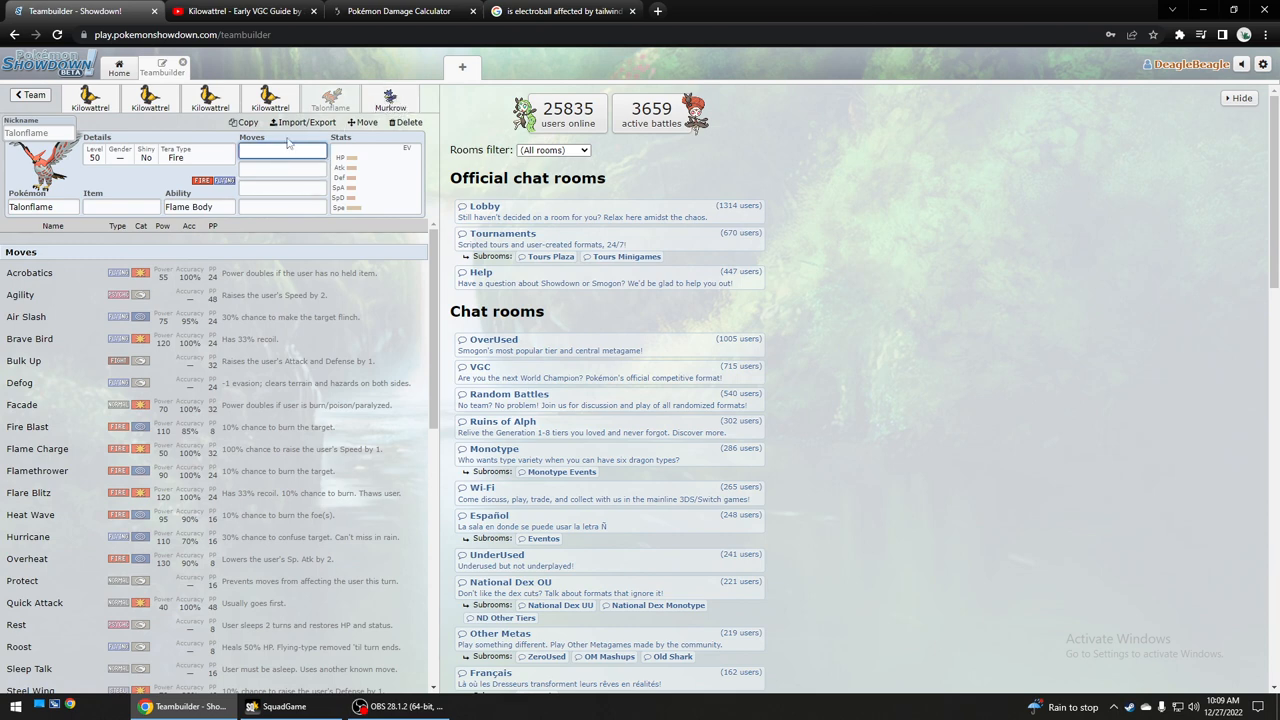
Fill in Brave Bird and Foul Play, giving Murkrow Foul Play.
text(bra)
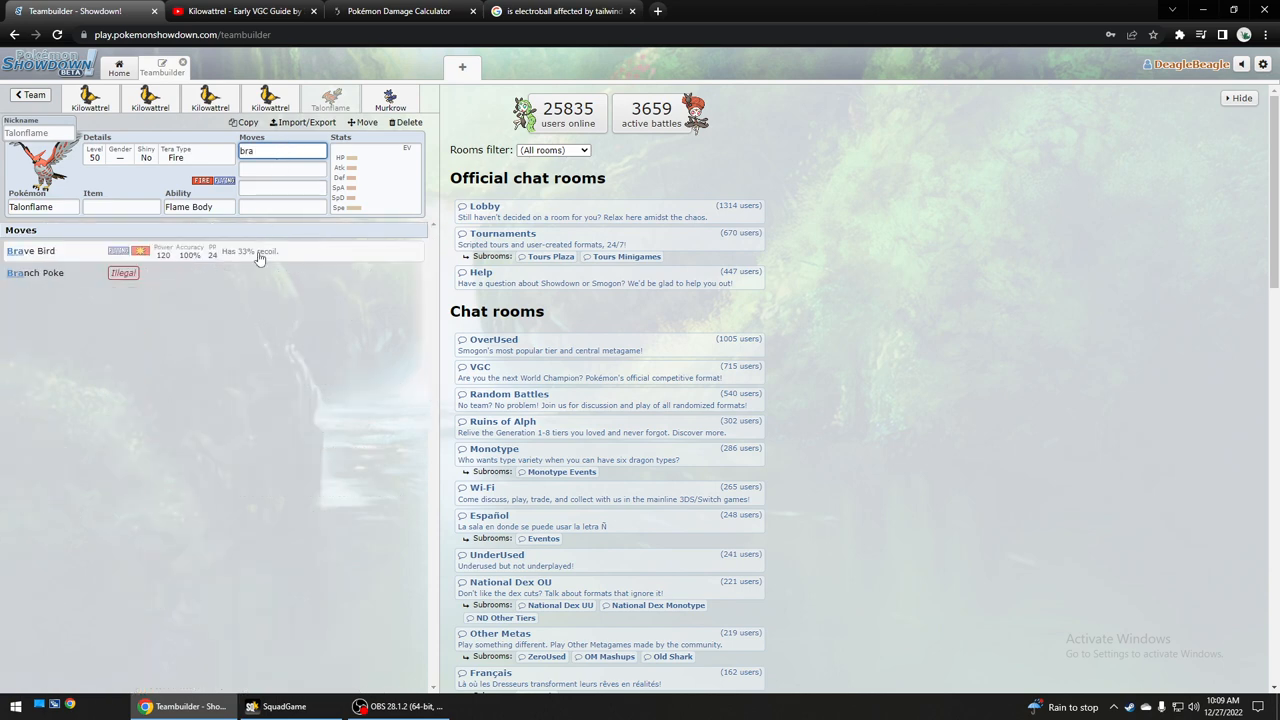
text(fl)
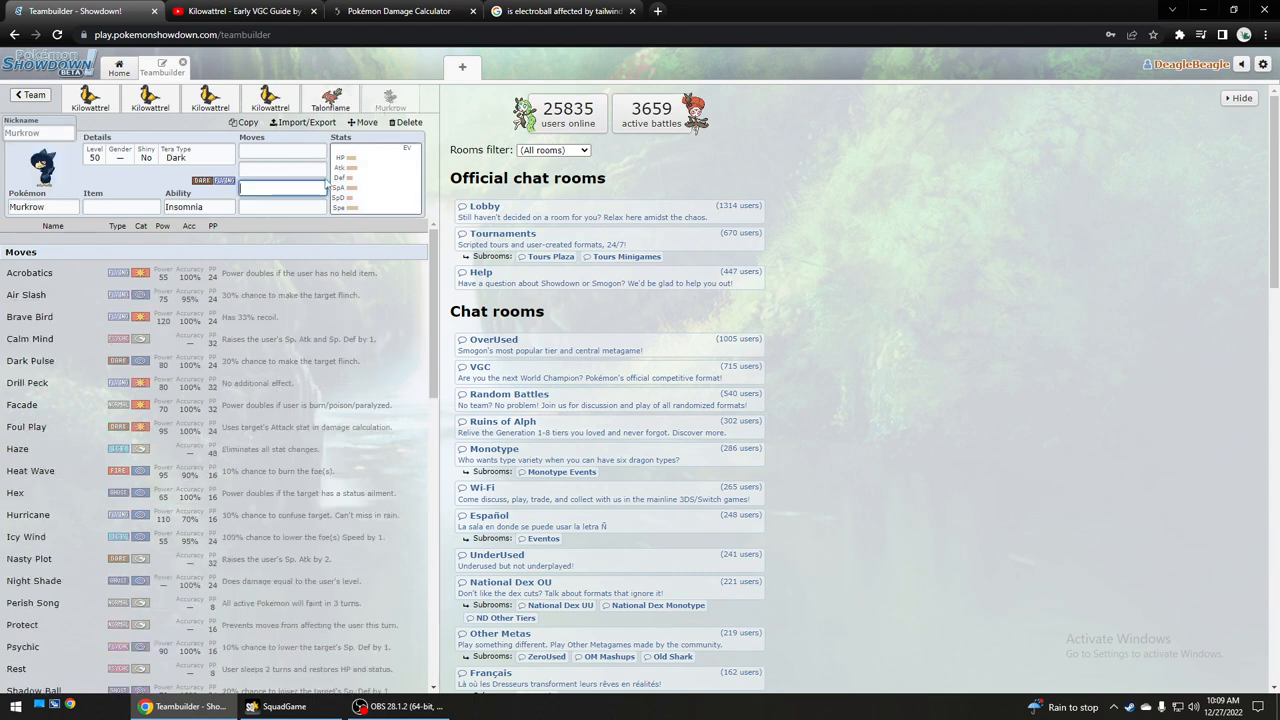
text(foul)
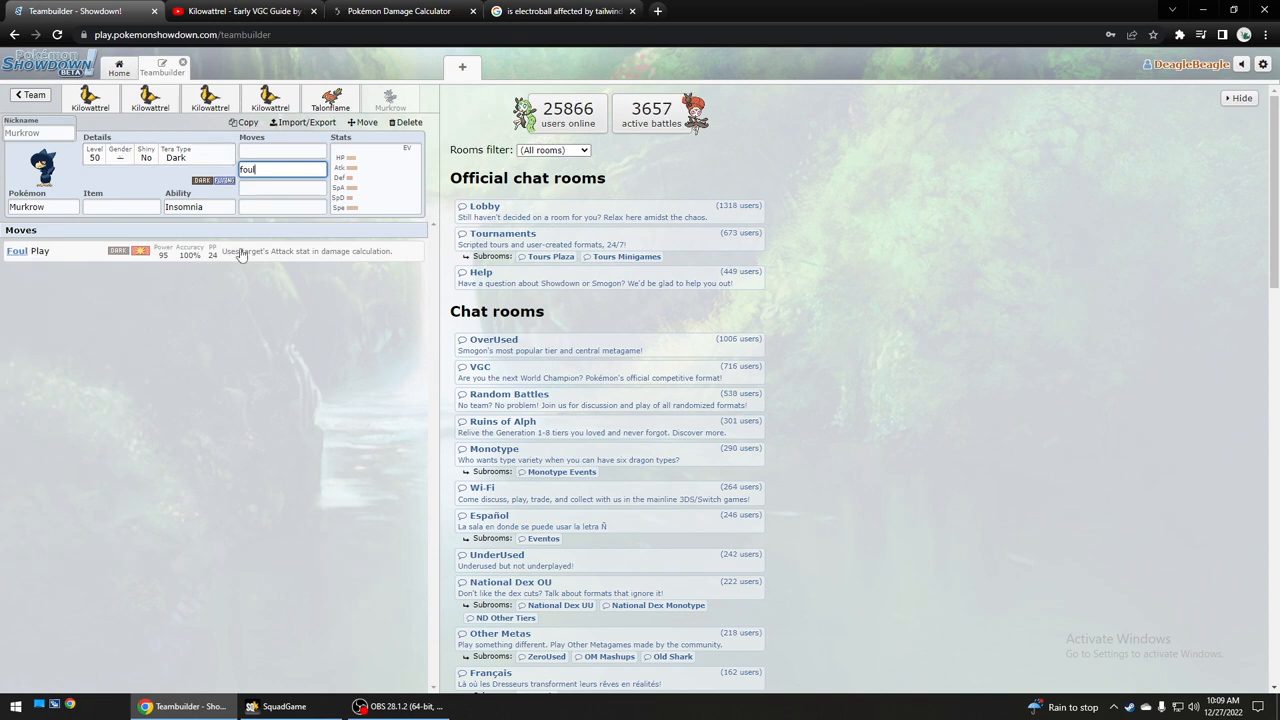
click(282, 169)
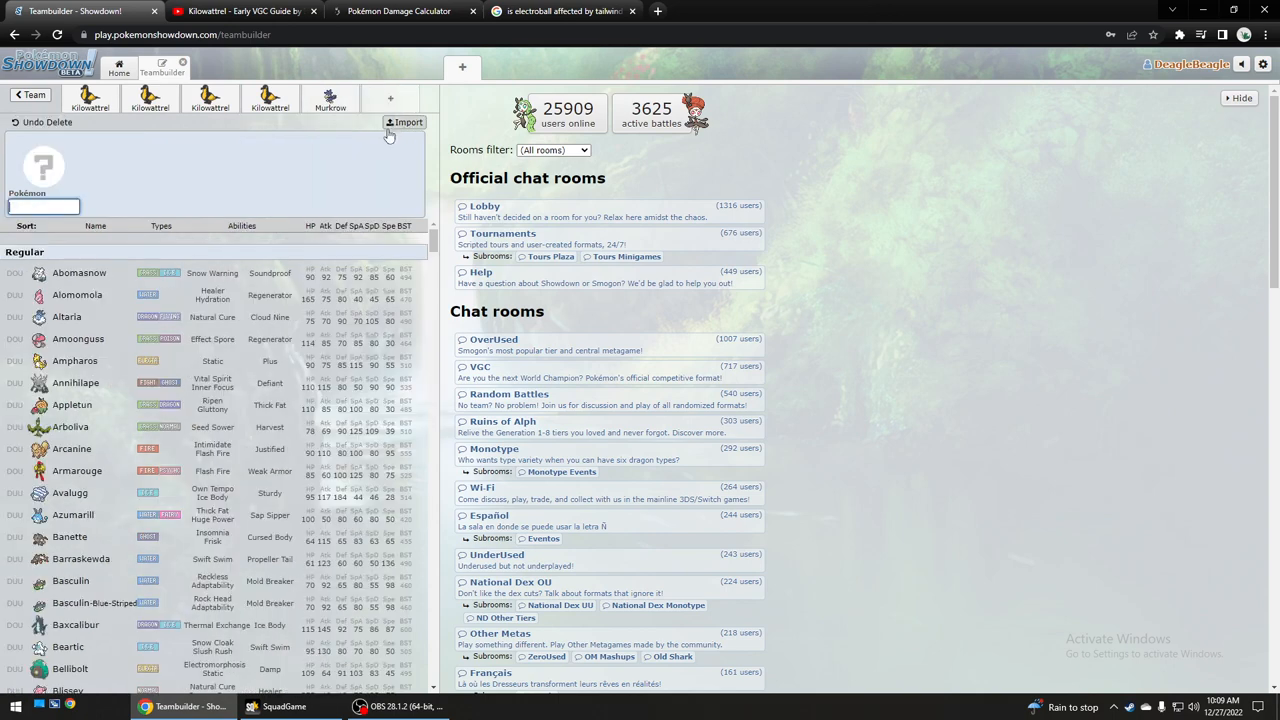
Delete Murkrow and the briefly added Gholdengo, leaving four Kilowattrel and an empty slot.
text(gholdengo)
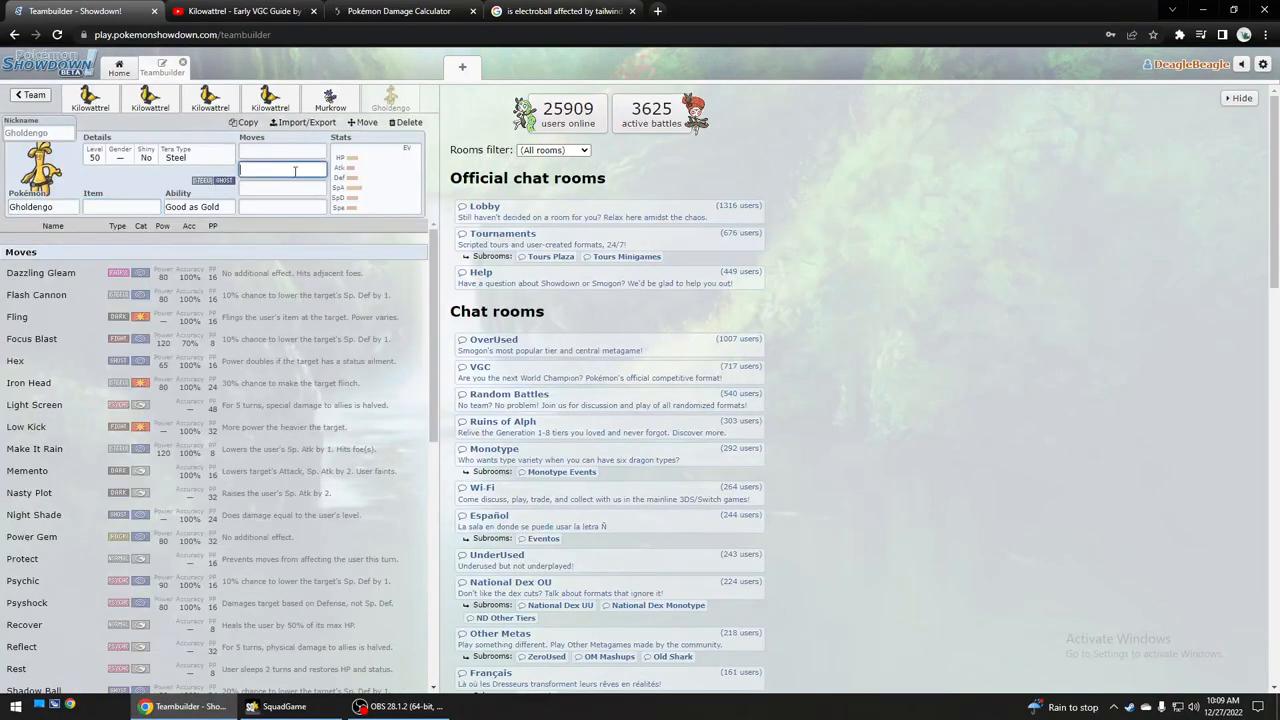
text(make)
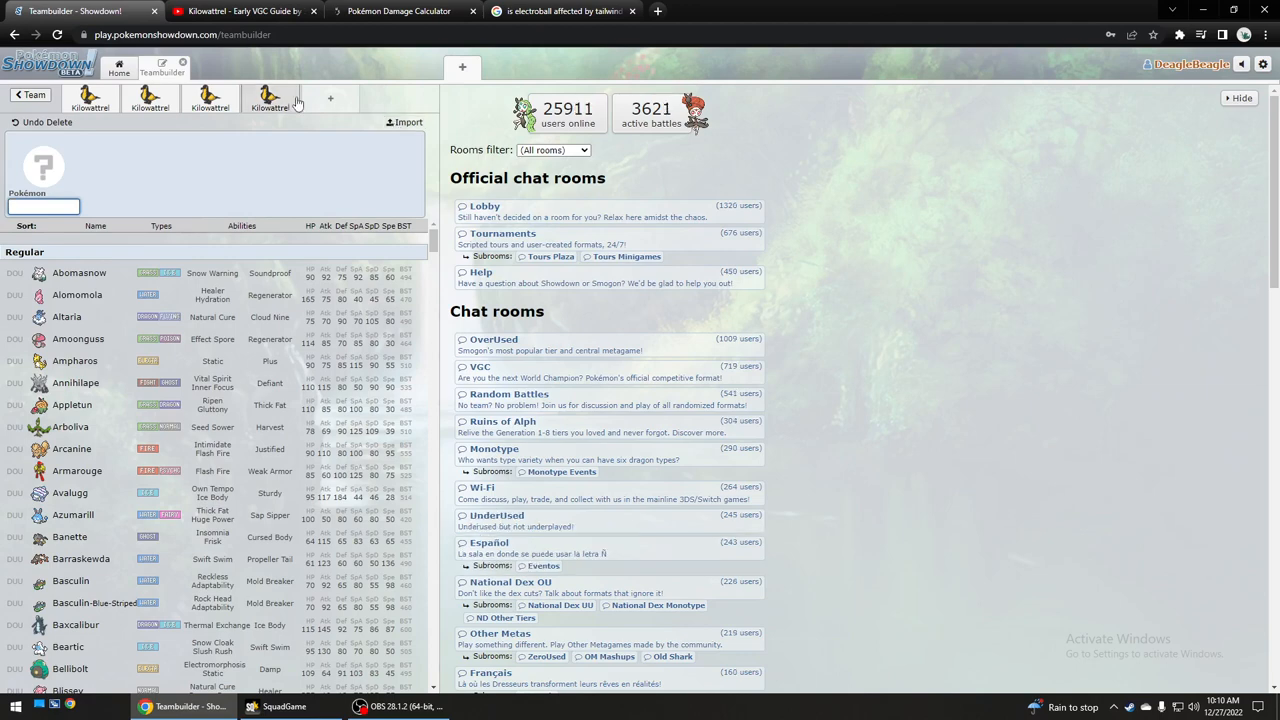
Reopen the fourth Kilowattrel set with Eerie Impulse, Feather Dance, Electro Ball and Tailwind.
right_click(297, 100)
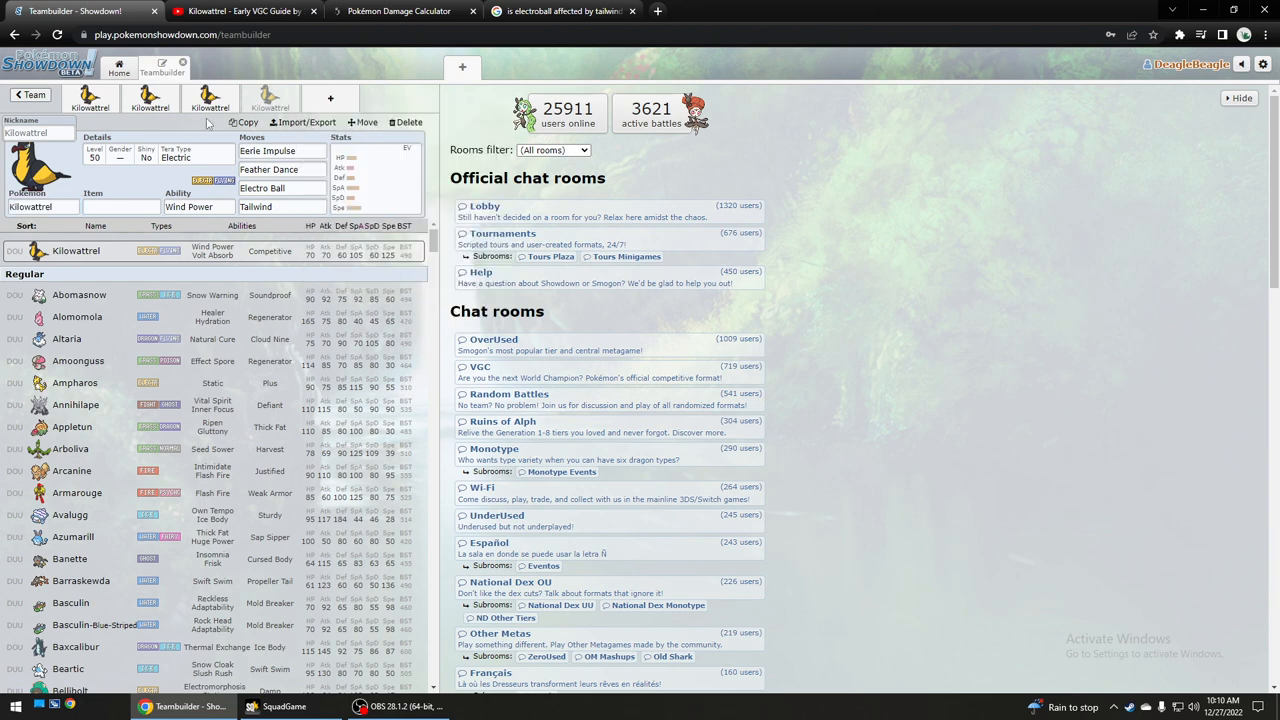
mouse_move(193, 65)
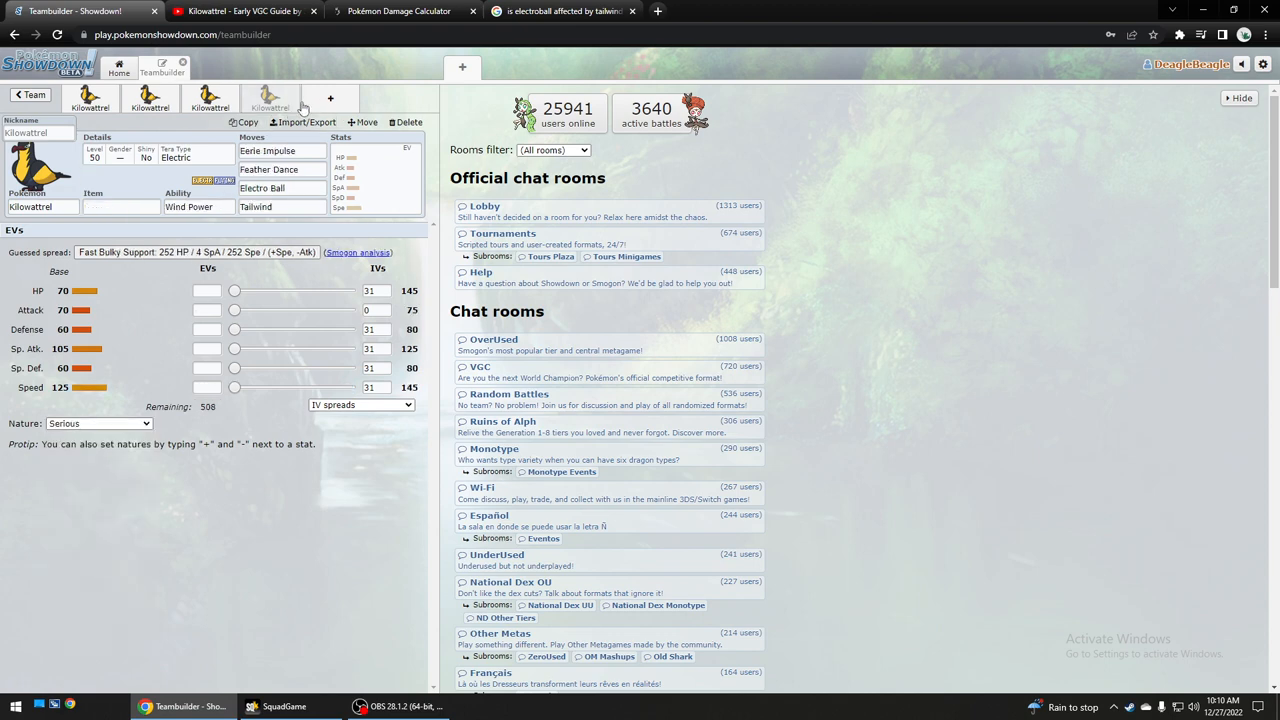
Put Talonflame in slot five with Life Orb, Gale Wings, Flare Blitz and 252 Speed EVs.
click(407, 122)
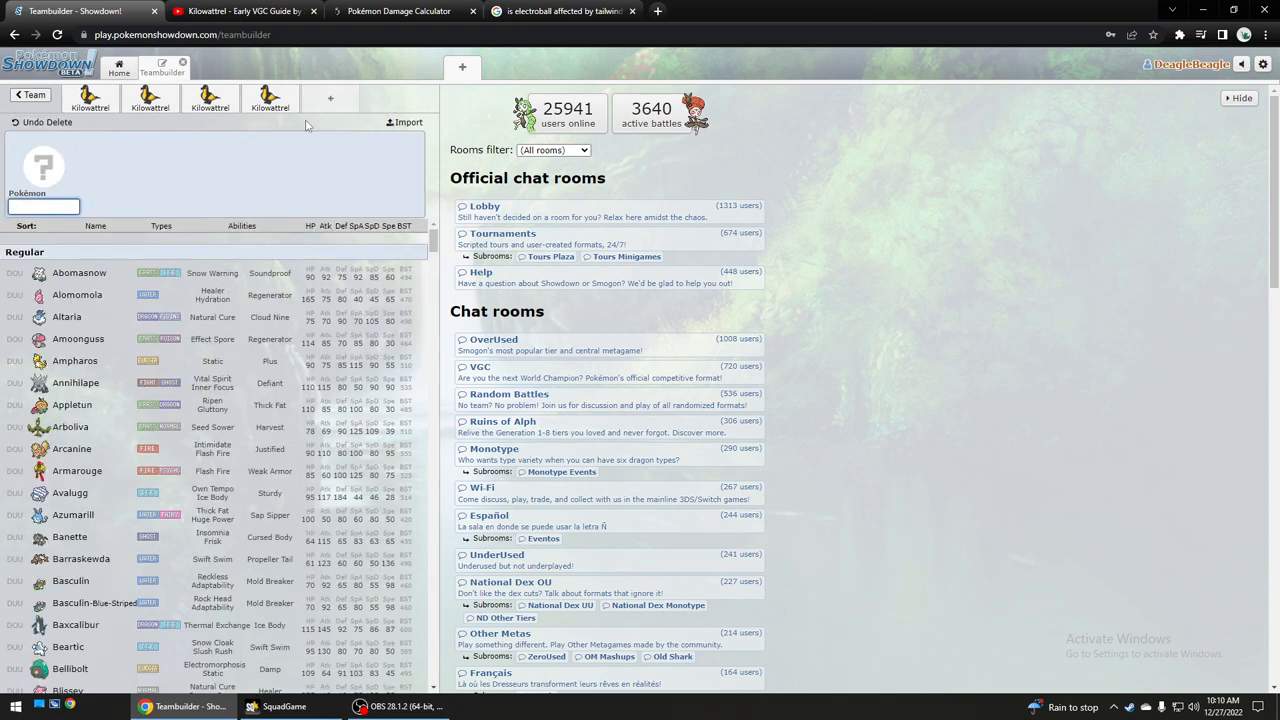
text(talonflame)
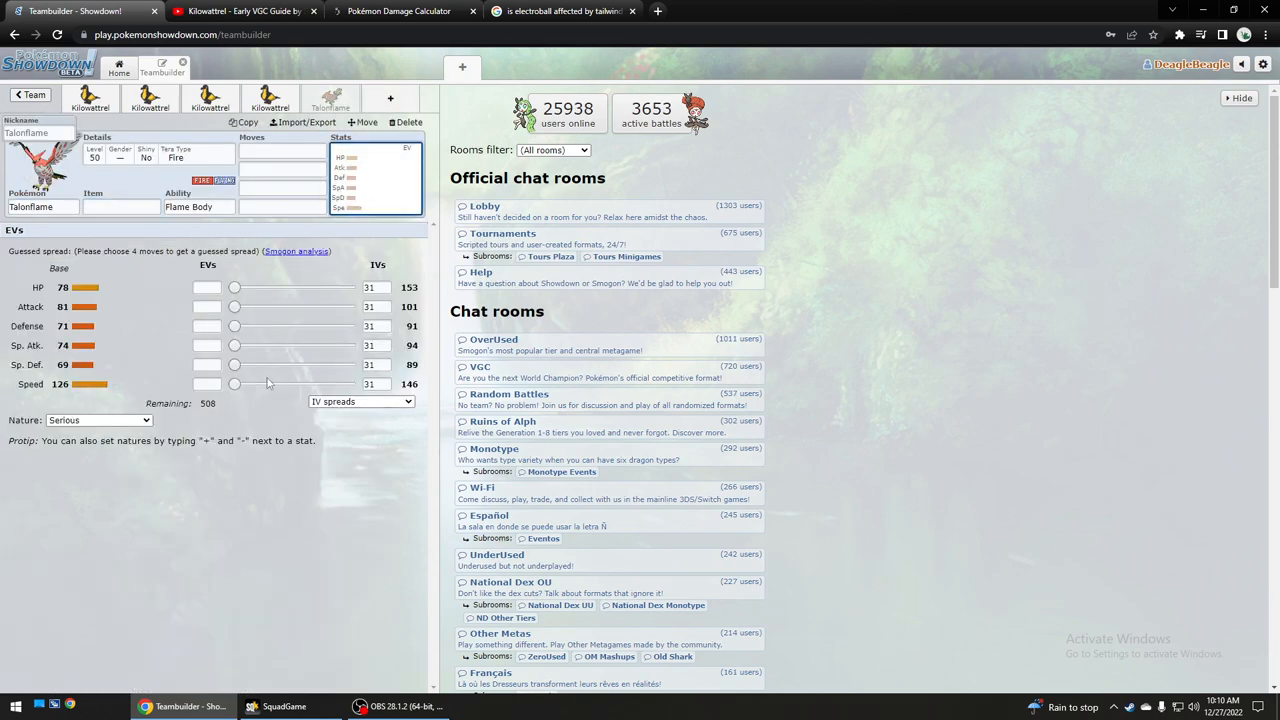
click(97, 419)
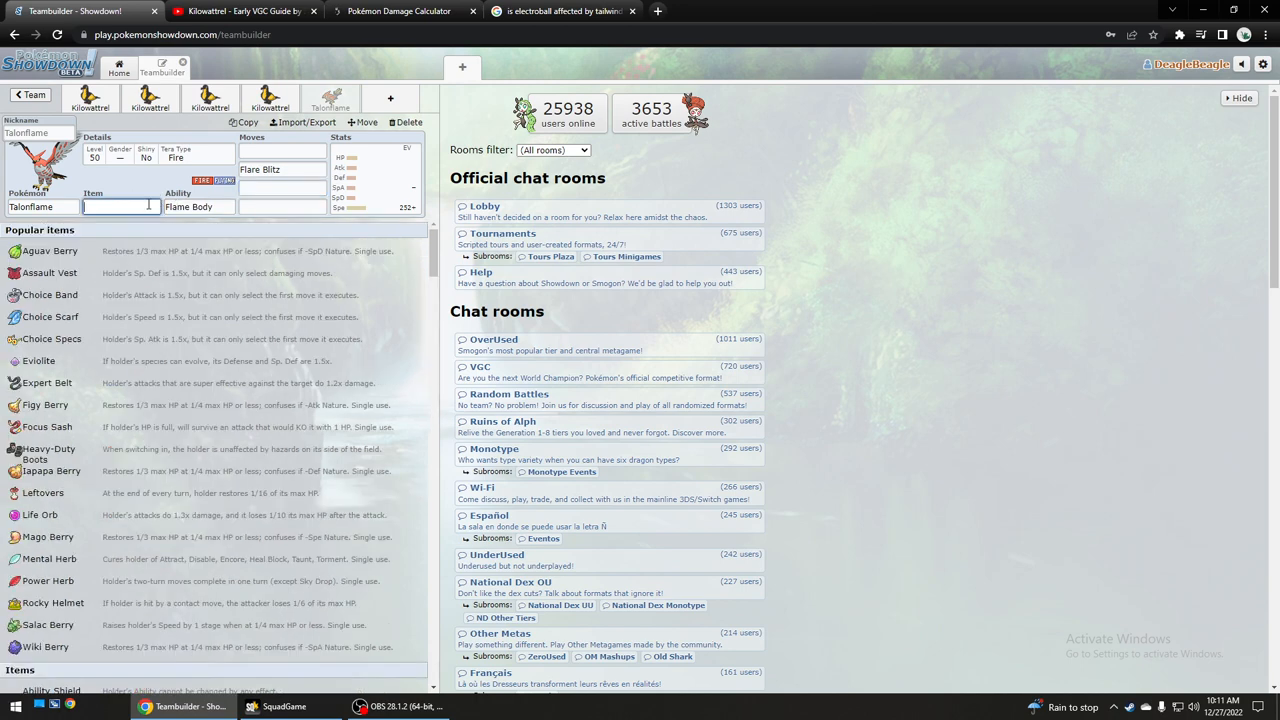
text(life)
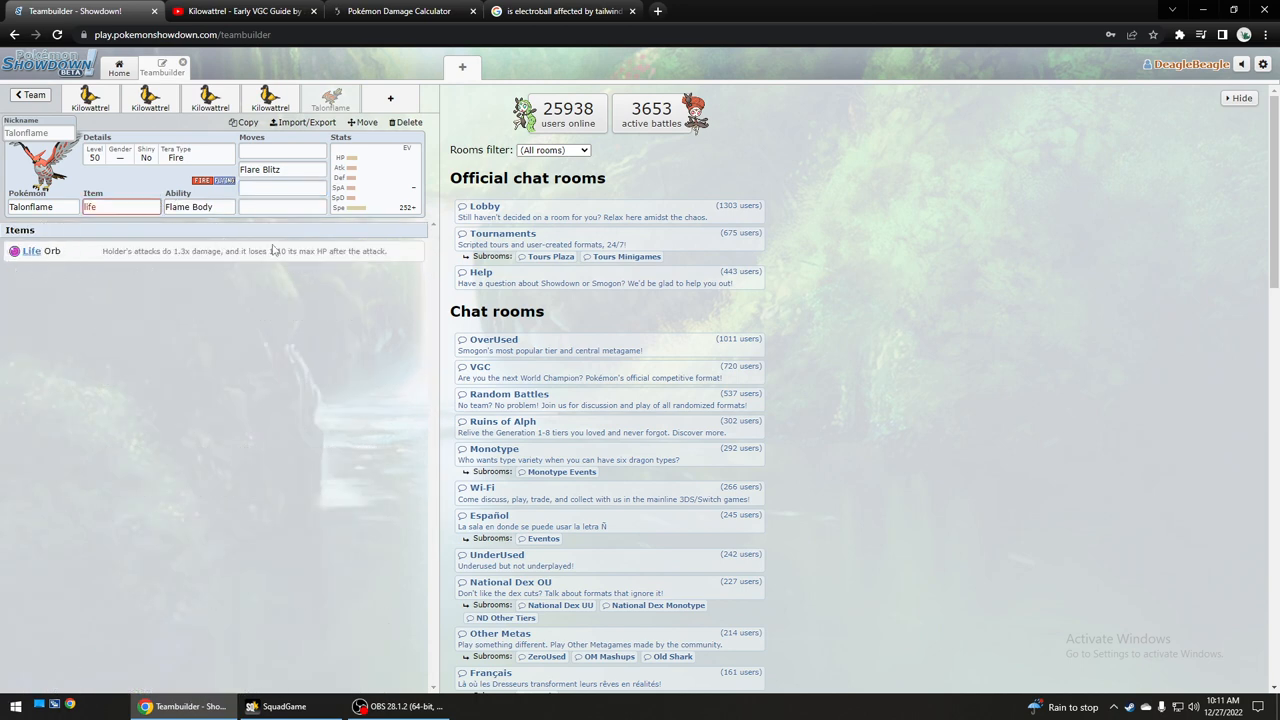
click(198, 206)
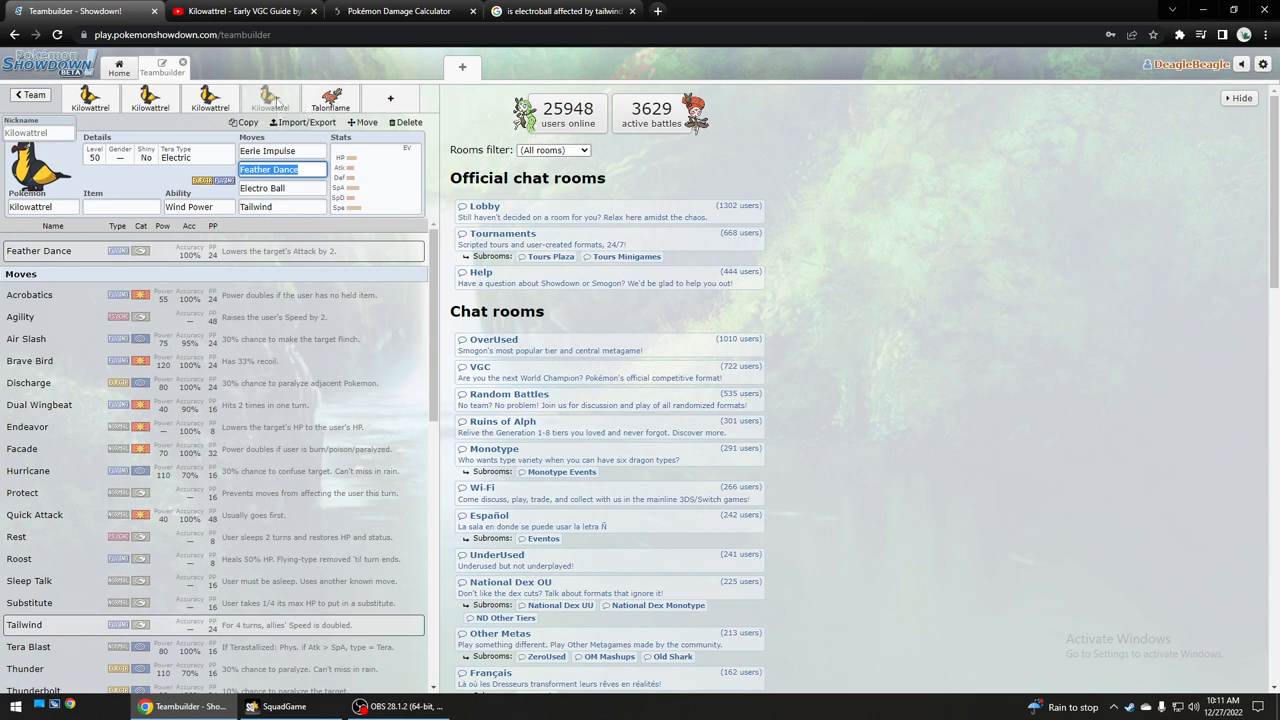
mouse_move(278, 105)
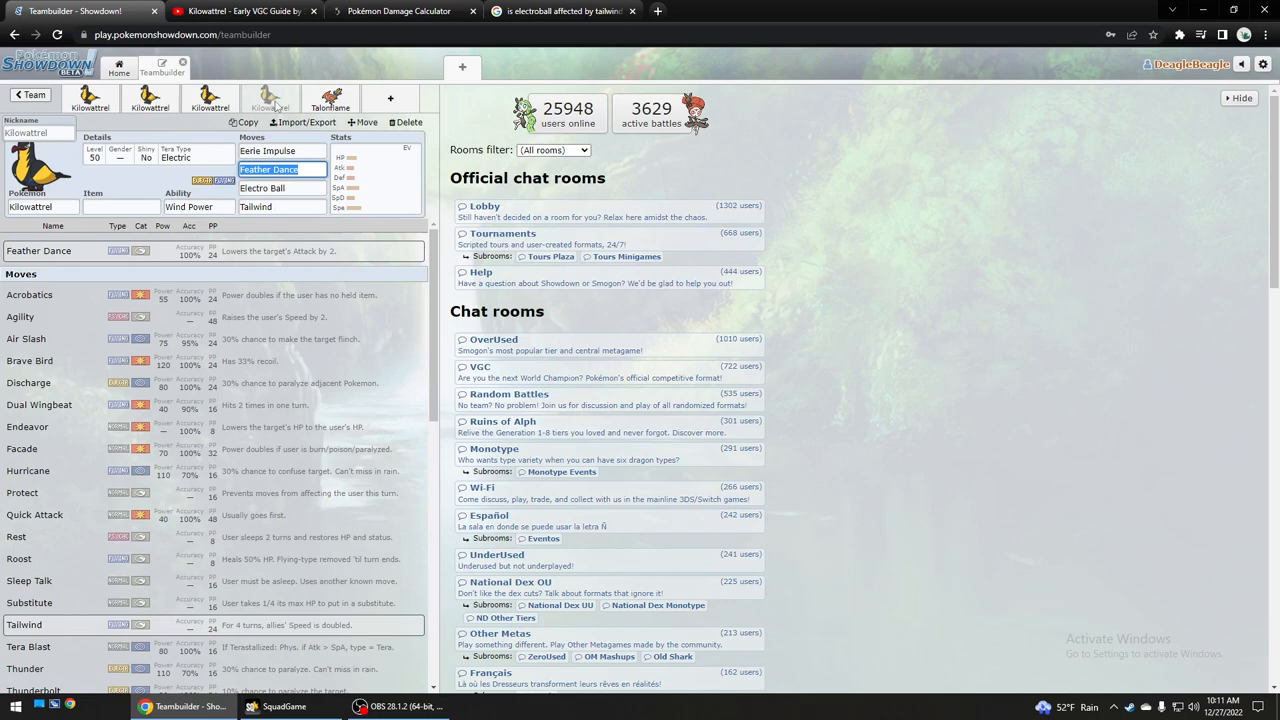
mouse_move(308, 107)
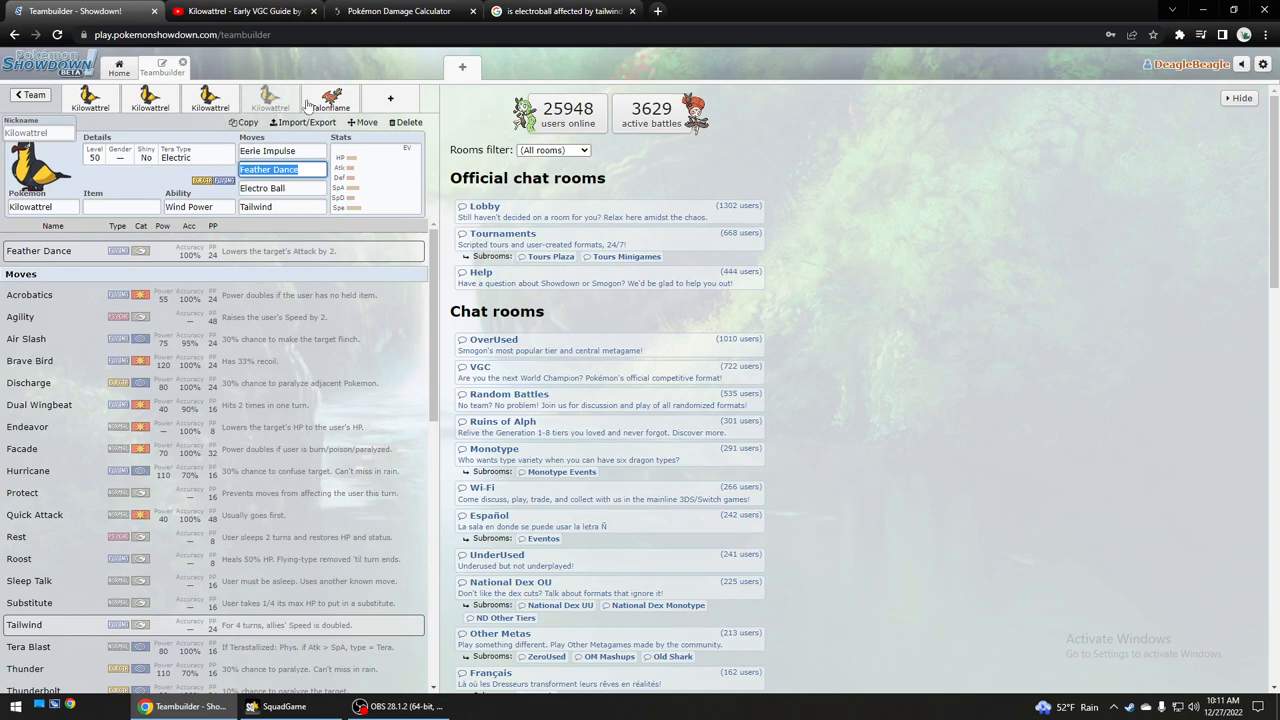
click(330, 100)
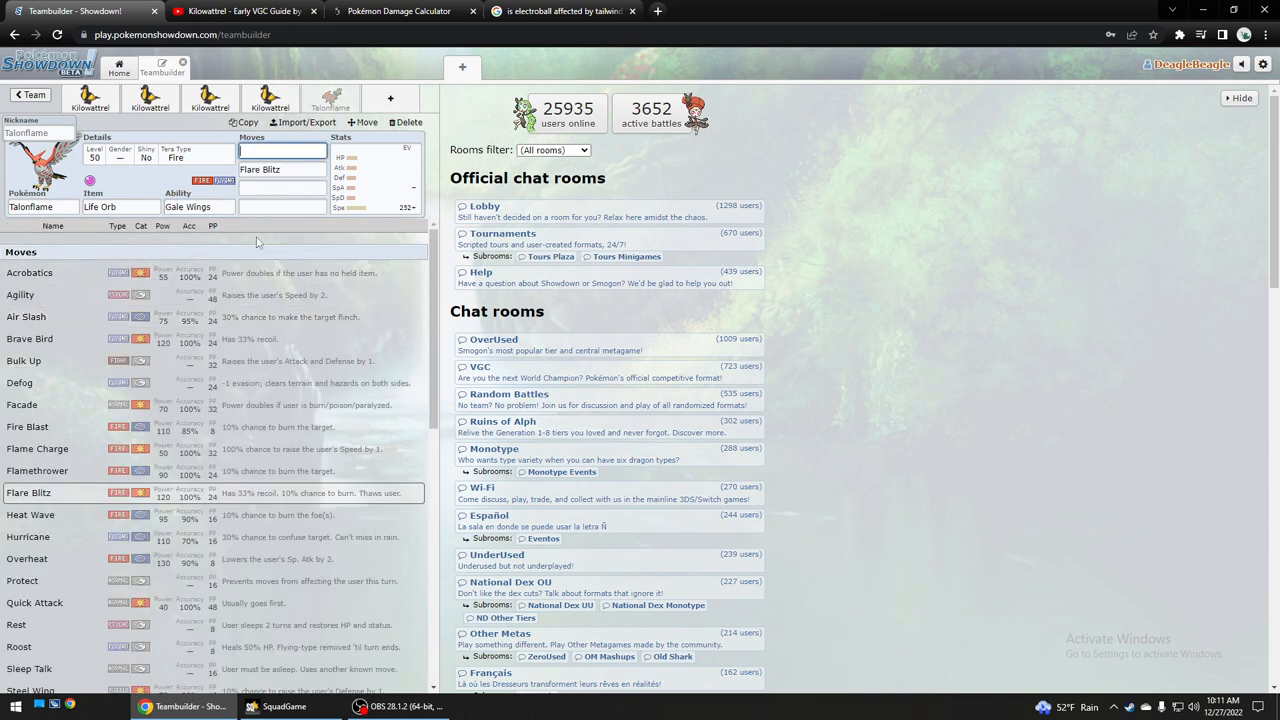
click(269, 98)
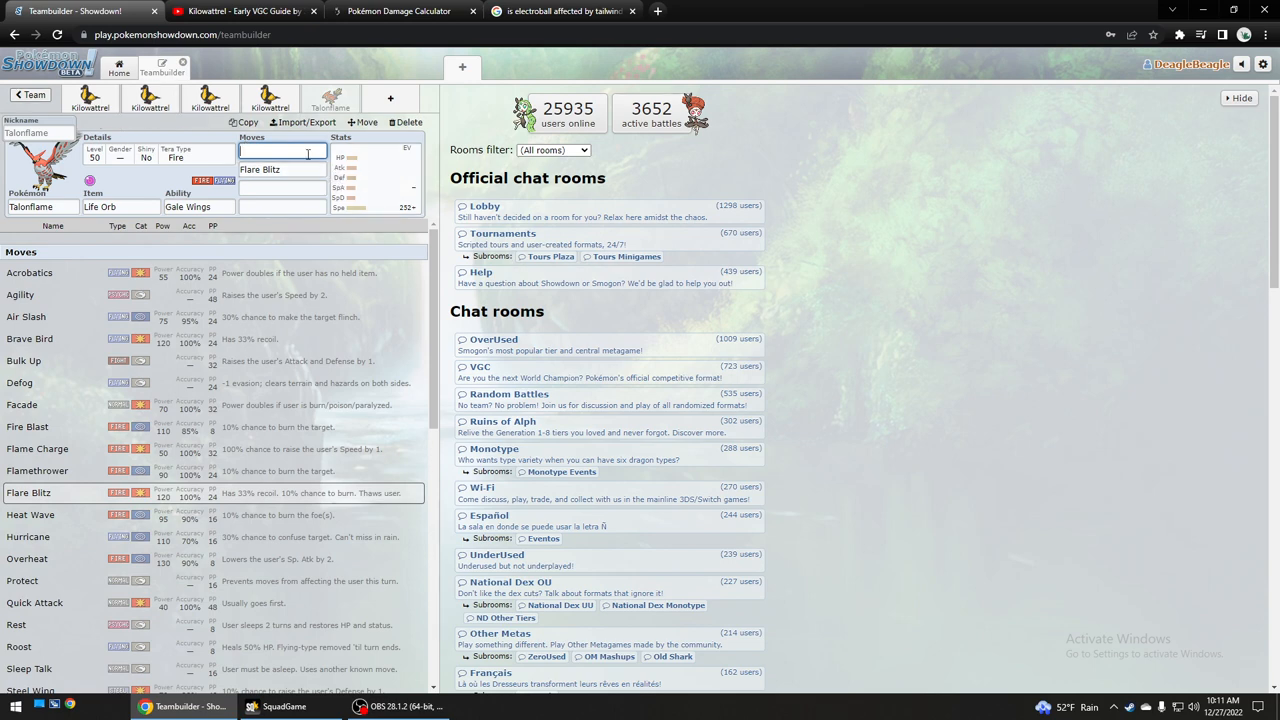
In the damage calculator, pit Talonflame (Sharp Beak Set) against Murkrow (Eviolite Set).
click(398, 11)
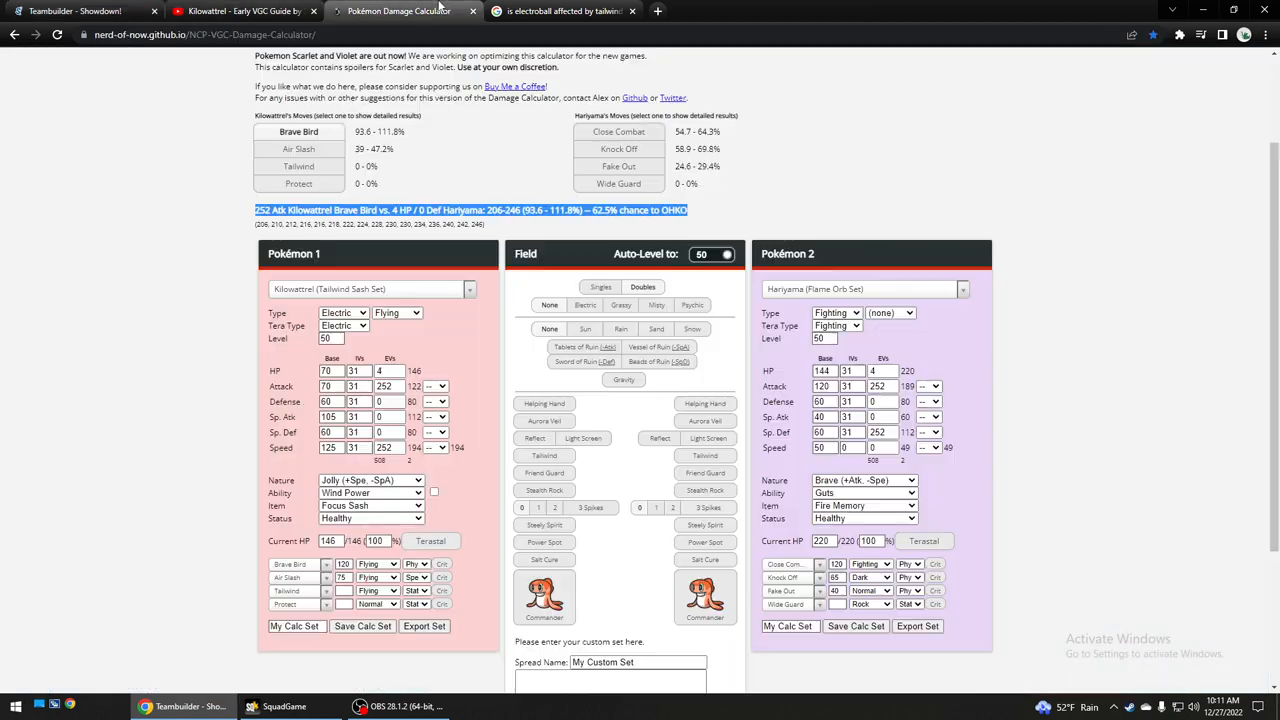
click(370, 289)
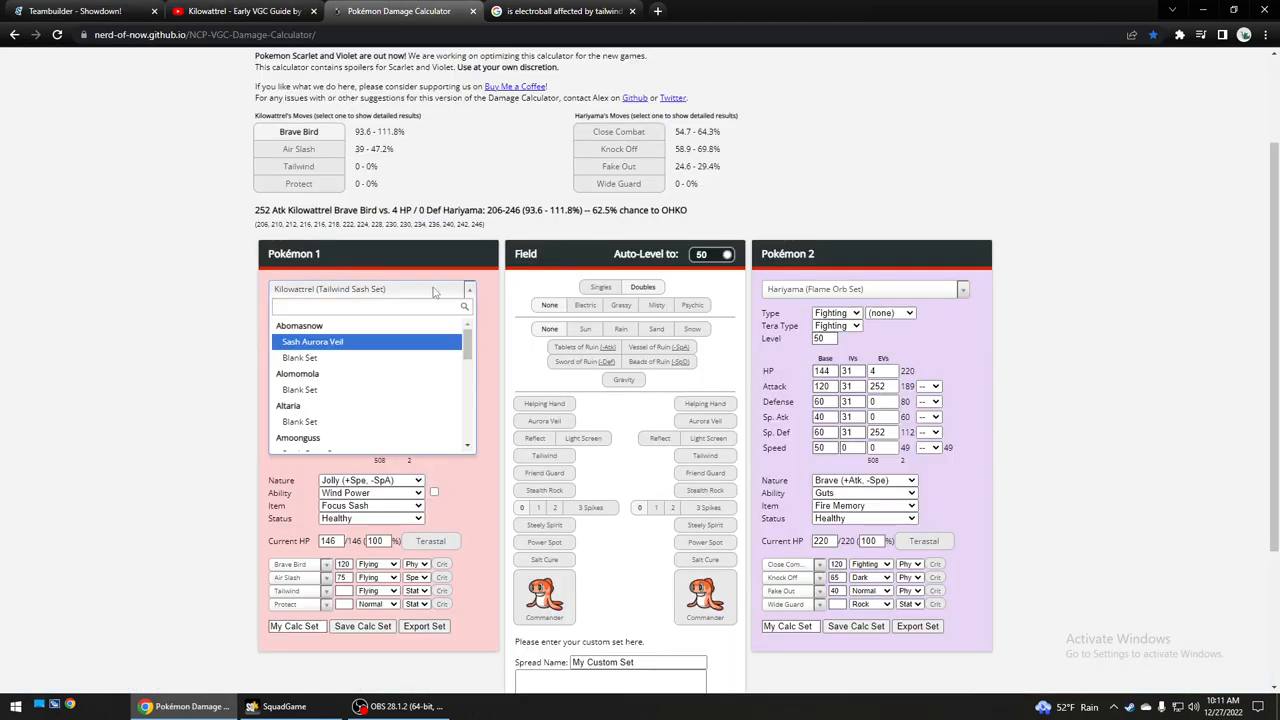
text(talon)
text(ki)
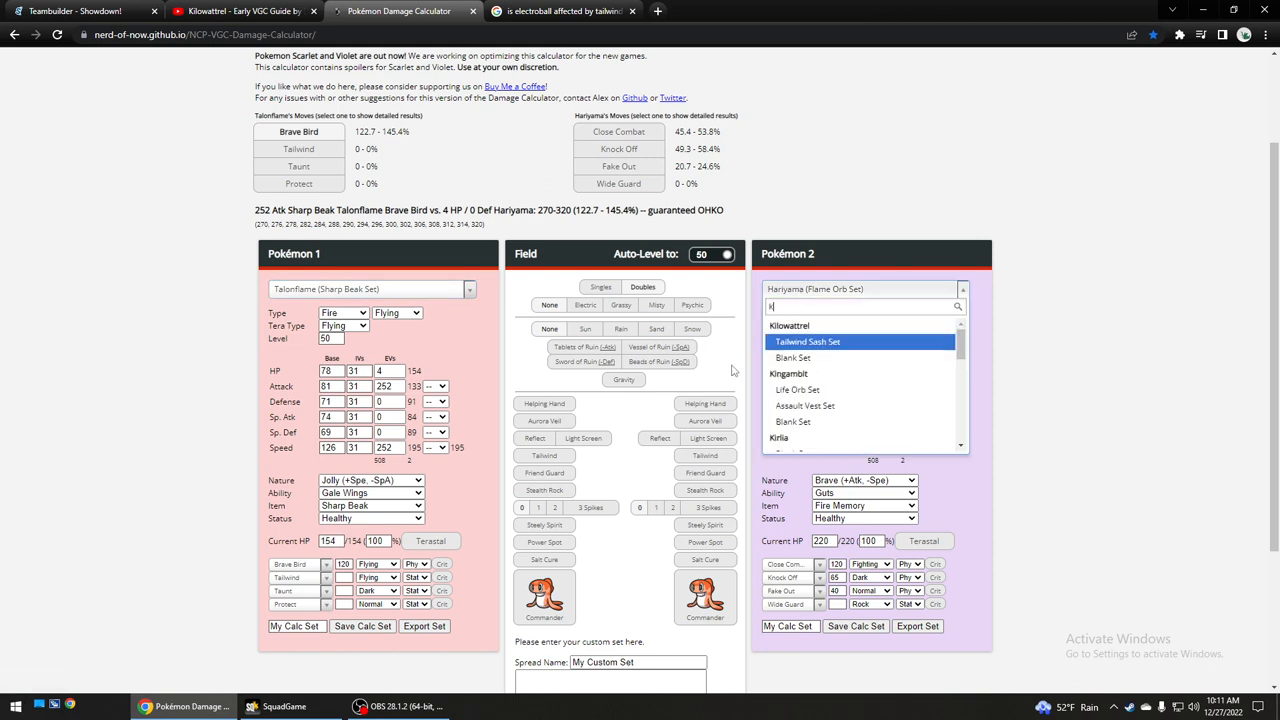
text(murkrow)
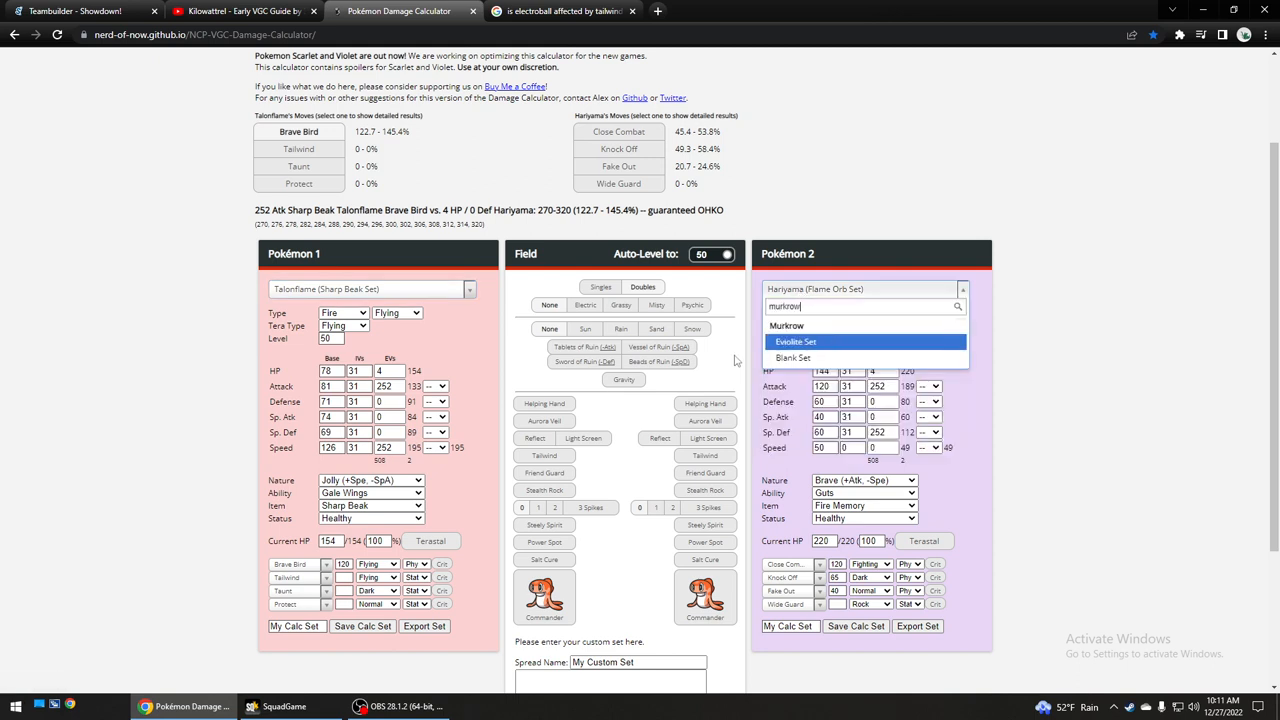
click(795, 341)
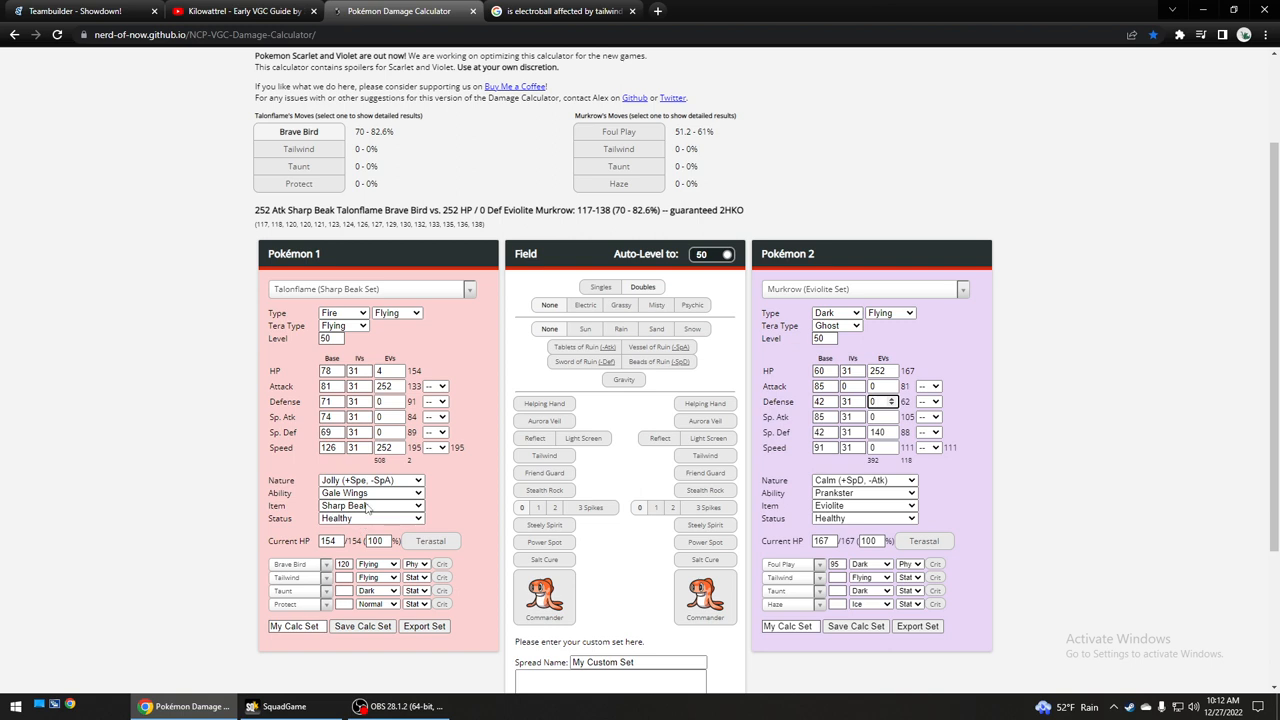
Give Talonflame Life Orb and set Murkrow's HP EVs to 88, showing a 6.3% OHKO chance.
click(370, 505)
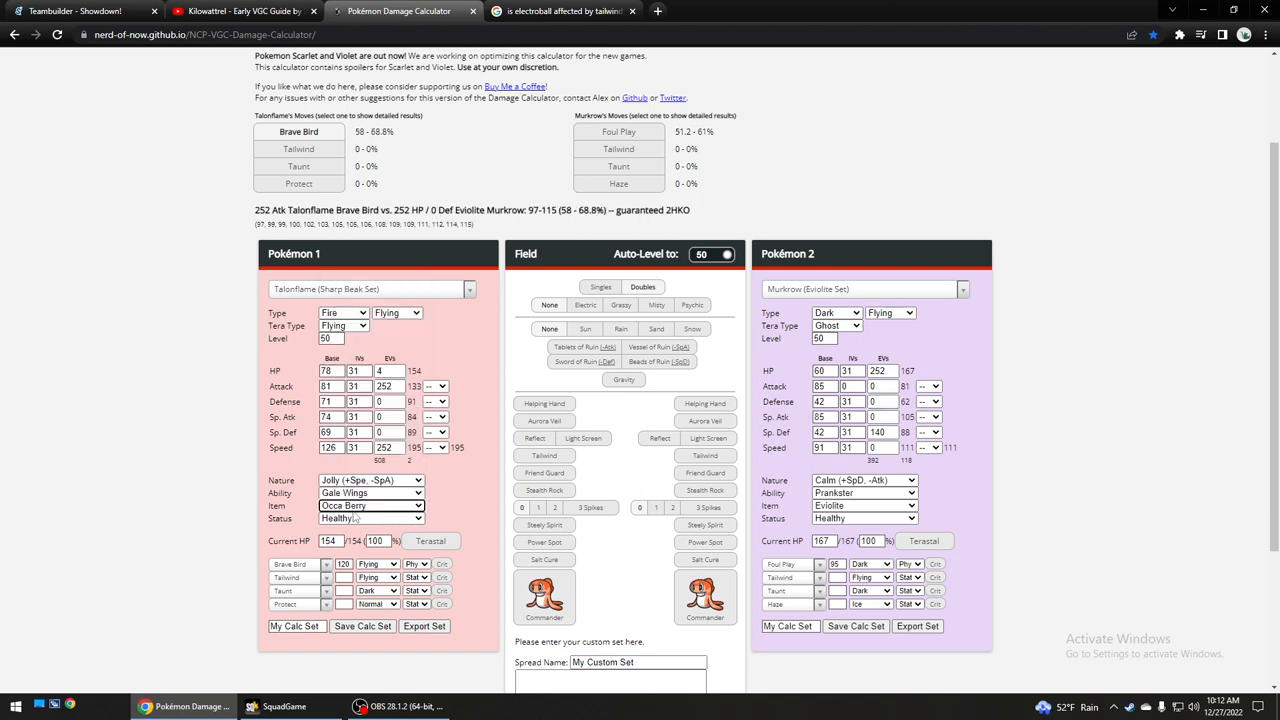
click(367, 505)
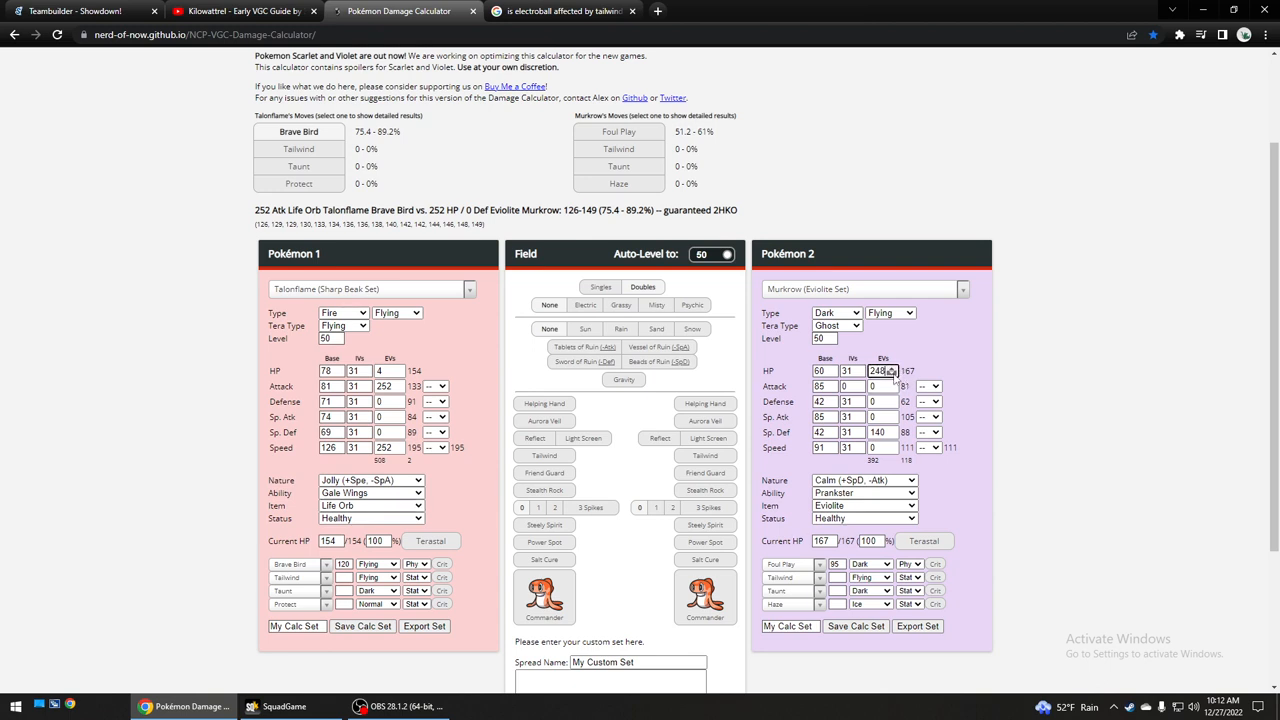
text(88)
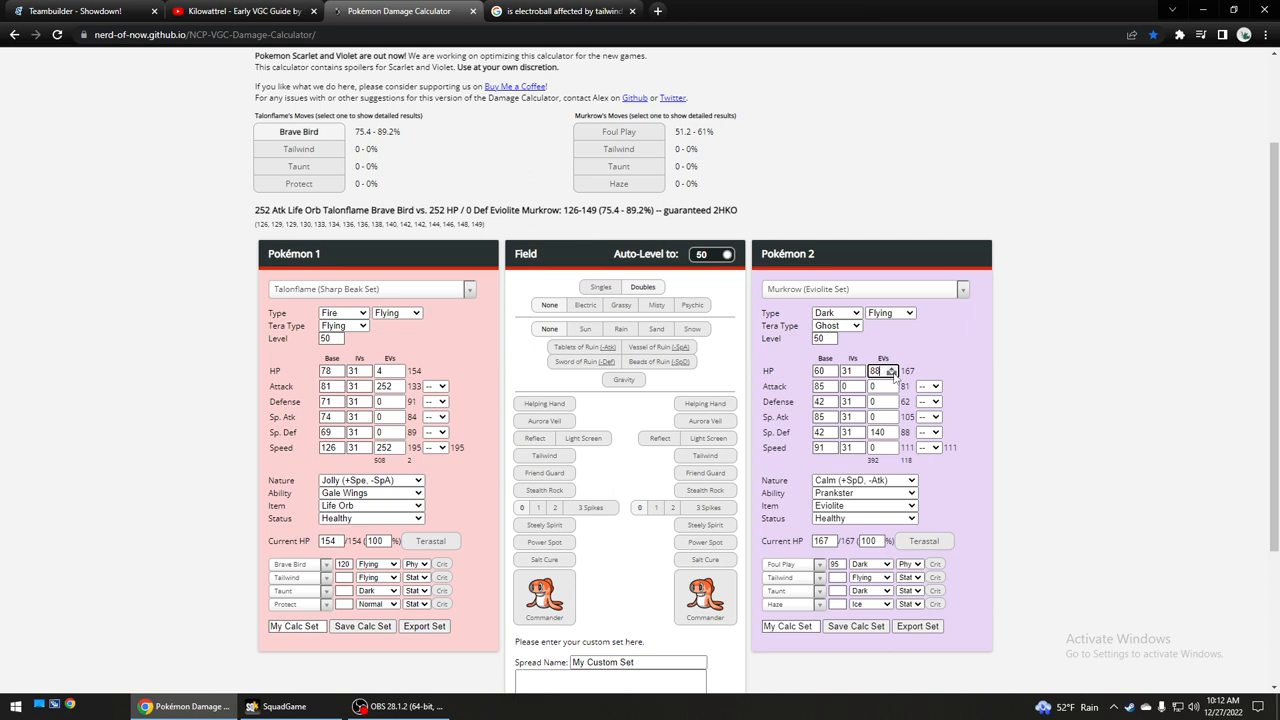
click(889, 369)
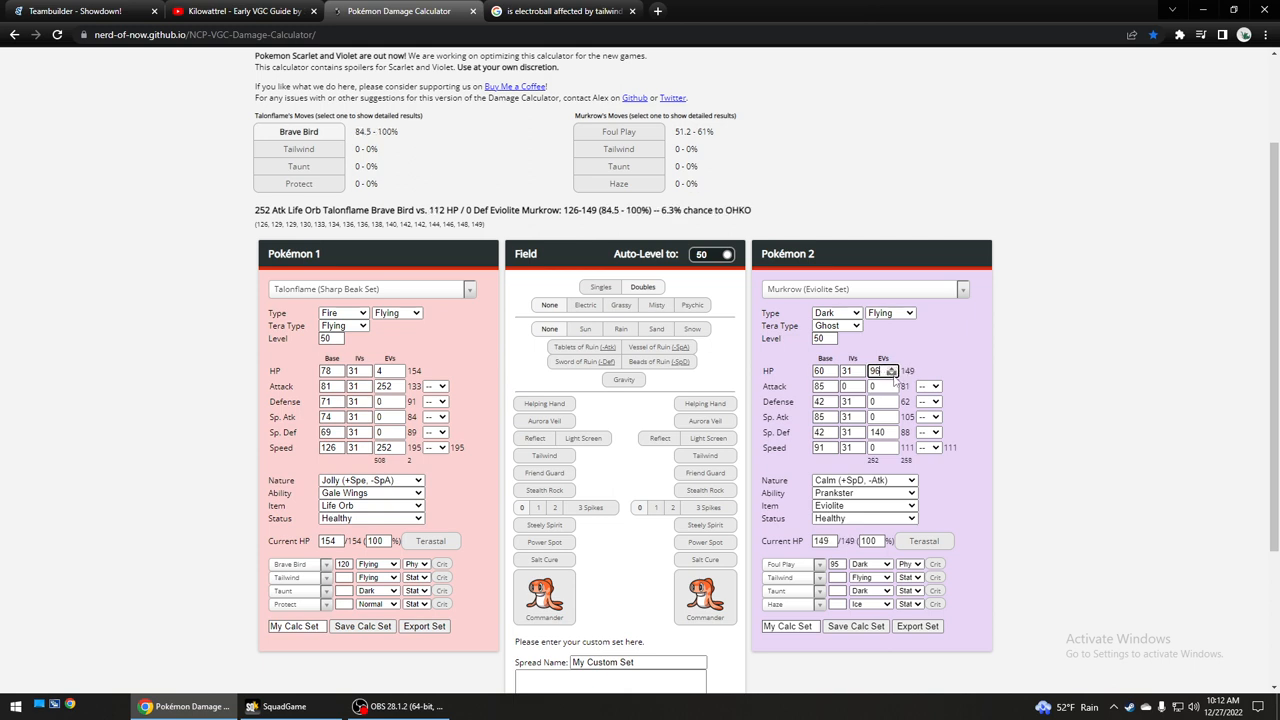
click(874, 371)
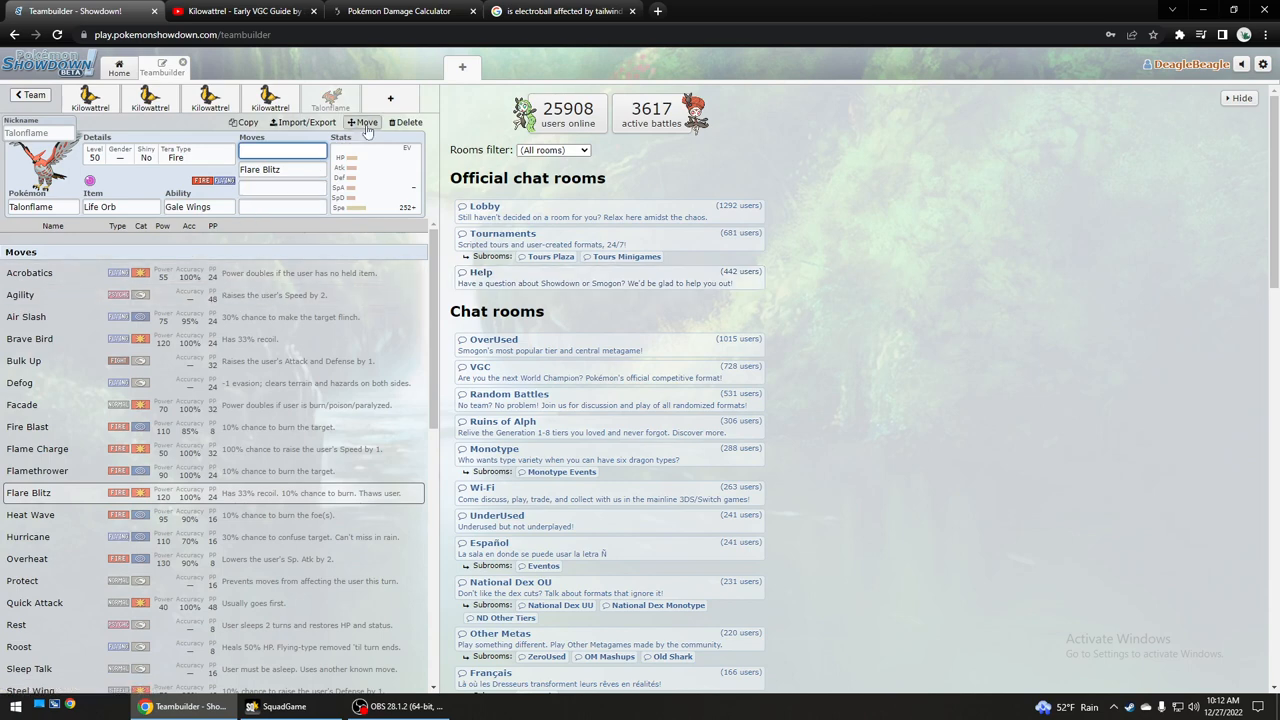
Delete Annihilape from the team, leaving four Kilowattrel and an empty slot.
click(269, 99)
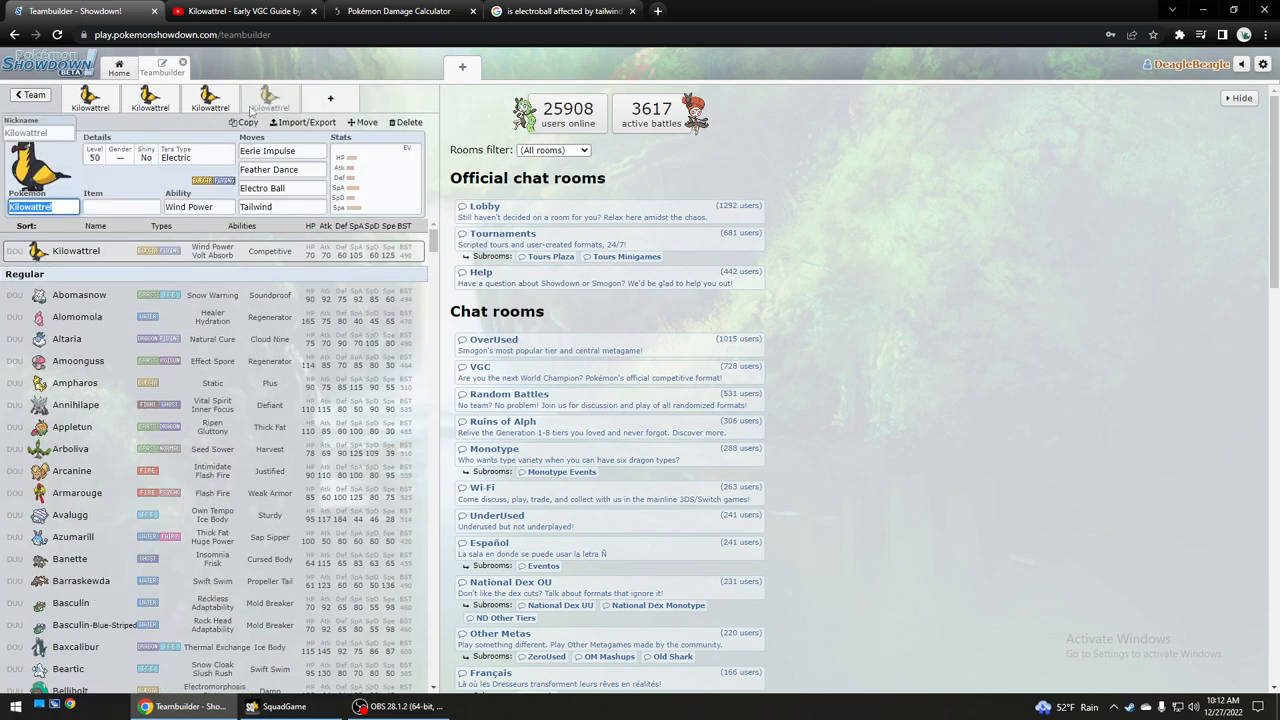
click(150, 100)
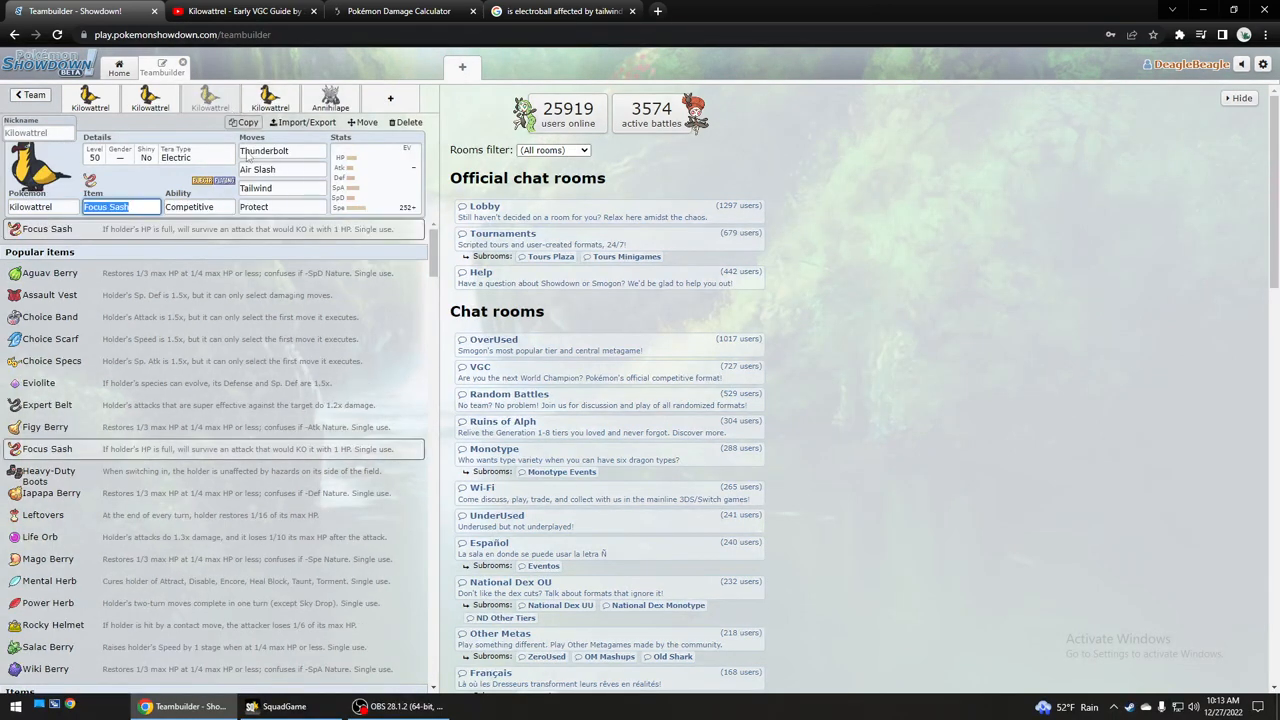
click(330, 97)
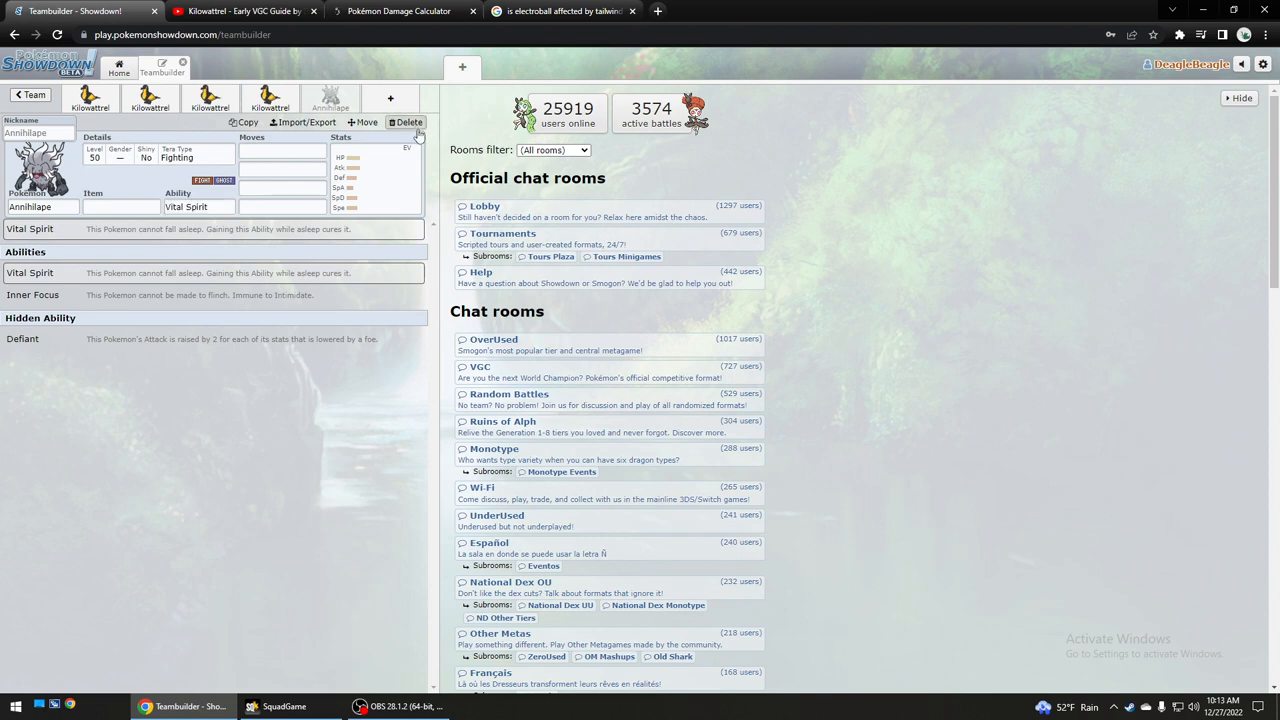
click(407, 122)
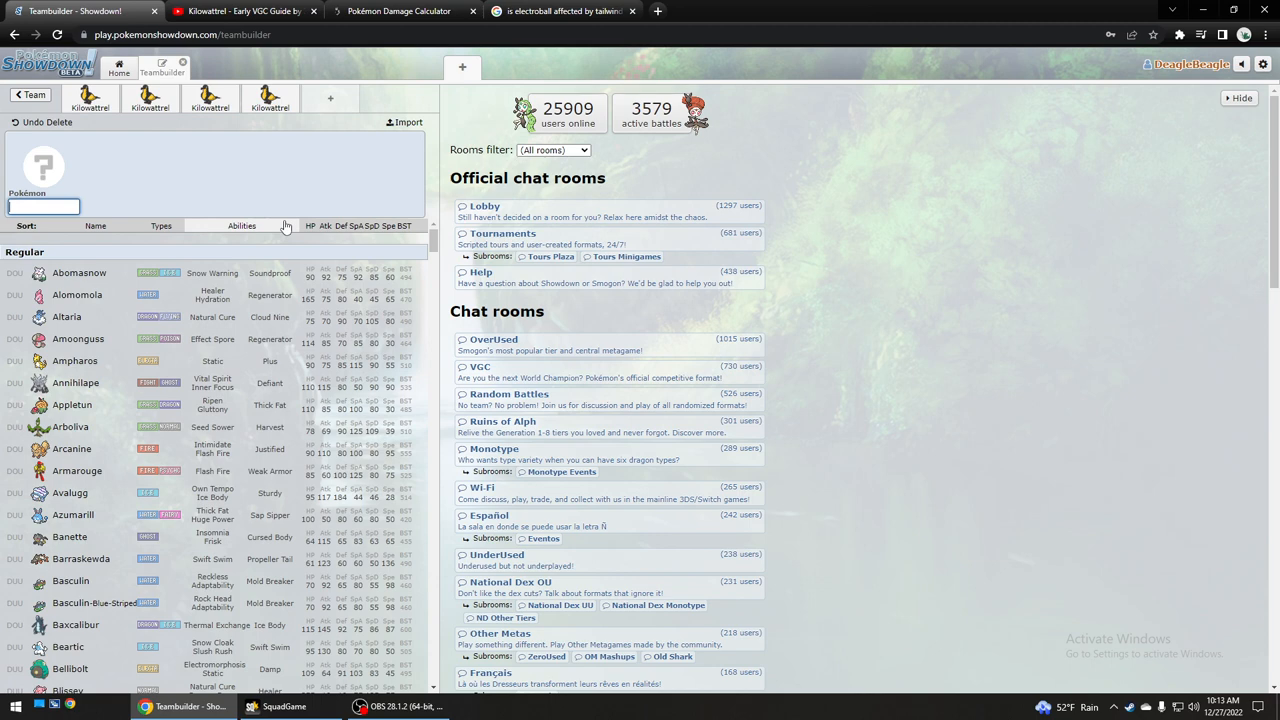
Reopen the third Kilowattrel: Focus Sash with Thunderbolt, Air Slash, Tailwind and Protect.
click(270, 98)
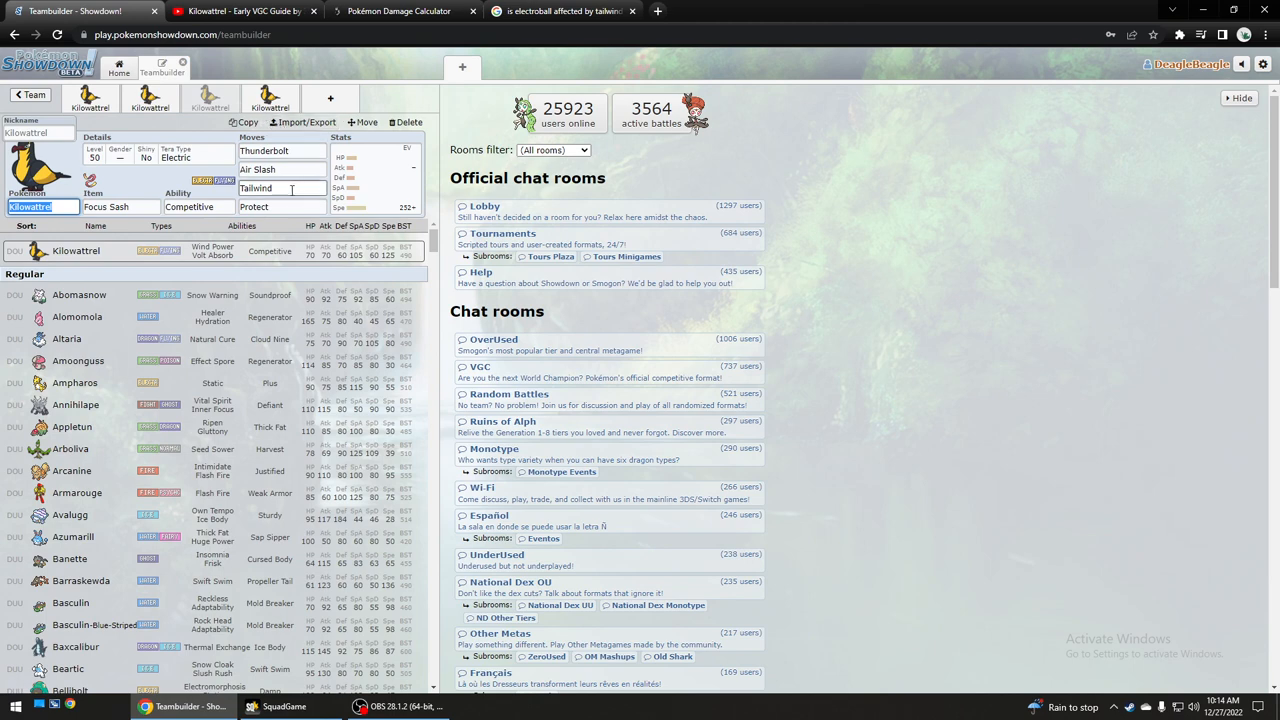
Review the Focus Sash set's moves and EVs, then the Eerie Impulse set's moves and item.
click(281, 188)
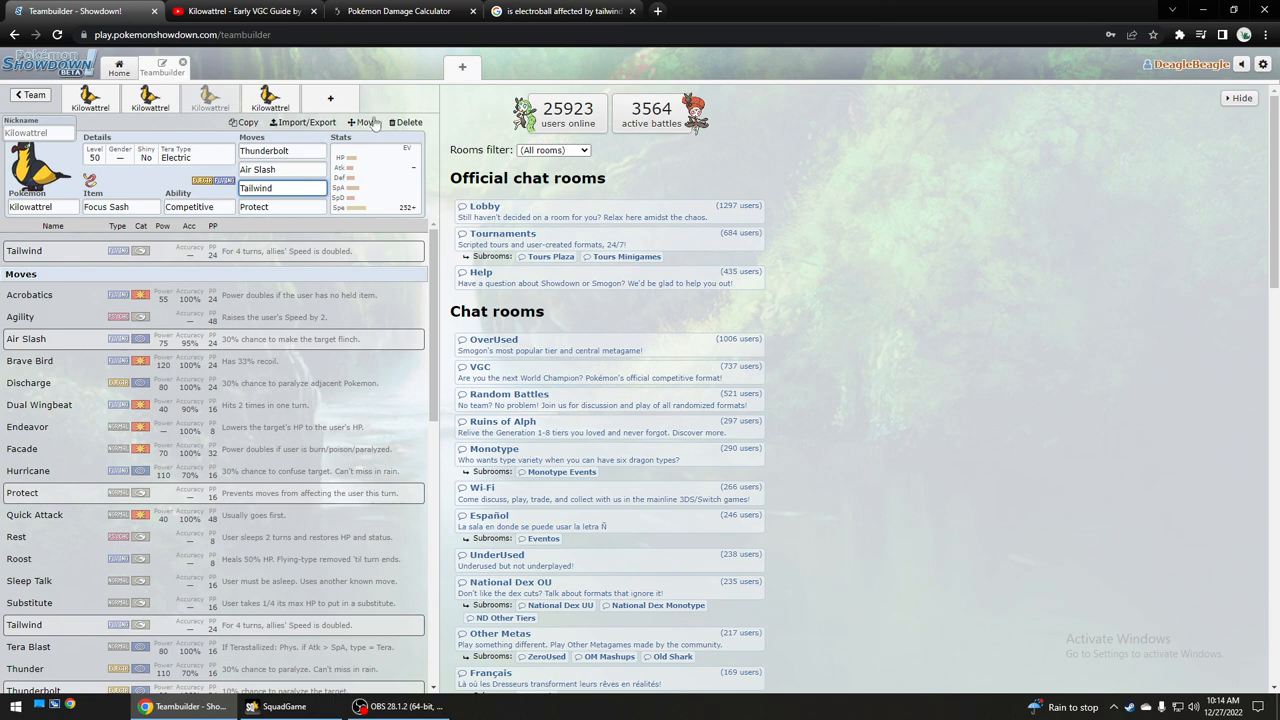
click(341, 137)
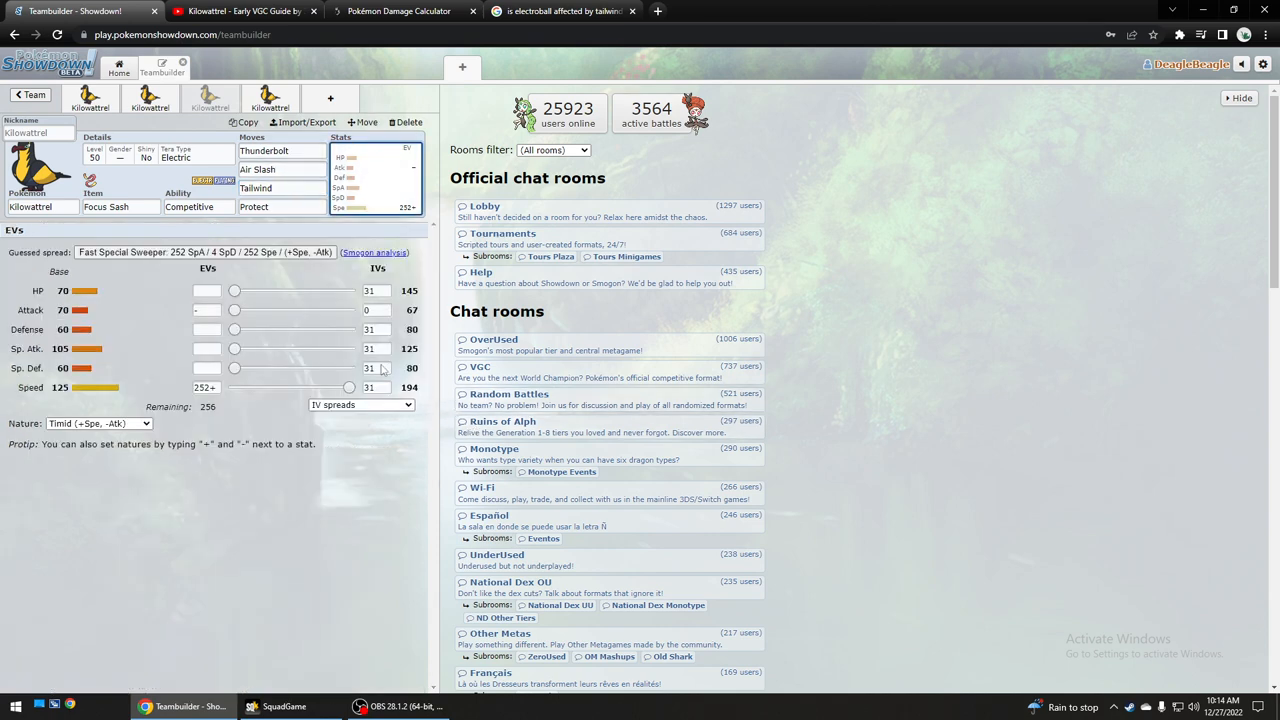
click(209, 97)
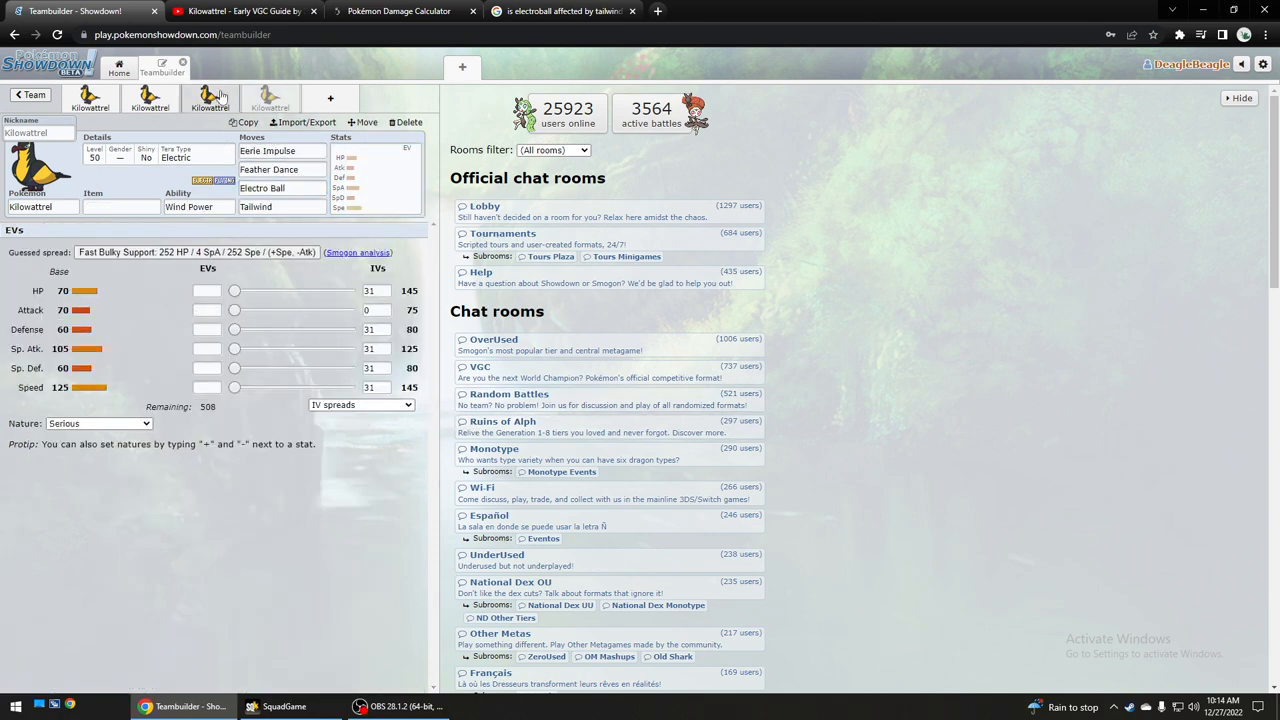
mouse_move(143, 185)
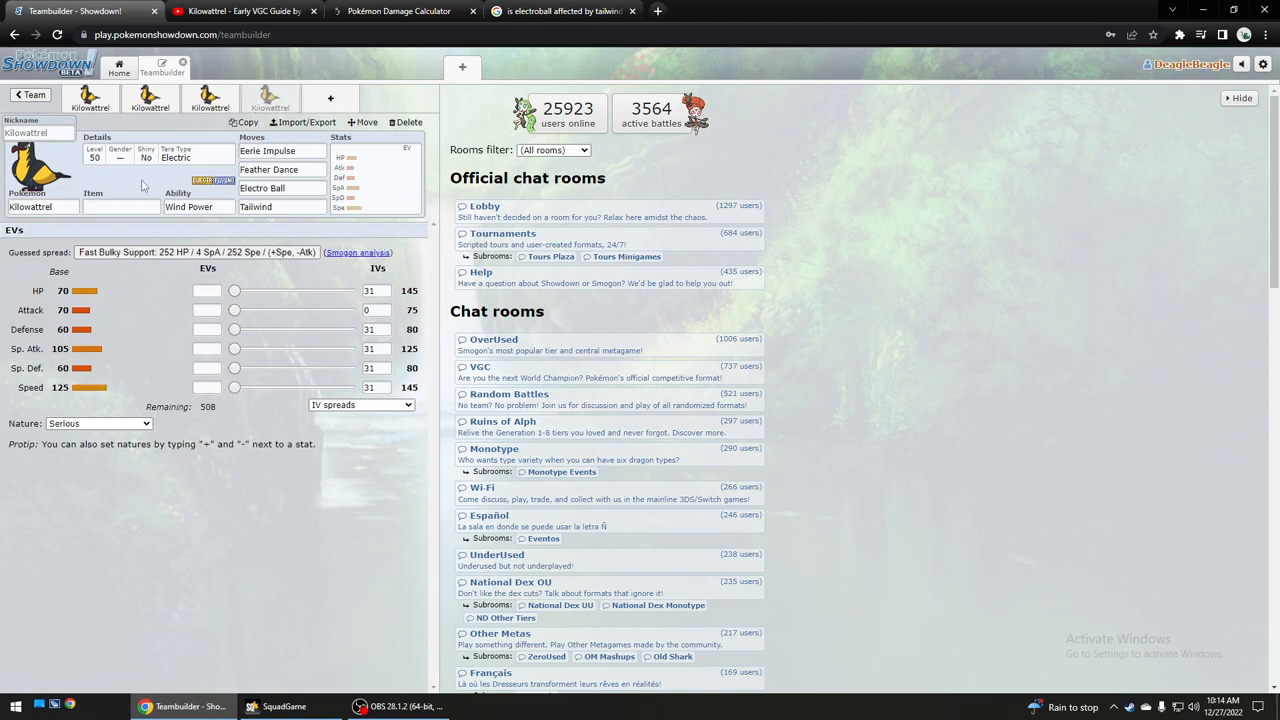
click(240, 11)
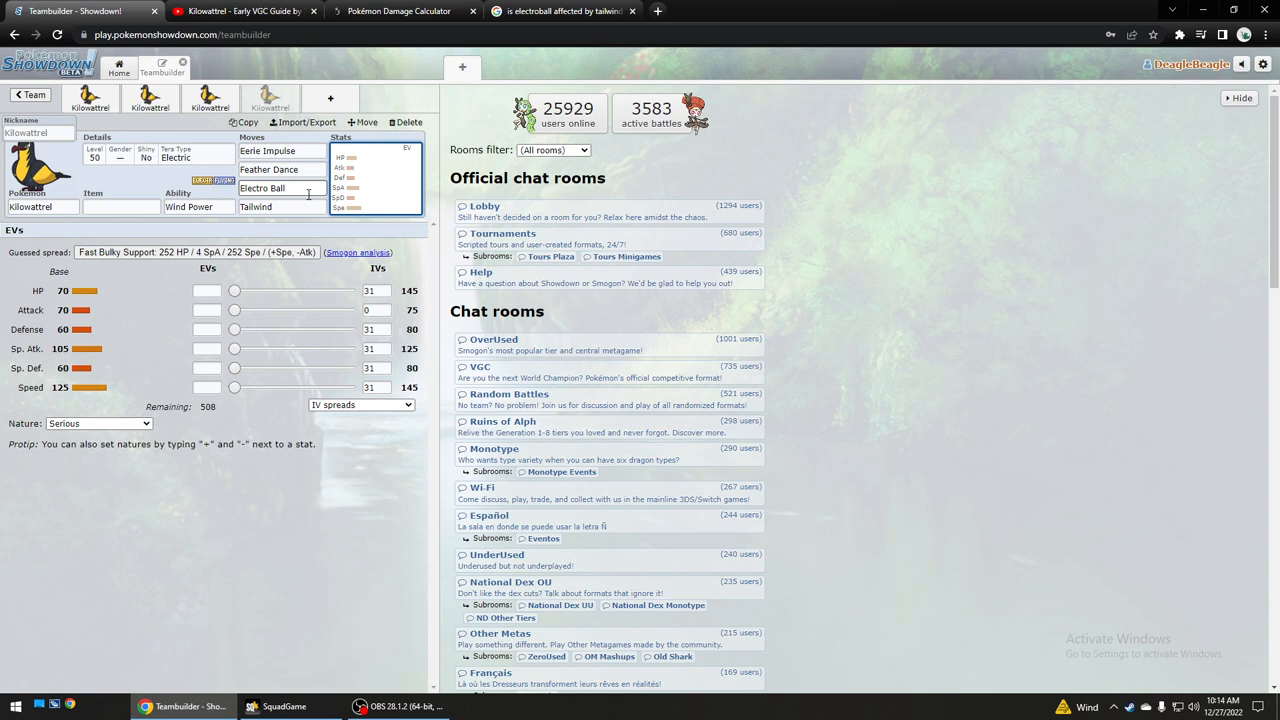
click(281, 169)
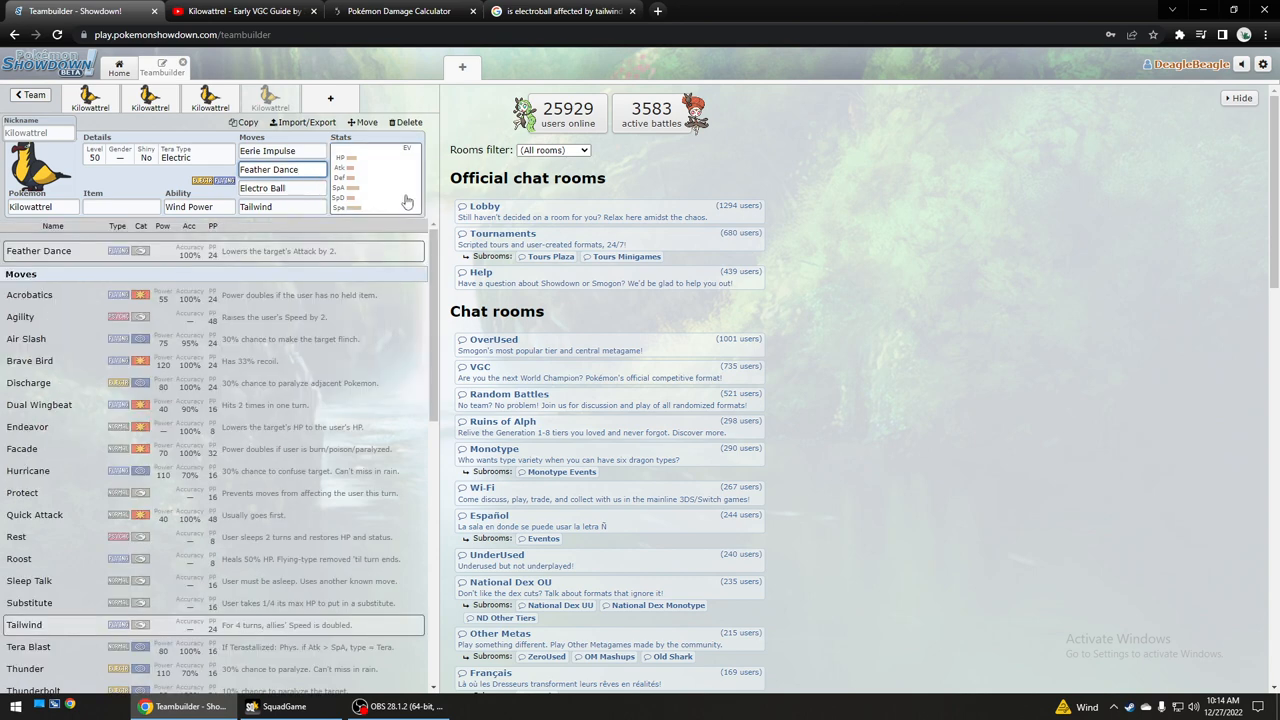
click(120, 207)
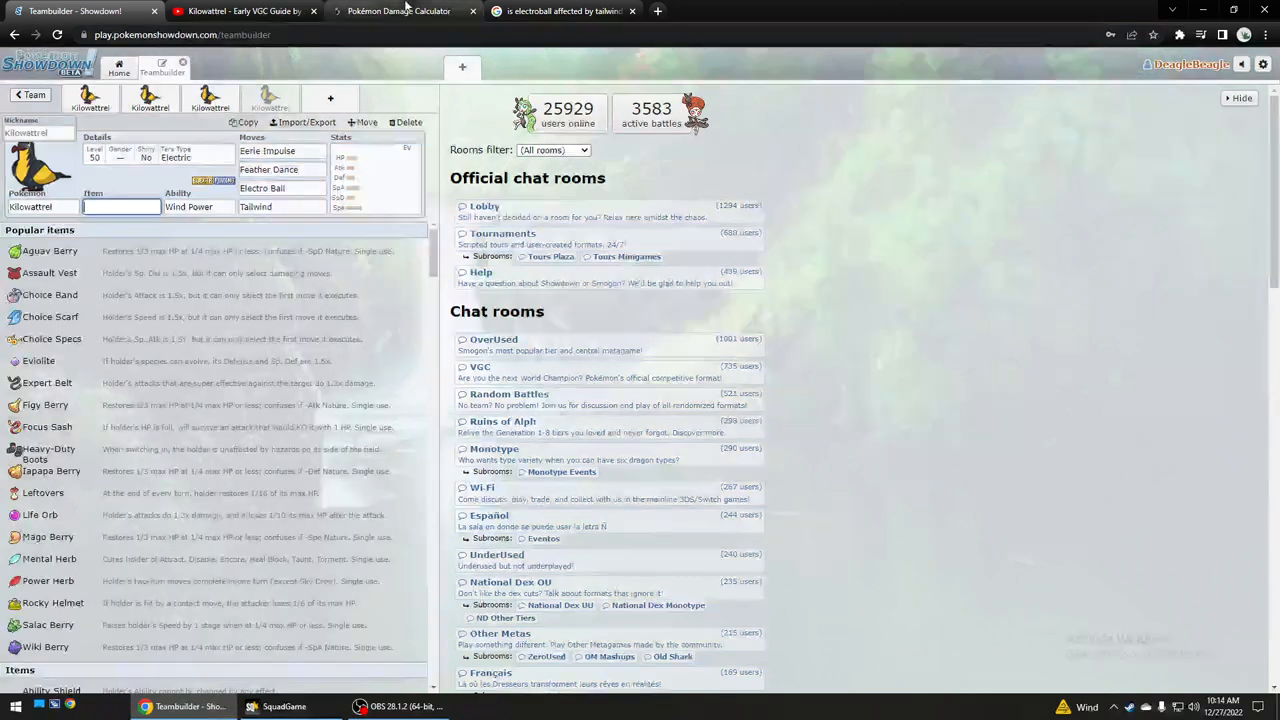
click(240, 11)
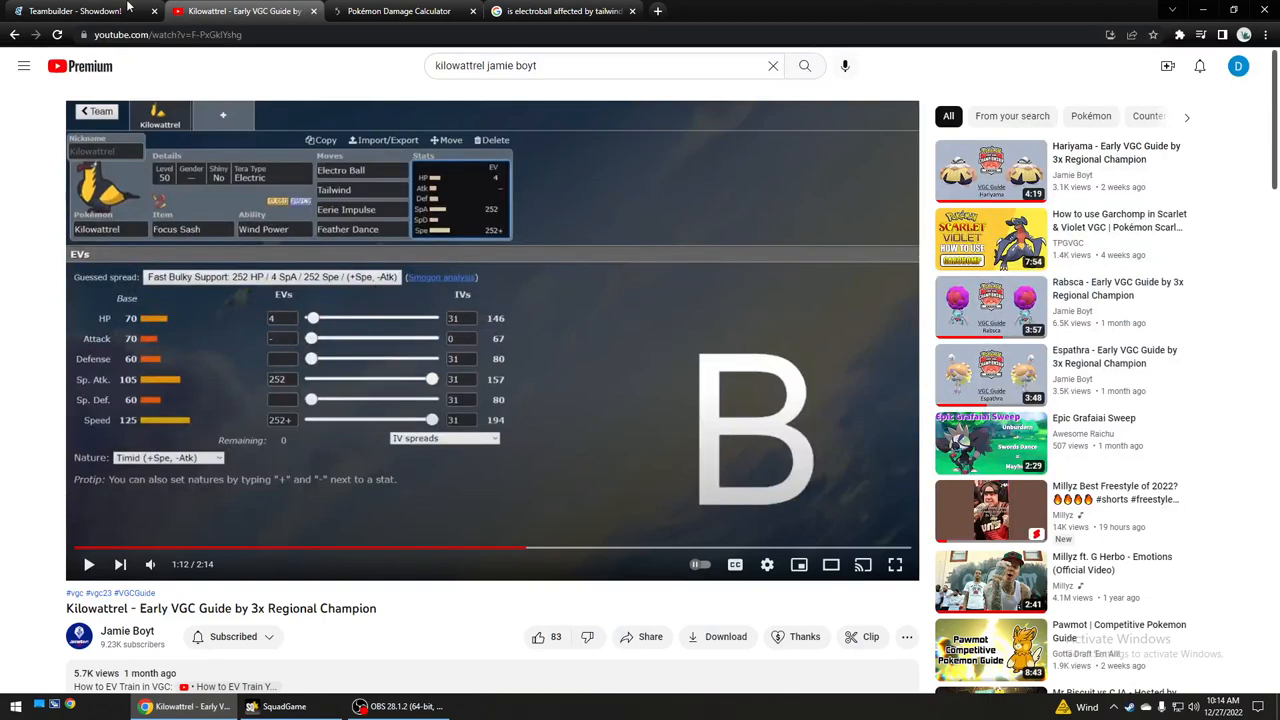
Skim the YouTube guide's comments, including a Life Orb spread, then reopen the Electro Ball Kilowattrel.
click(75, 11)
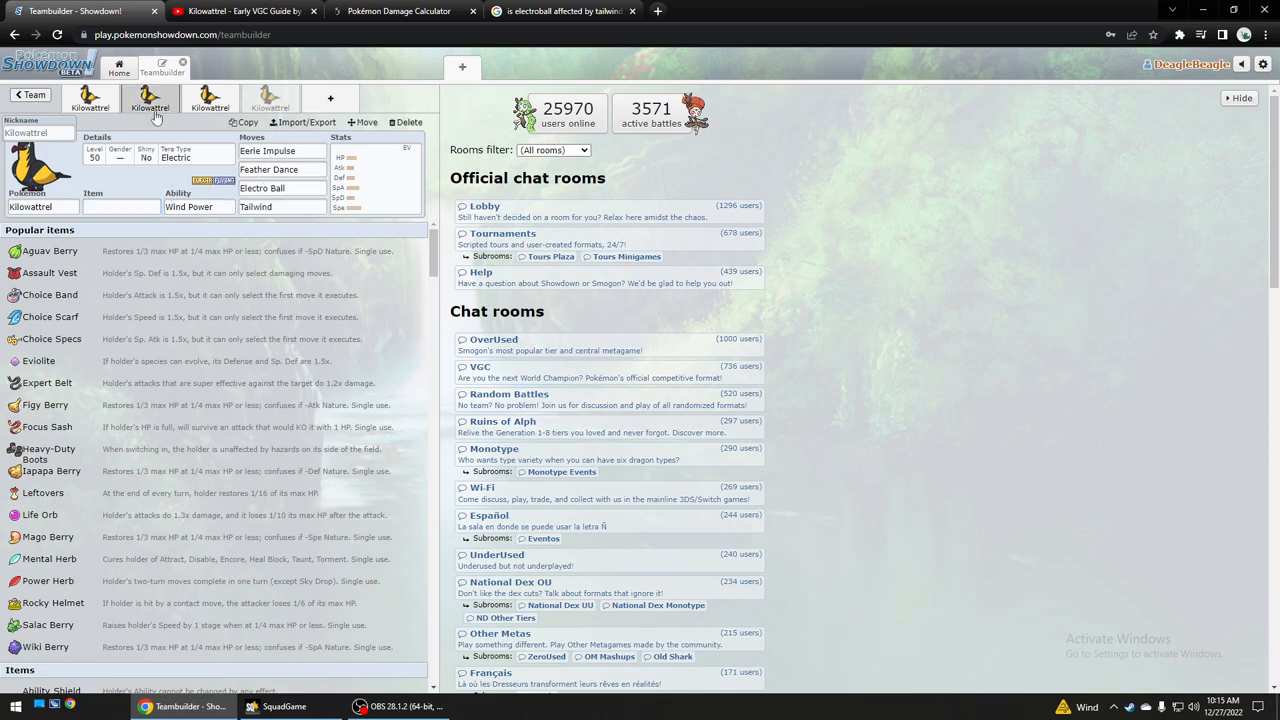
click(240, 11)
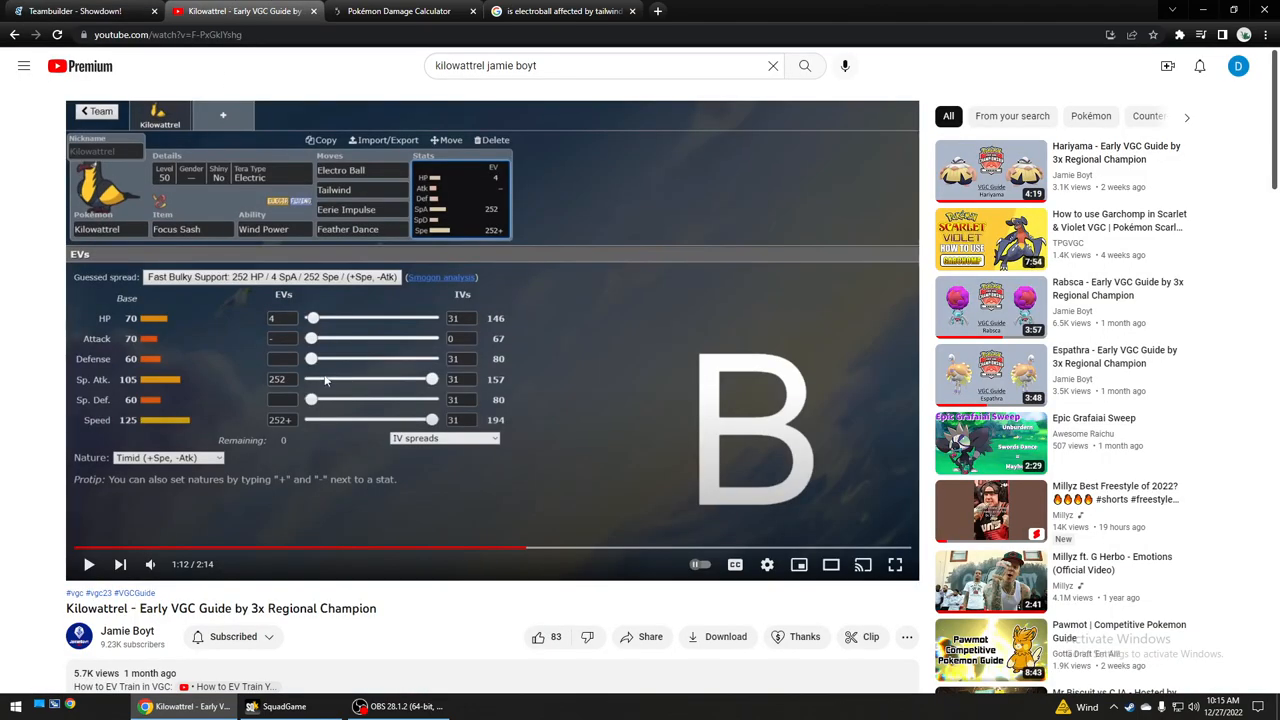
scroll(down, 3)
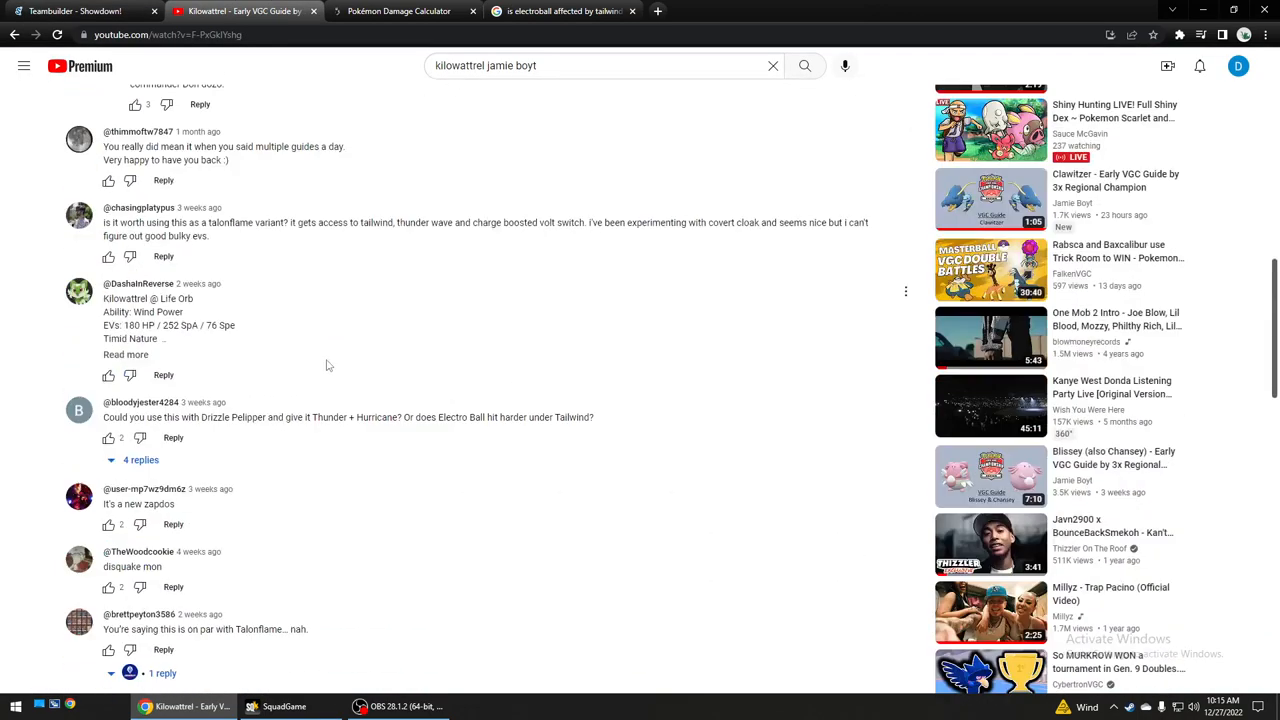
scroll(down, 3)
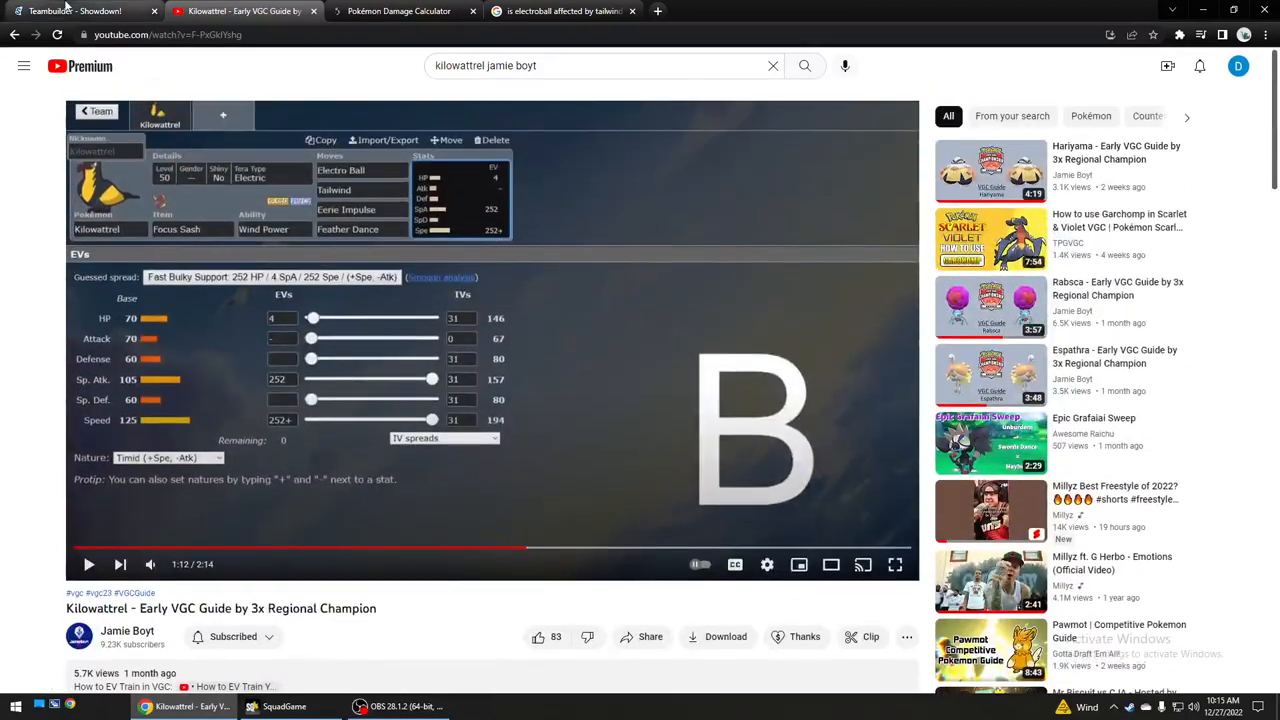
click(75, 11)
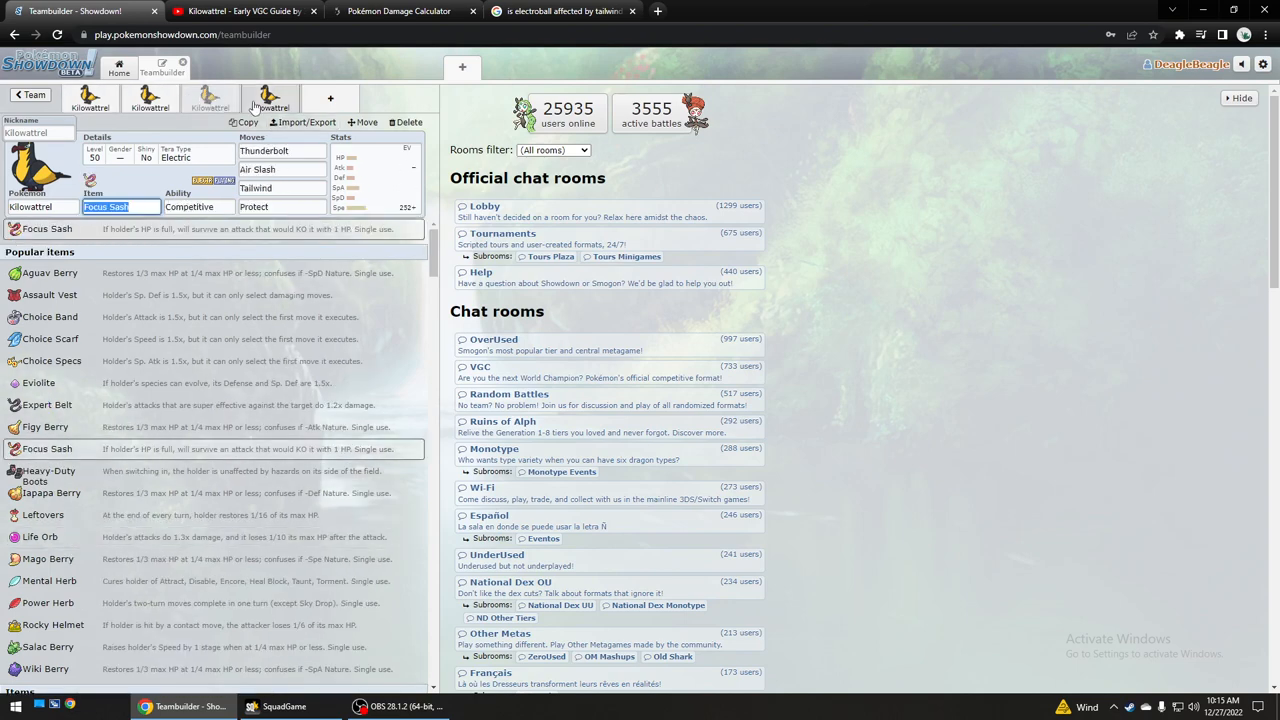
click(269, 95)
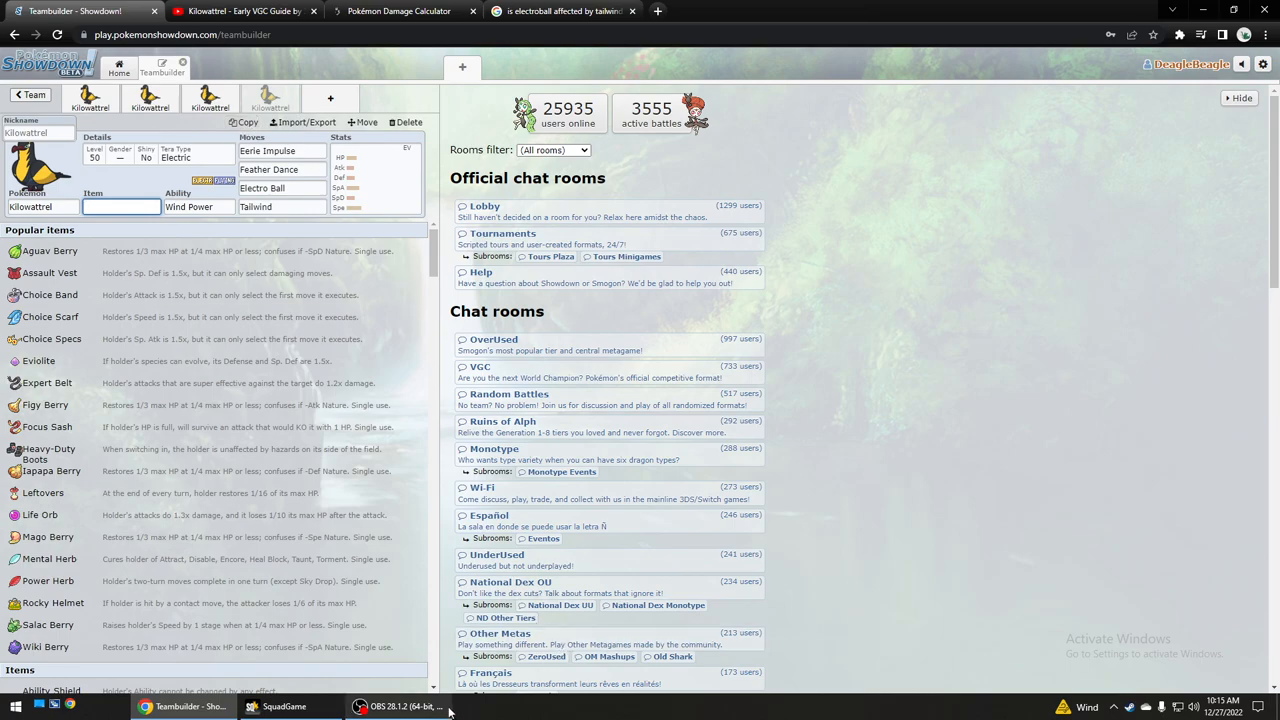